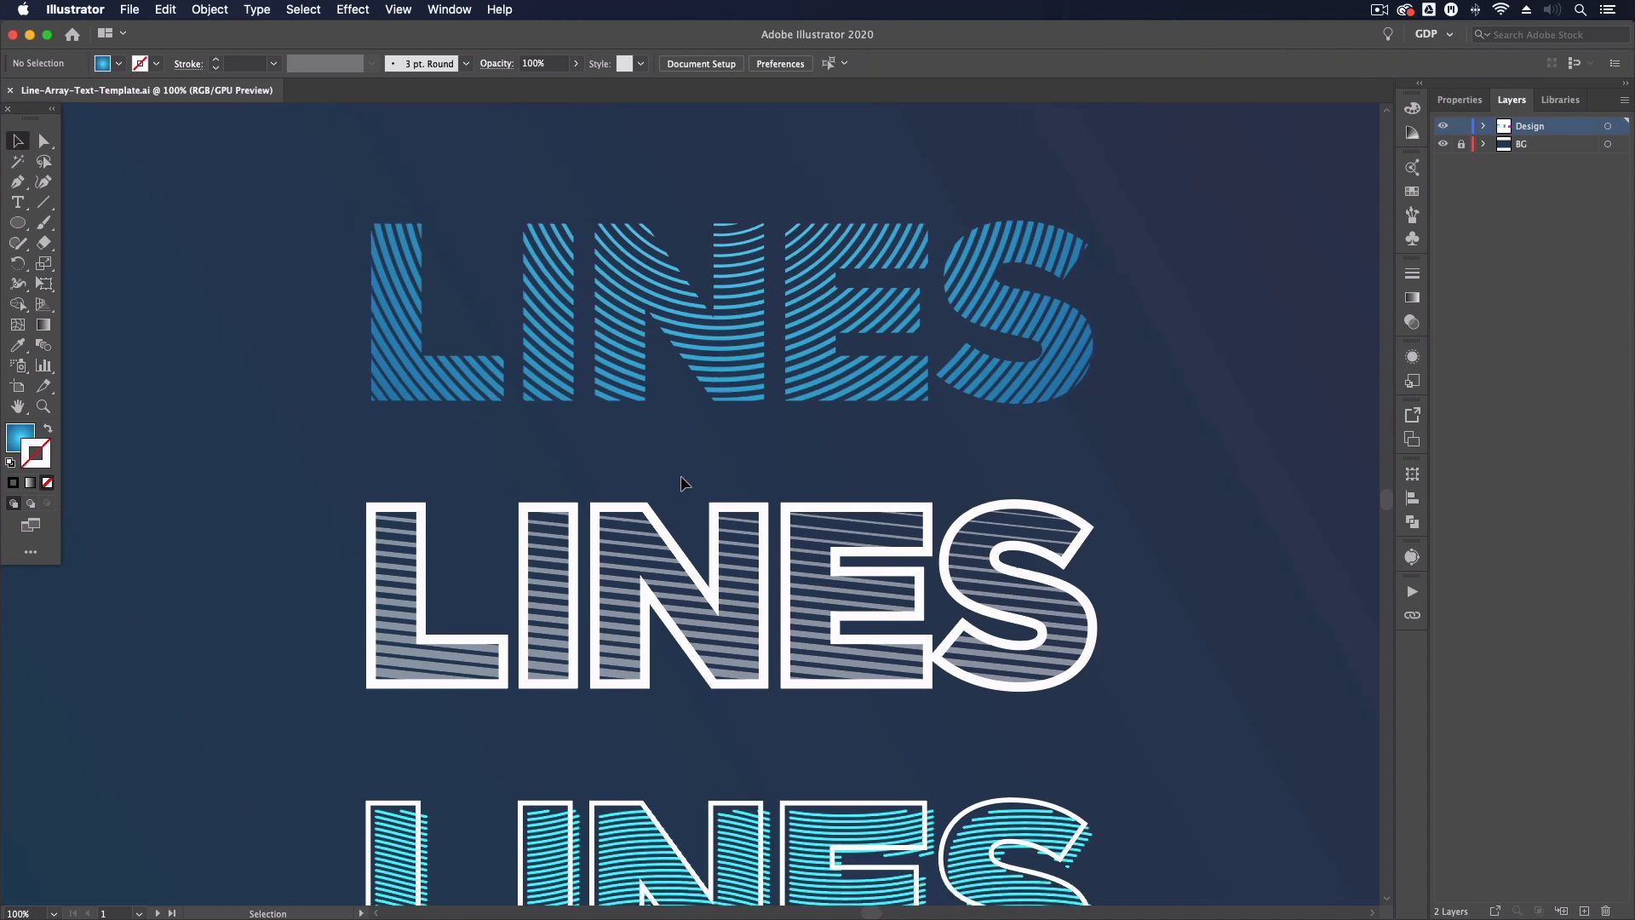
# Draw a small circle above the first LINES word and centre it horizontally over the text.
pyautogui.scroll(-3)
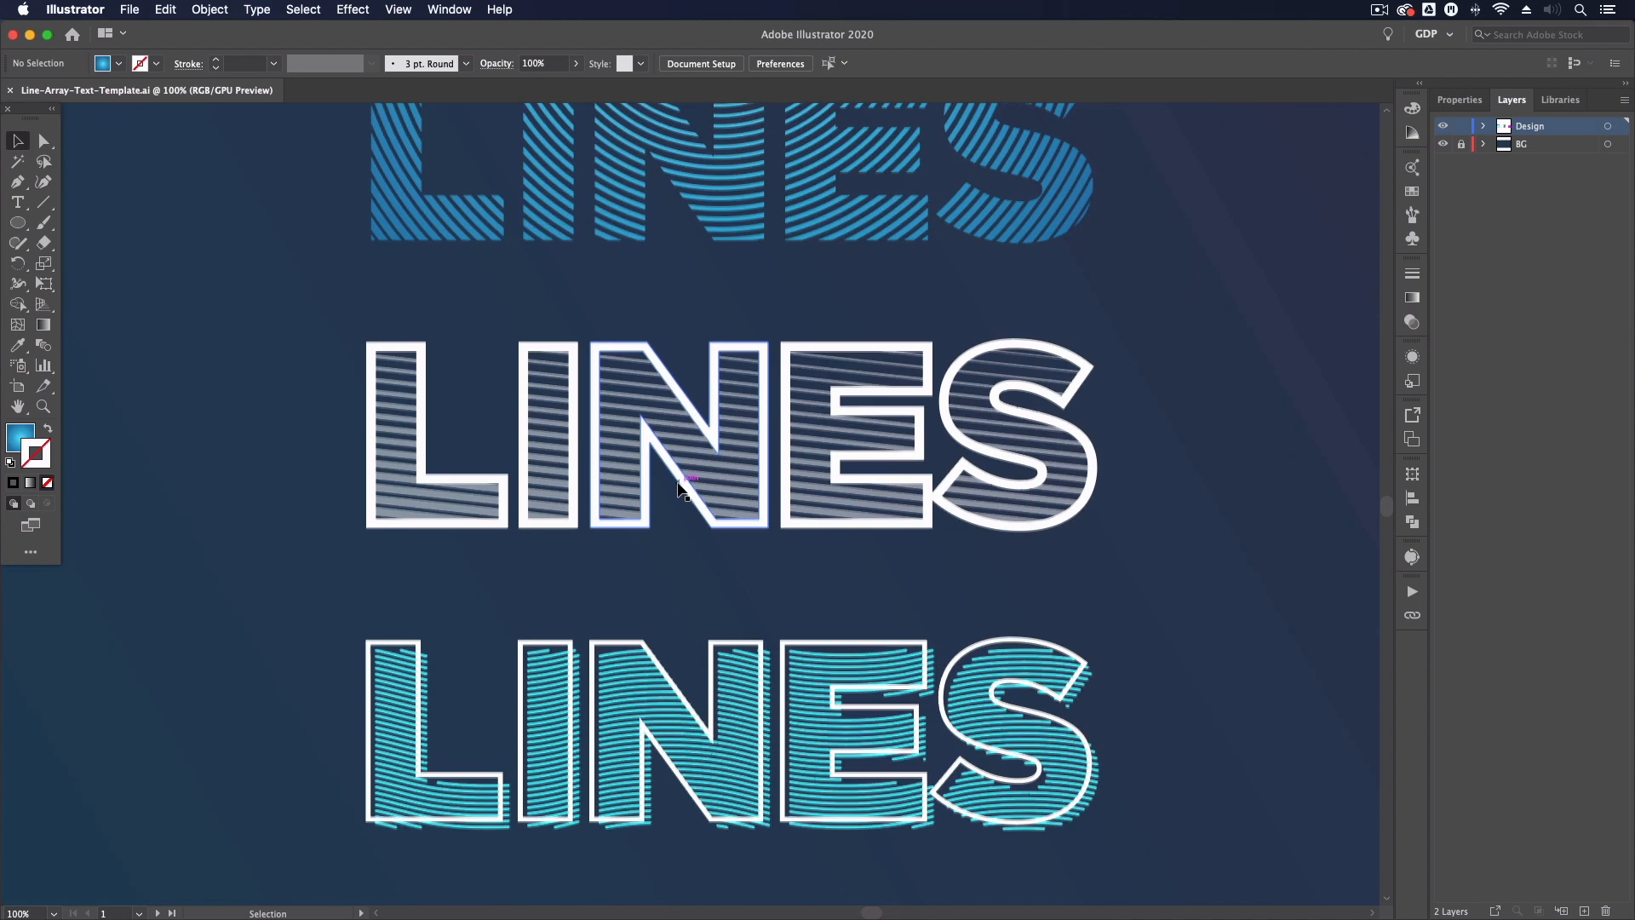
pyautogui.scroll(-3)
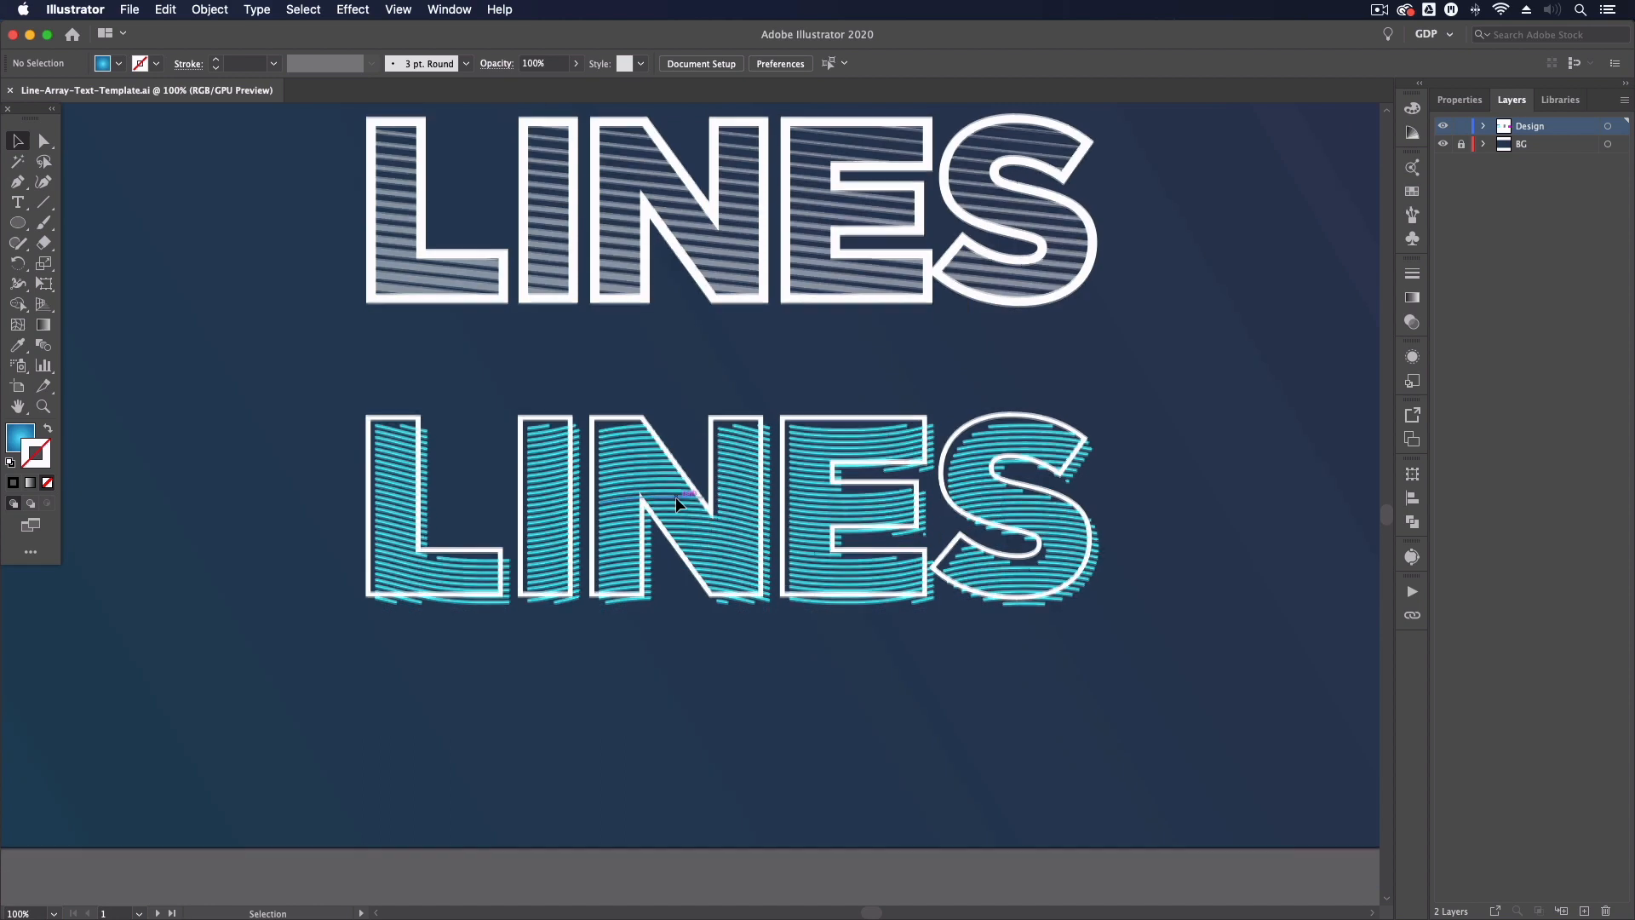
pyautogui.scroll(-3)
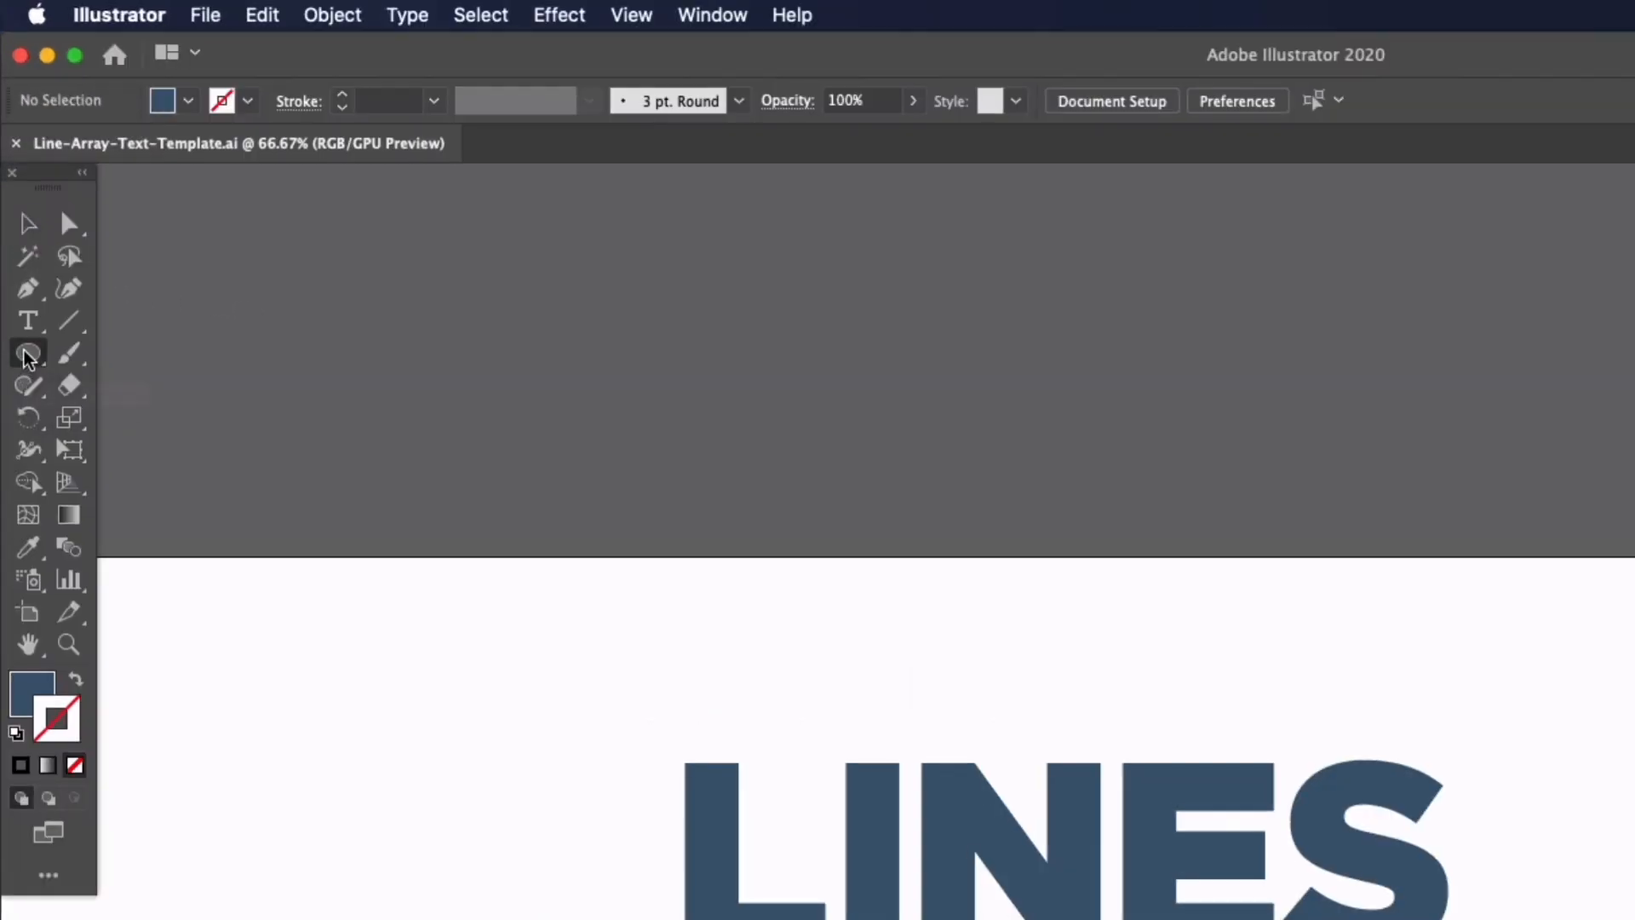
pyautogui.click(28, 352)
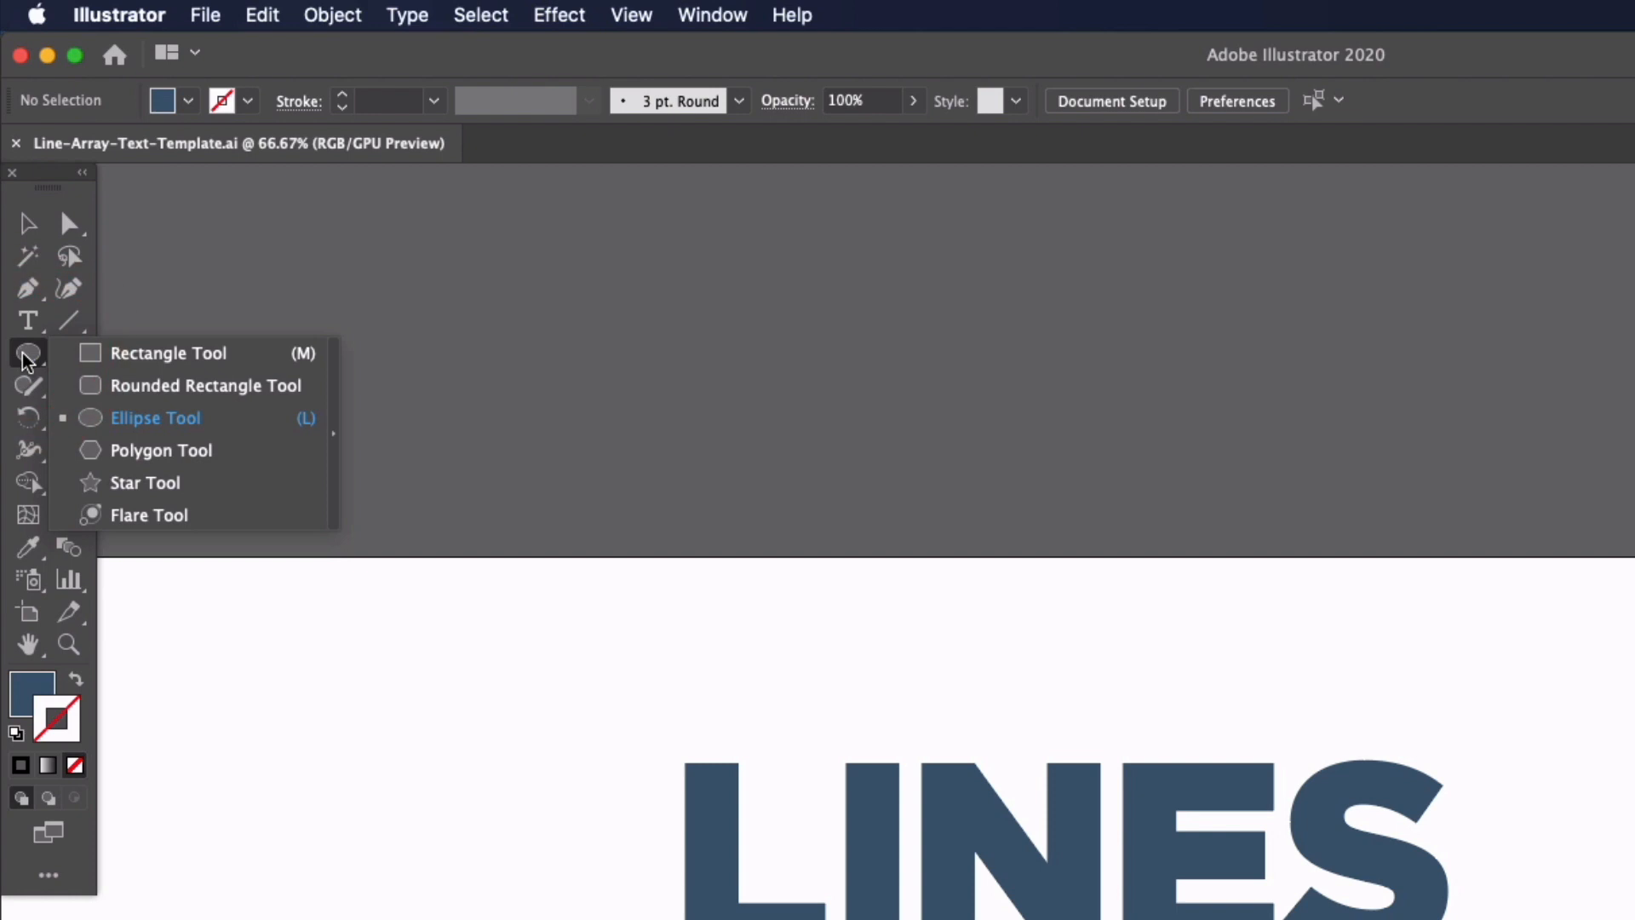
pyautogui.moveTo(31, 370)
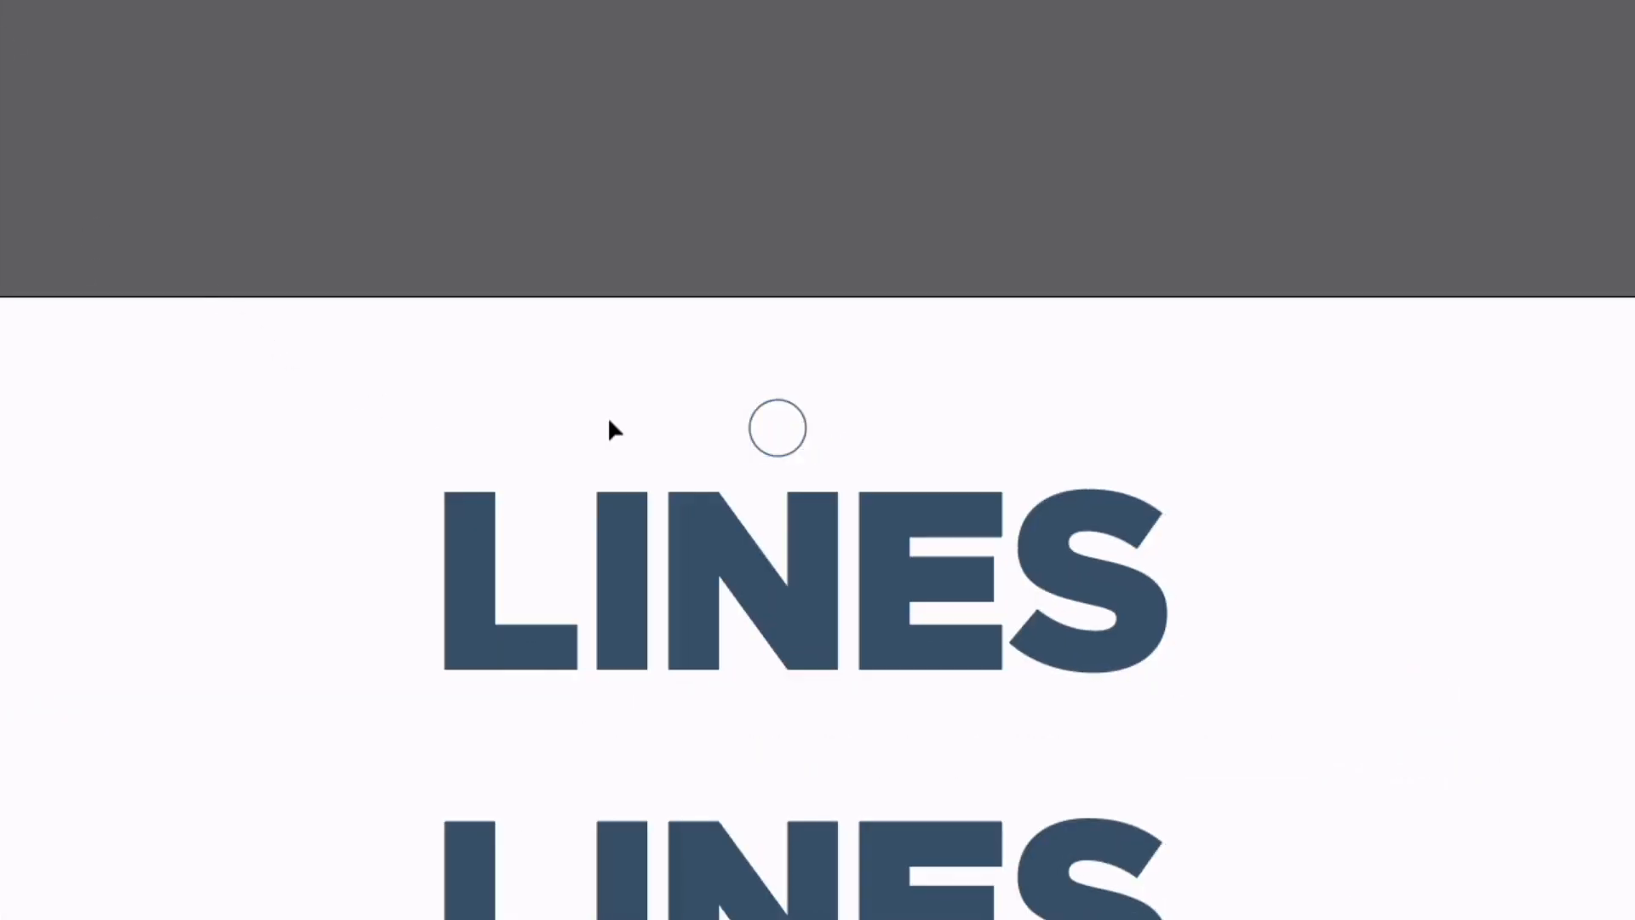
pyautogui.click(823, 558)
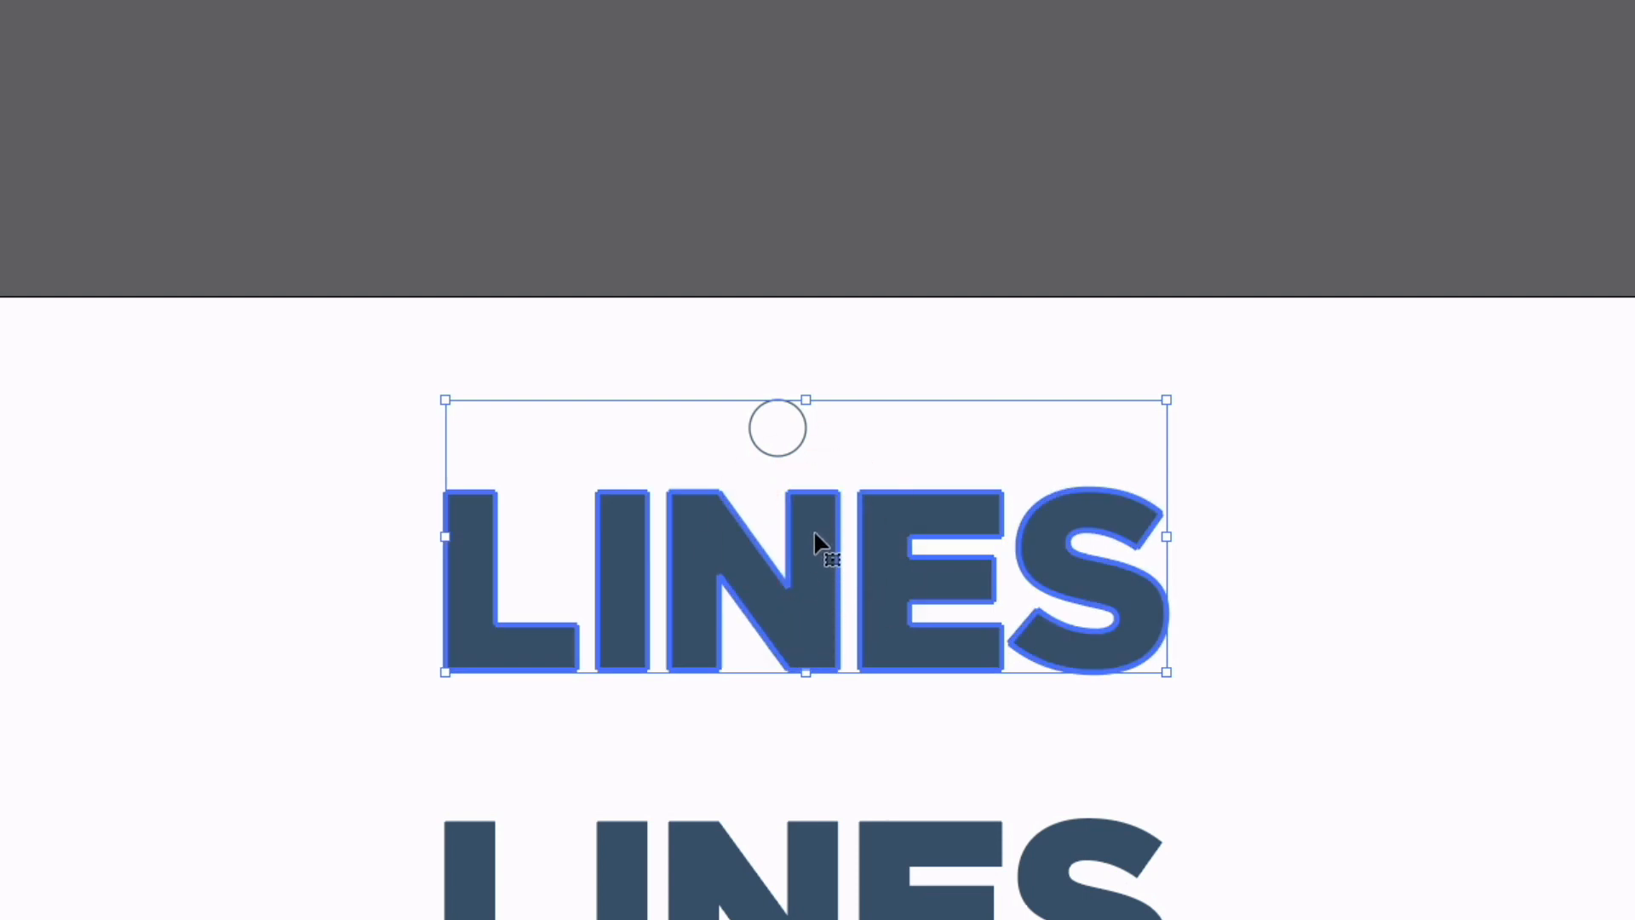
pyautogui.moveTo(803, 501)
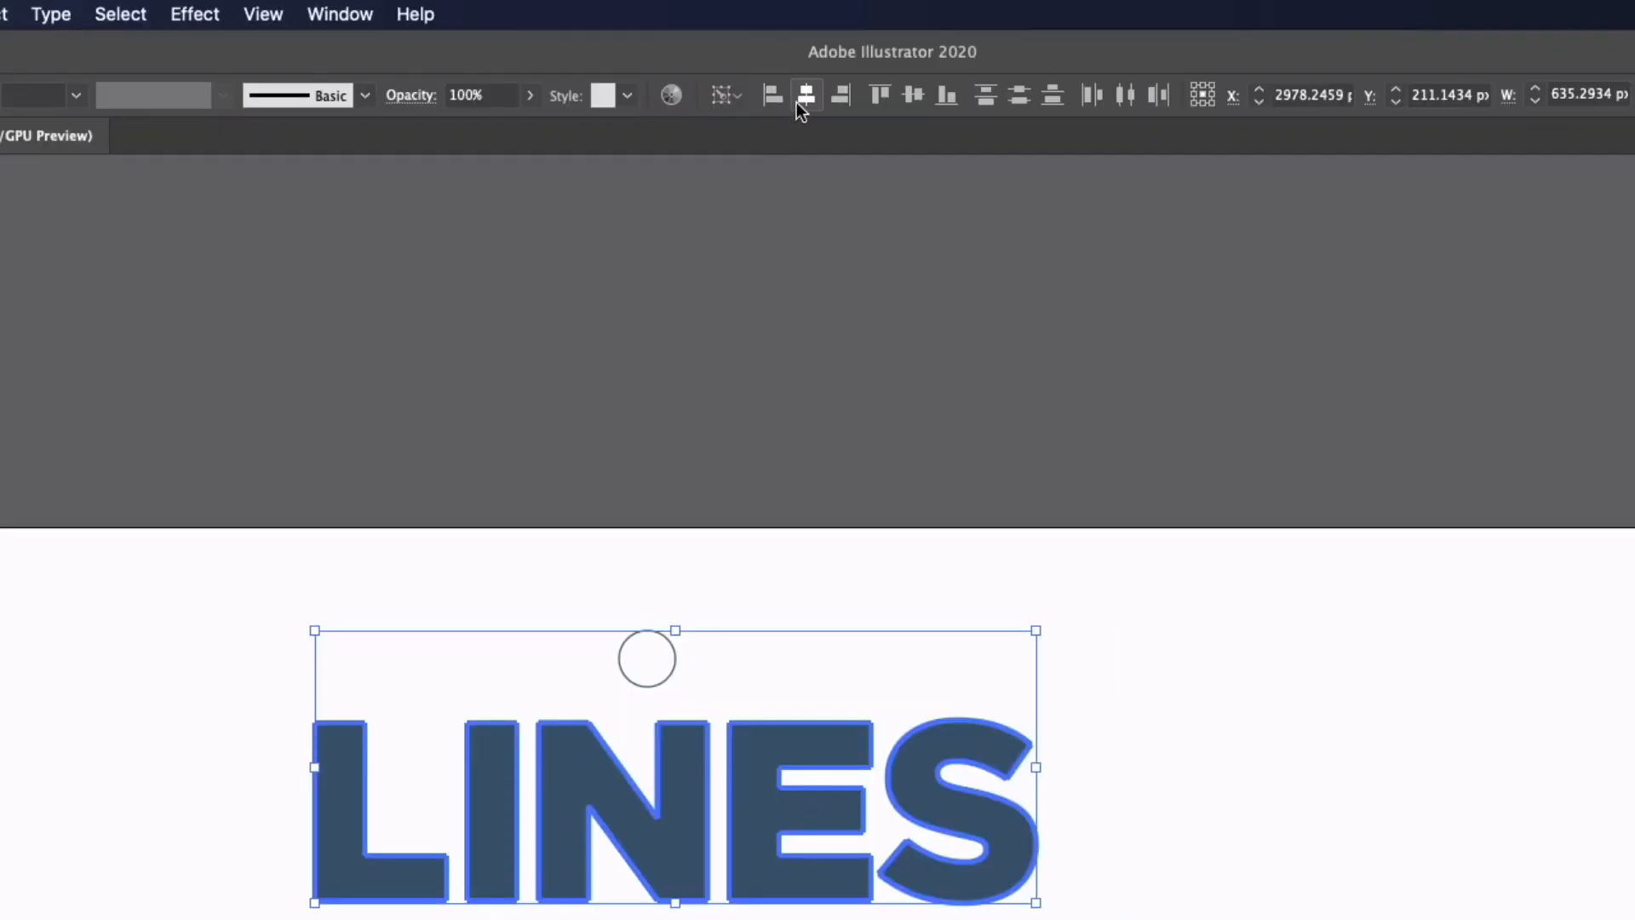
pyautogui.scroll(-3)
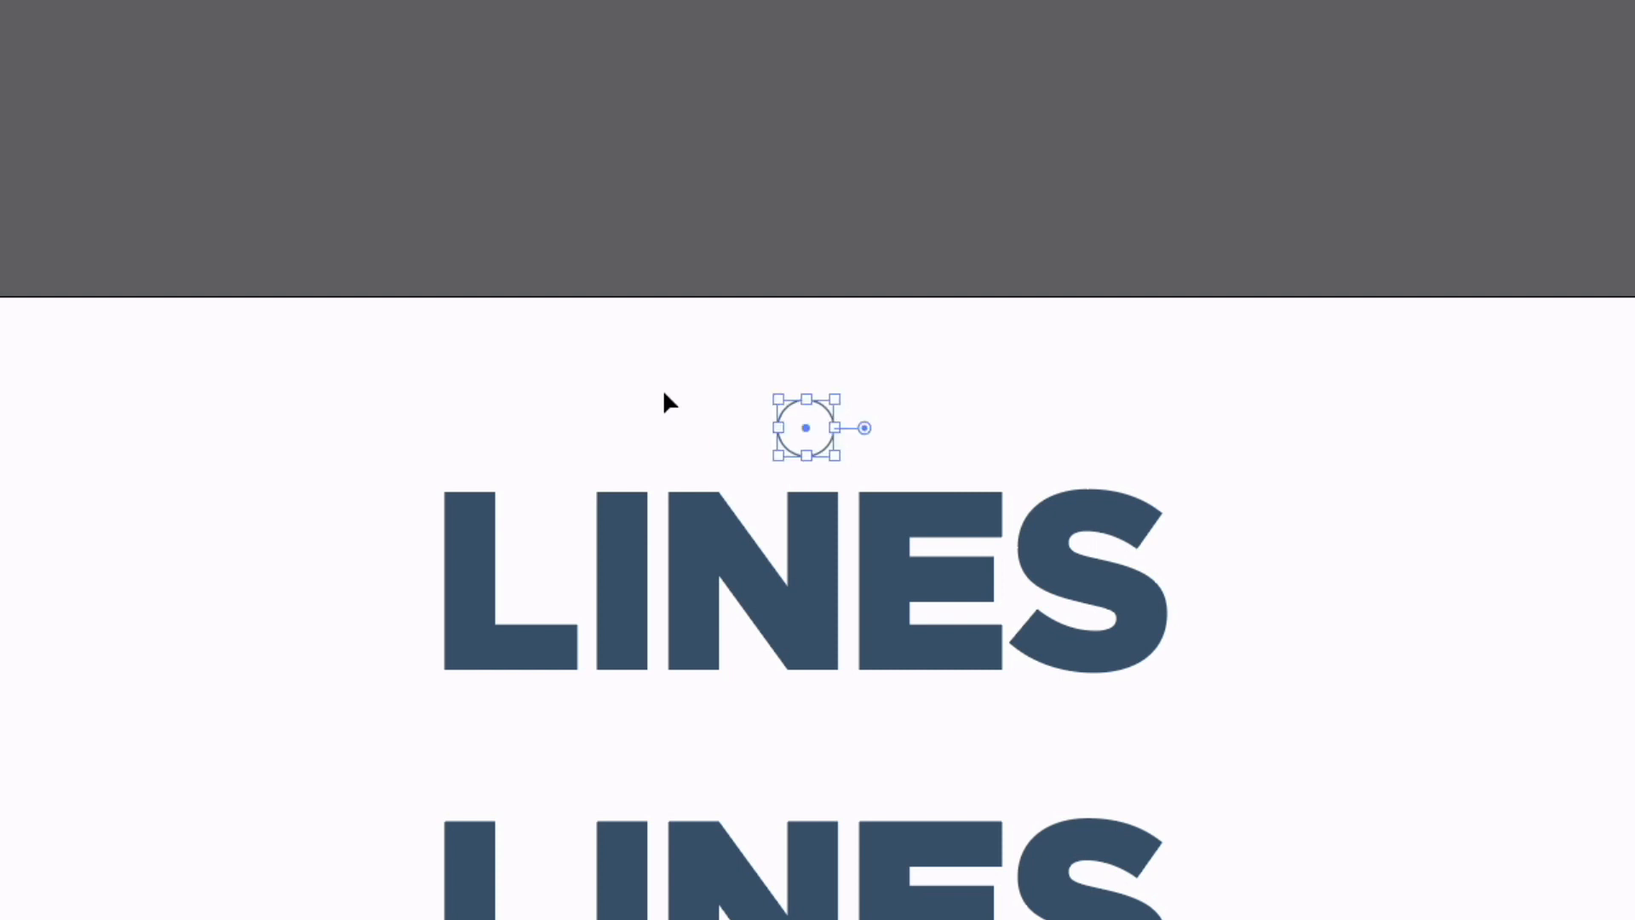
# Alt-drag a large concentric circle from the small circle's centre, past the LINES word.
pyautogui.click(668, 402)
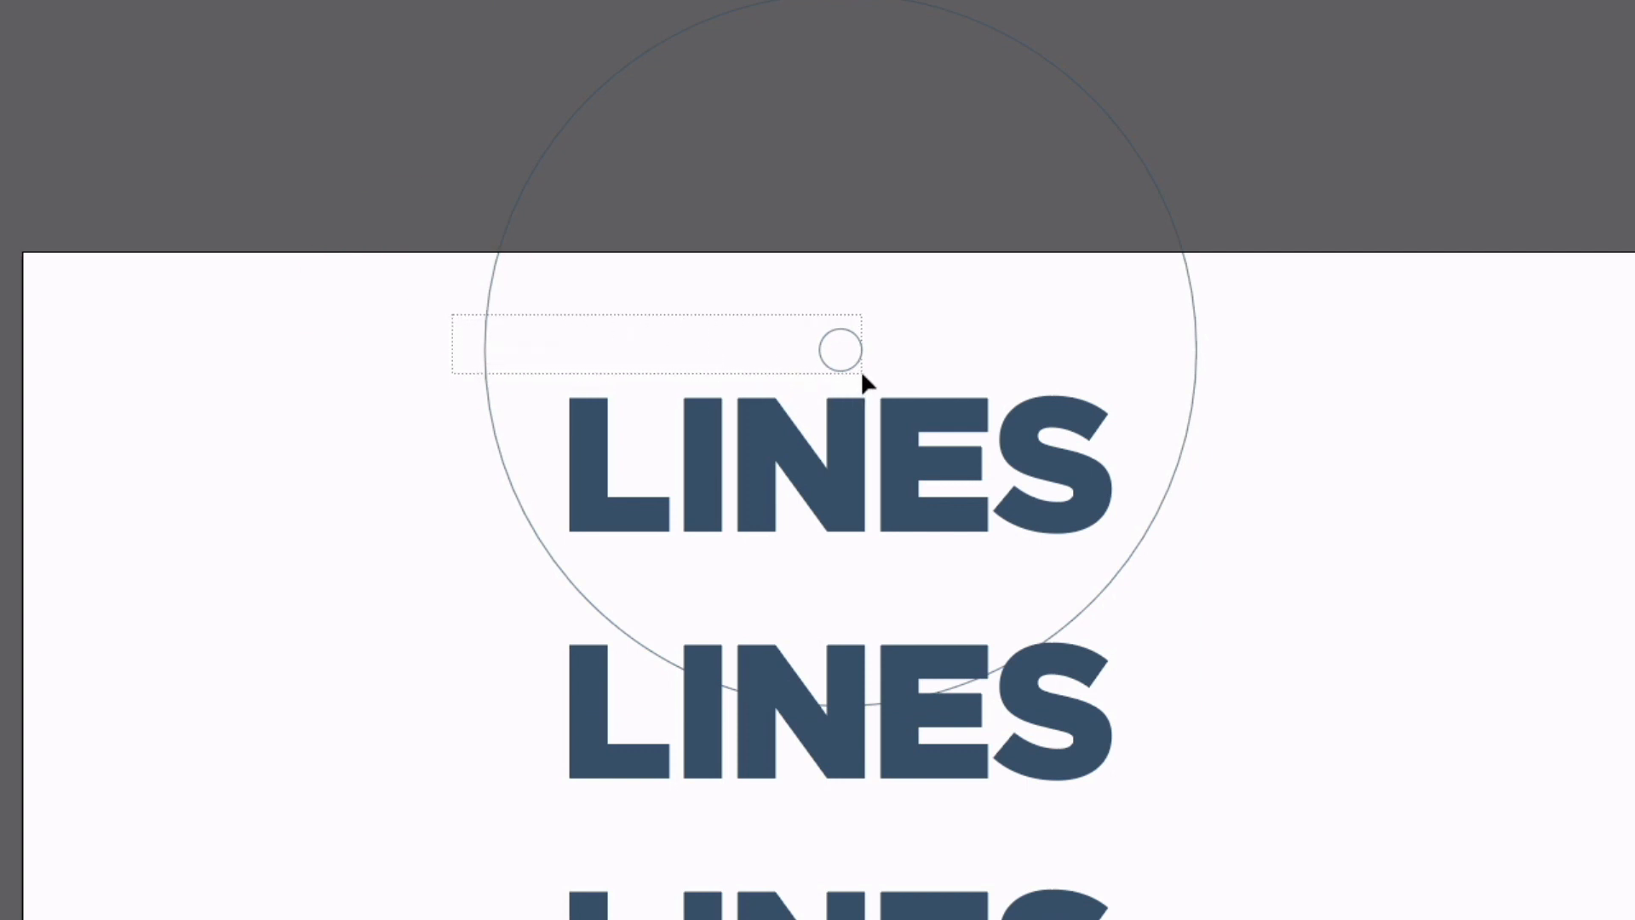
pyautogui.click(837, 349)
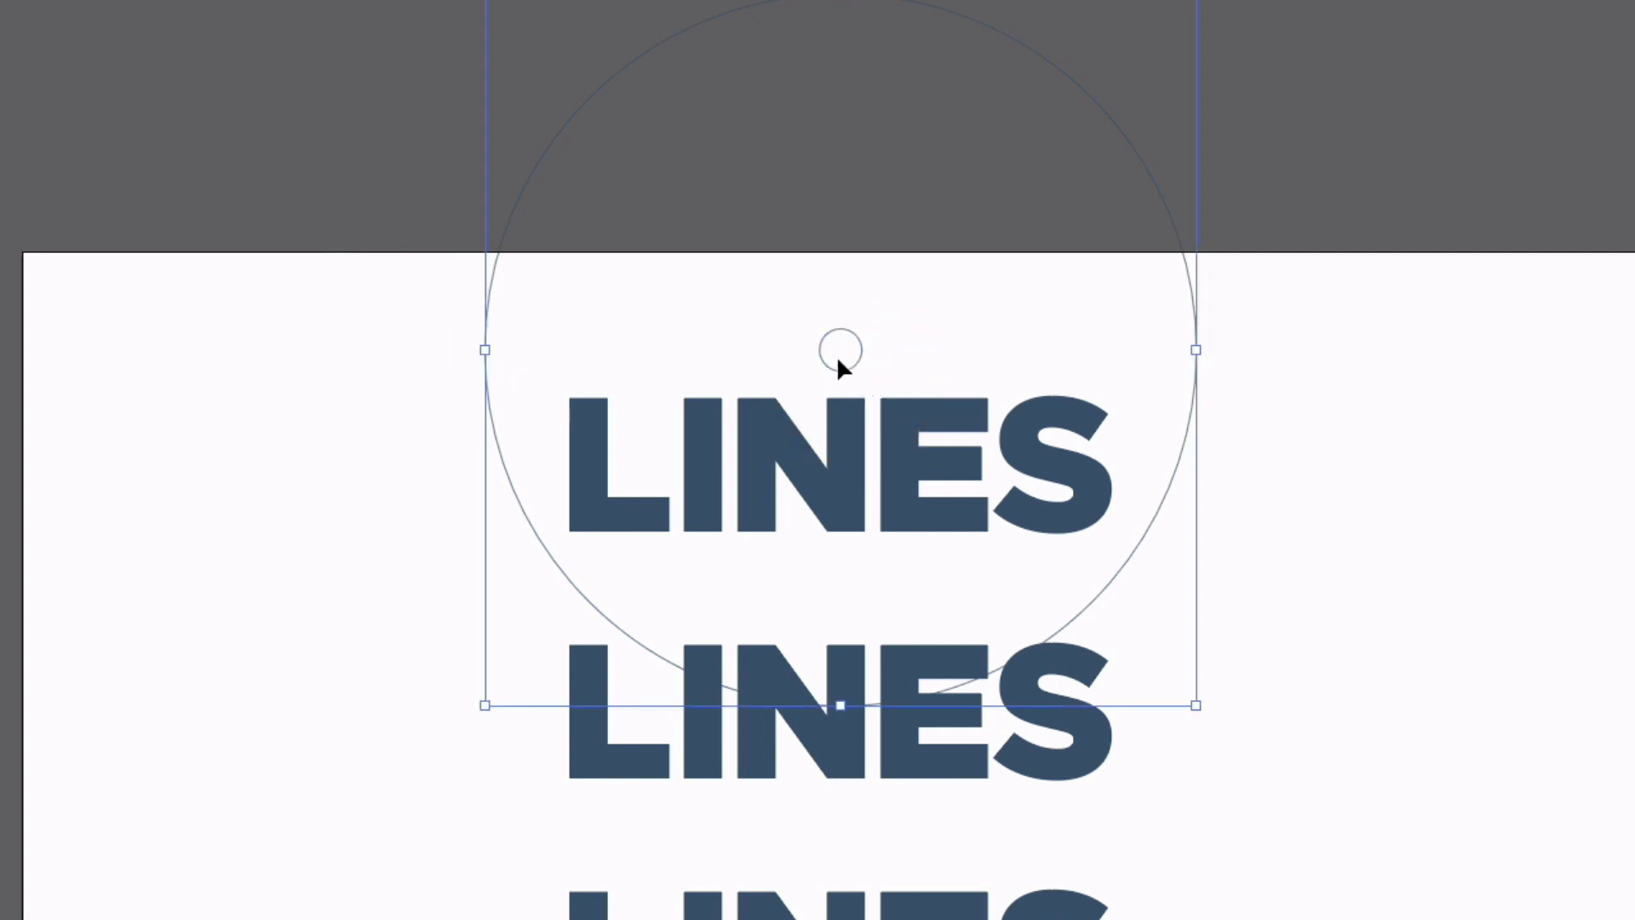
pyautogui.moveTo(761, 368)
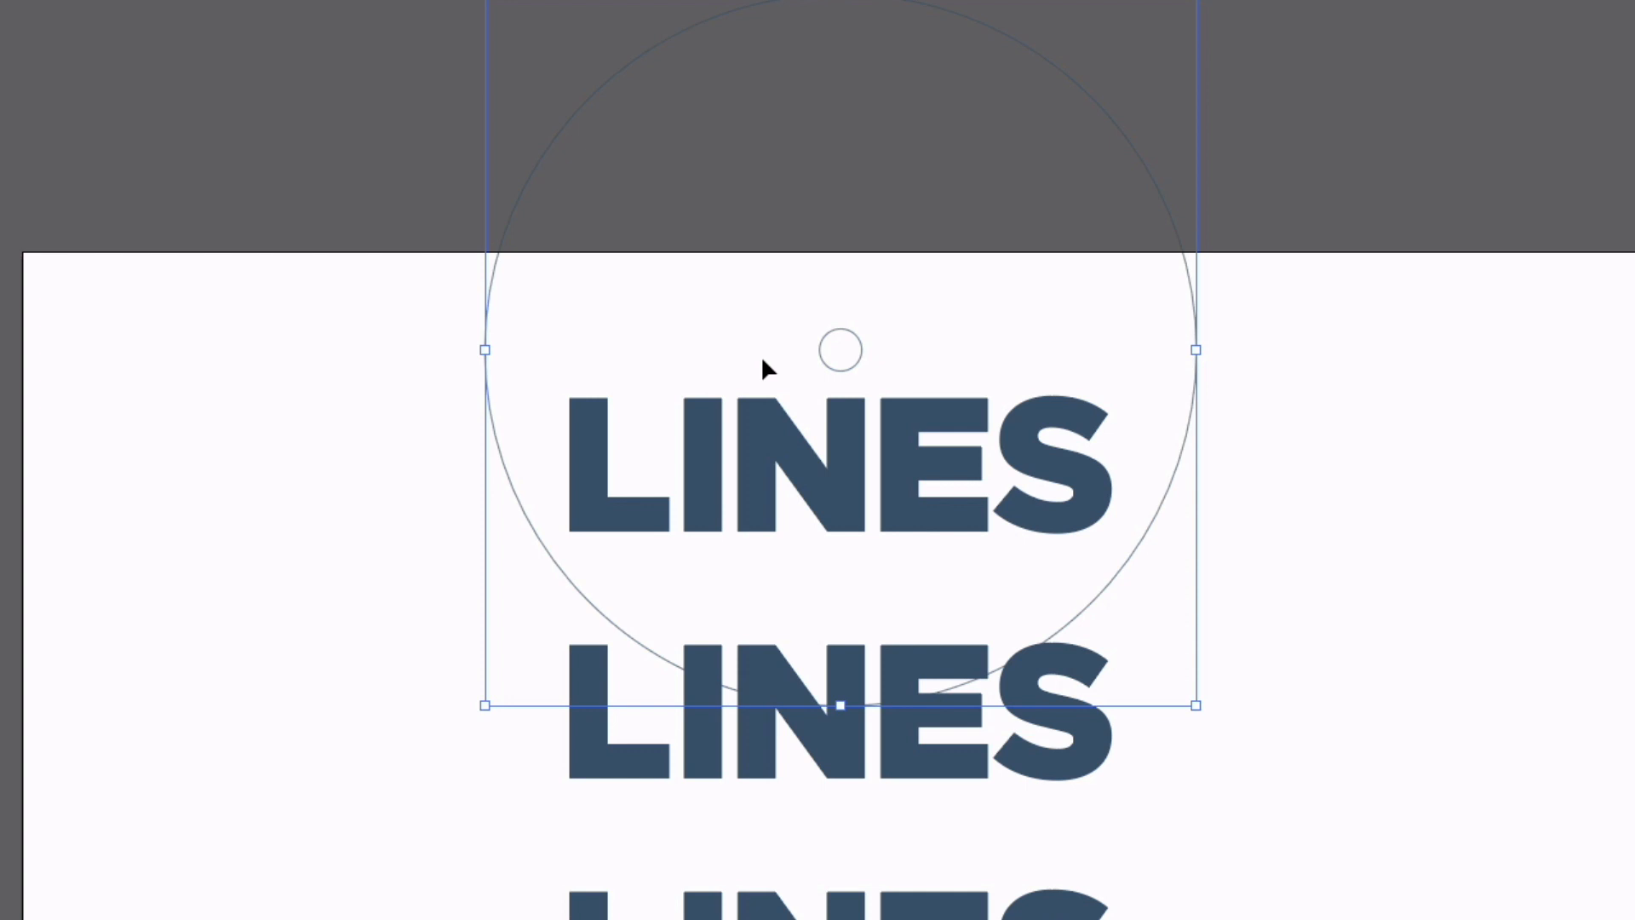
pyautogui.moveTo(649, 358)
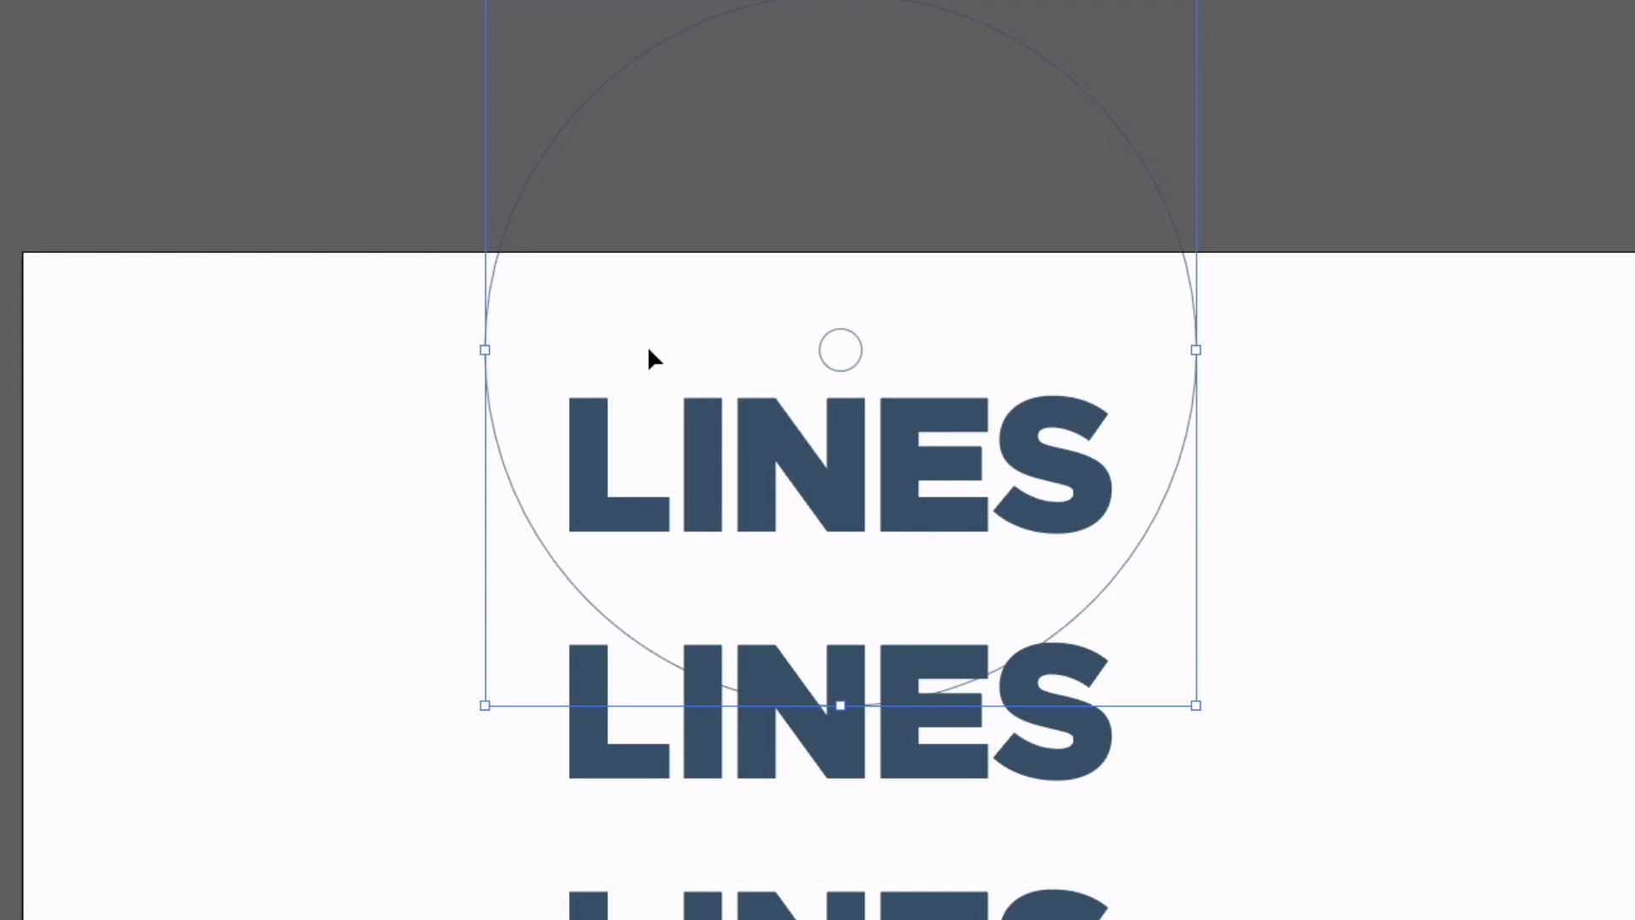
# Blend the two circles and set the blend to 33 specified steps with preview.
pyautogui.click(348, 431)
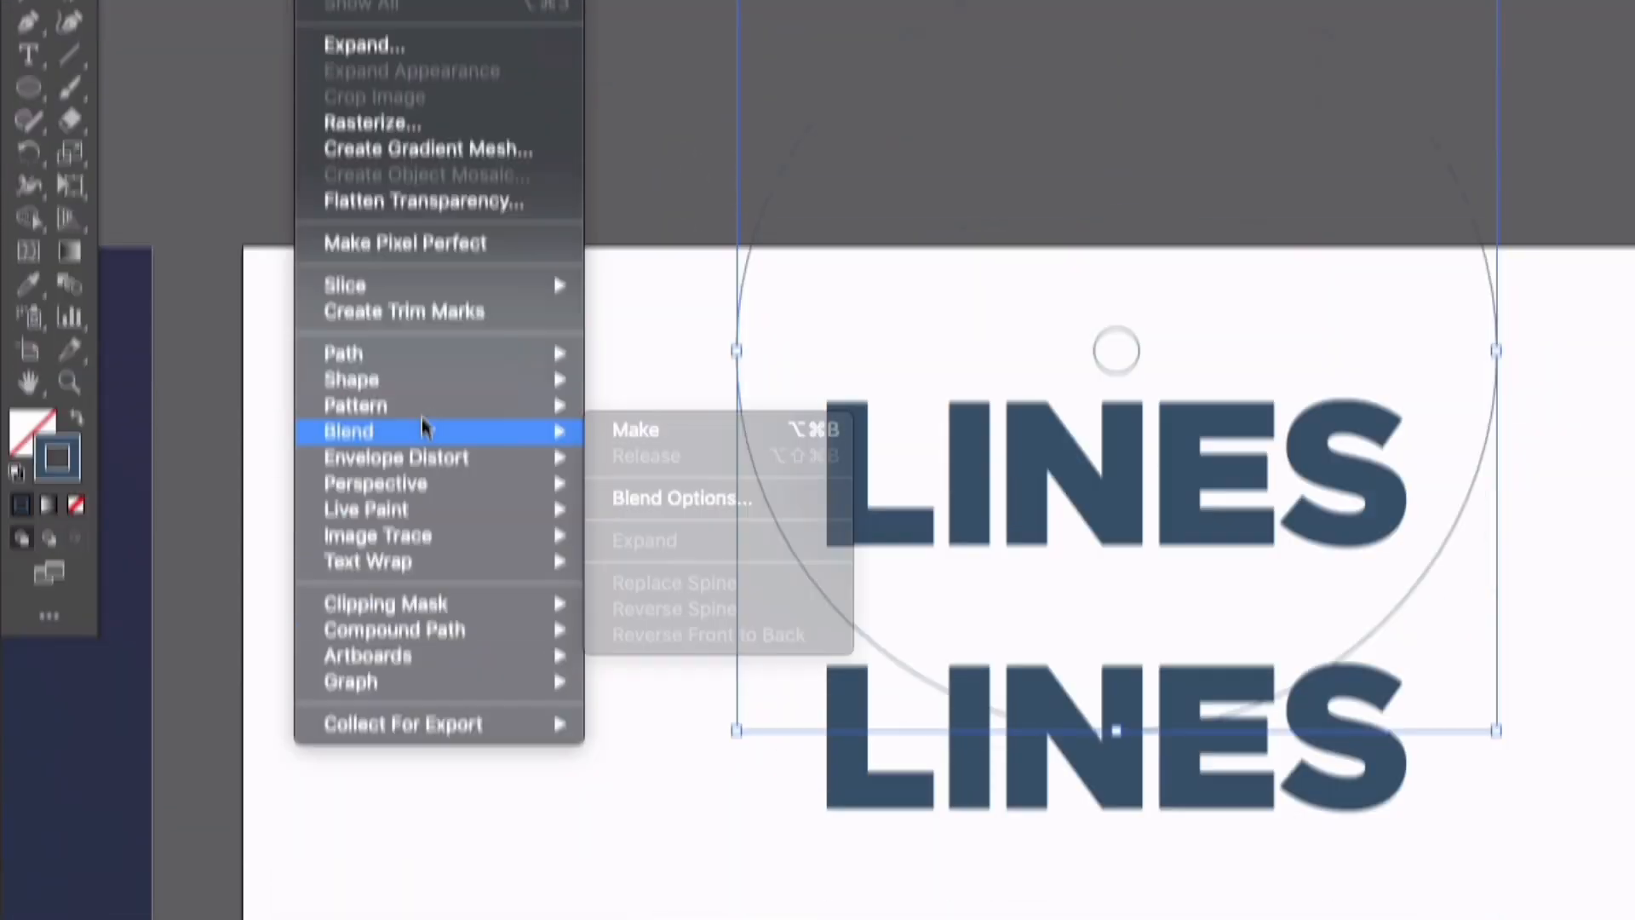
pyautogui.click(635, 428)
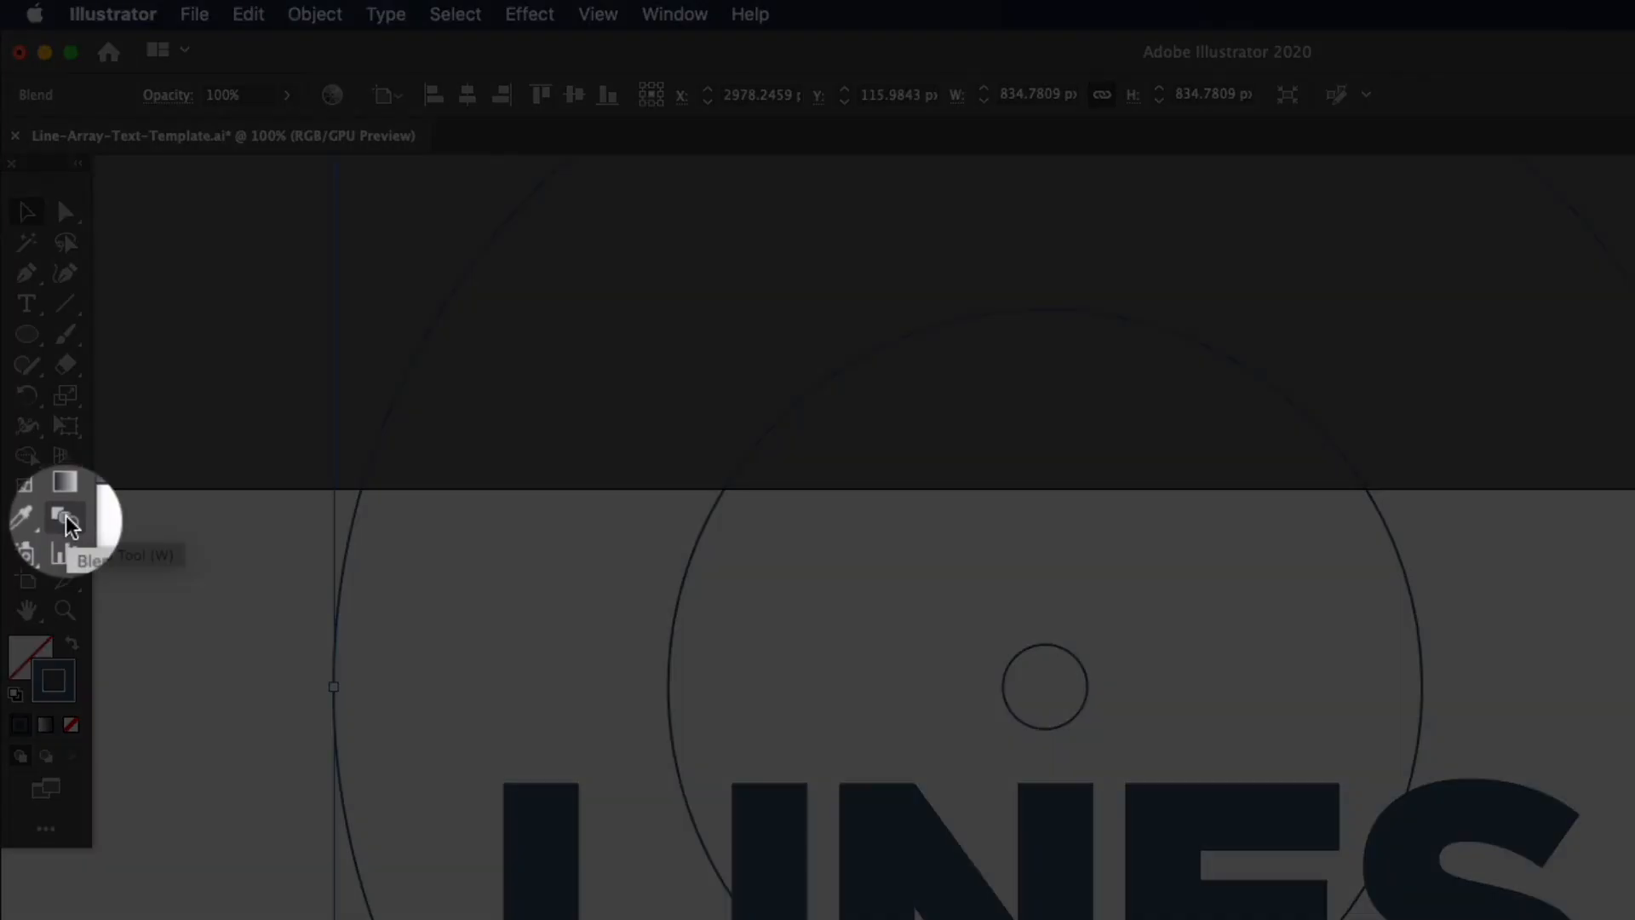
pyautogui.doubleClick(65, 522)
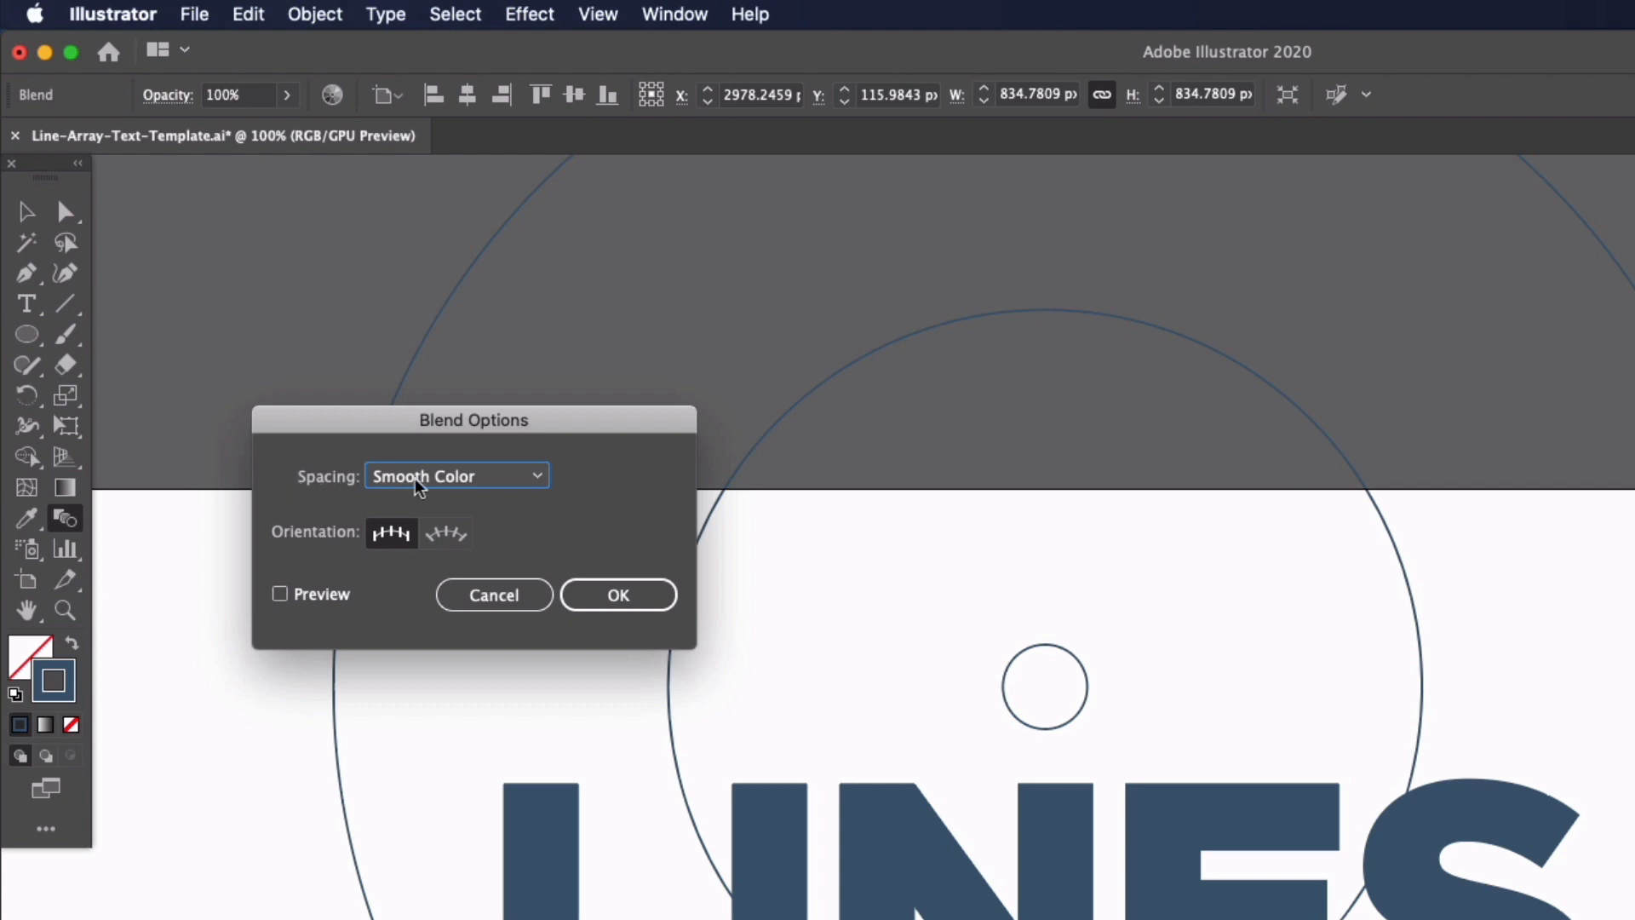
pyautogui.click(456, 475)
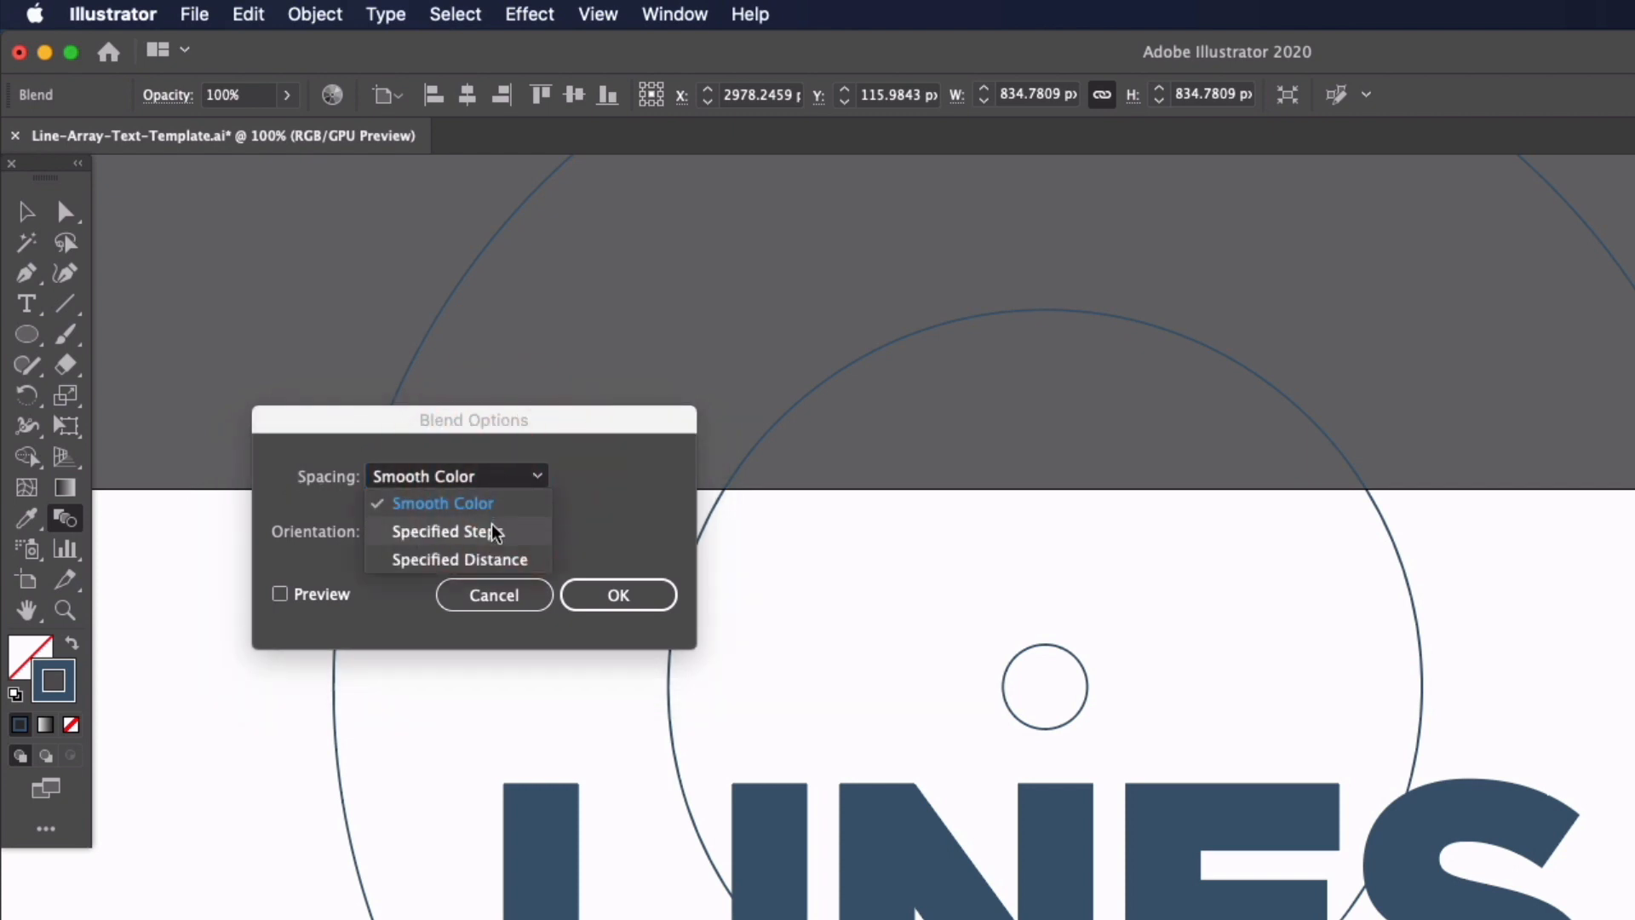
pyautogui.click(446, 530)
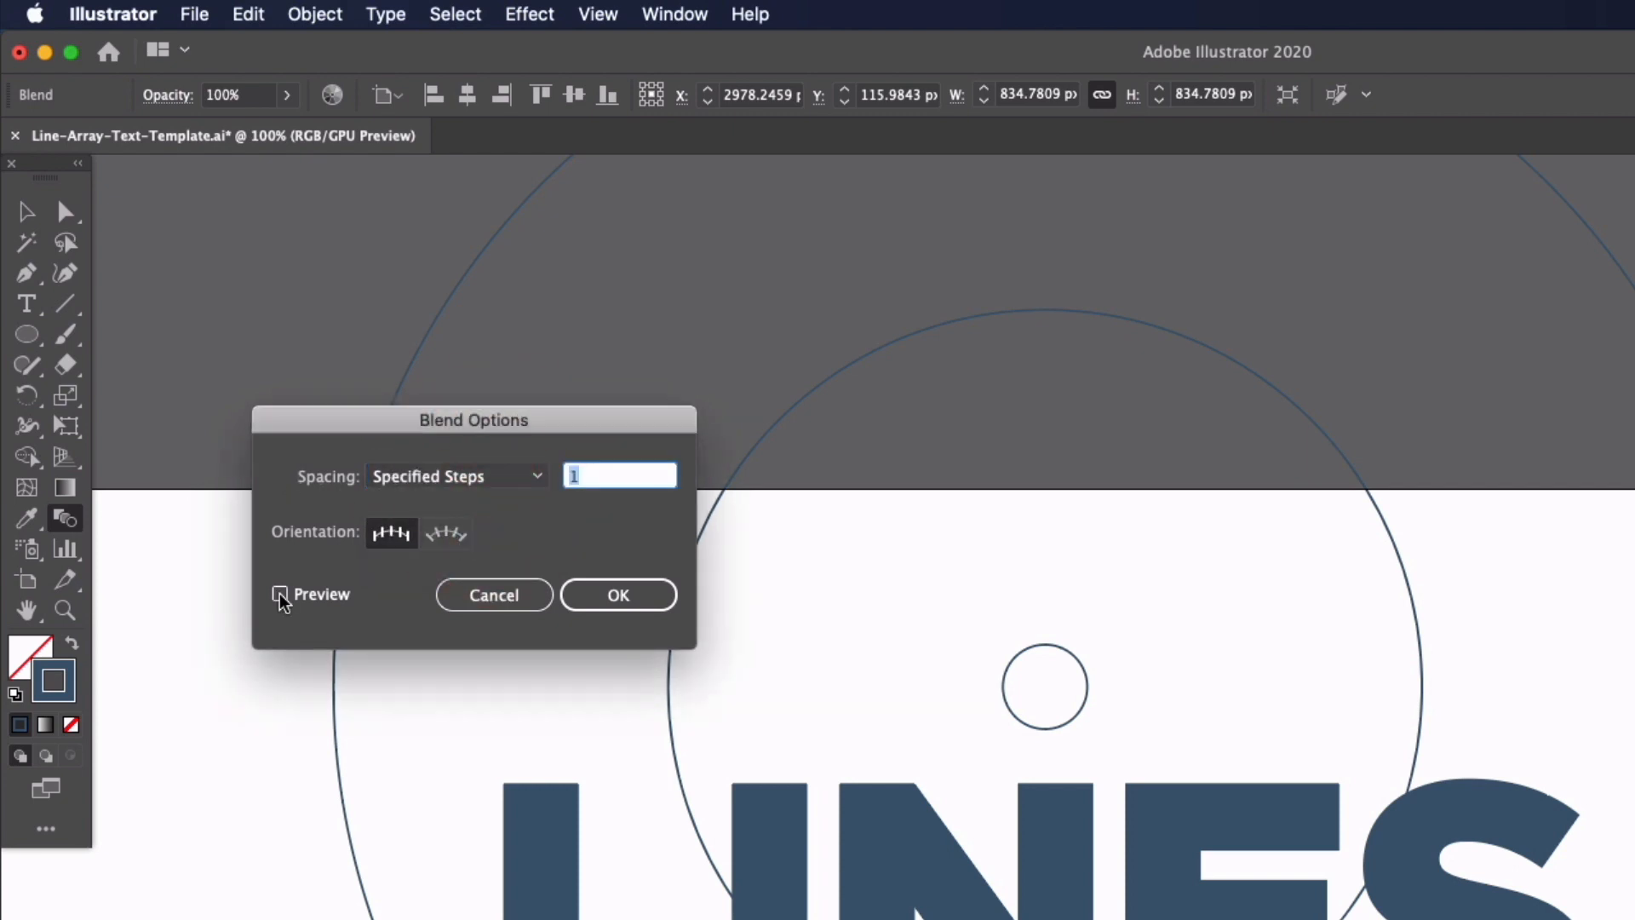
pyautogui.click(280, 594)
pyautogui.write('3')
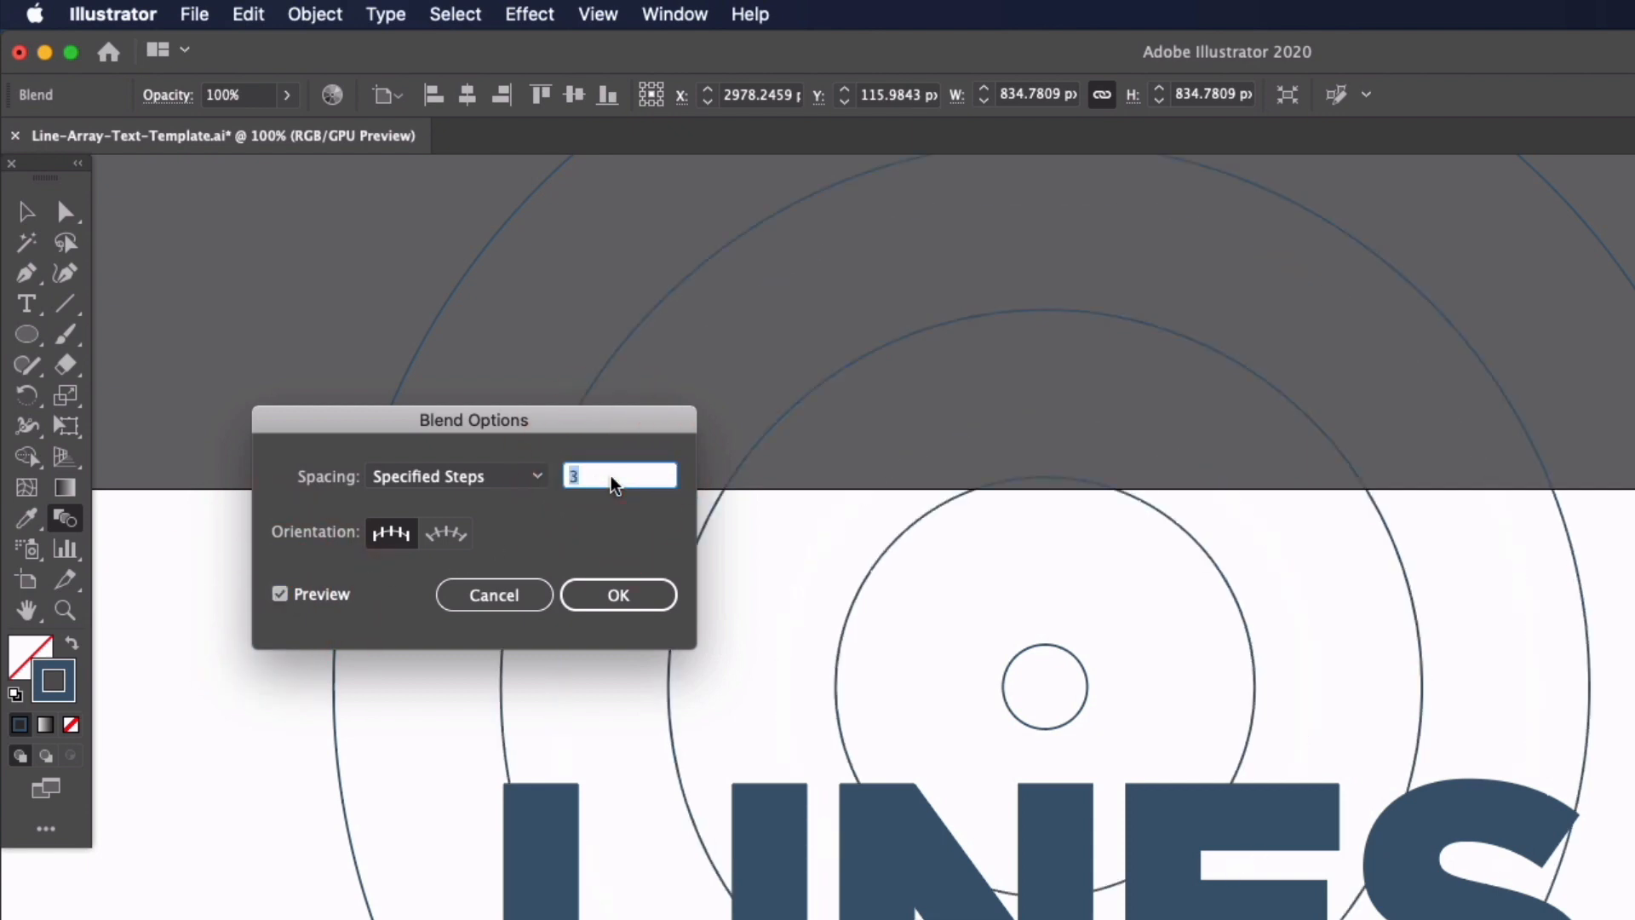
pyautogui.write('27')
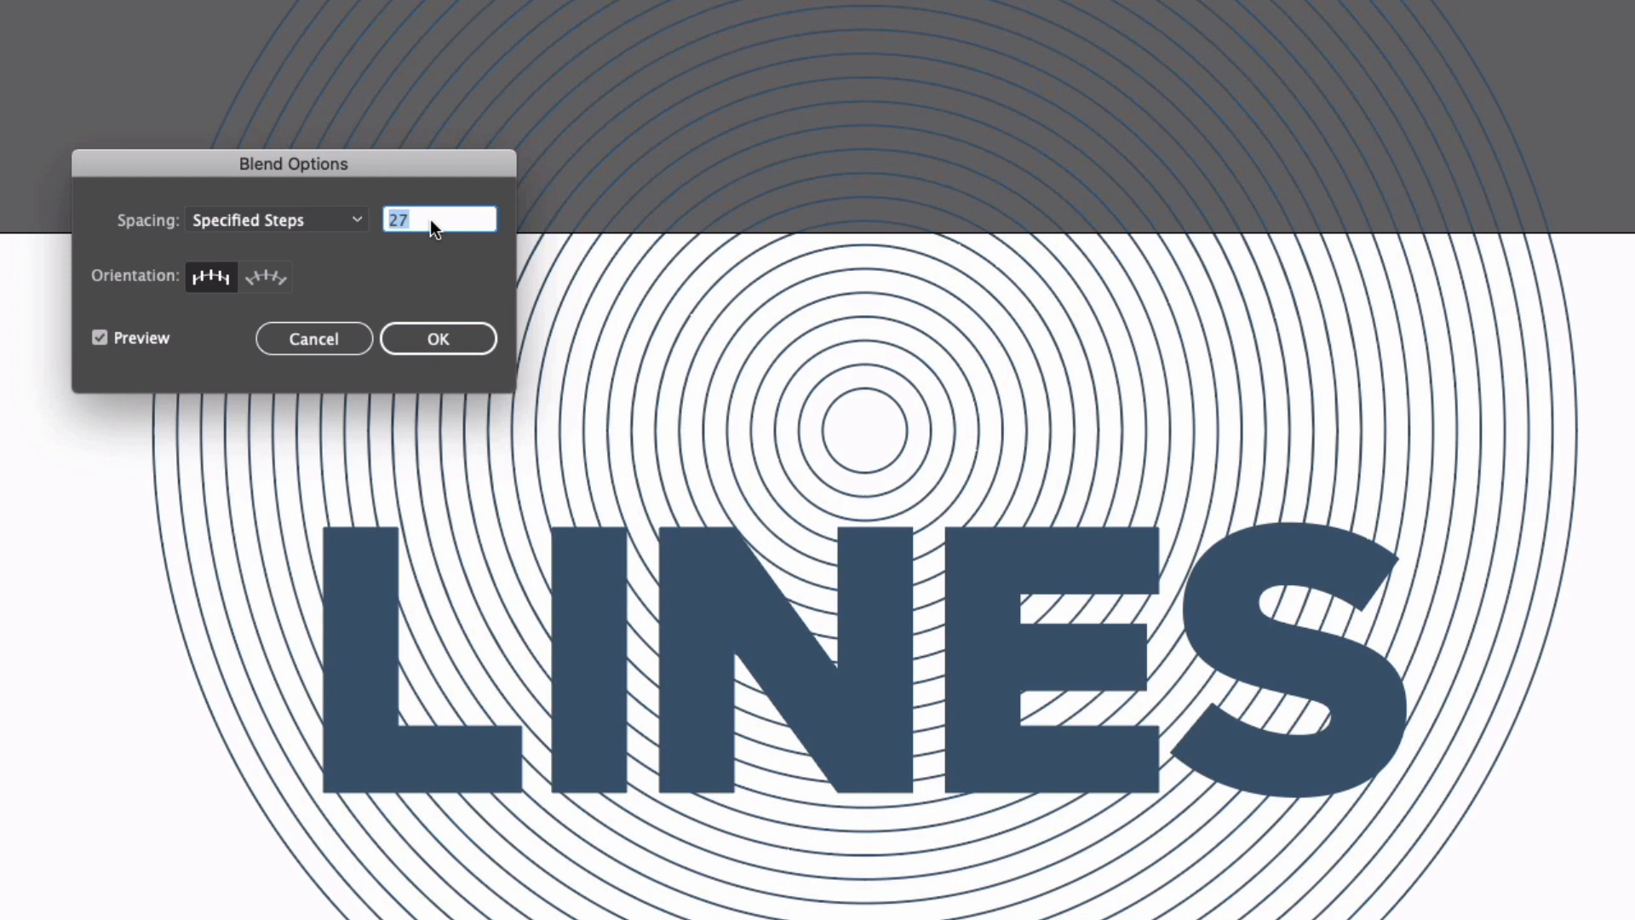
pyautogui.write('31')
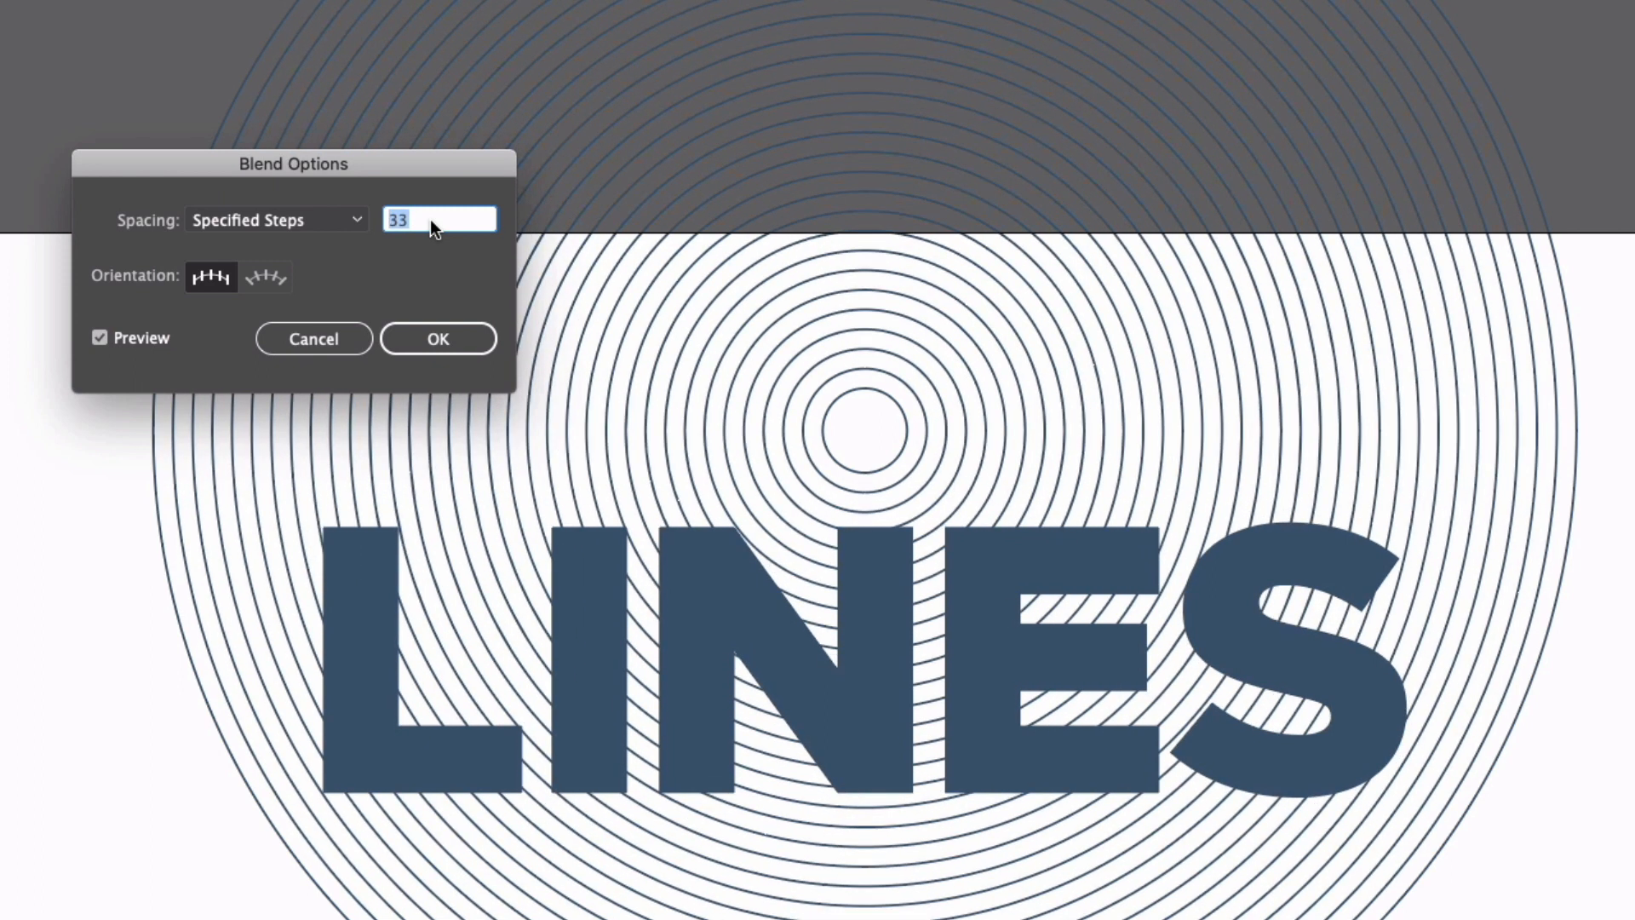
pyautogui.click(437, 339)
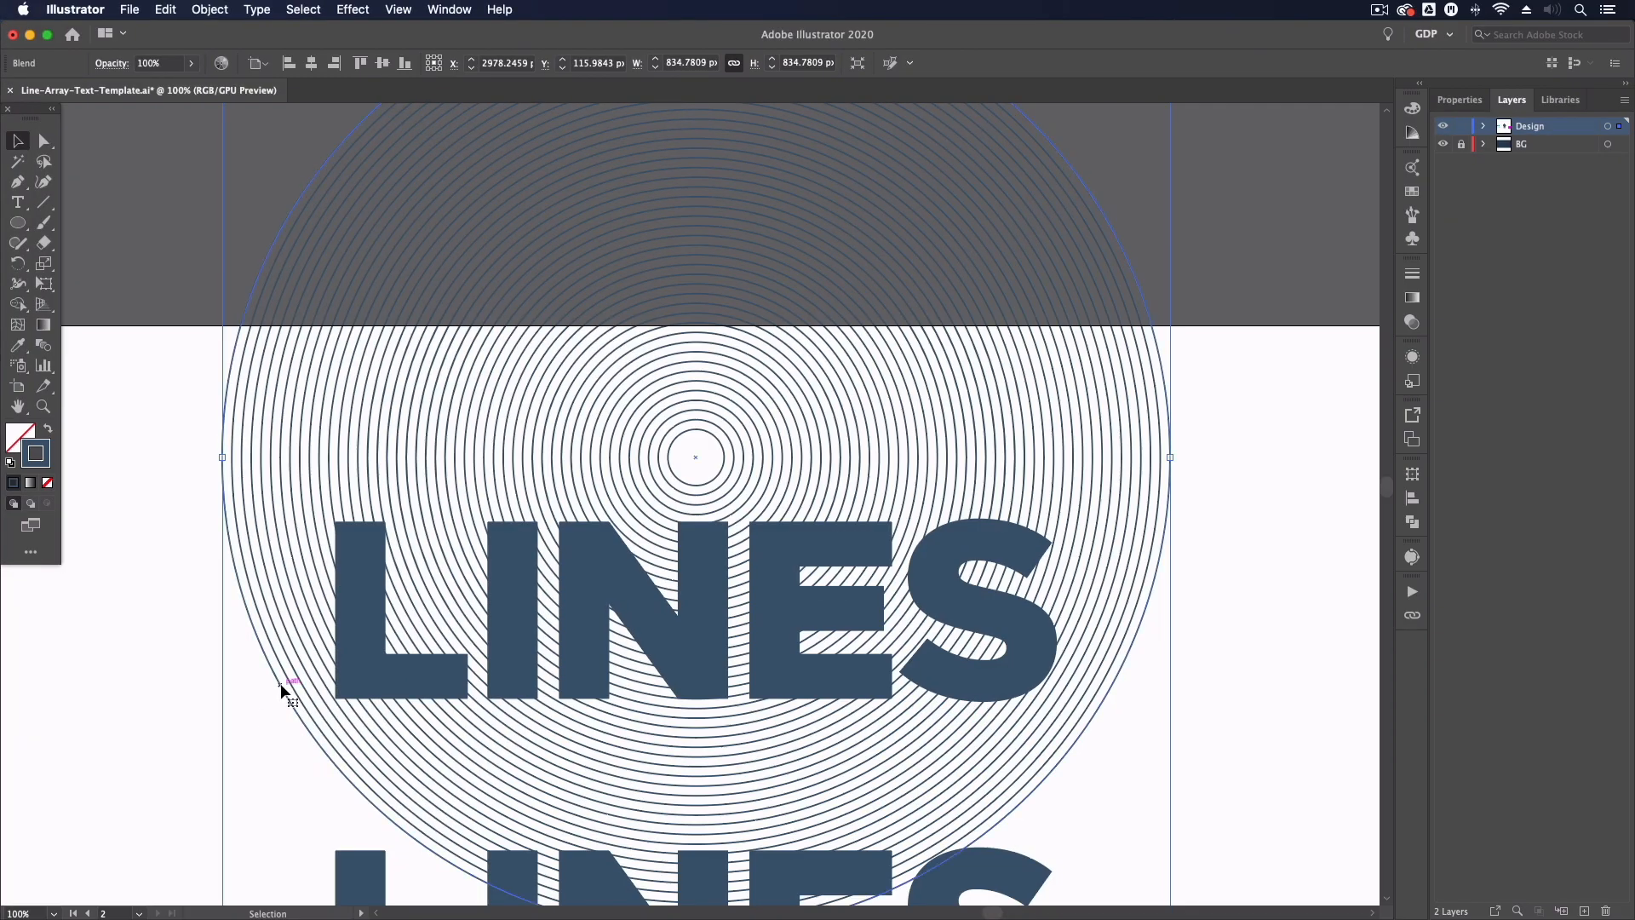
# Inside the blend, thicken the outer circle's stroke in three increments, then deselect it.
pyautogui.doubleClick(695, 455)
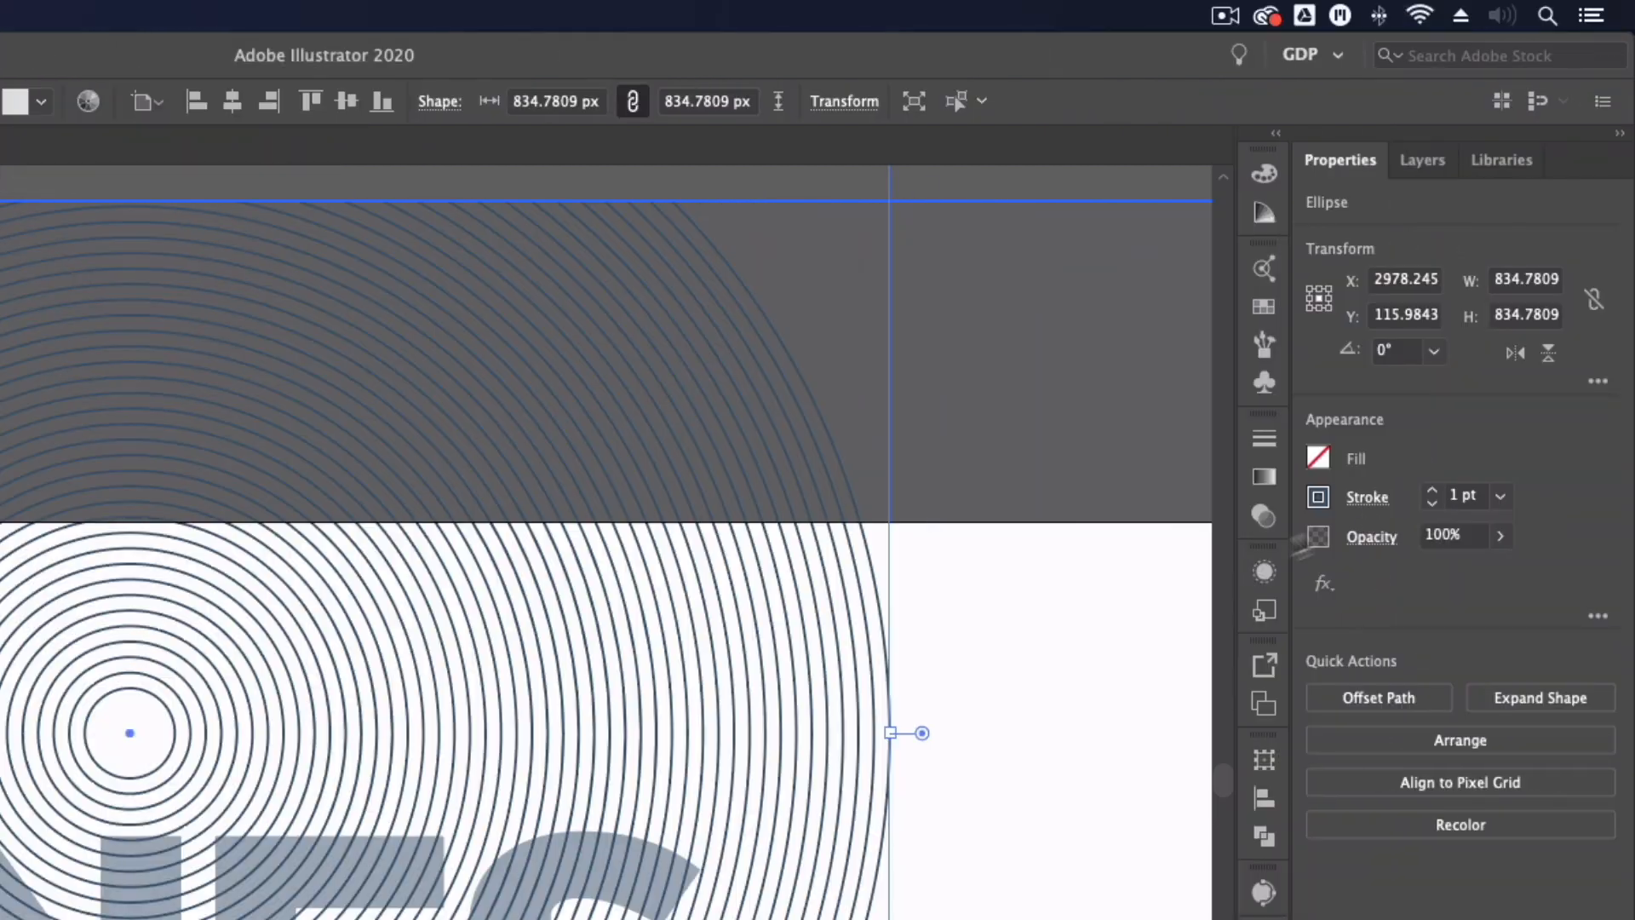
pyautogui.click(1432, 490)
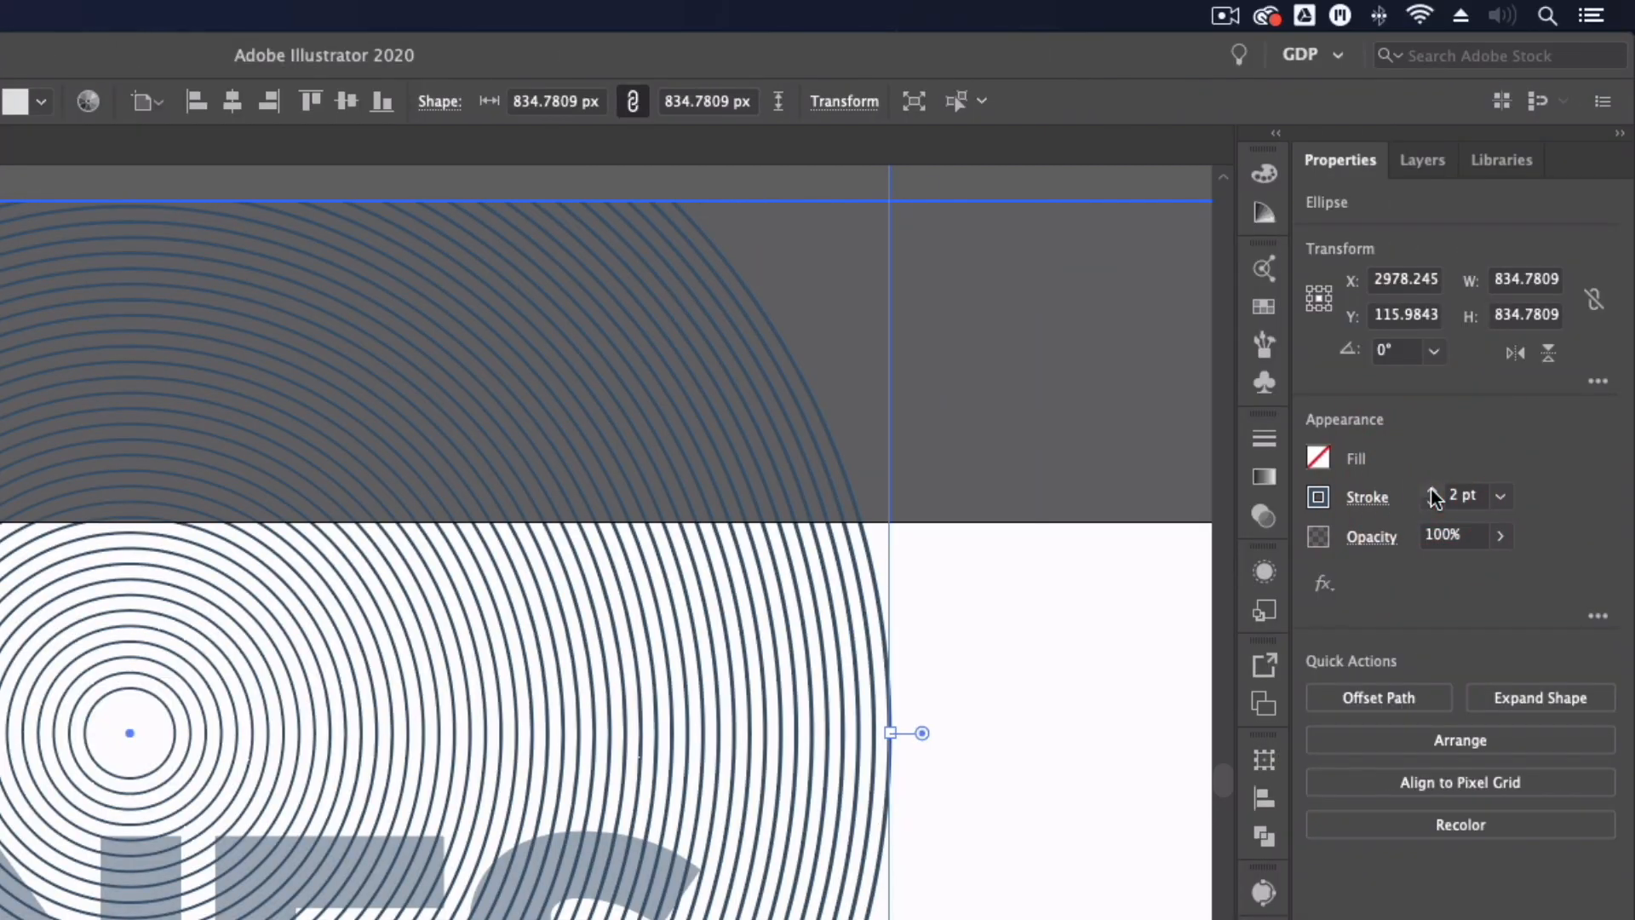
pyautogui.click(1459, 494)
pyautogui.write('7')
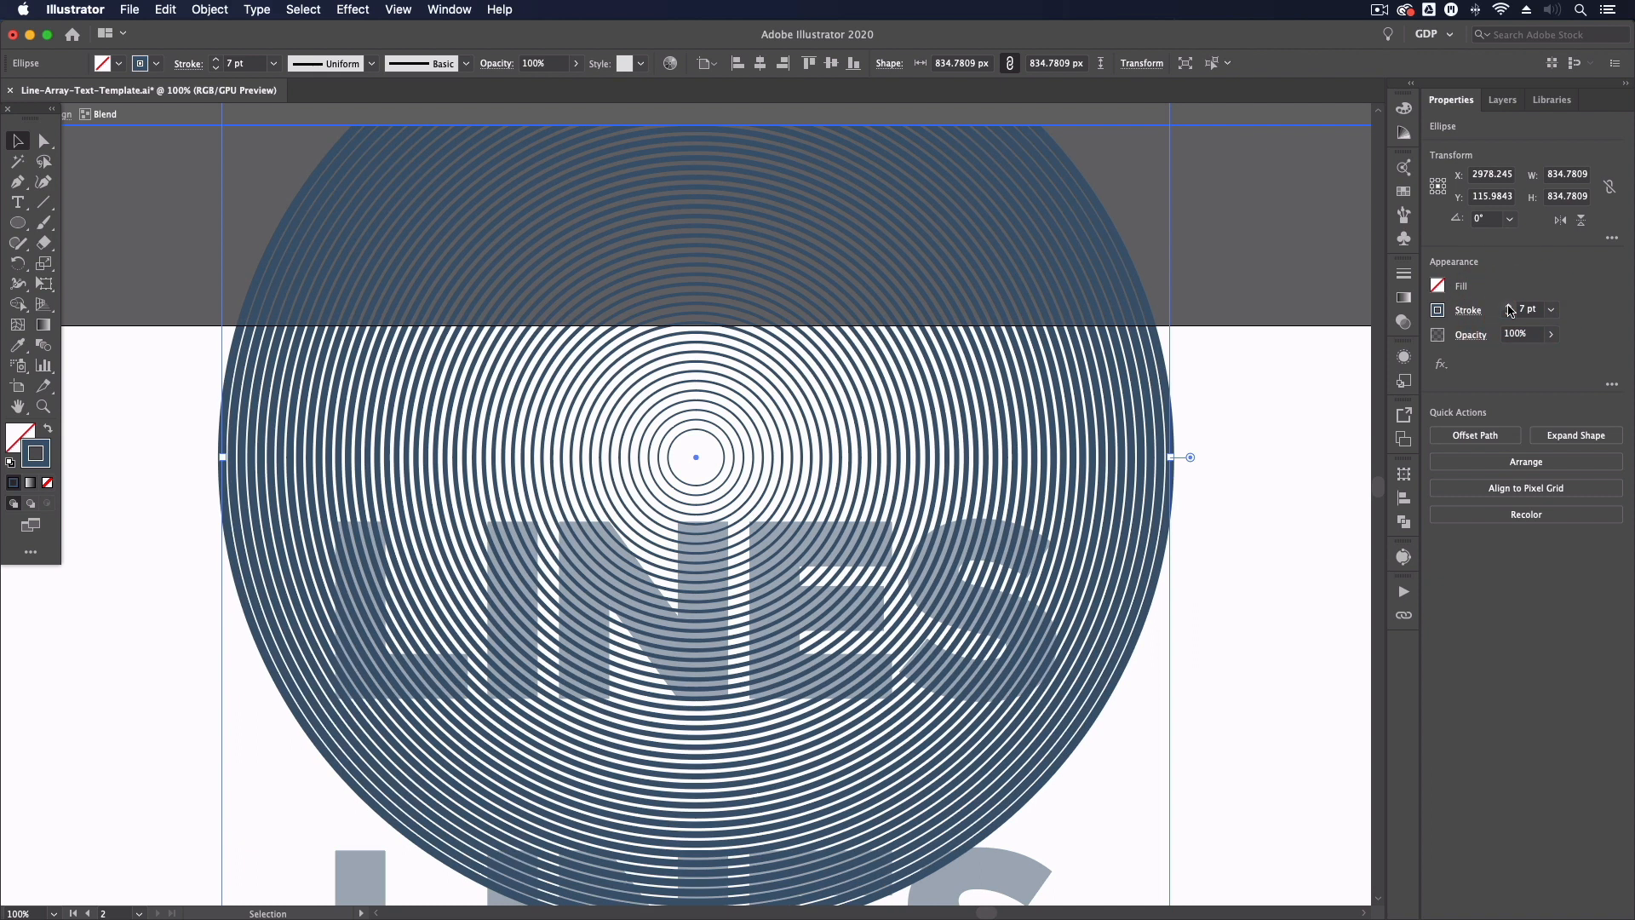
pyautogui.click(1509, 304)
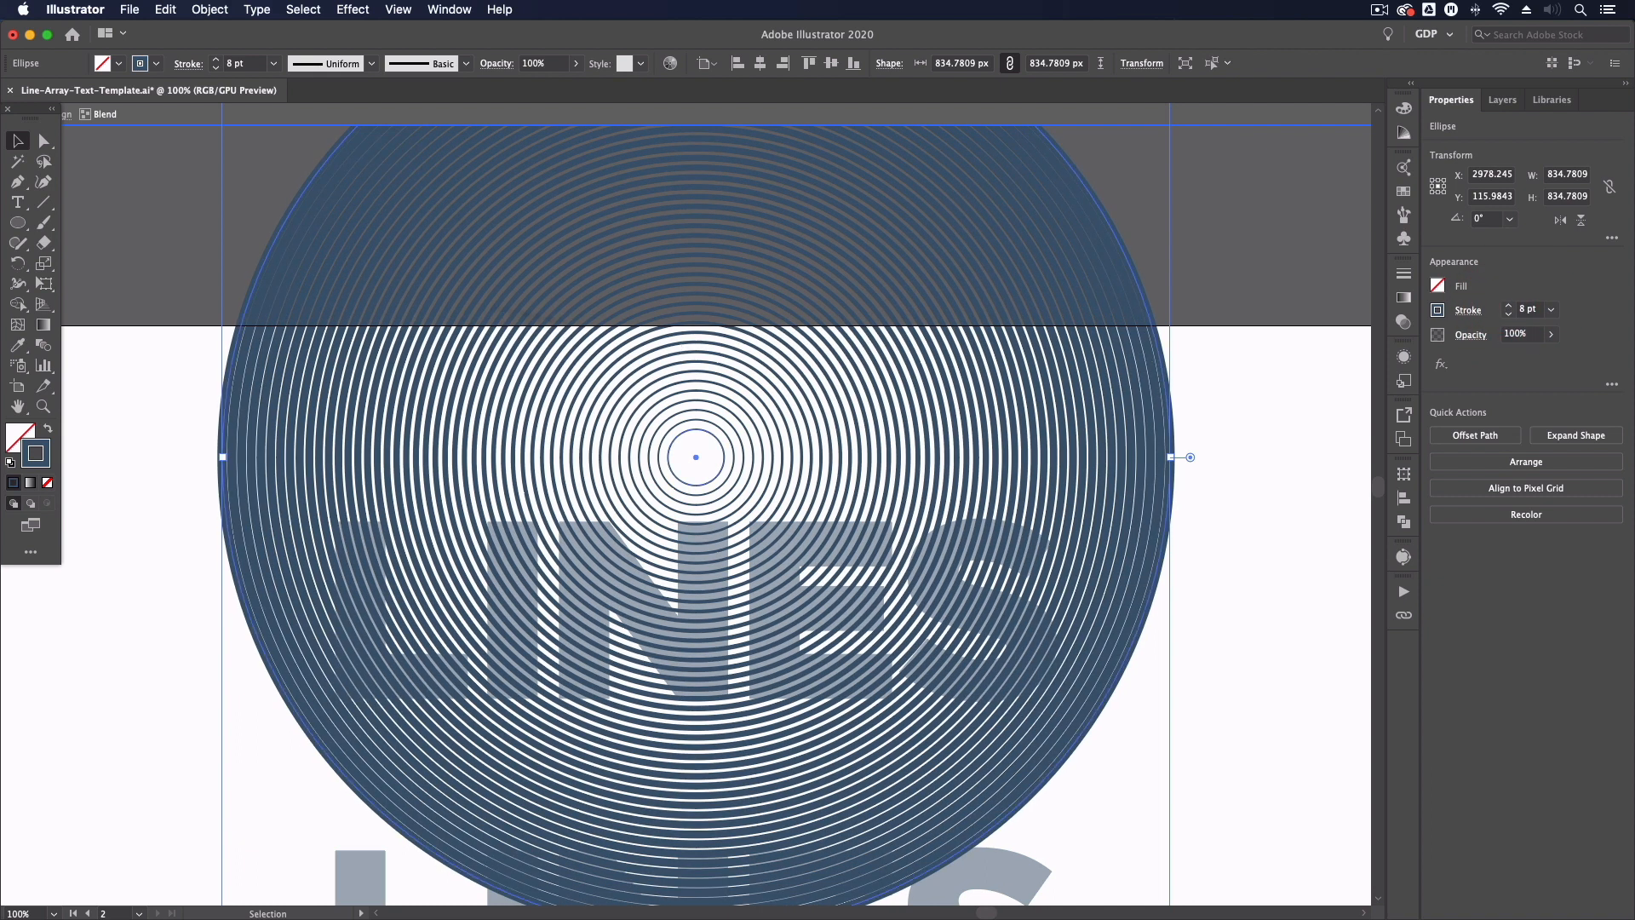
pyautogui.click(157, 371)
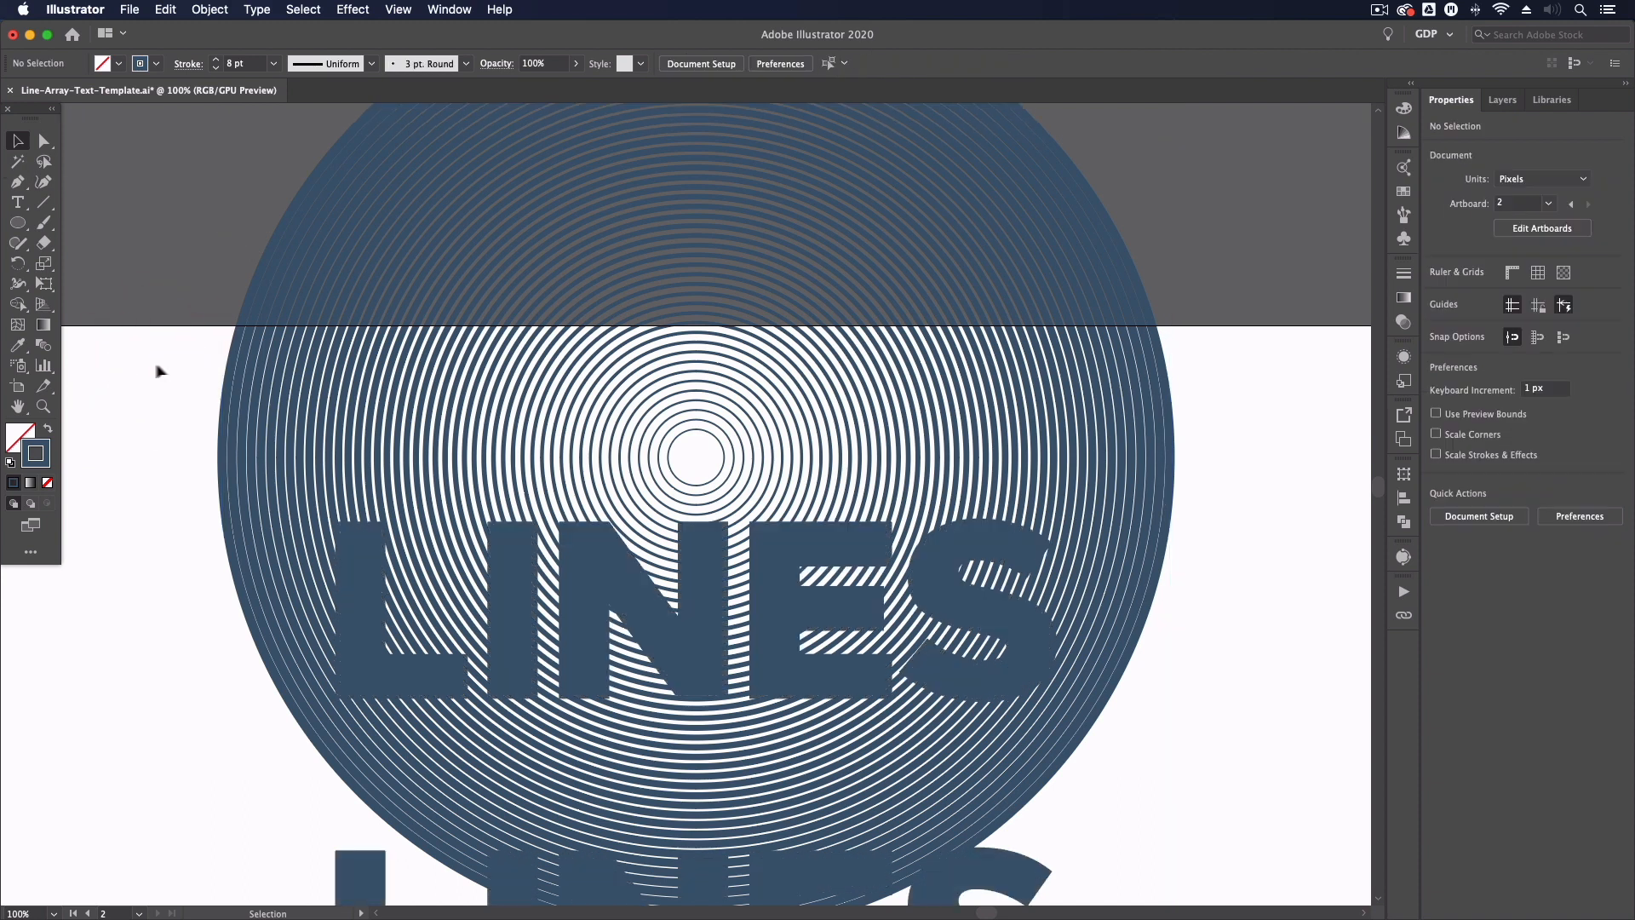
pyautogui.moveTo(182, 371)
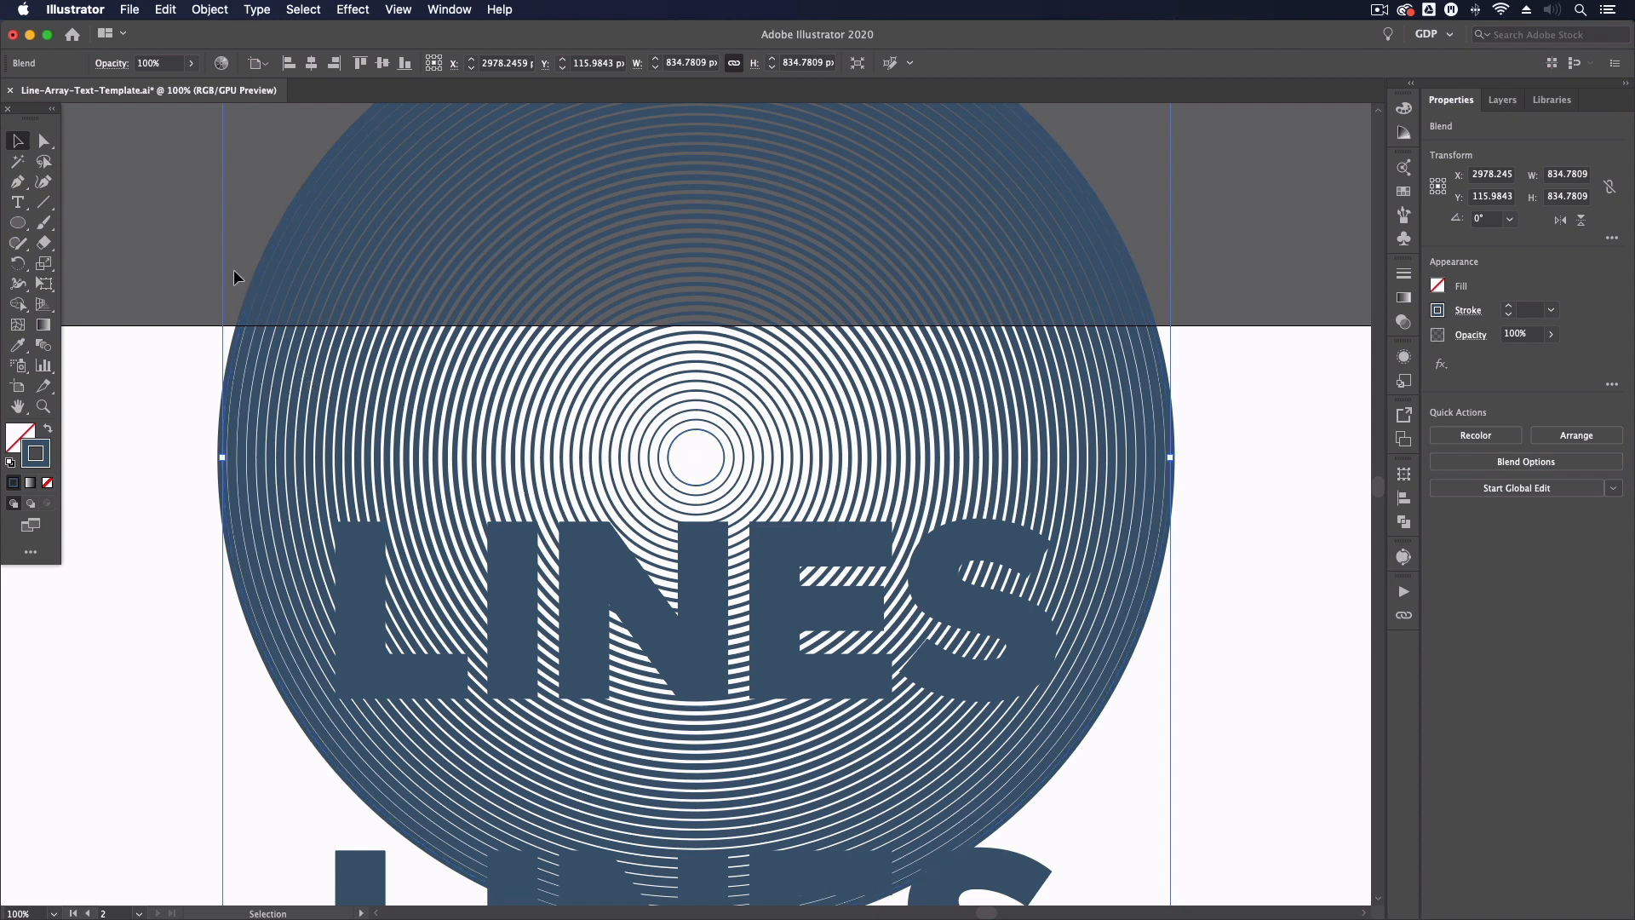
pyautogui.moveTo(187, 321)
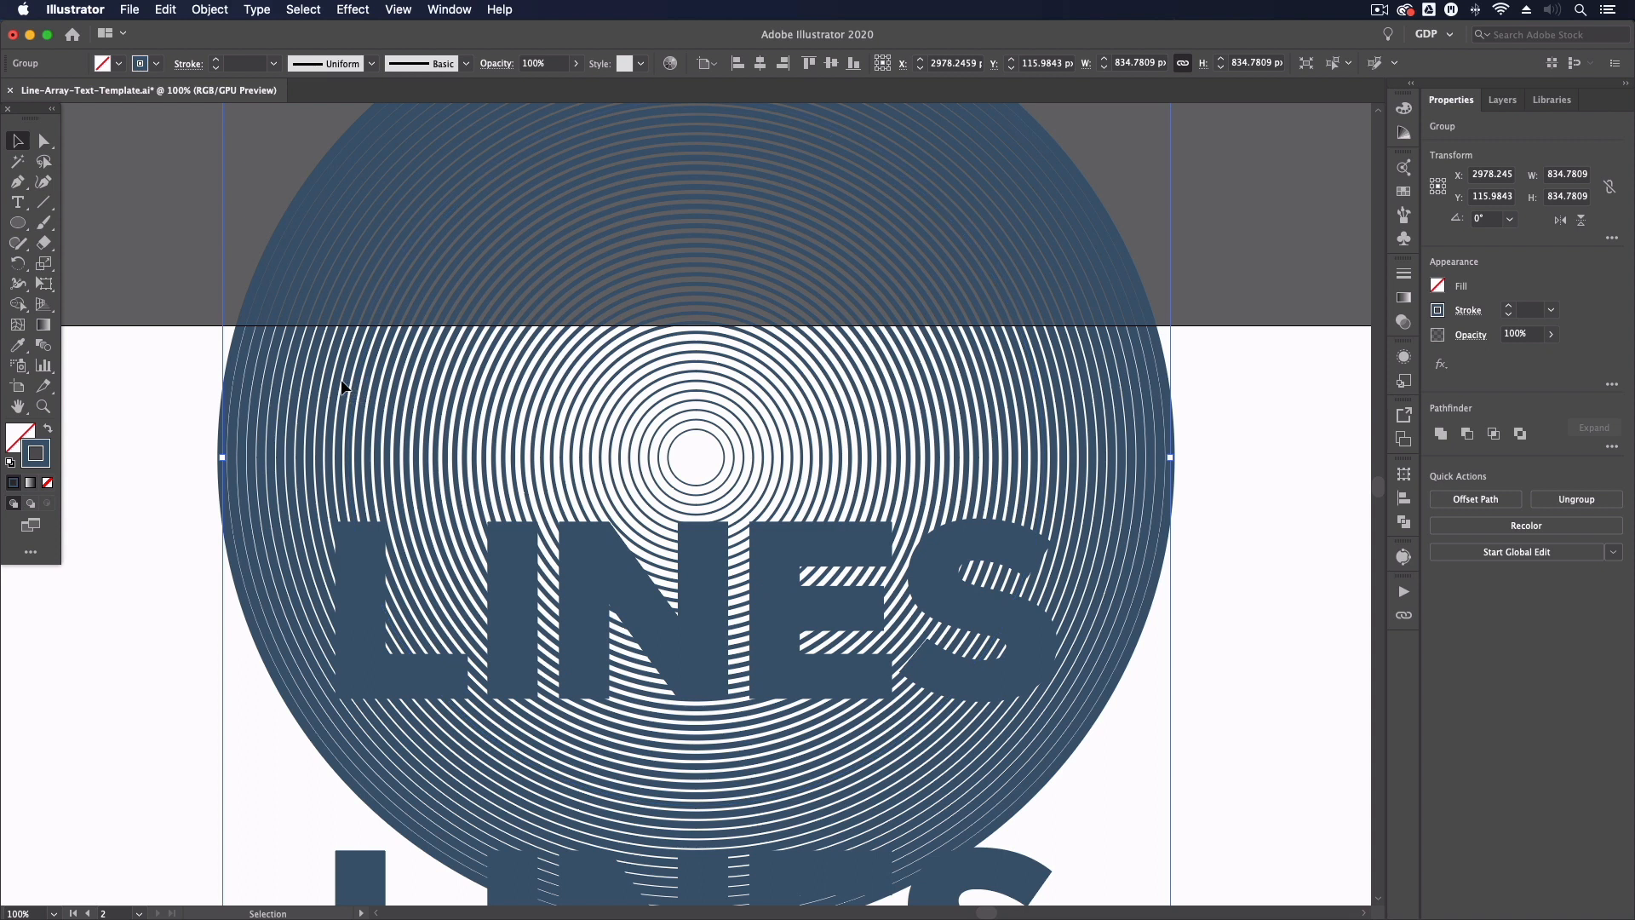
pyautogui.moveTo(174, 365)
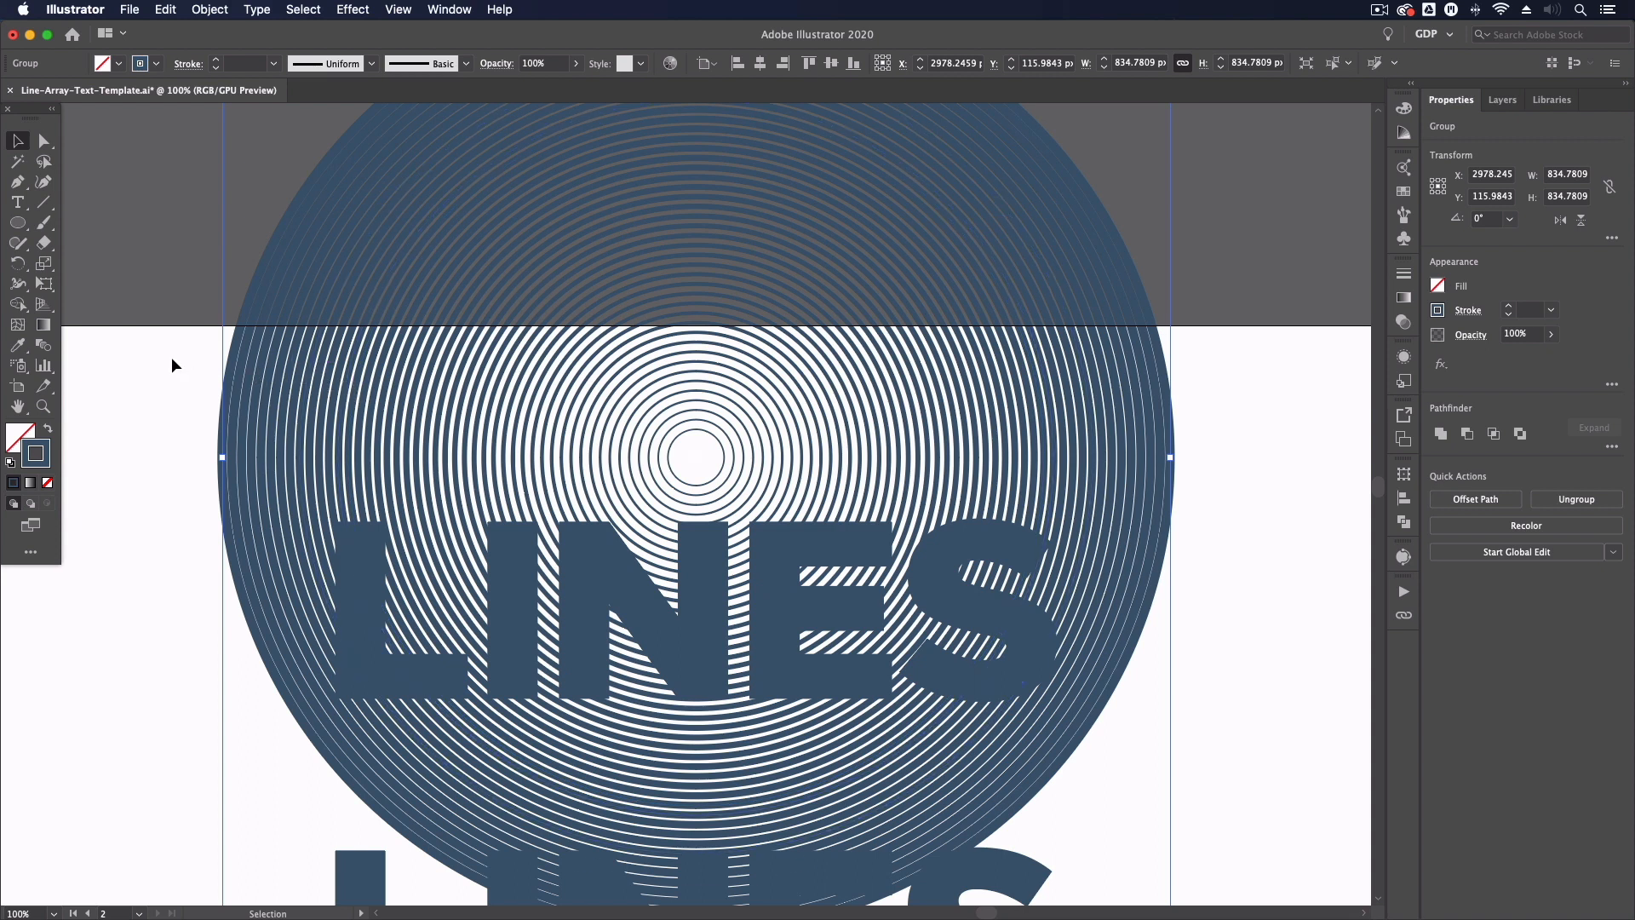
pyautogui.moveTo(225, 377)
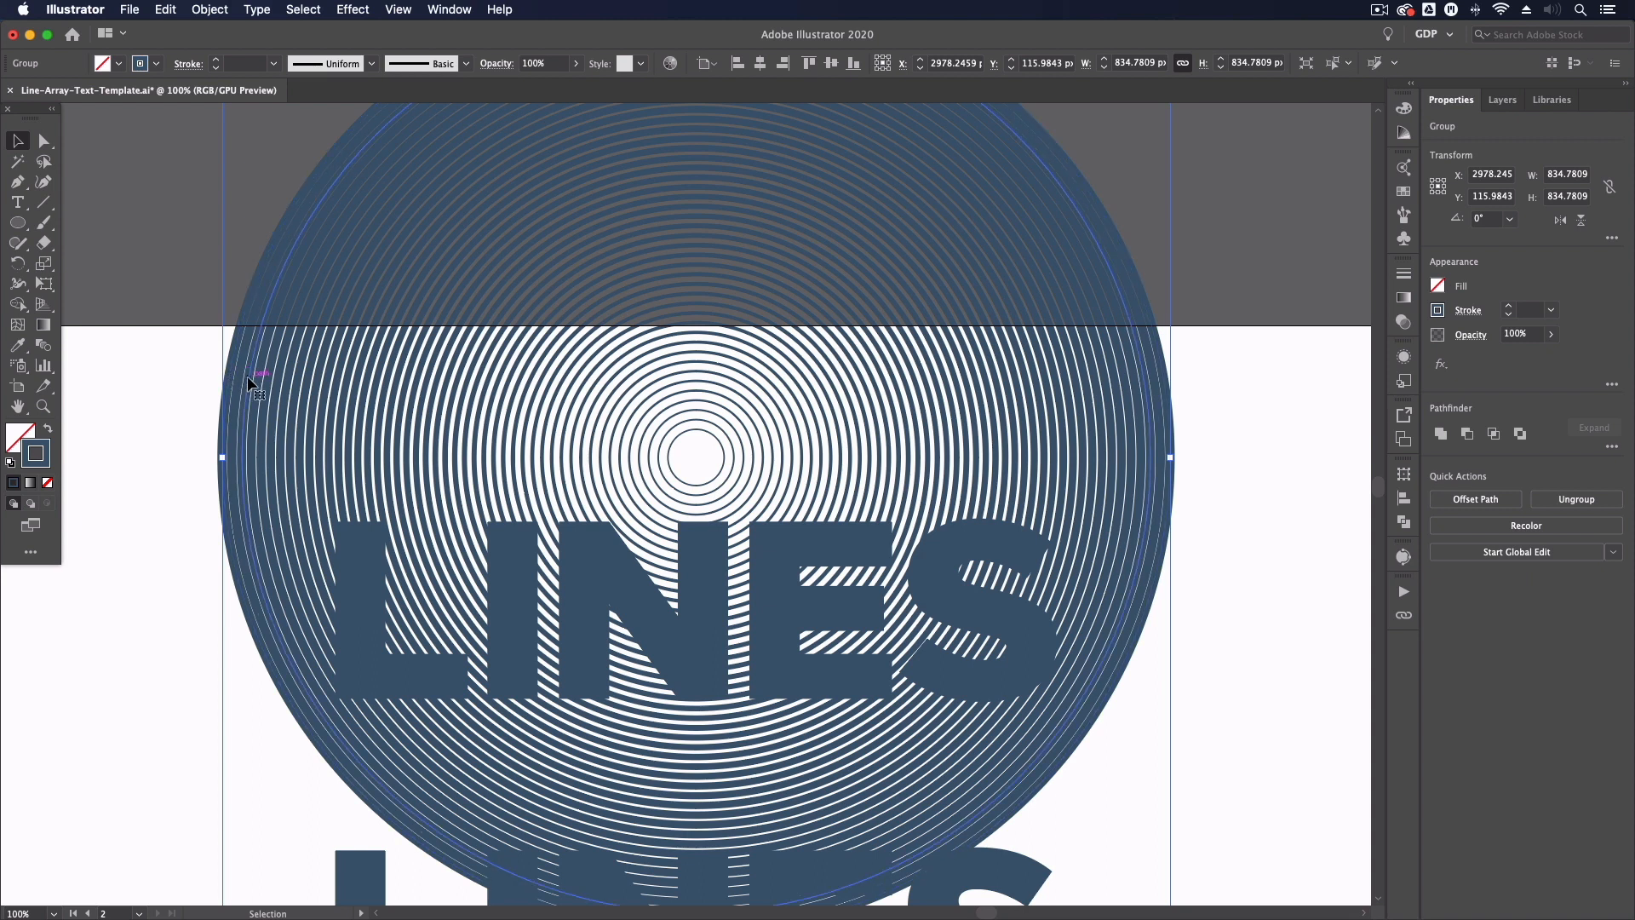
pyautogui.moveTo(186, 343)
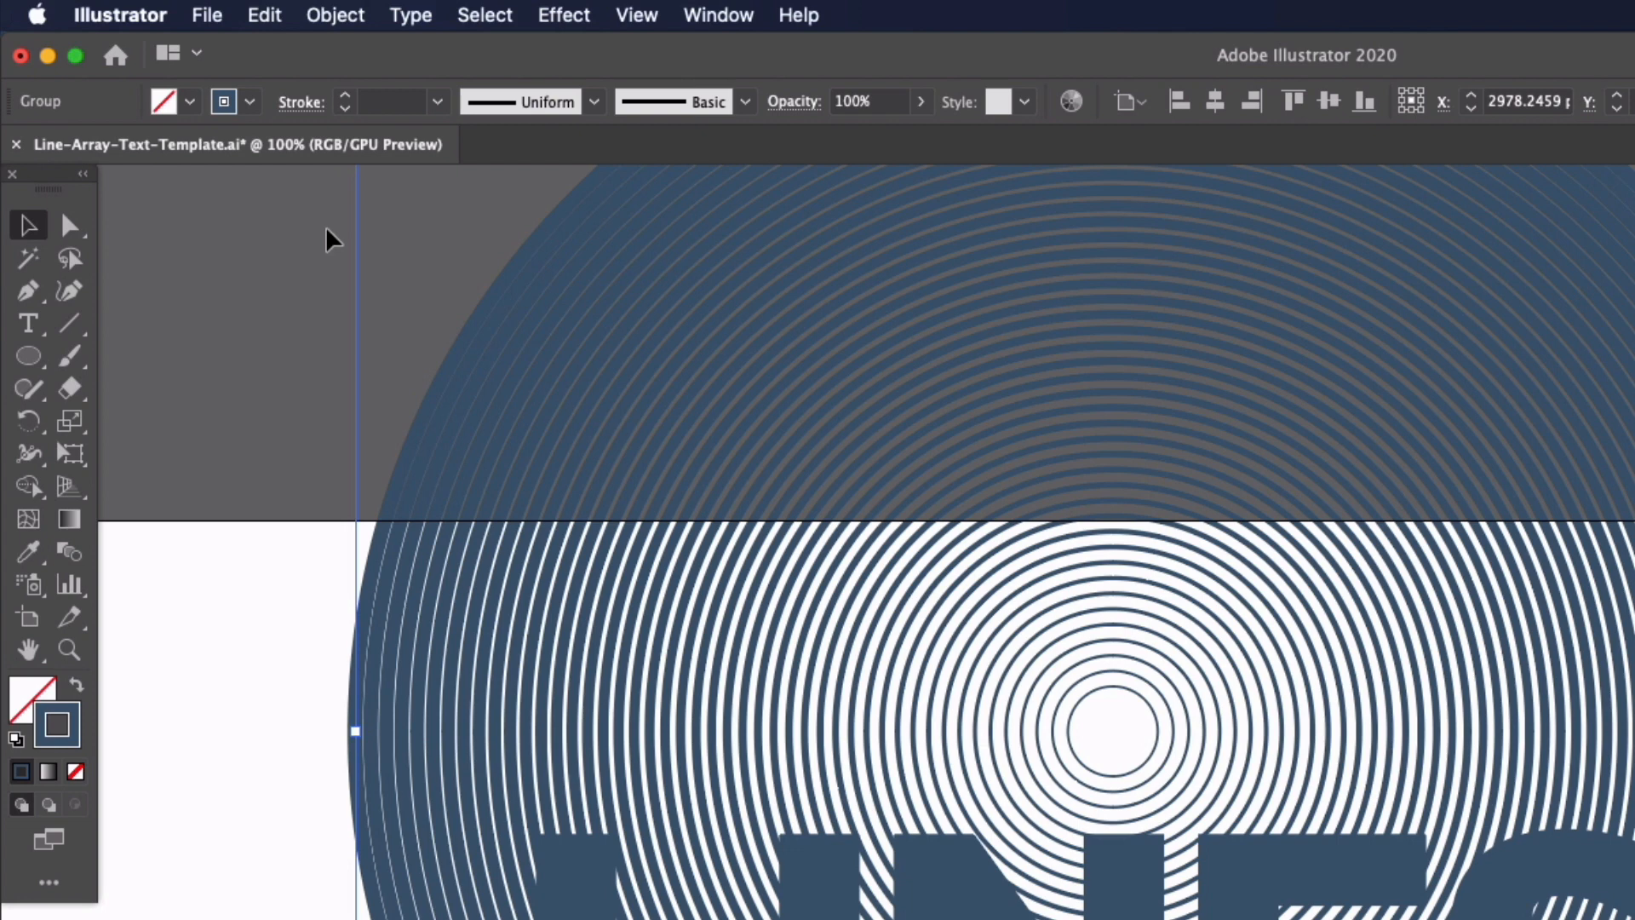
# Expand the ring strokes into filled shapes via the Object menu, then deselect.
pyautogui.click(335, 15)
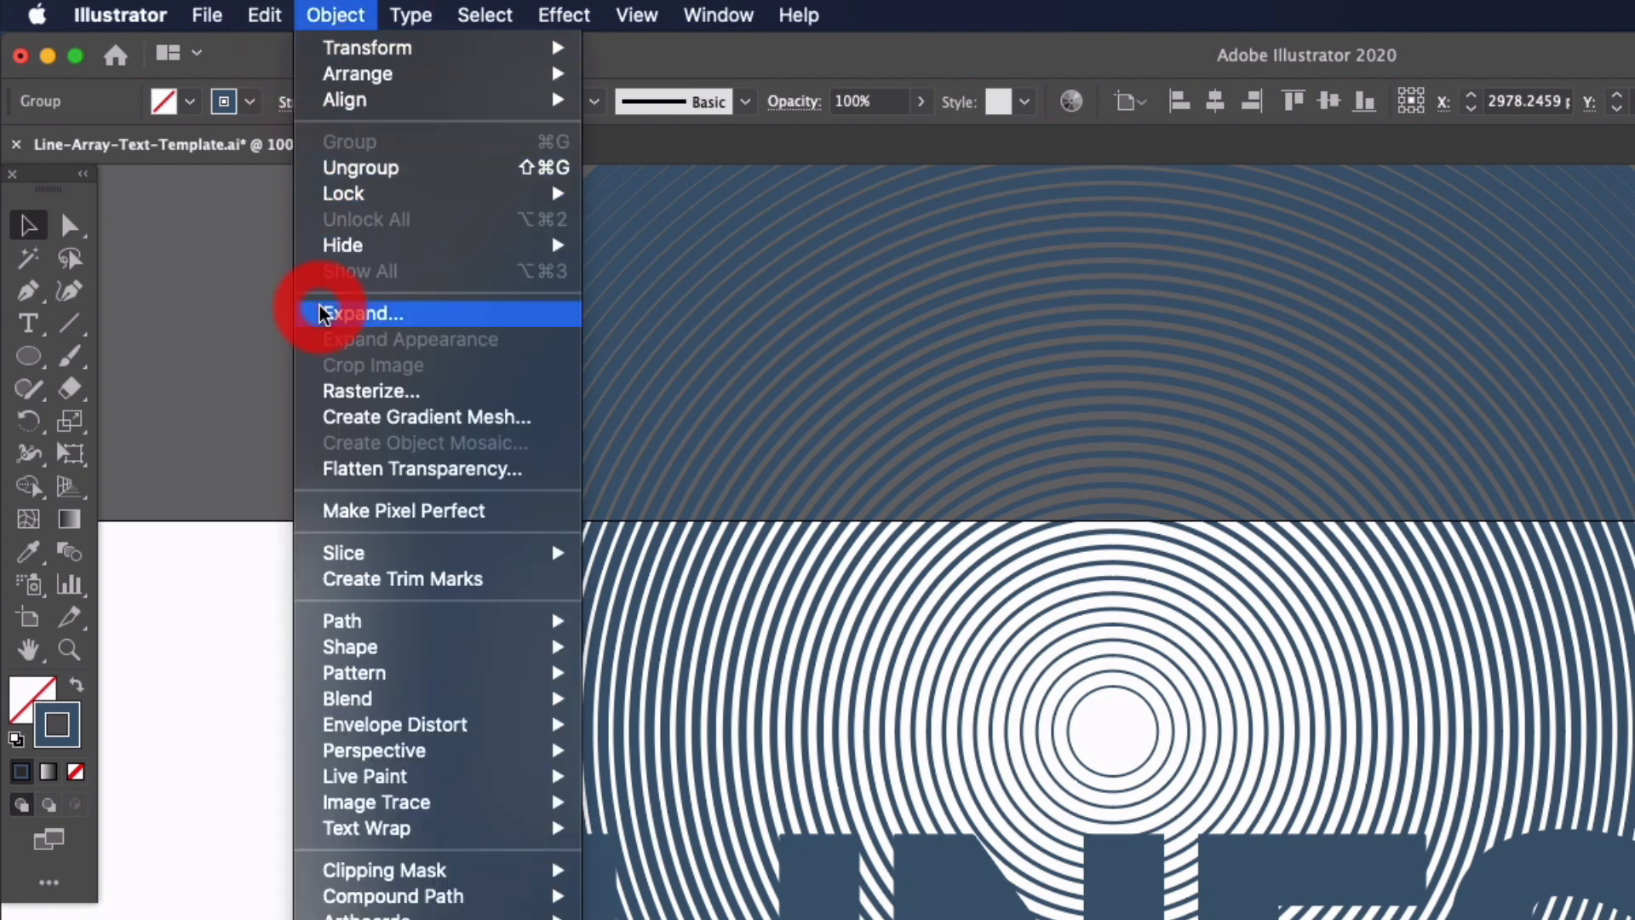
pyautogui.click(363, 312)
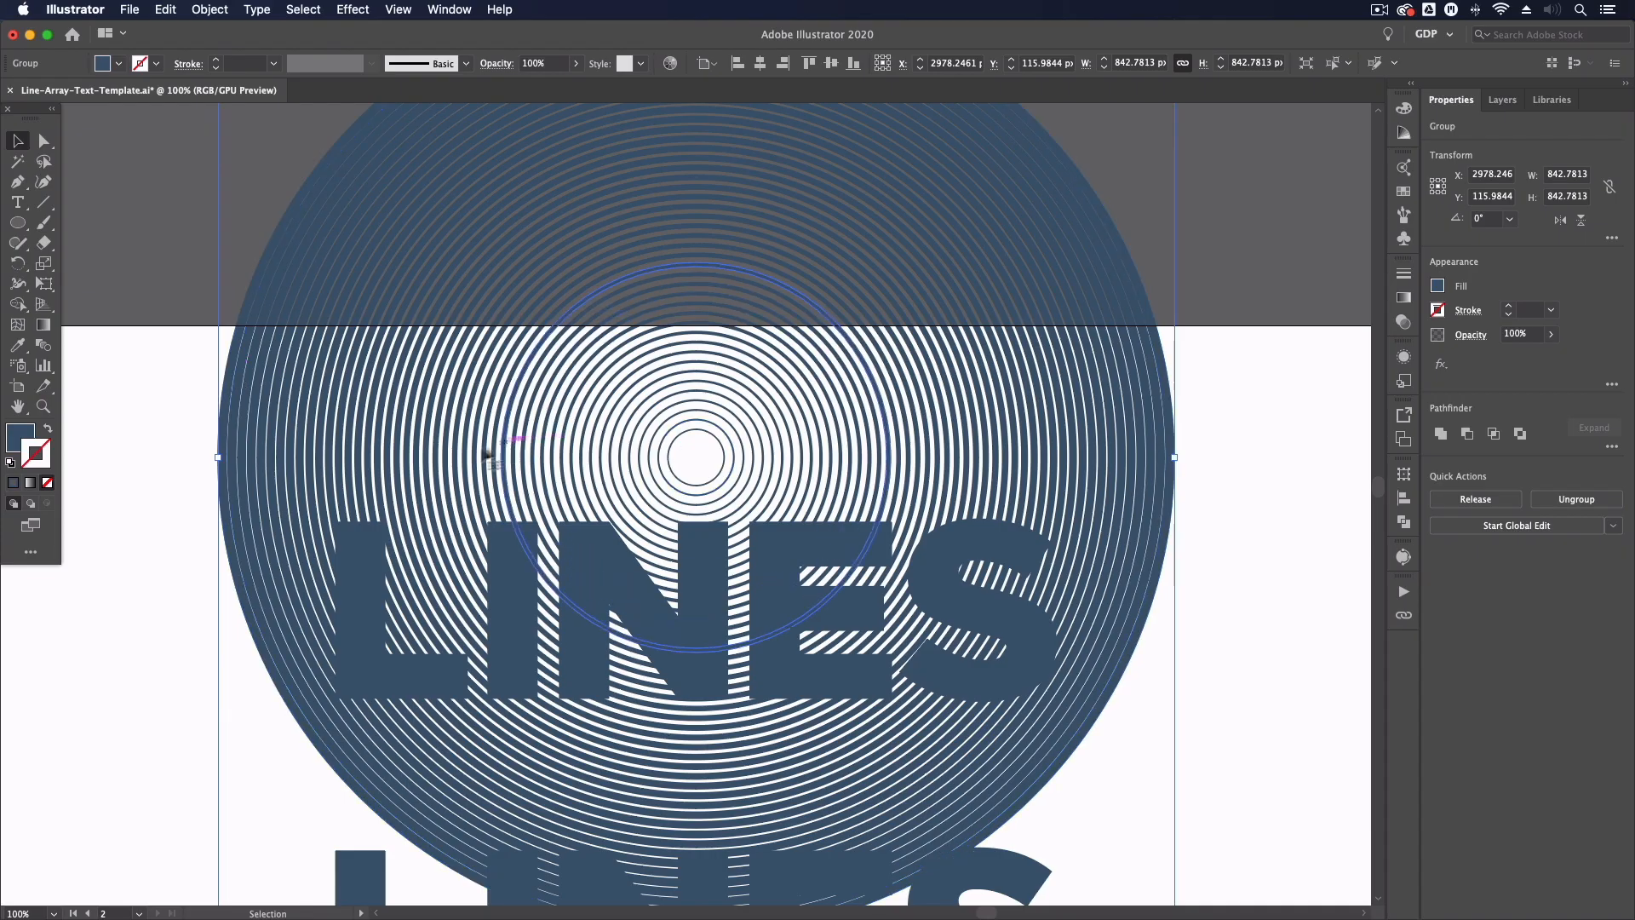
pyautogui.click(205, 498)
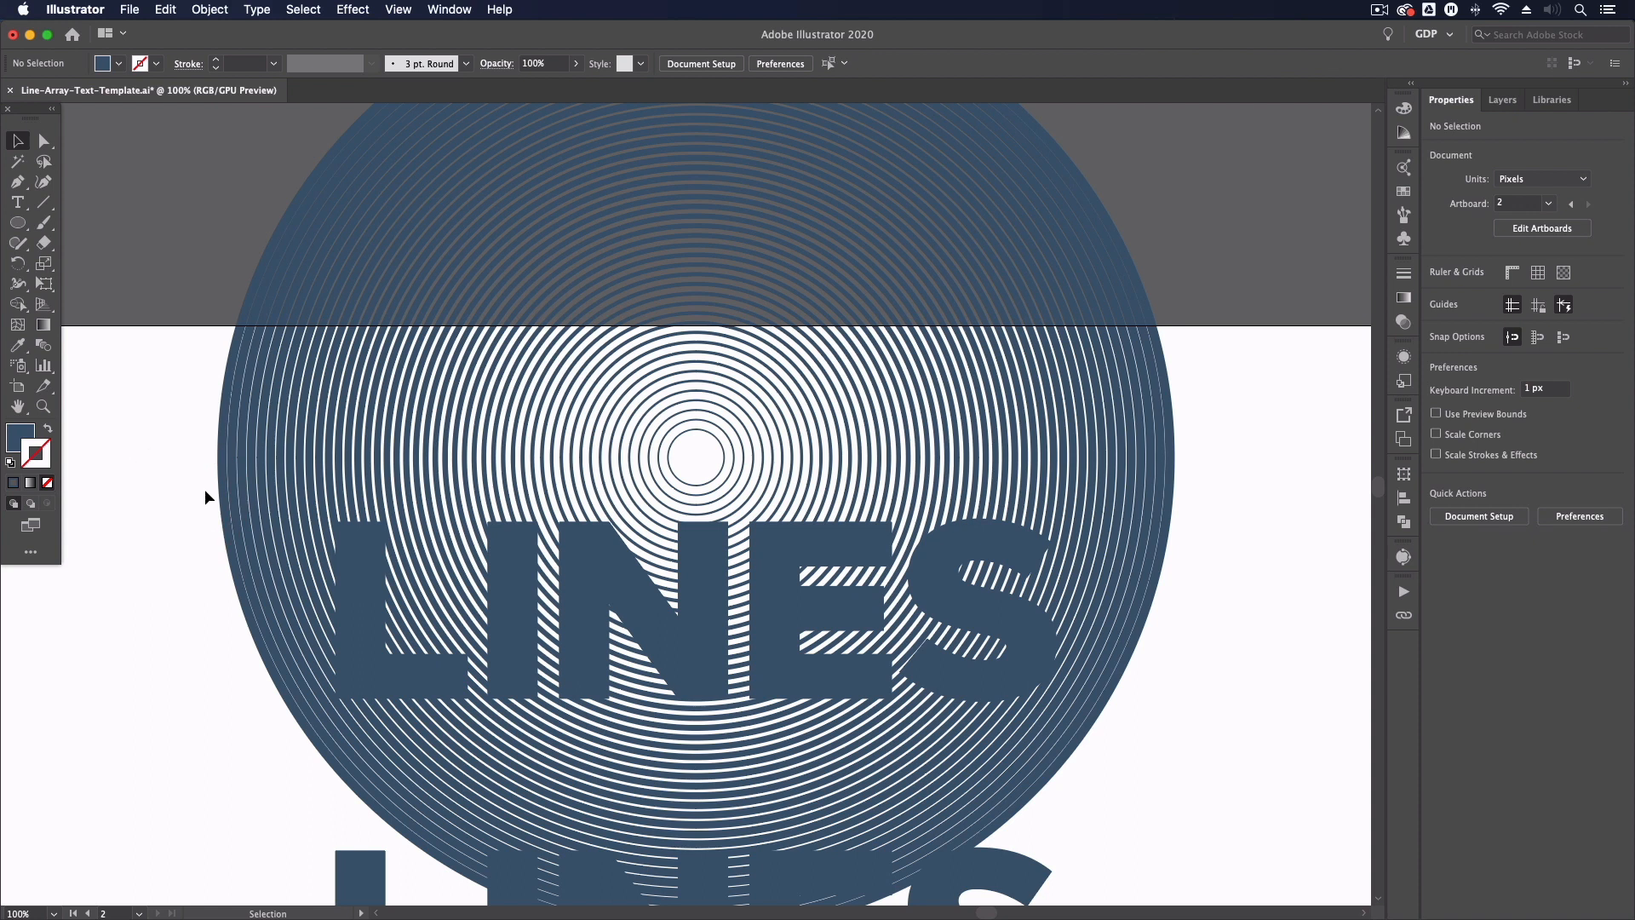
pyautogui.moveTo(183, 532)
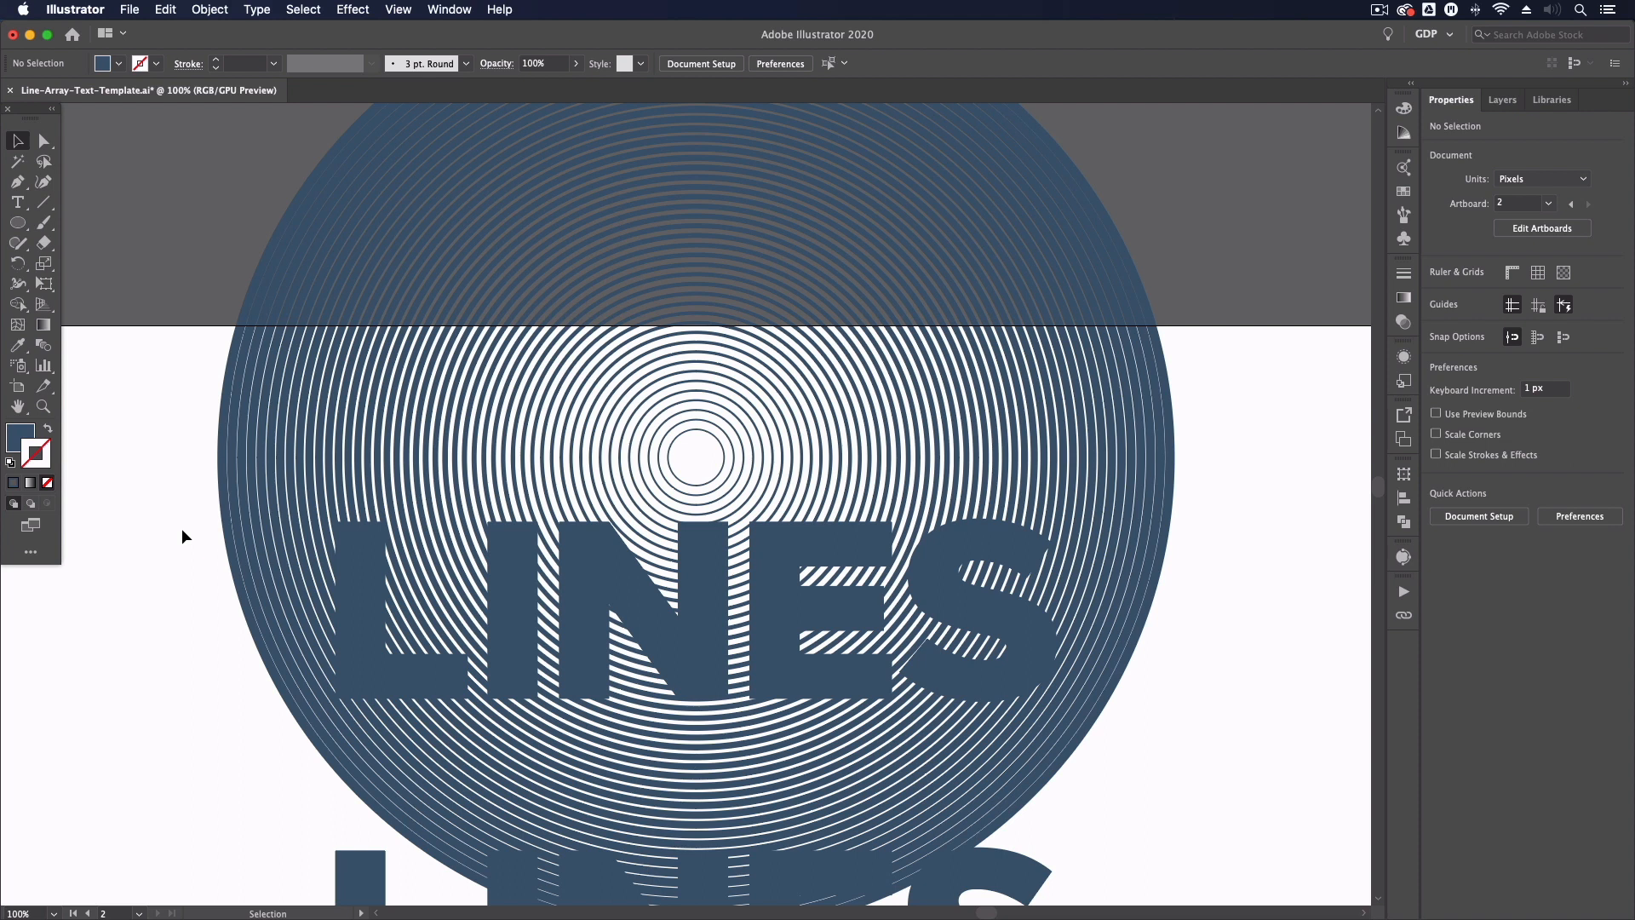
pyautogui.moveTo(341, 589)
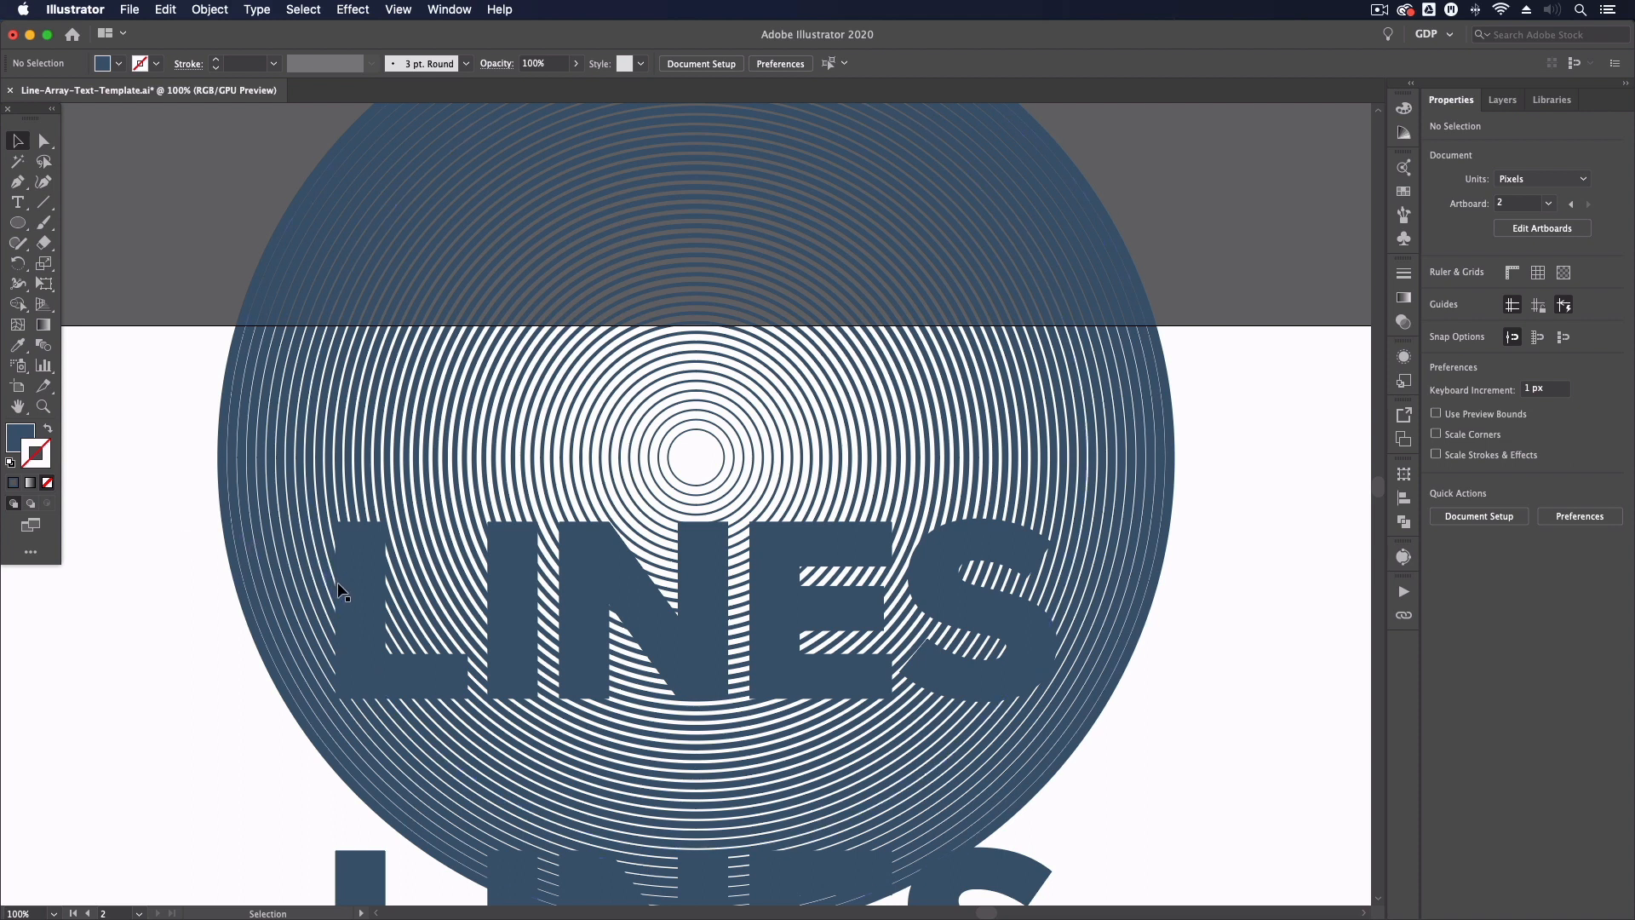
# Bring the top LINES word to the front and fill it magenta.
pyautogui.click(302, 557)
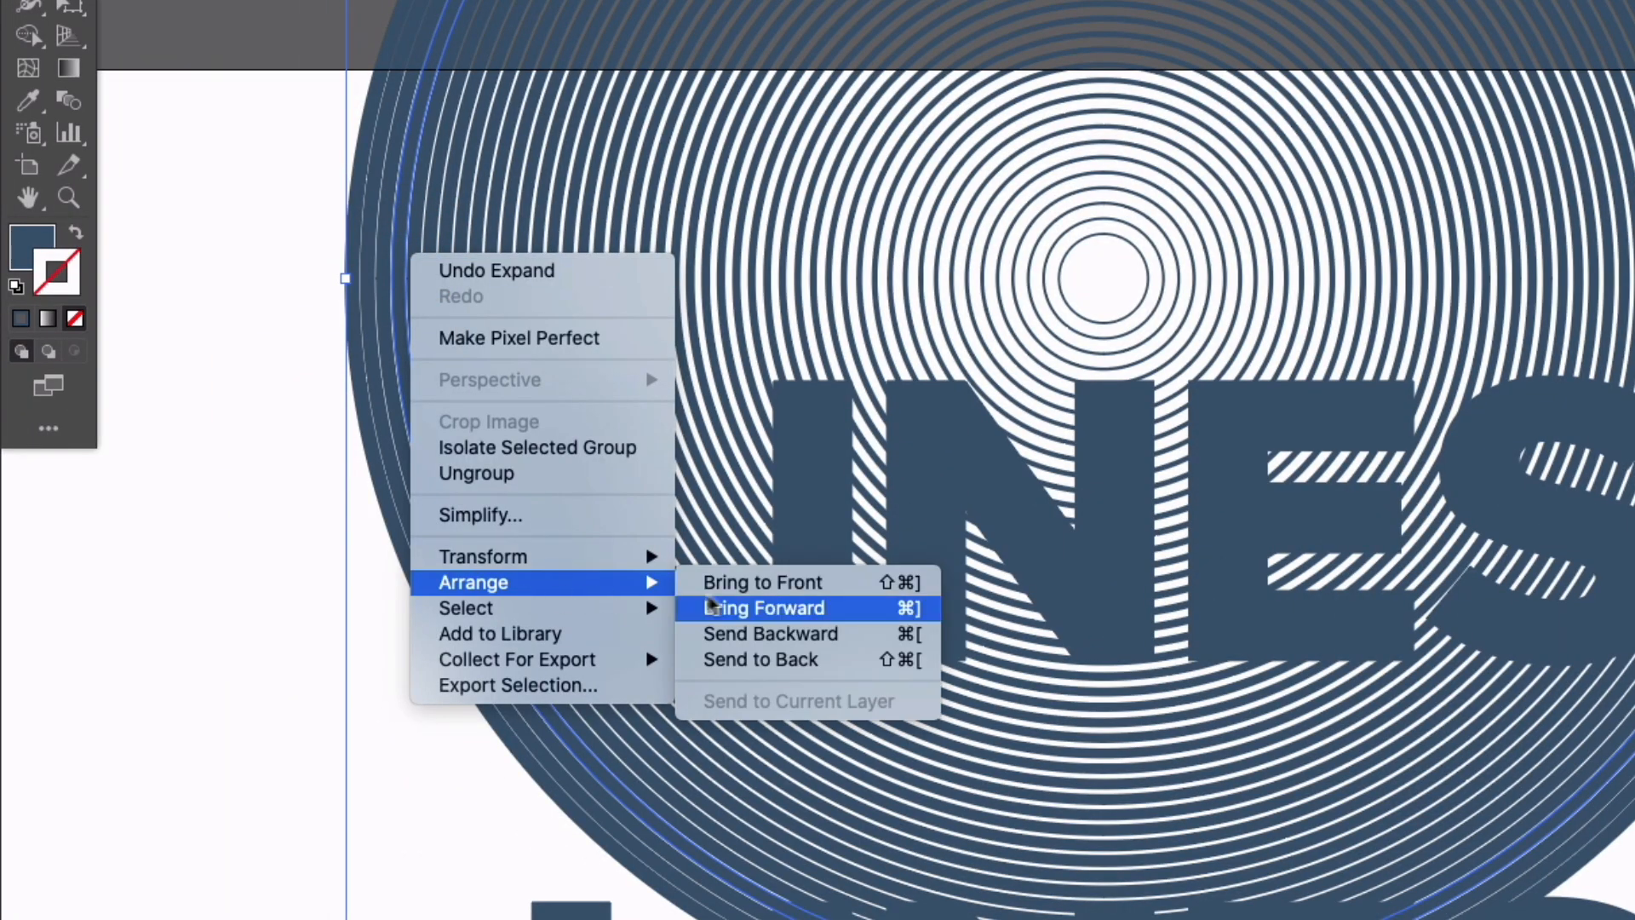
pyautogui.click(767, 607)
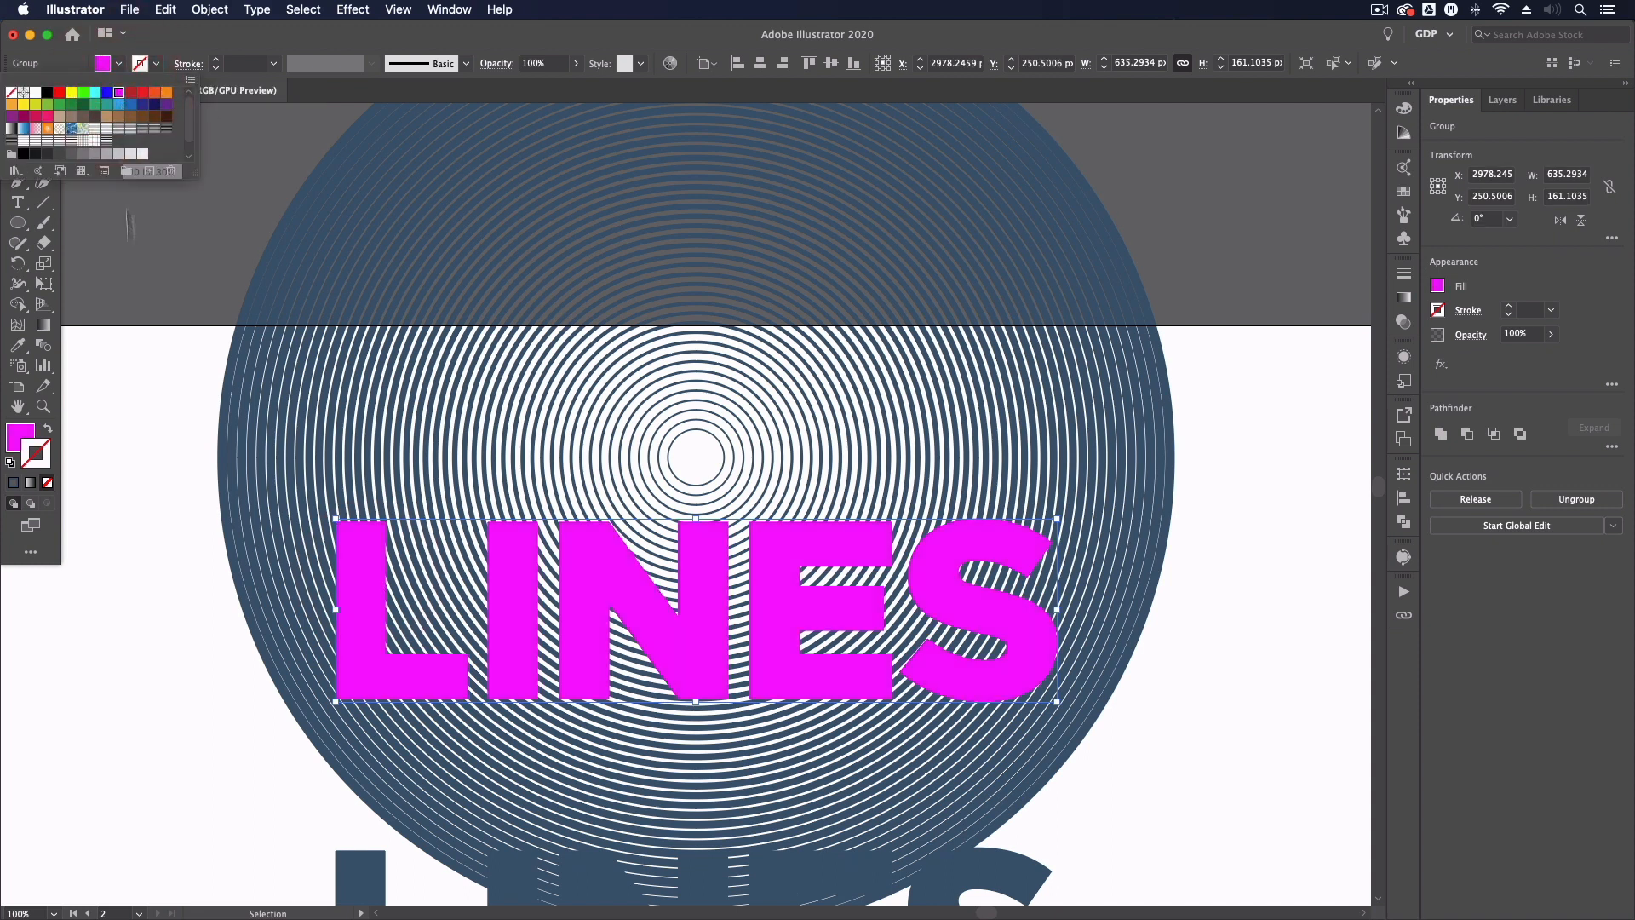
# Close the swatches and make the LINES letters a single compound path.
pyautogui.click(1011, 615)
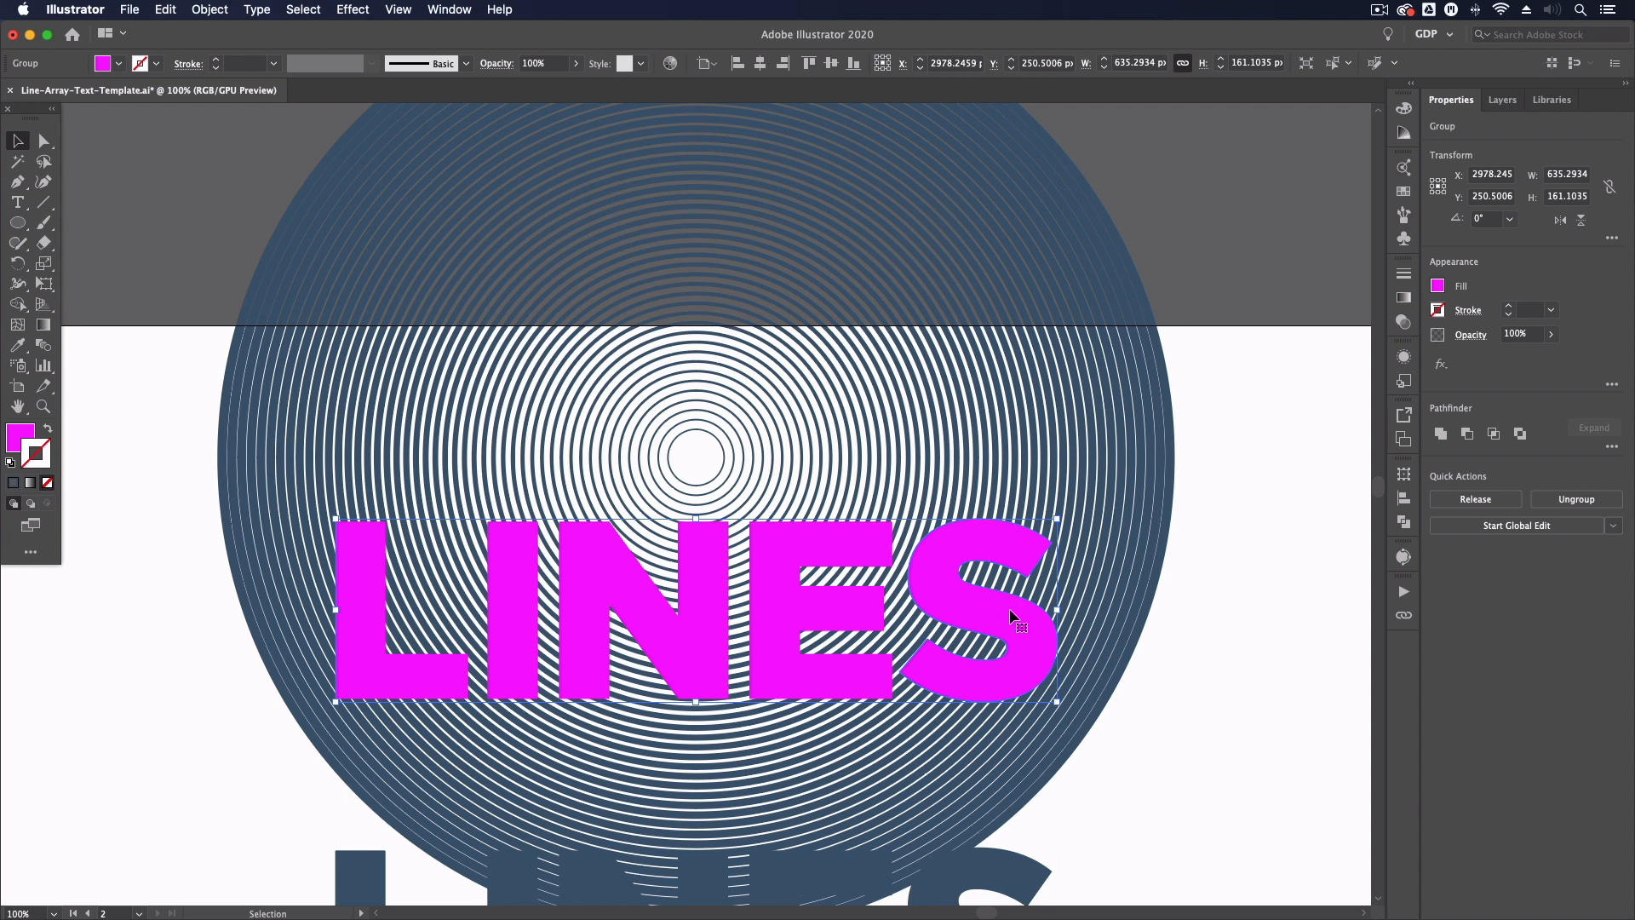
pyautogui.moveTo(1164, 698)
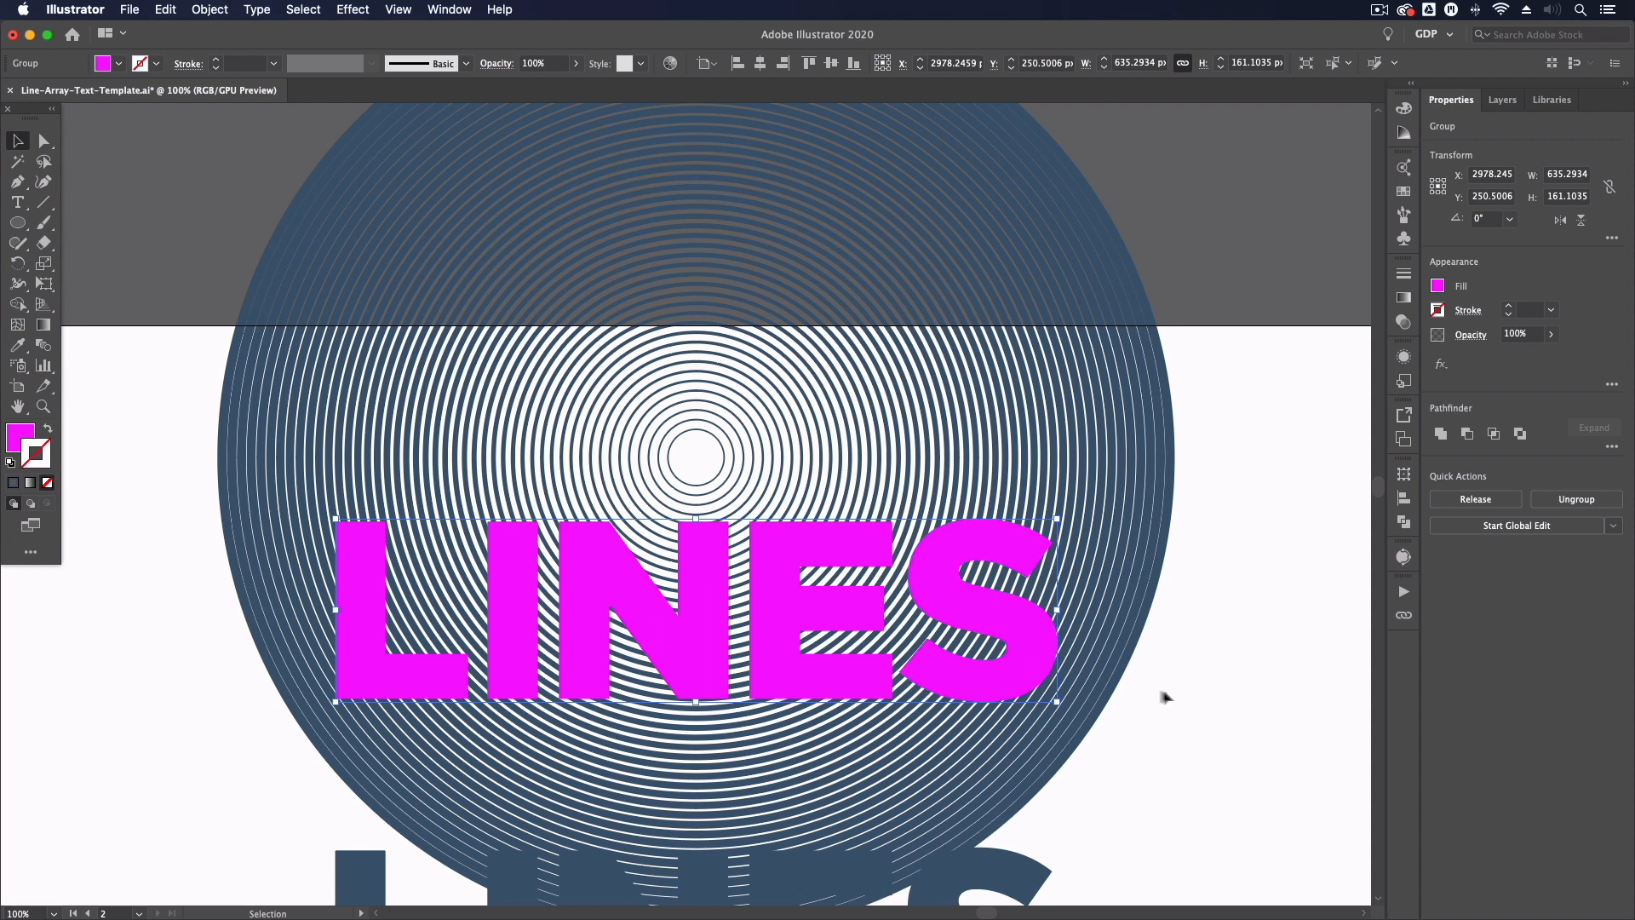
pyautogui.moveTo(1150, 698)
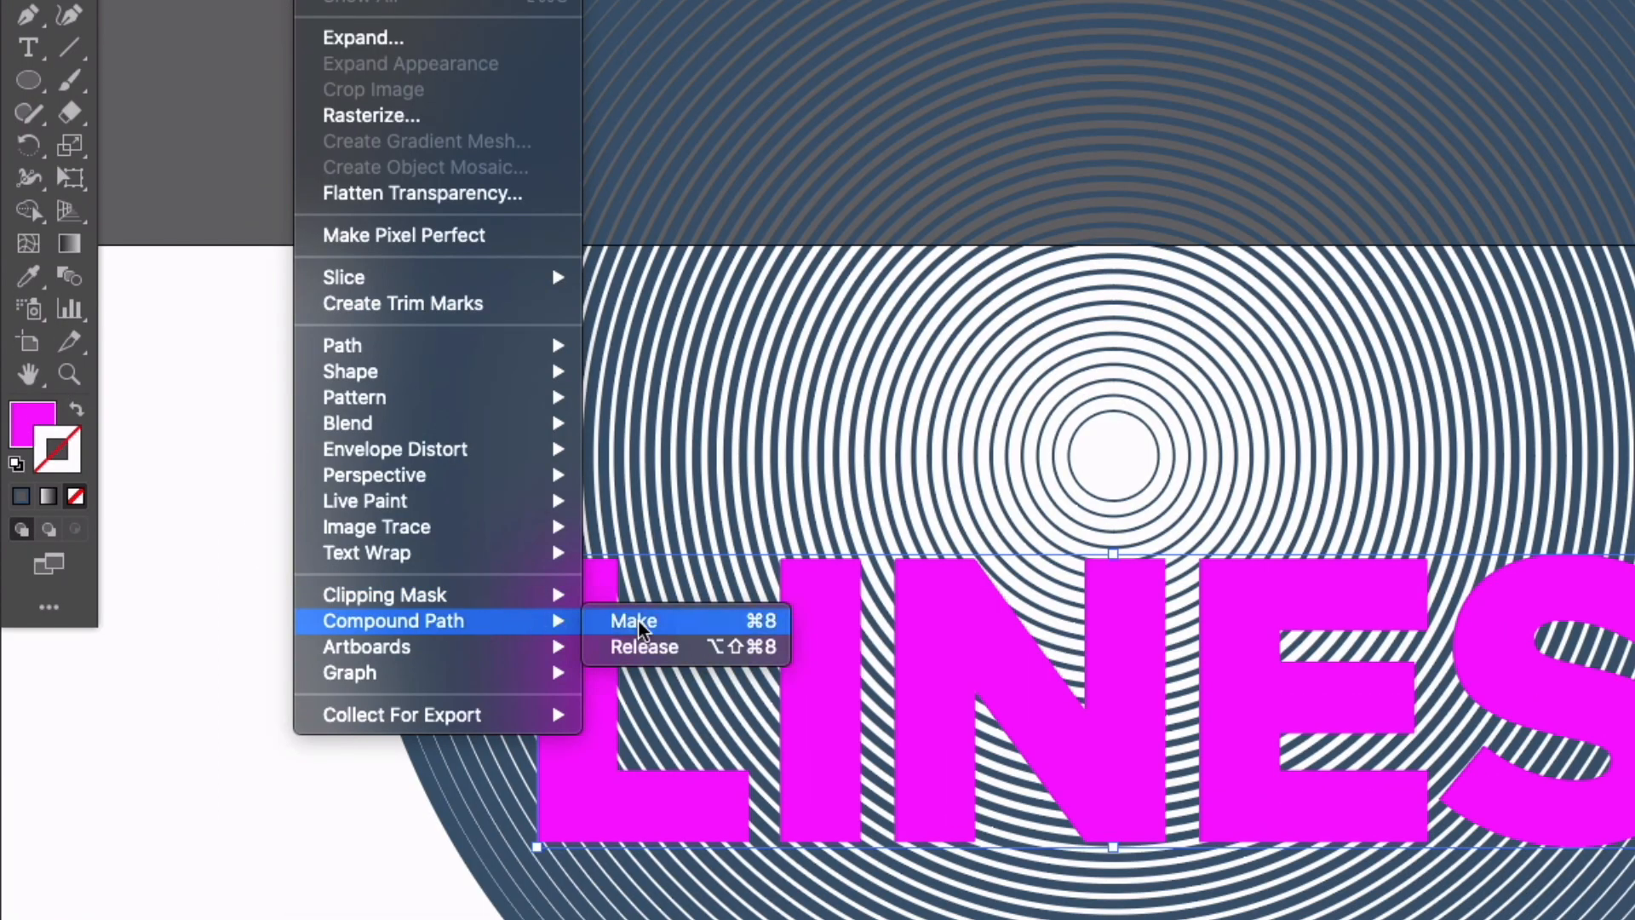
pyautogui.click(633, 620)
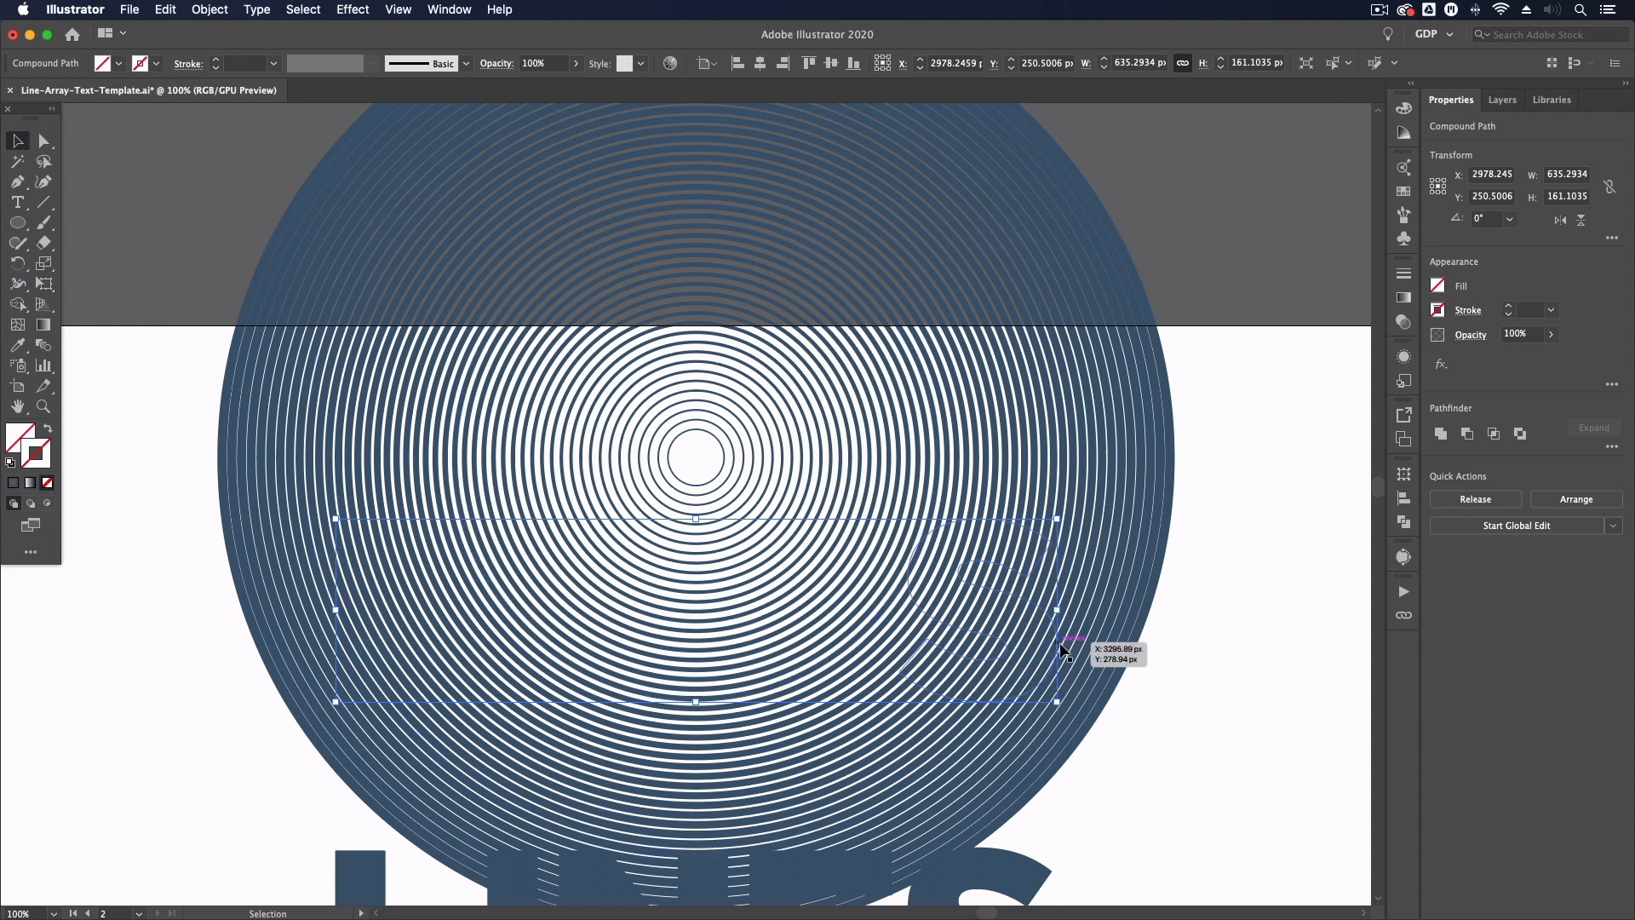
pyautogui.moveTo(1206, 717)
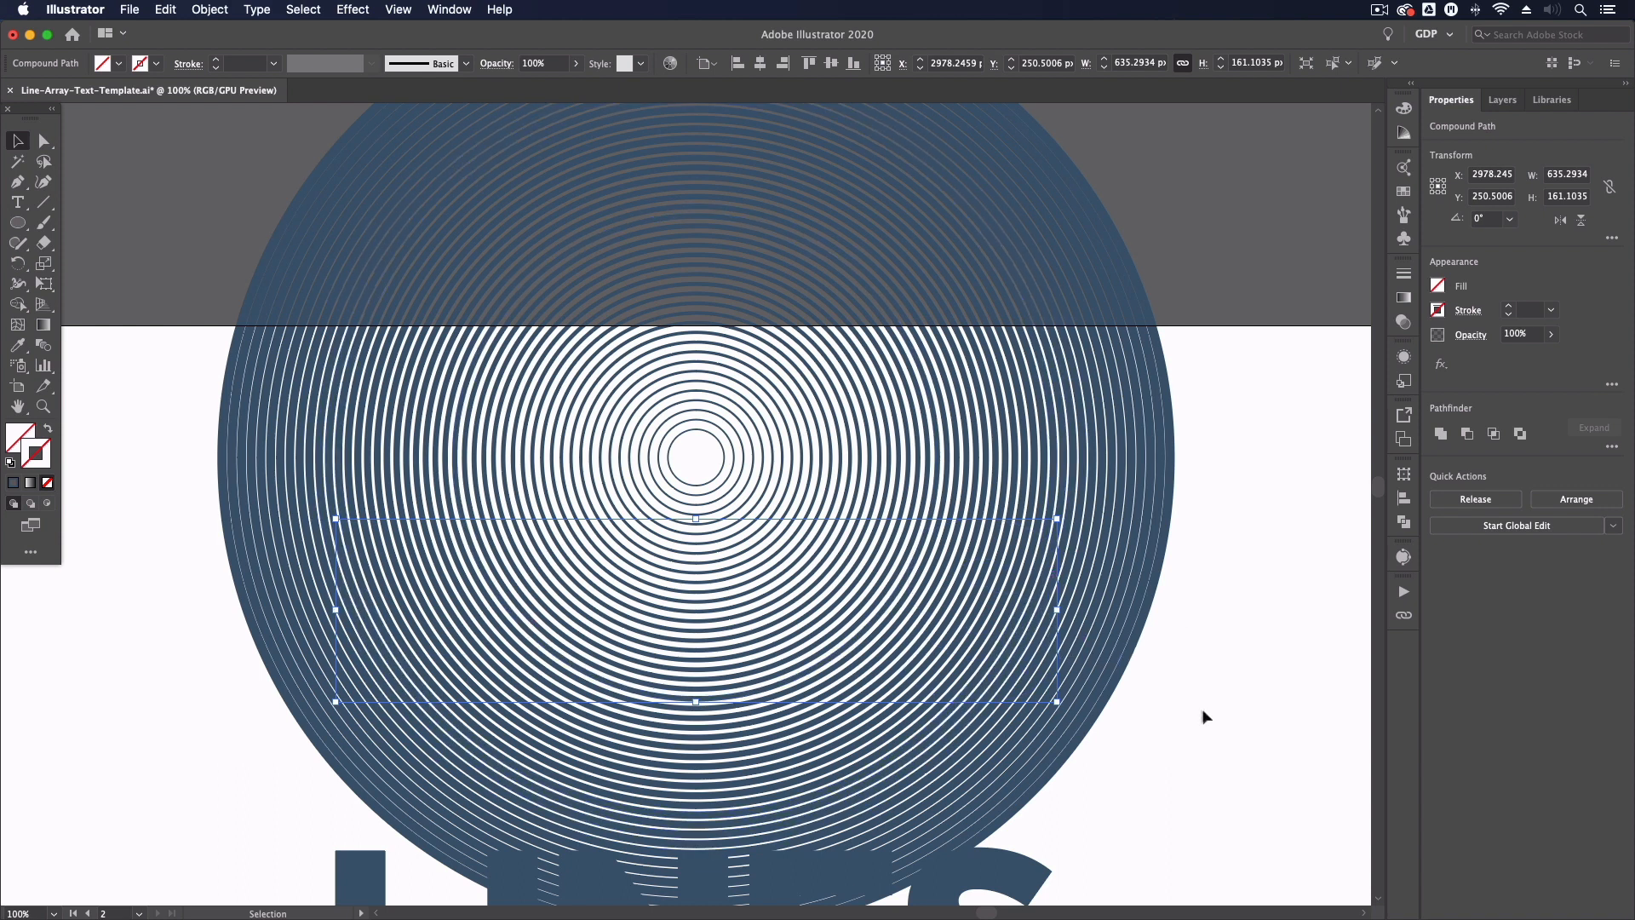
pyautogui.moveTo(1186, 685)
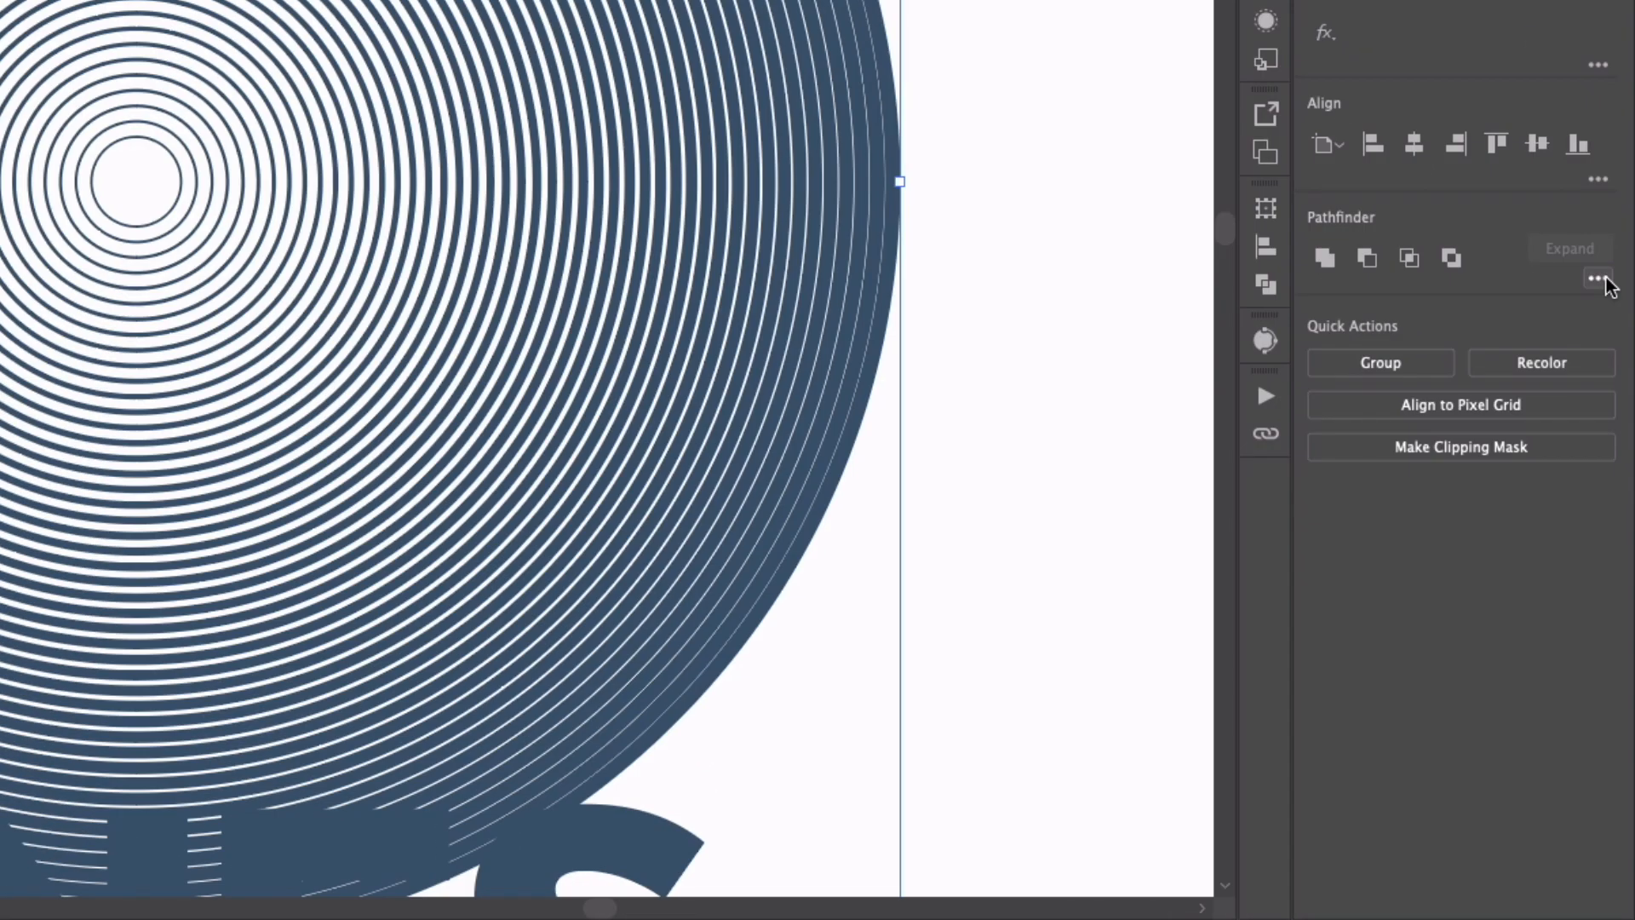
# Show the full Pathfinder options to crop the rings to the letters.
pyautogui.click(1597, 278)
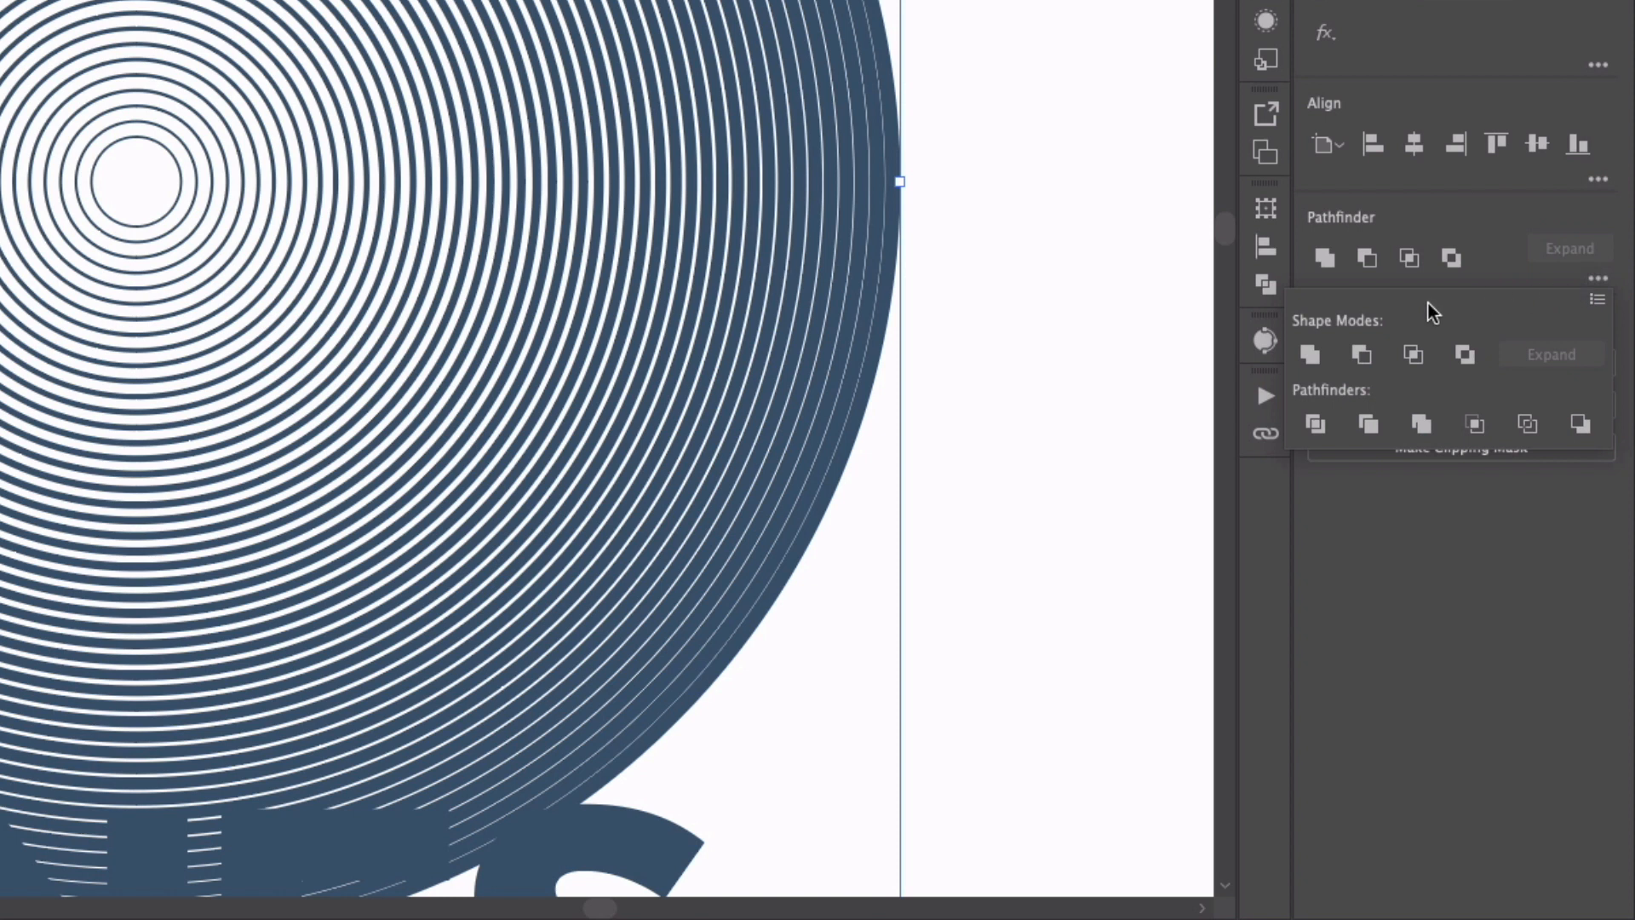
pyautogui.moveTo(1471, 403)
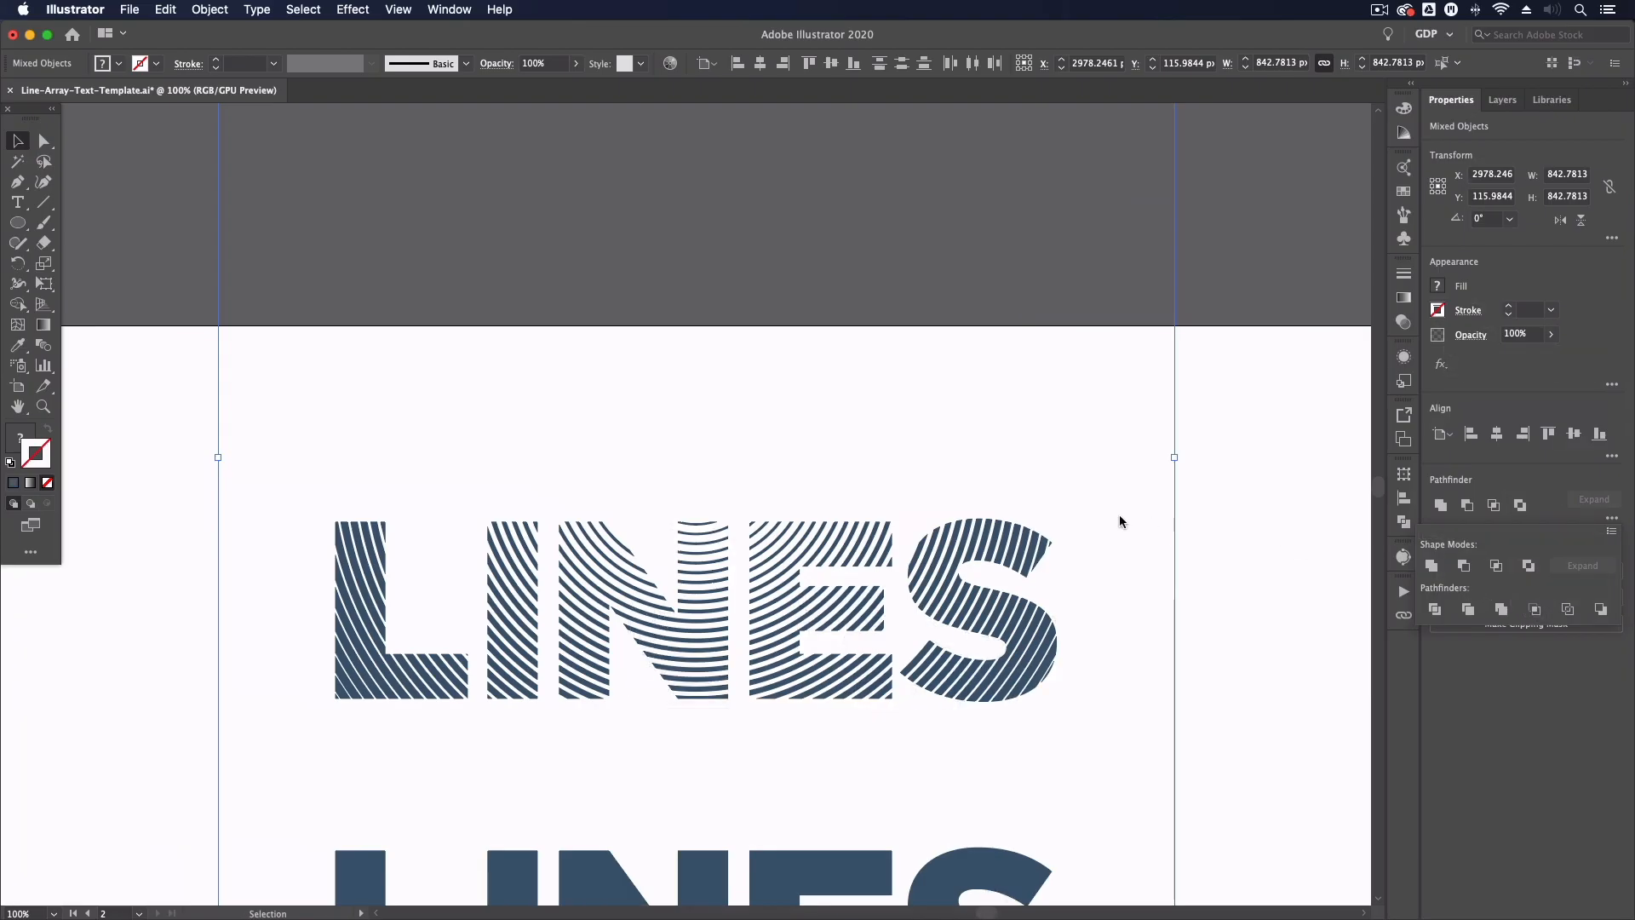
# Add a magenta outline to the ring-filled letters and deselect the finished lettering.
pyautogui.click(1120, 516)
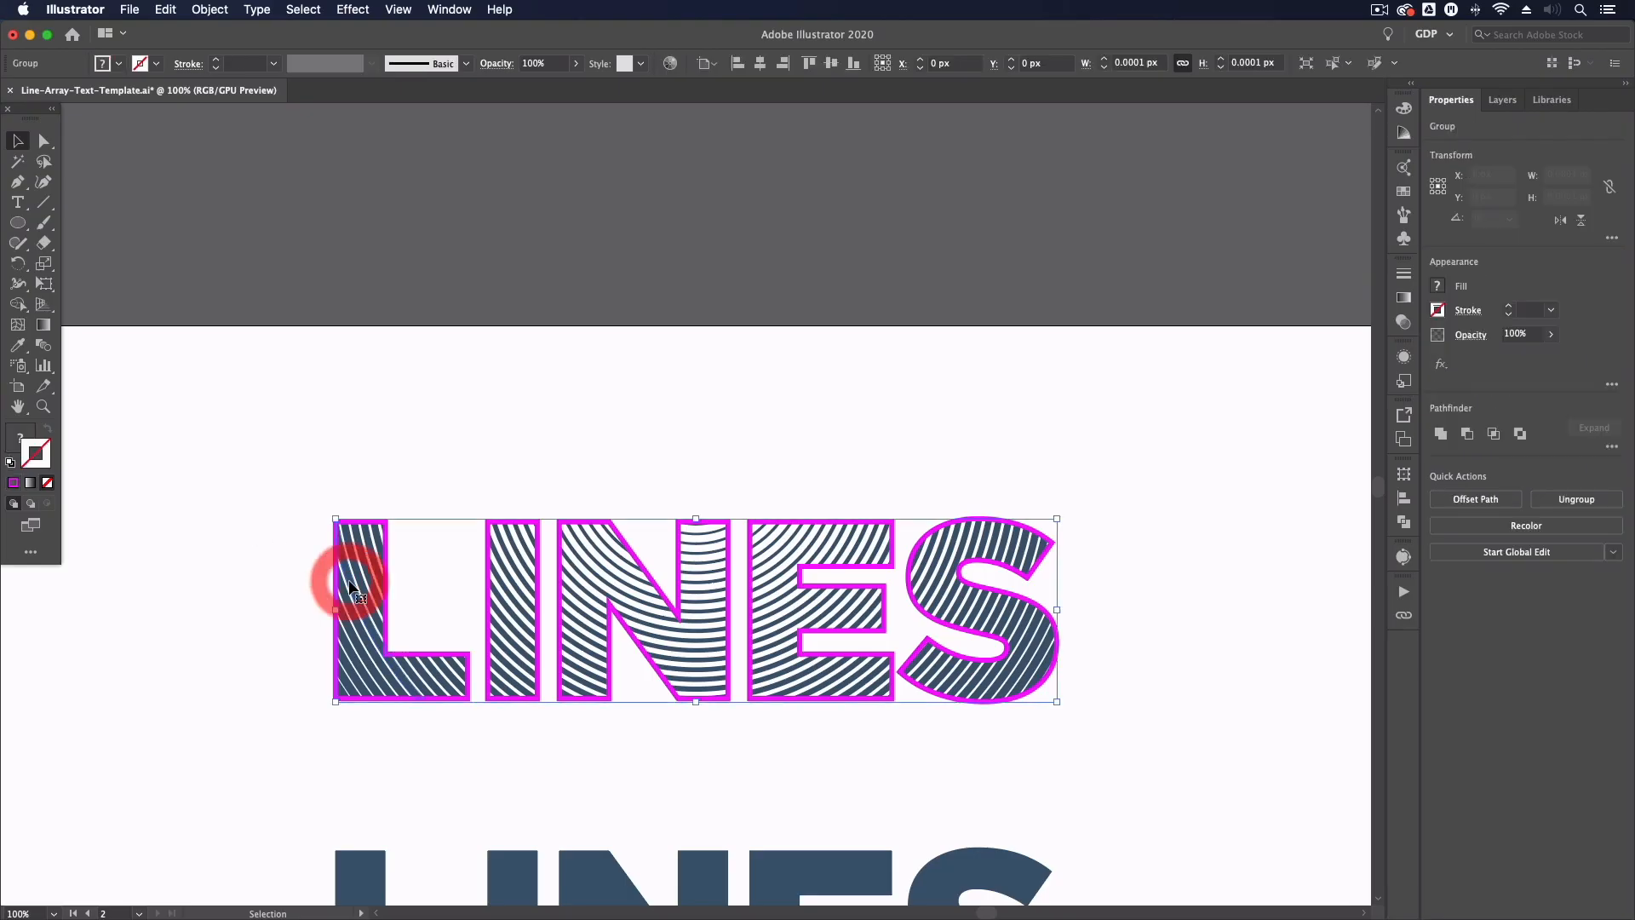
pyautogui.click(176, 610)
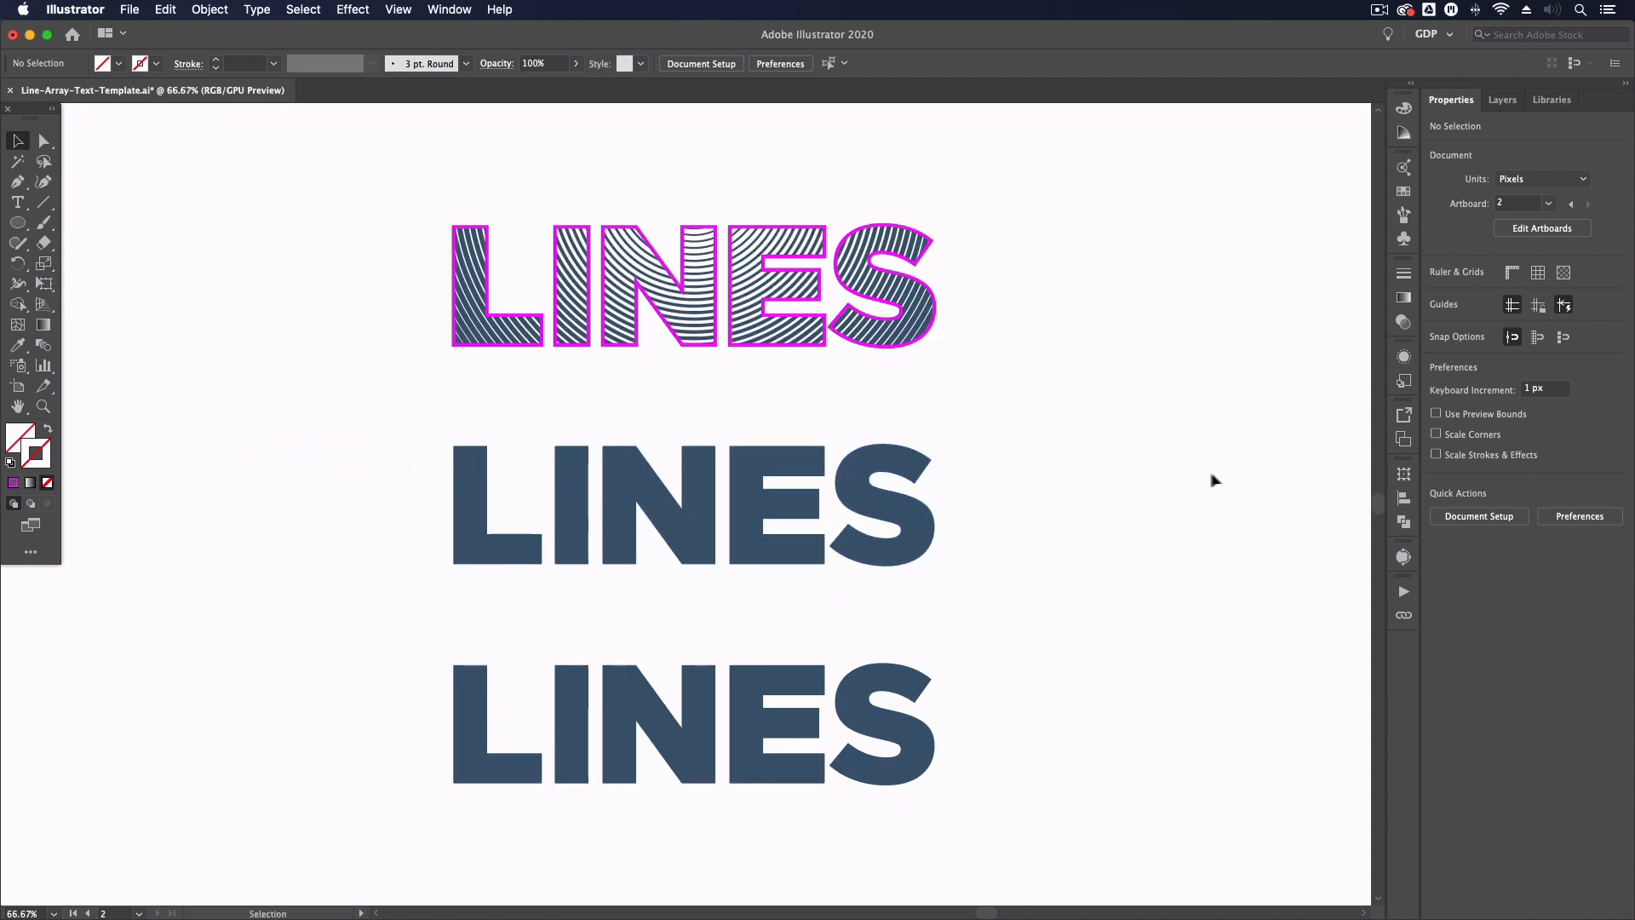
pyautogui.hscroll(3)
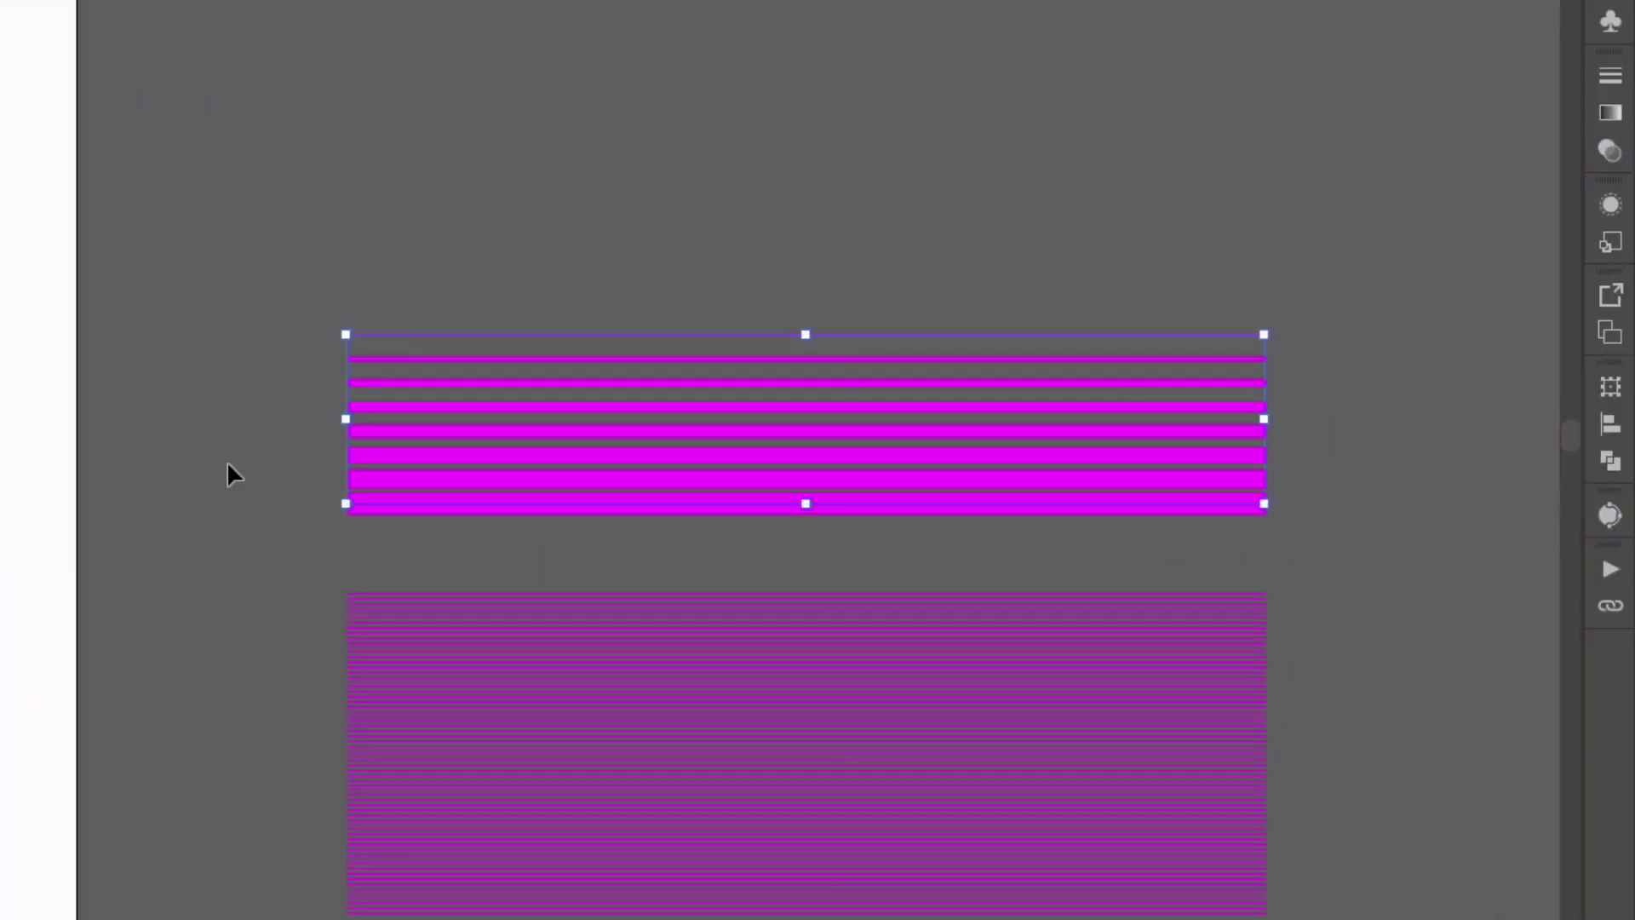
pyautogui.moveTo(204, 490)
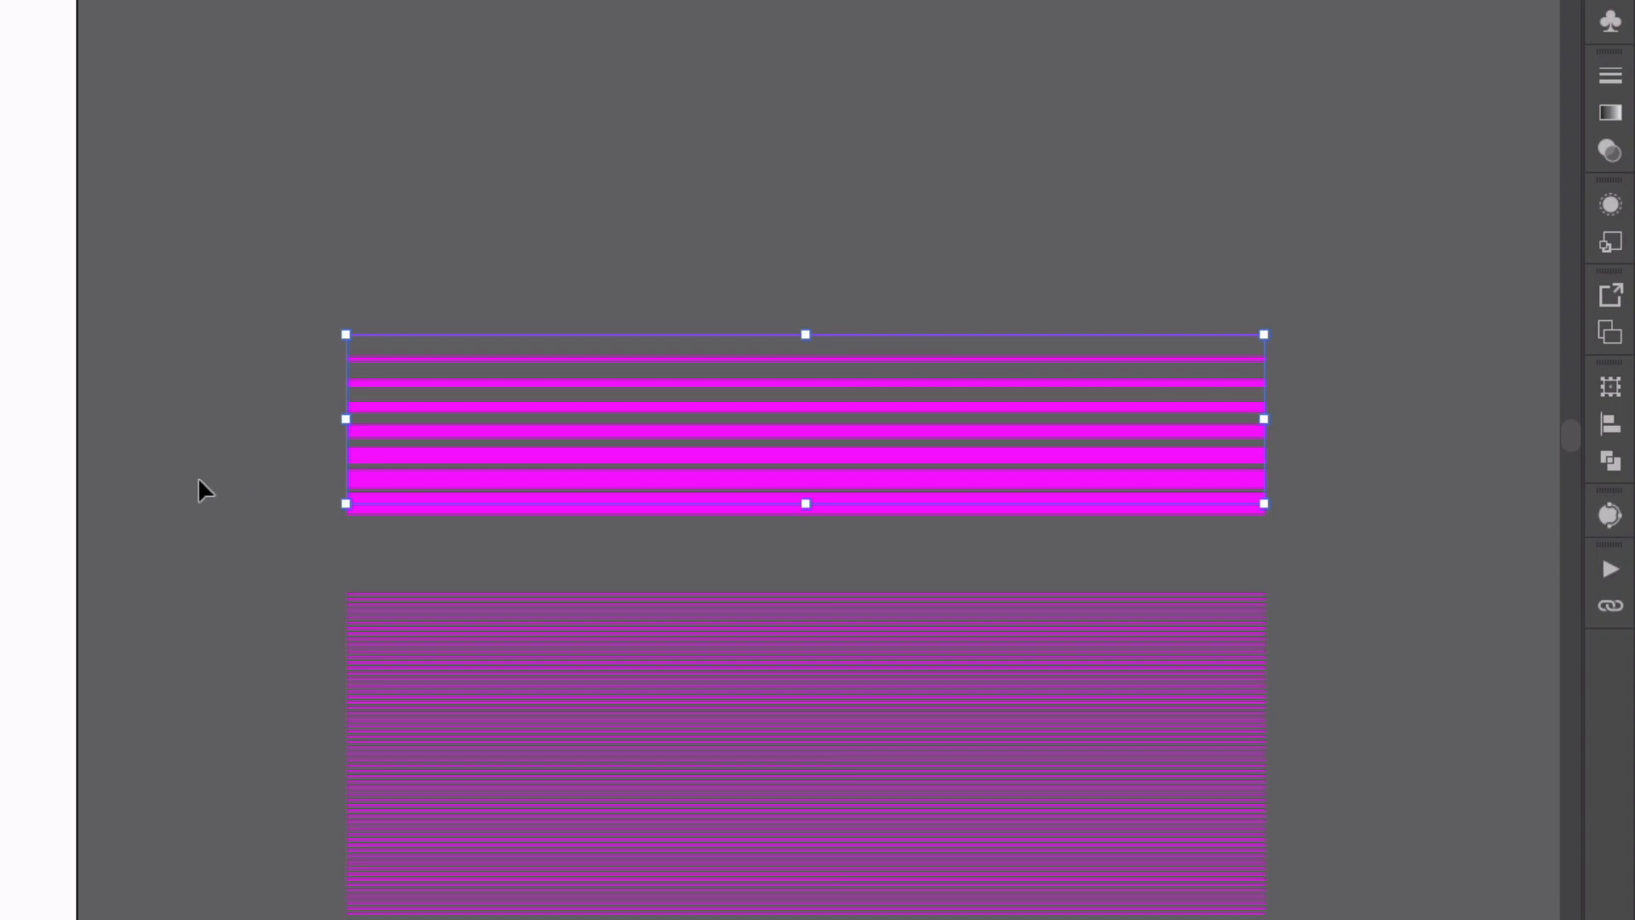
pyautogui.moveTo(454, 516)
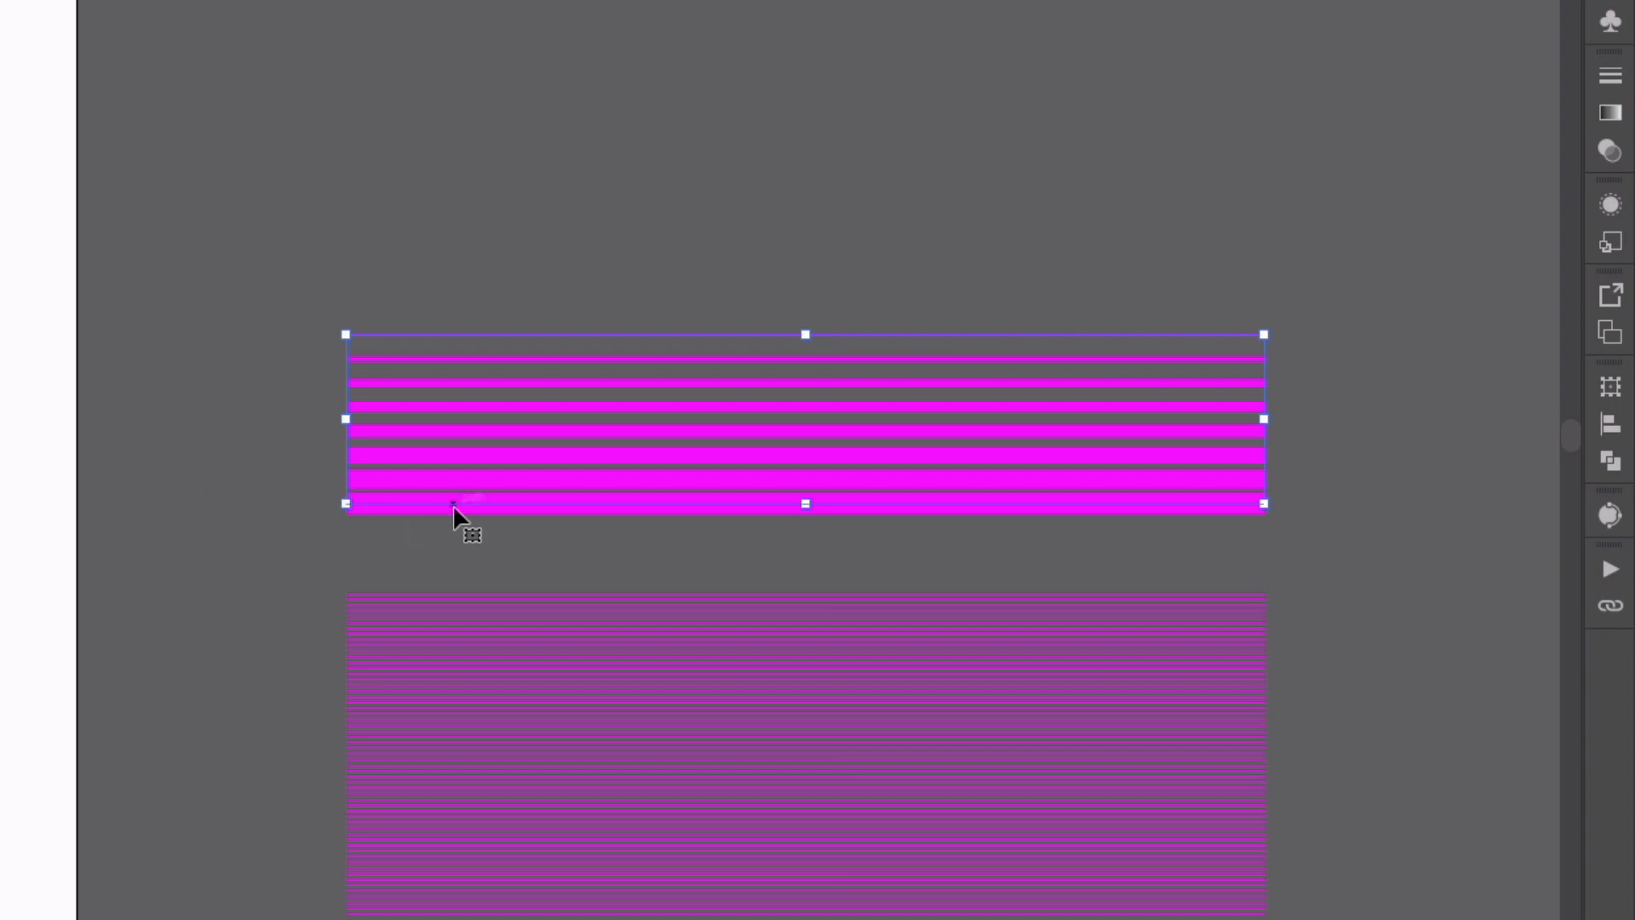
pyautogui.moveTo(5, 467)
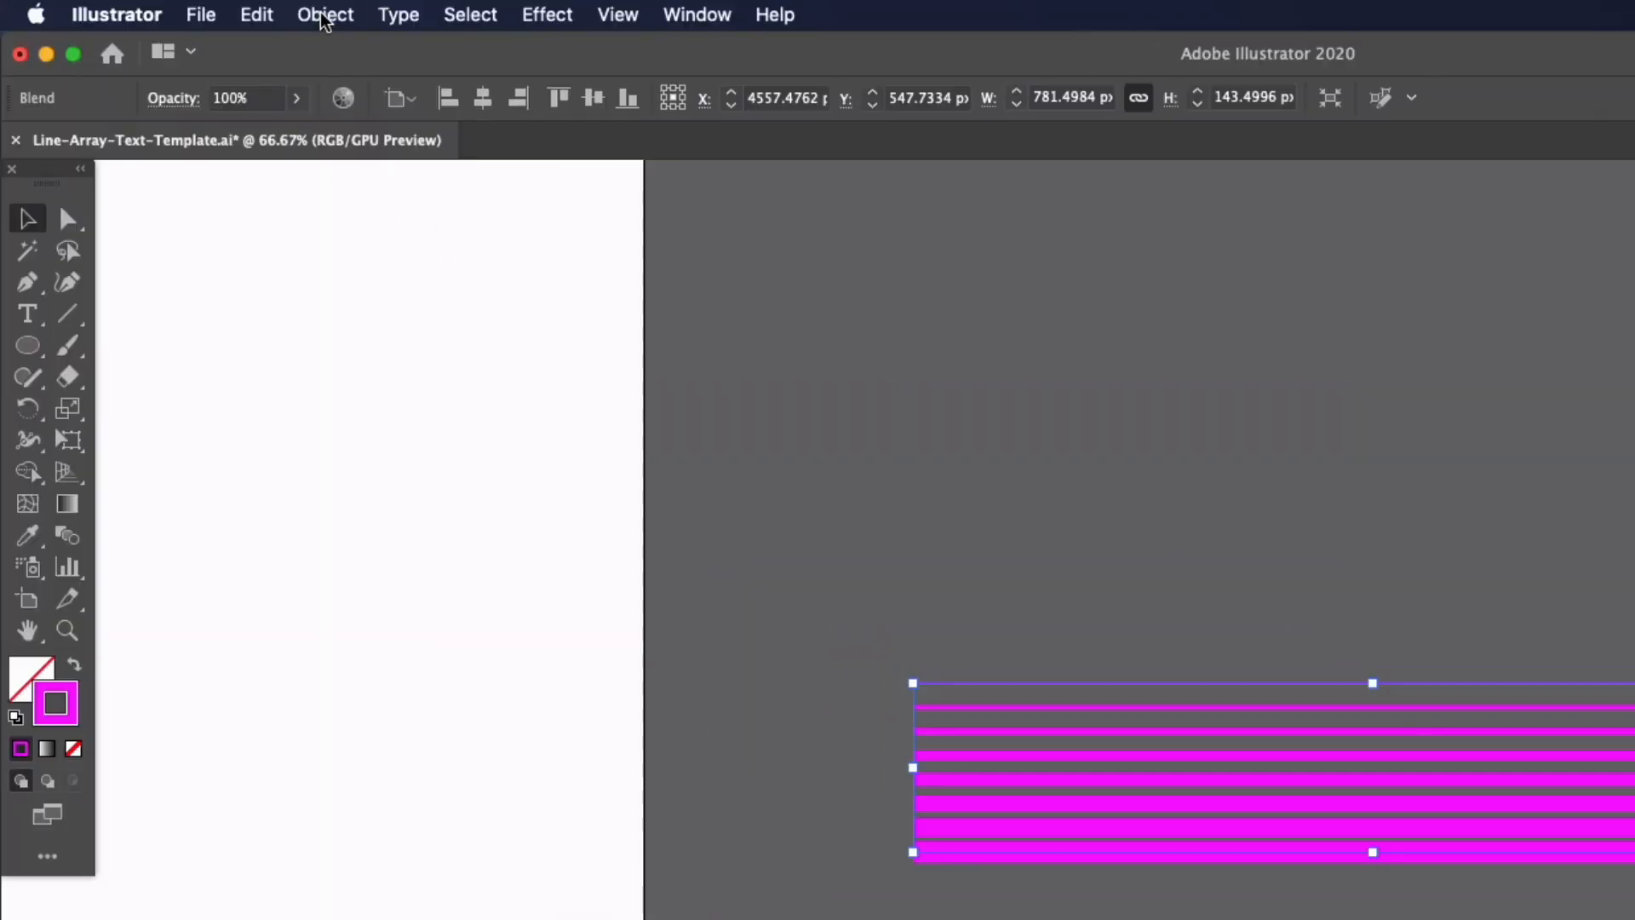
# Expand the stripe blend and then its strokes into filled magenta stripe shapes.
pyautogui.click(324, 14)
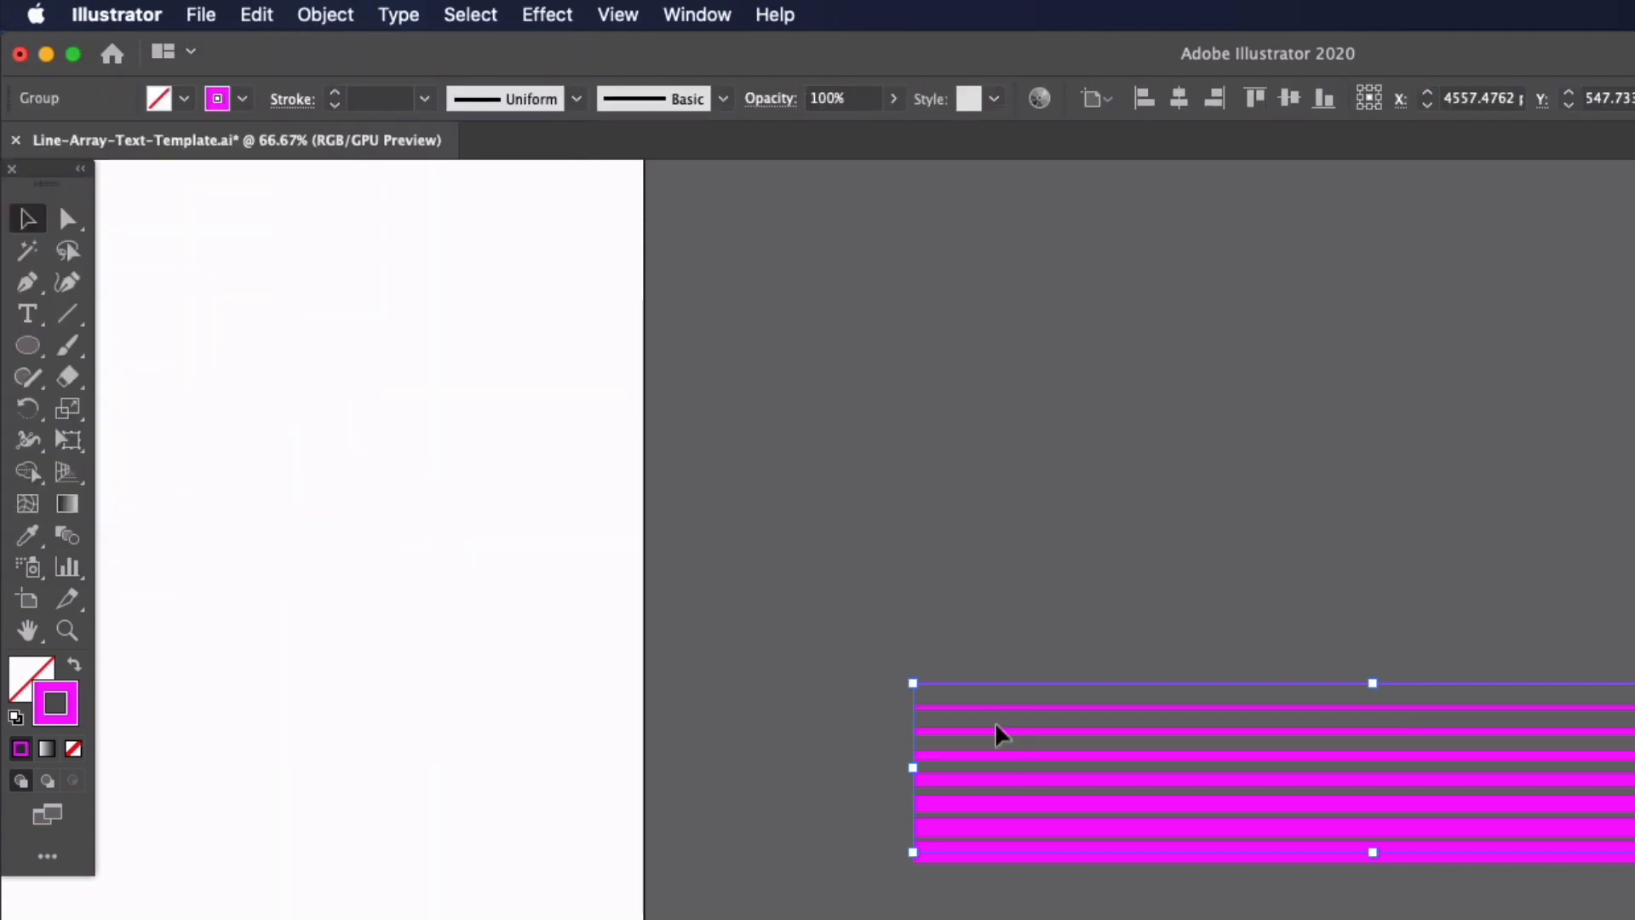
pyautogui.moveTo(298, 28)
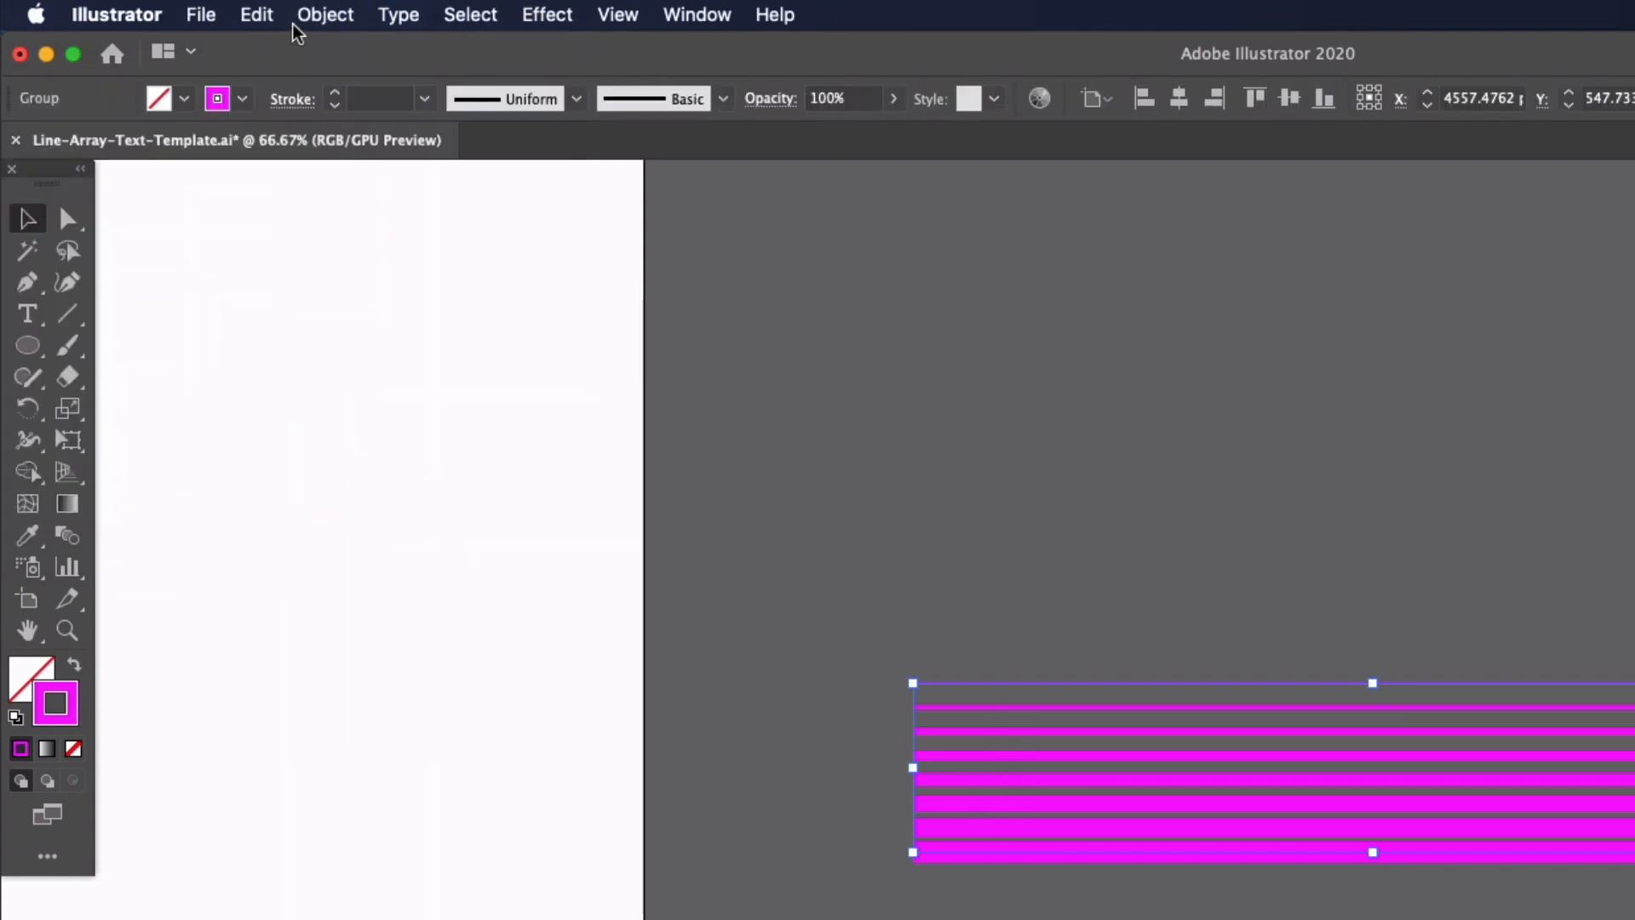
pyautogui.click(324, 14)
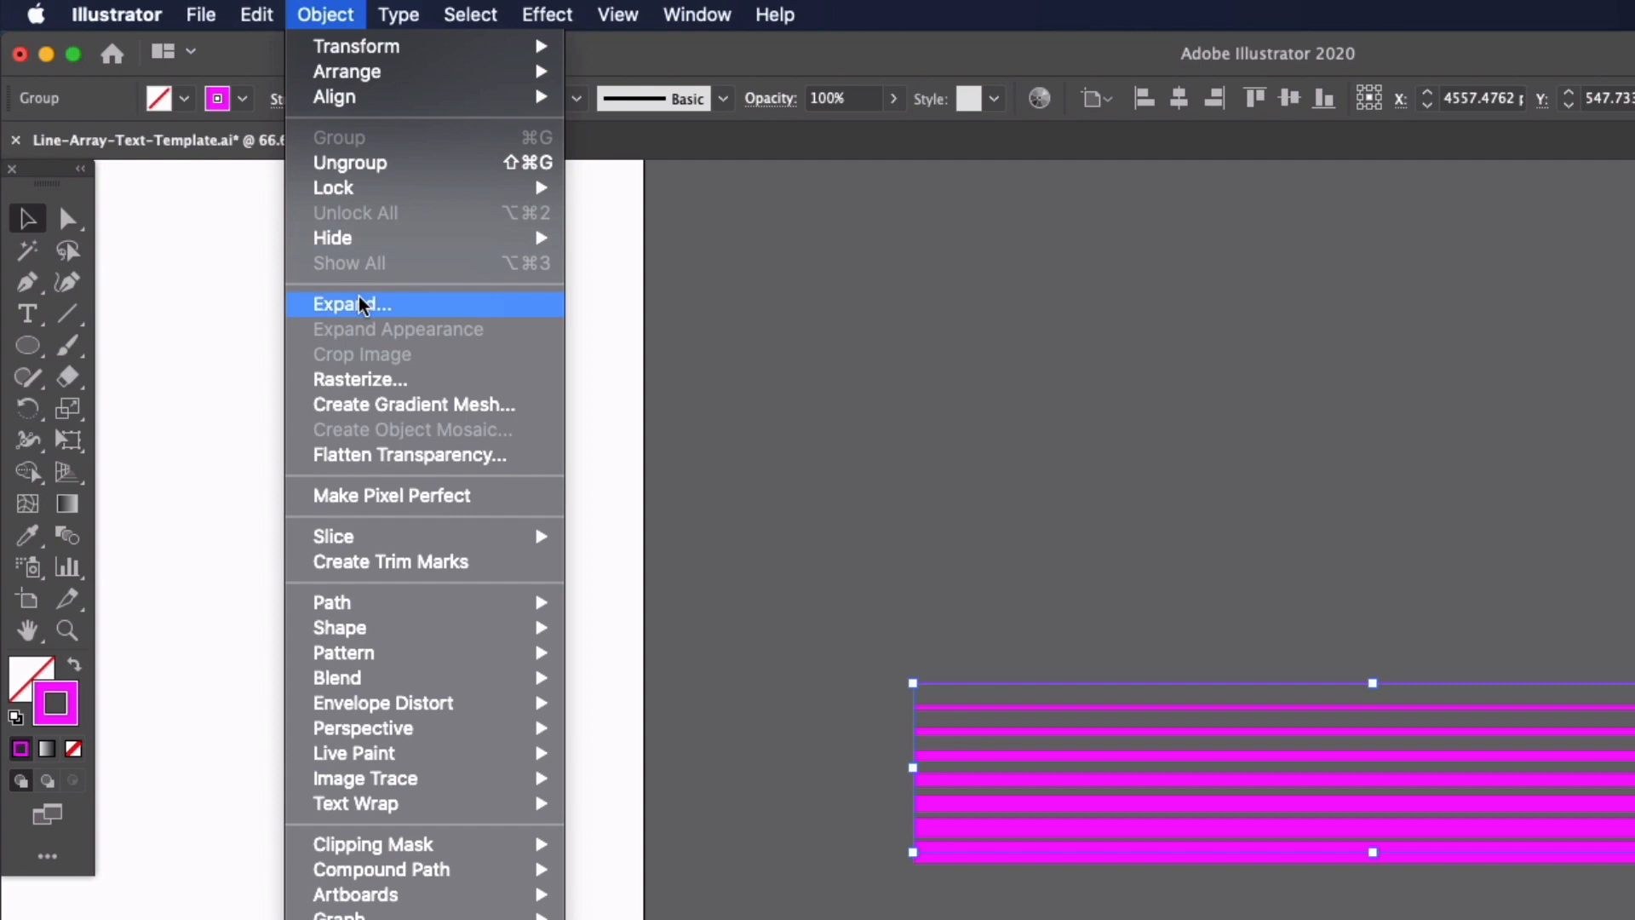
pyautogui.click(349, 304)
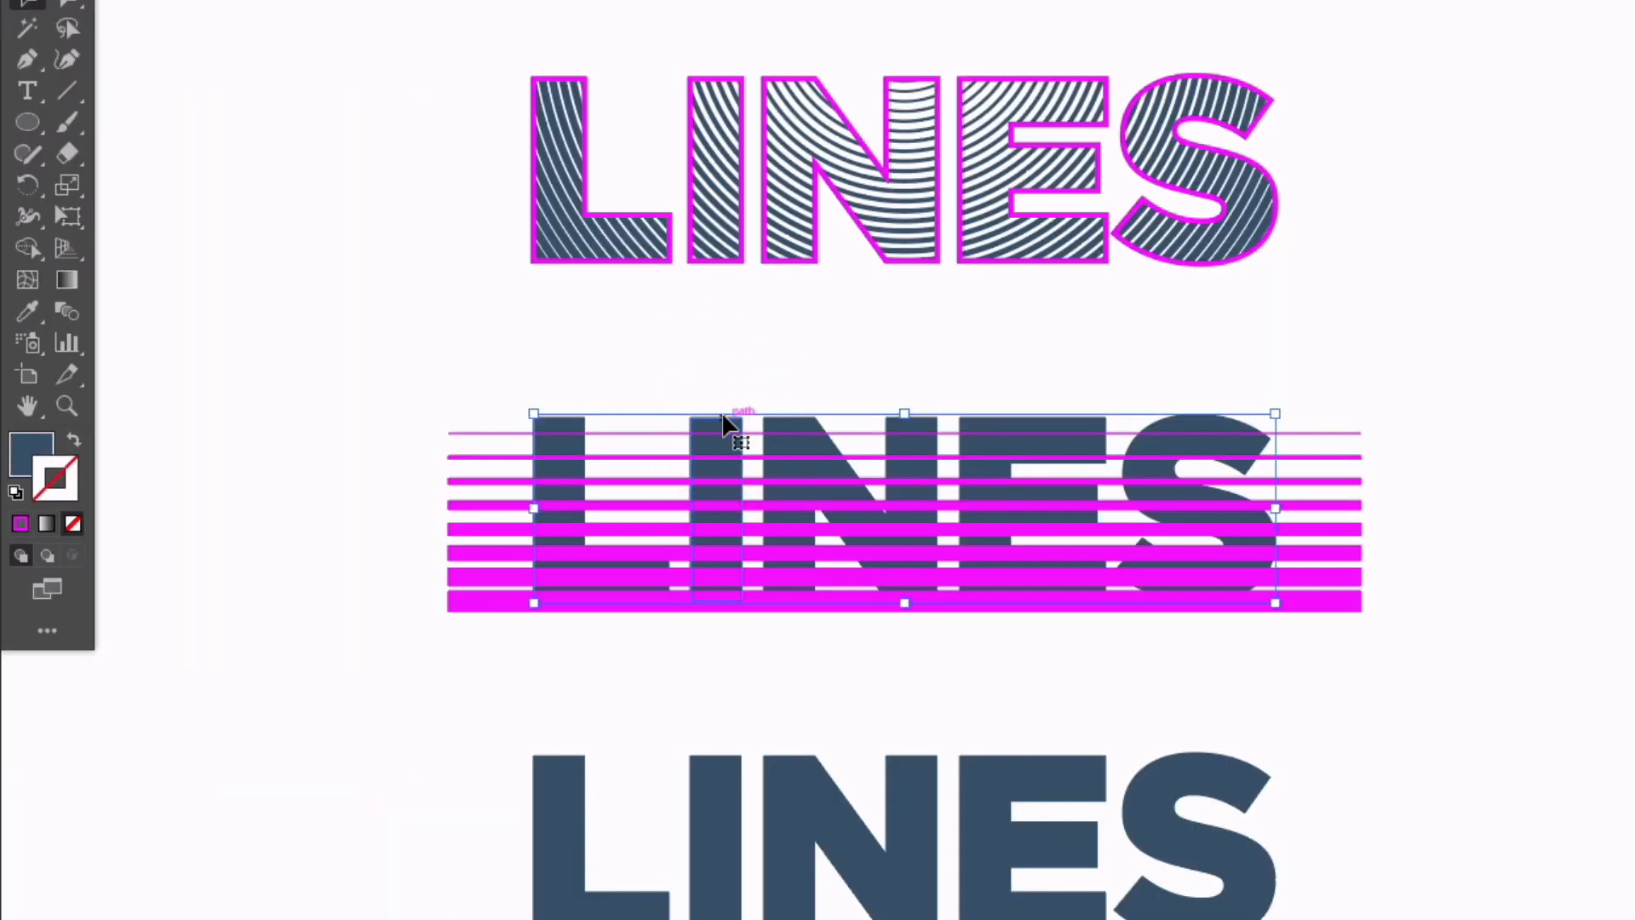
# Arrange the LINES letters above the stripes, make a compound path, and Intersect and Expand.
pyautogui.rightClick(730, 427)
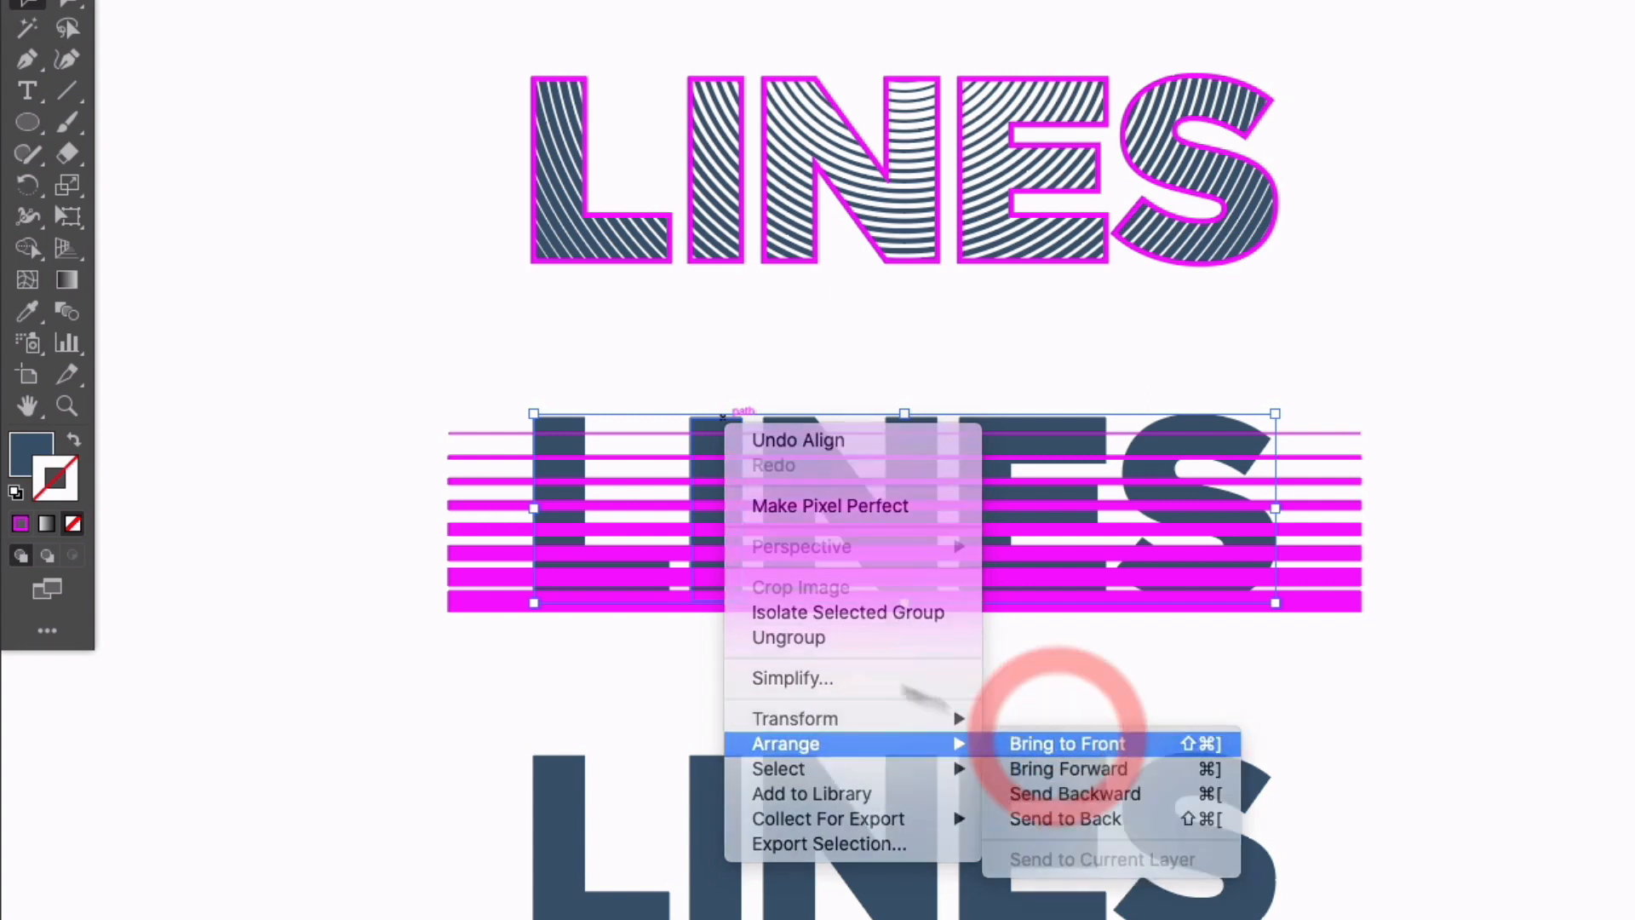
pyautogui.click(1065, 743)
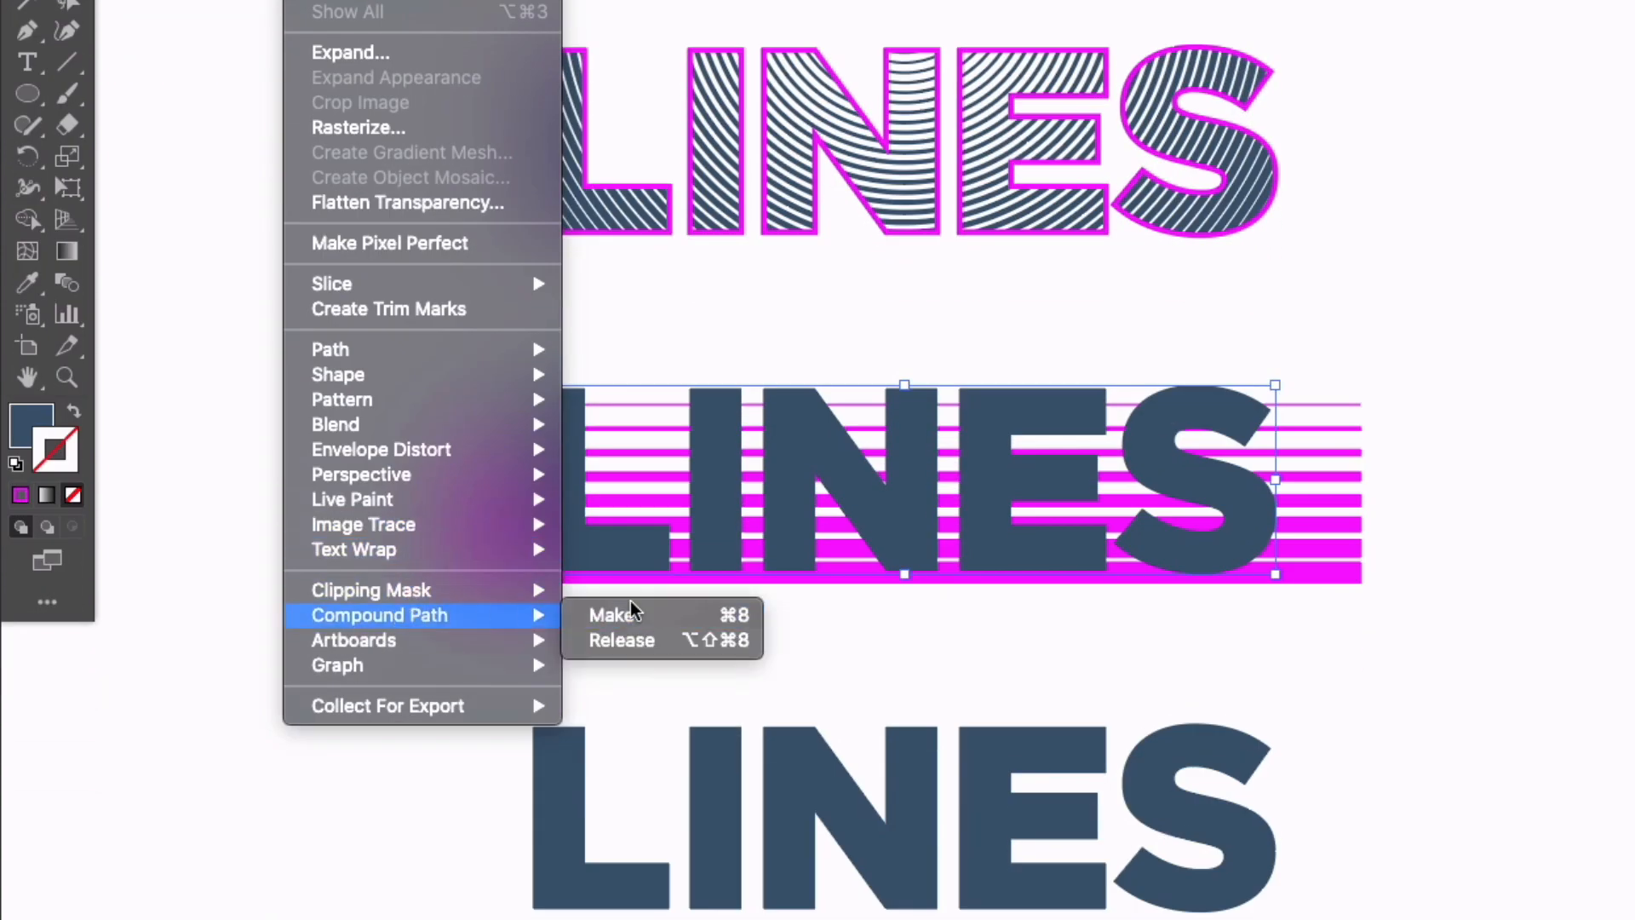
pyautogui.click(613, 614)
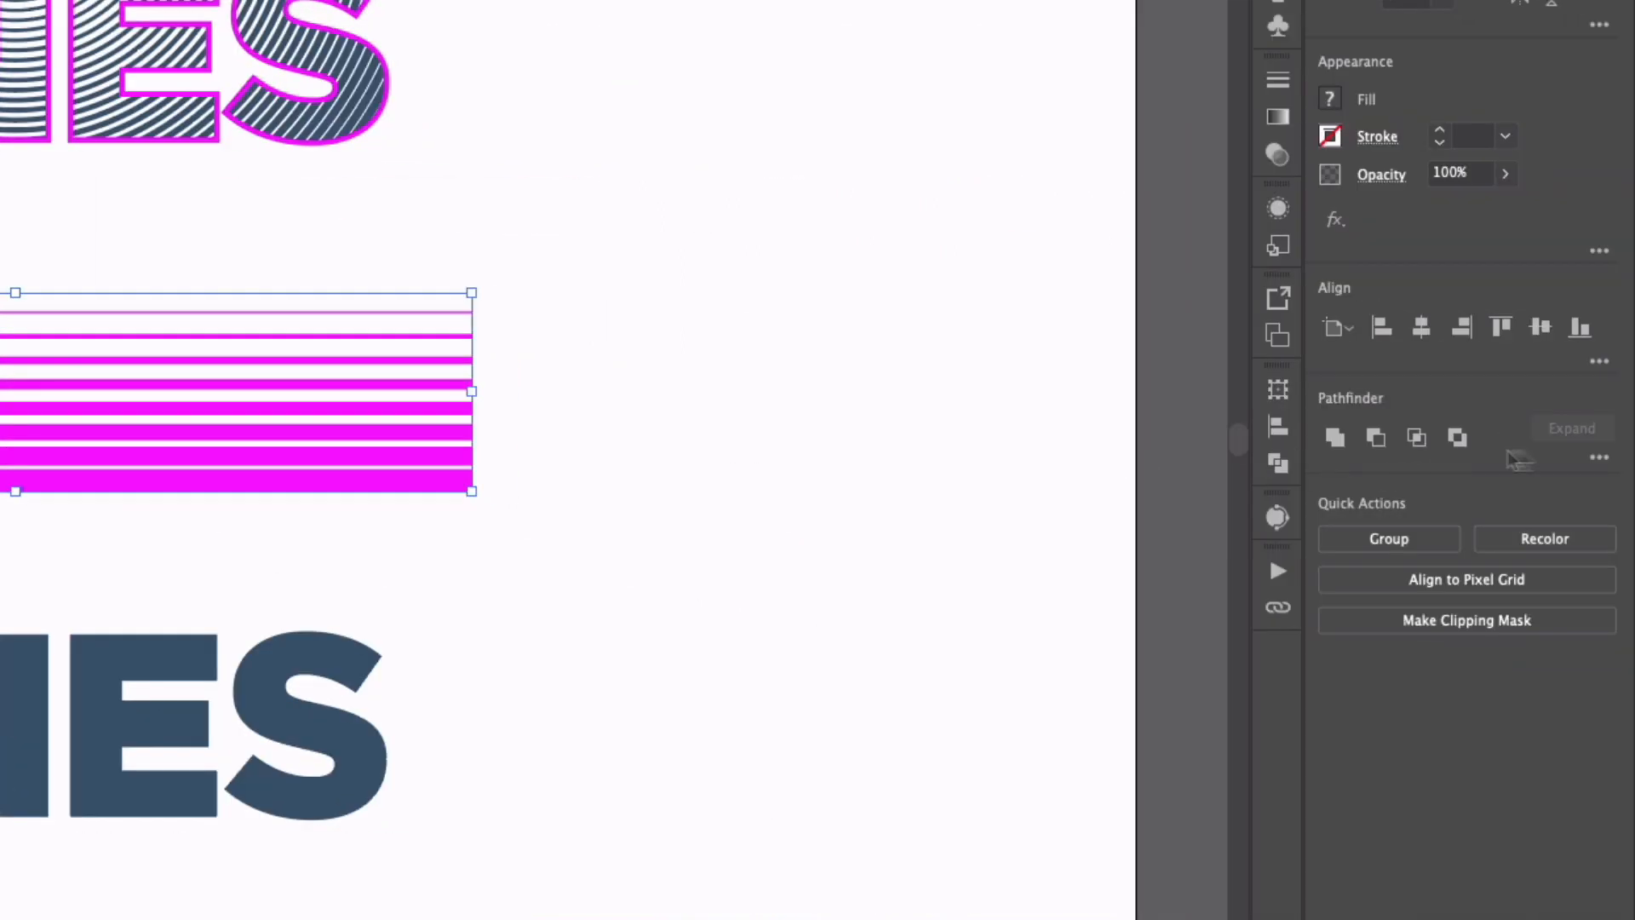
pyautogui.click(1478, 596)
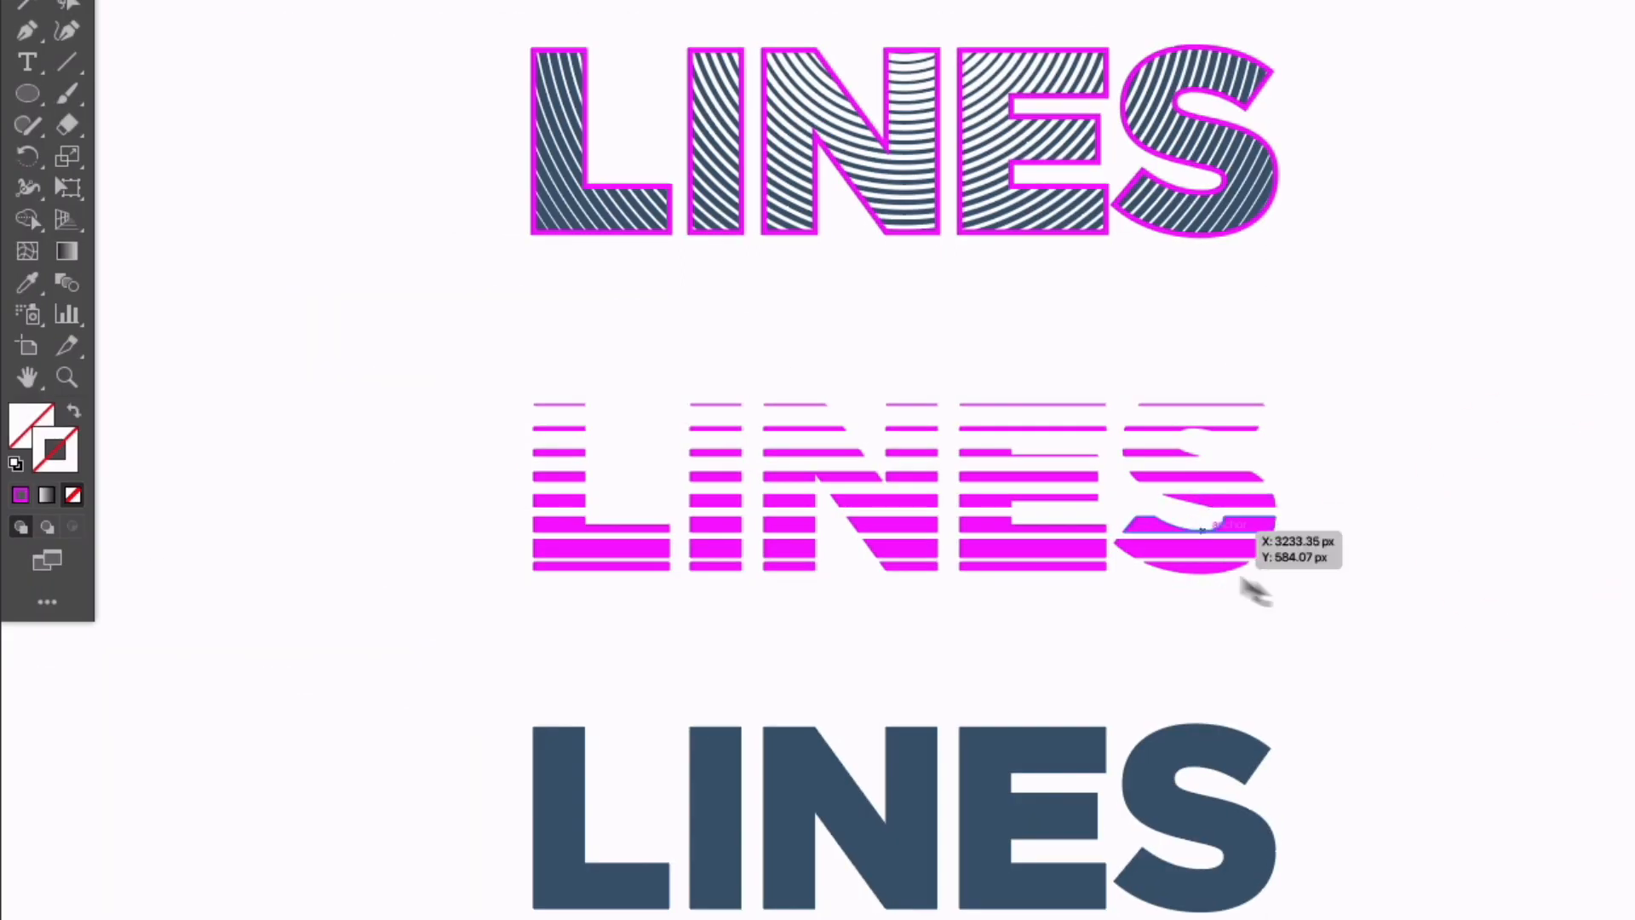
pyautogui.moveTo(386, 483)
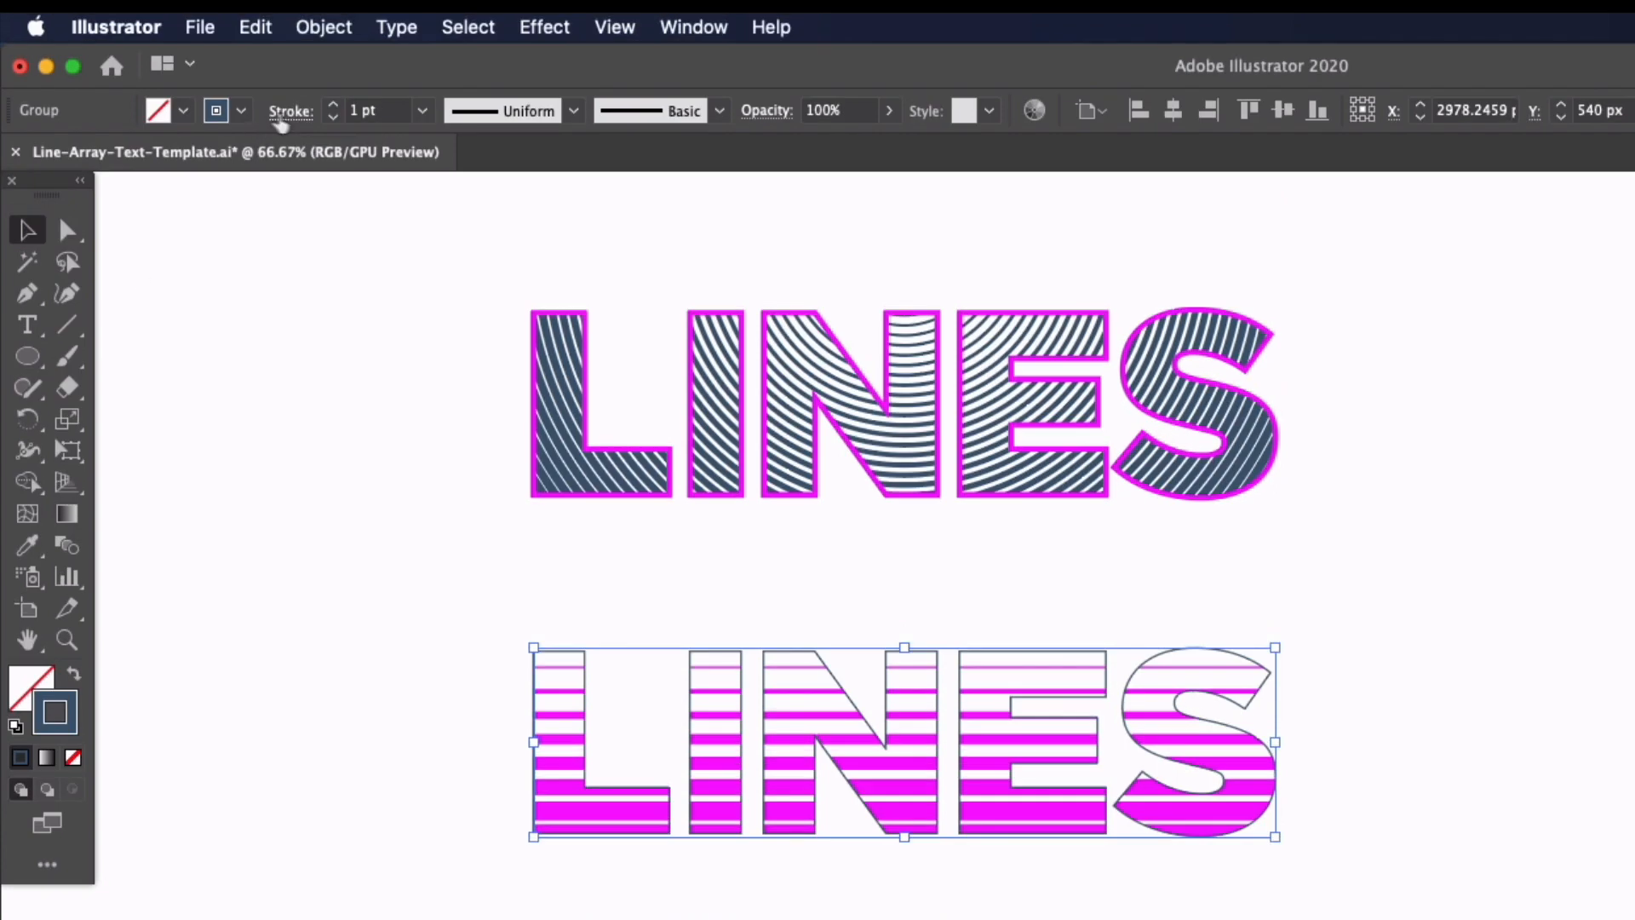
# Raise the striped middle word's dark outline stroke weight to about 6 pt.
pyautogui.click(334, 105)
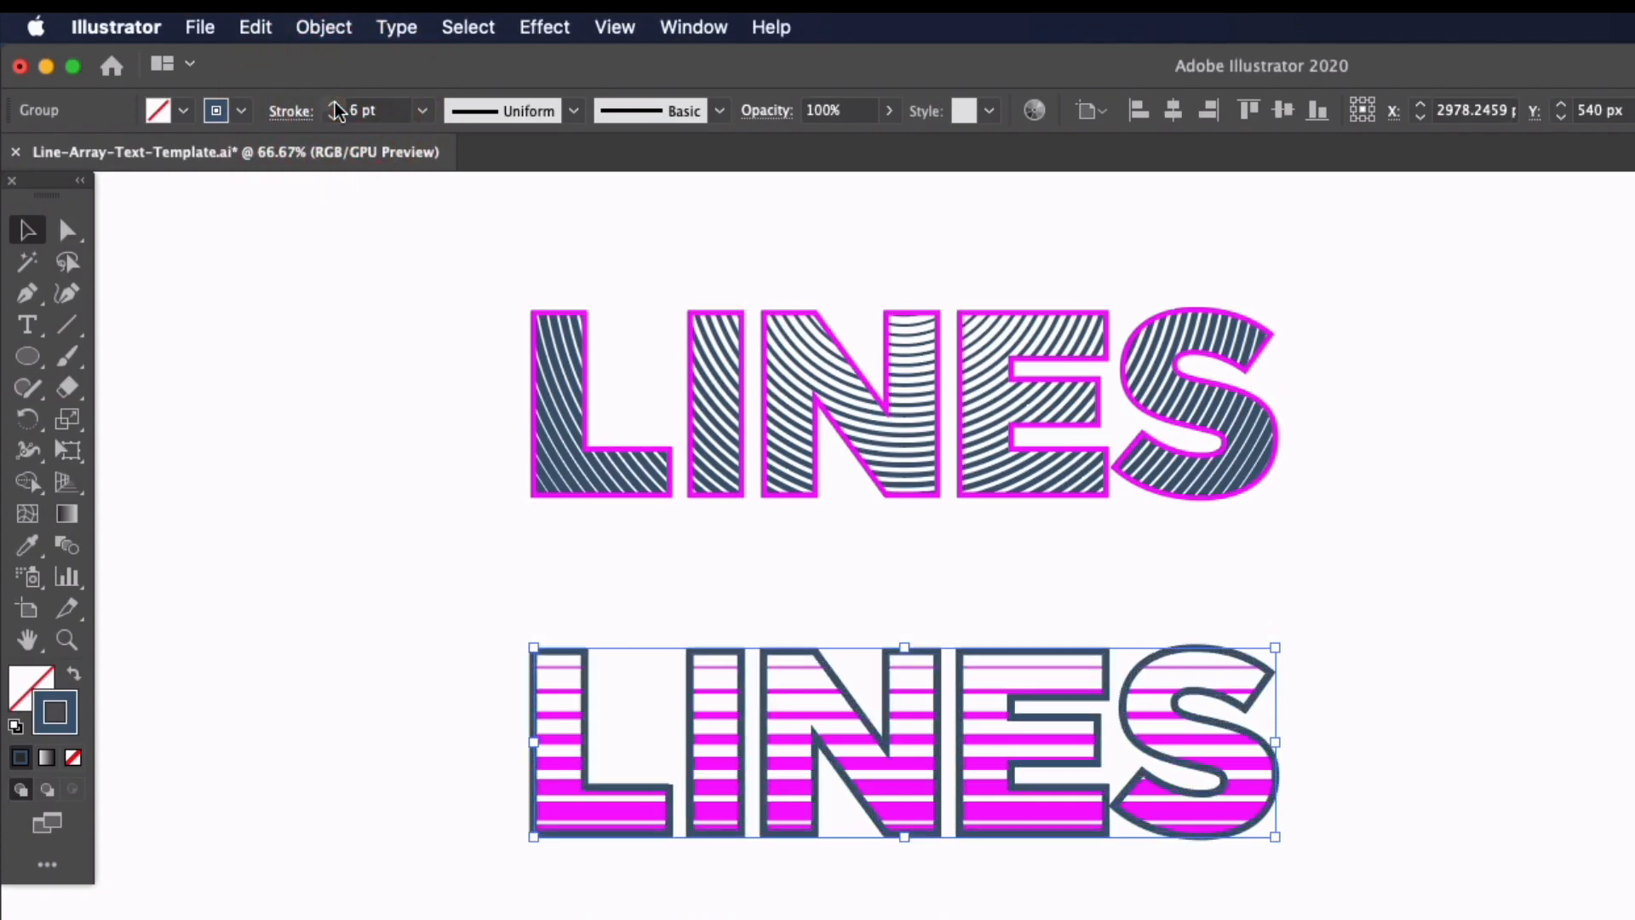
pyautogui.scroll(-3)
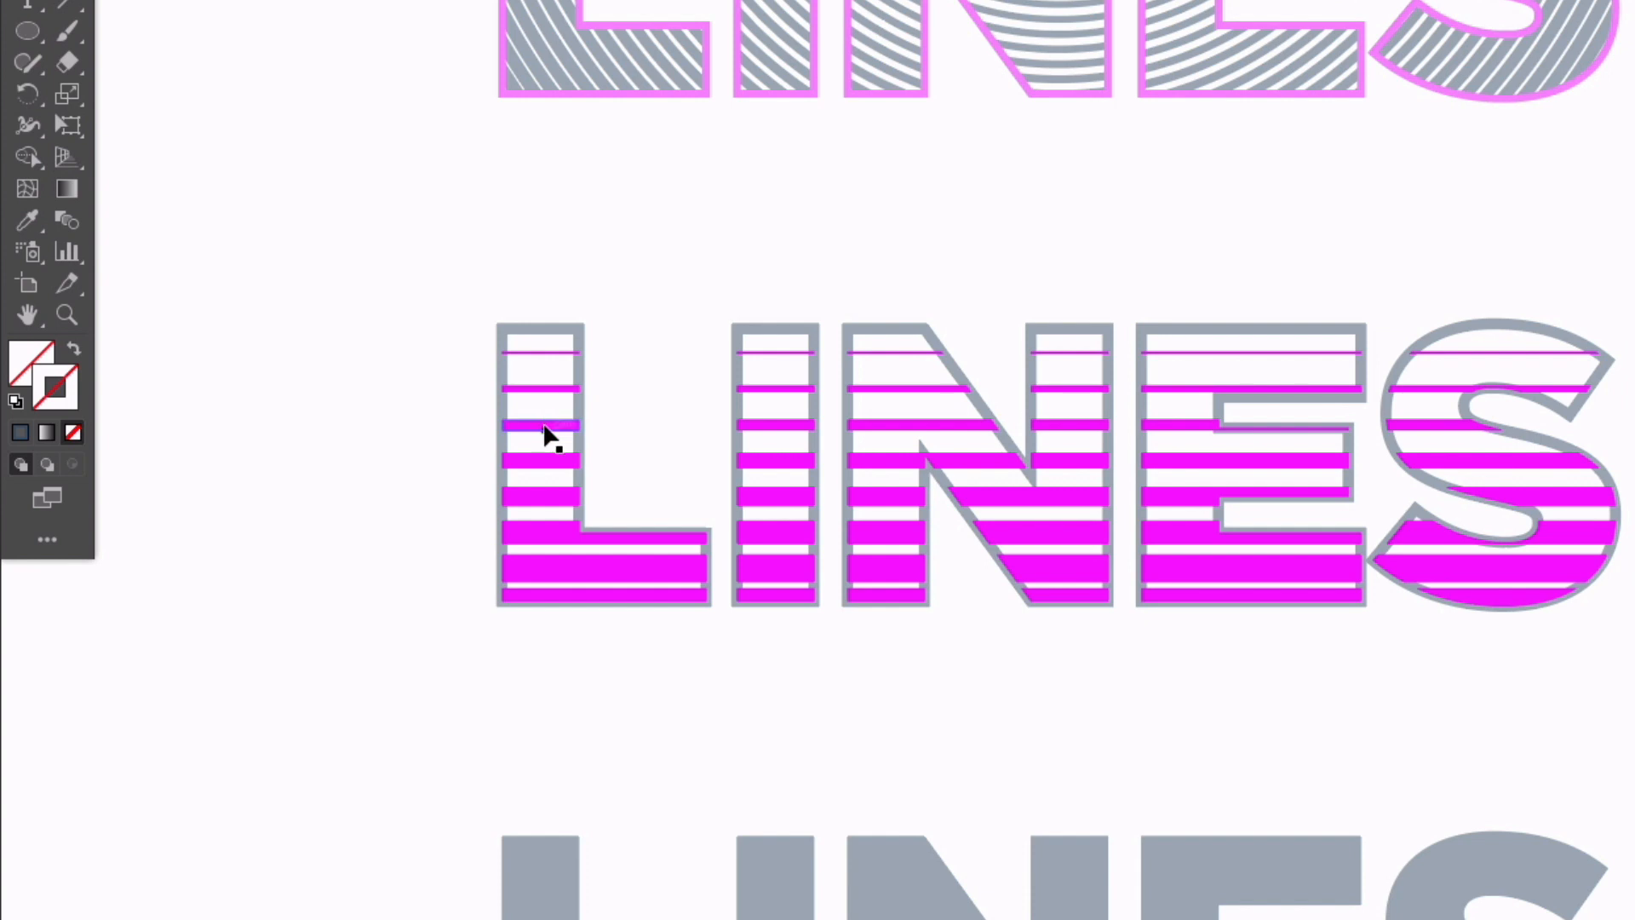
pyautogui.click(539, 436)
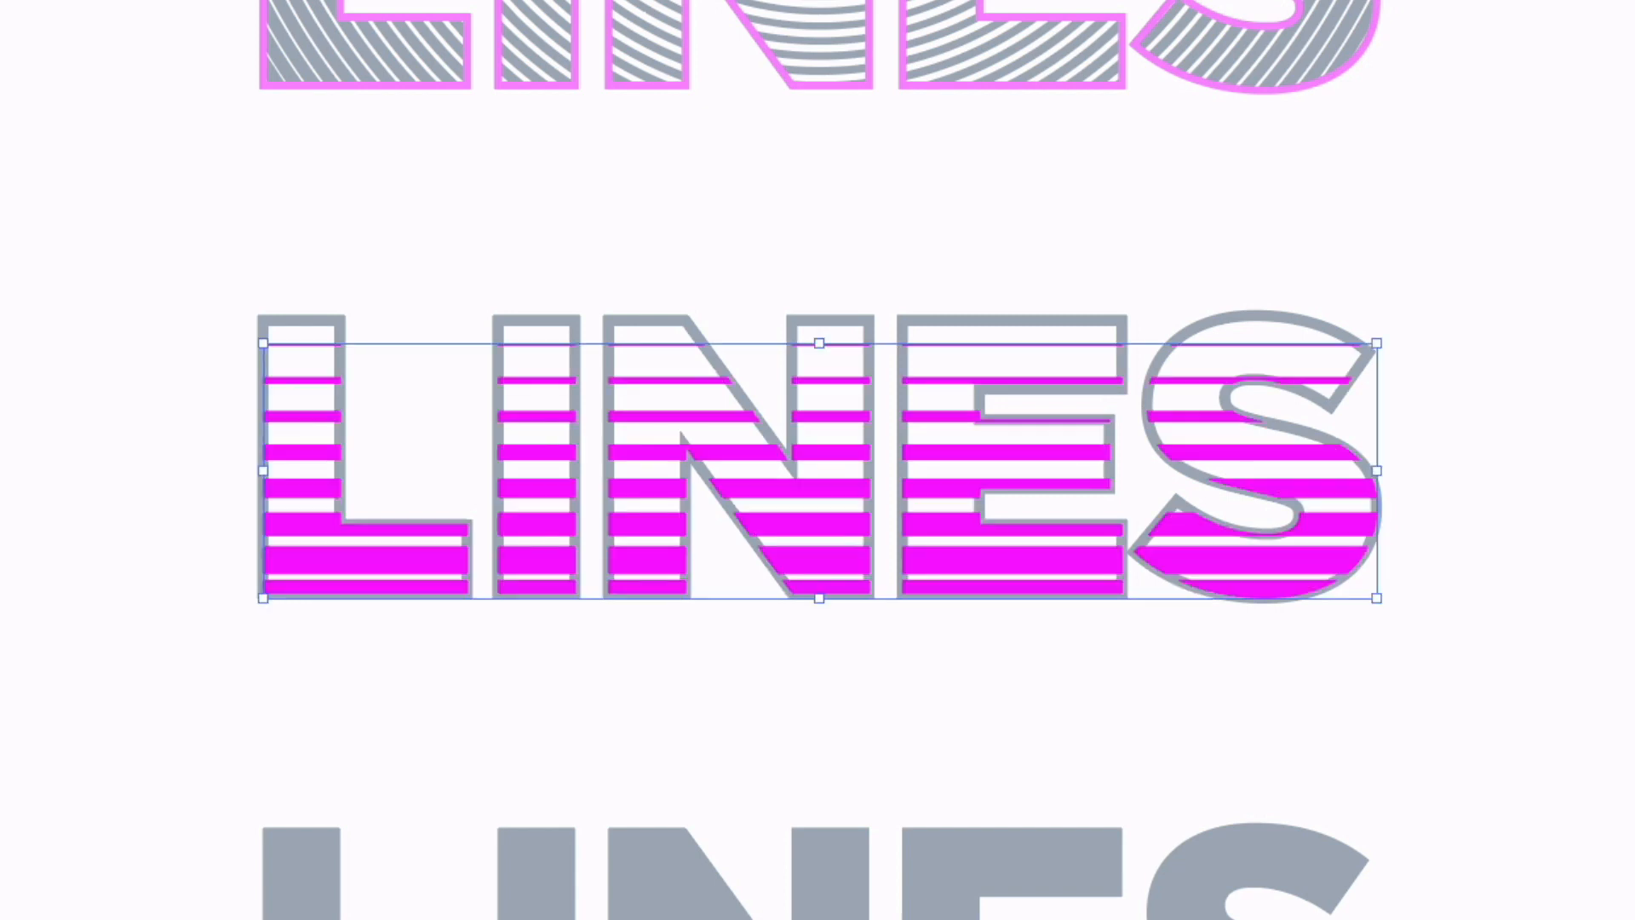
pyautogui.moveTo(230, 395)
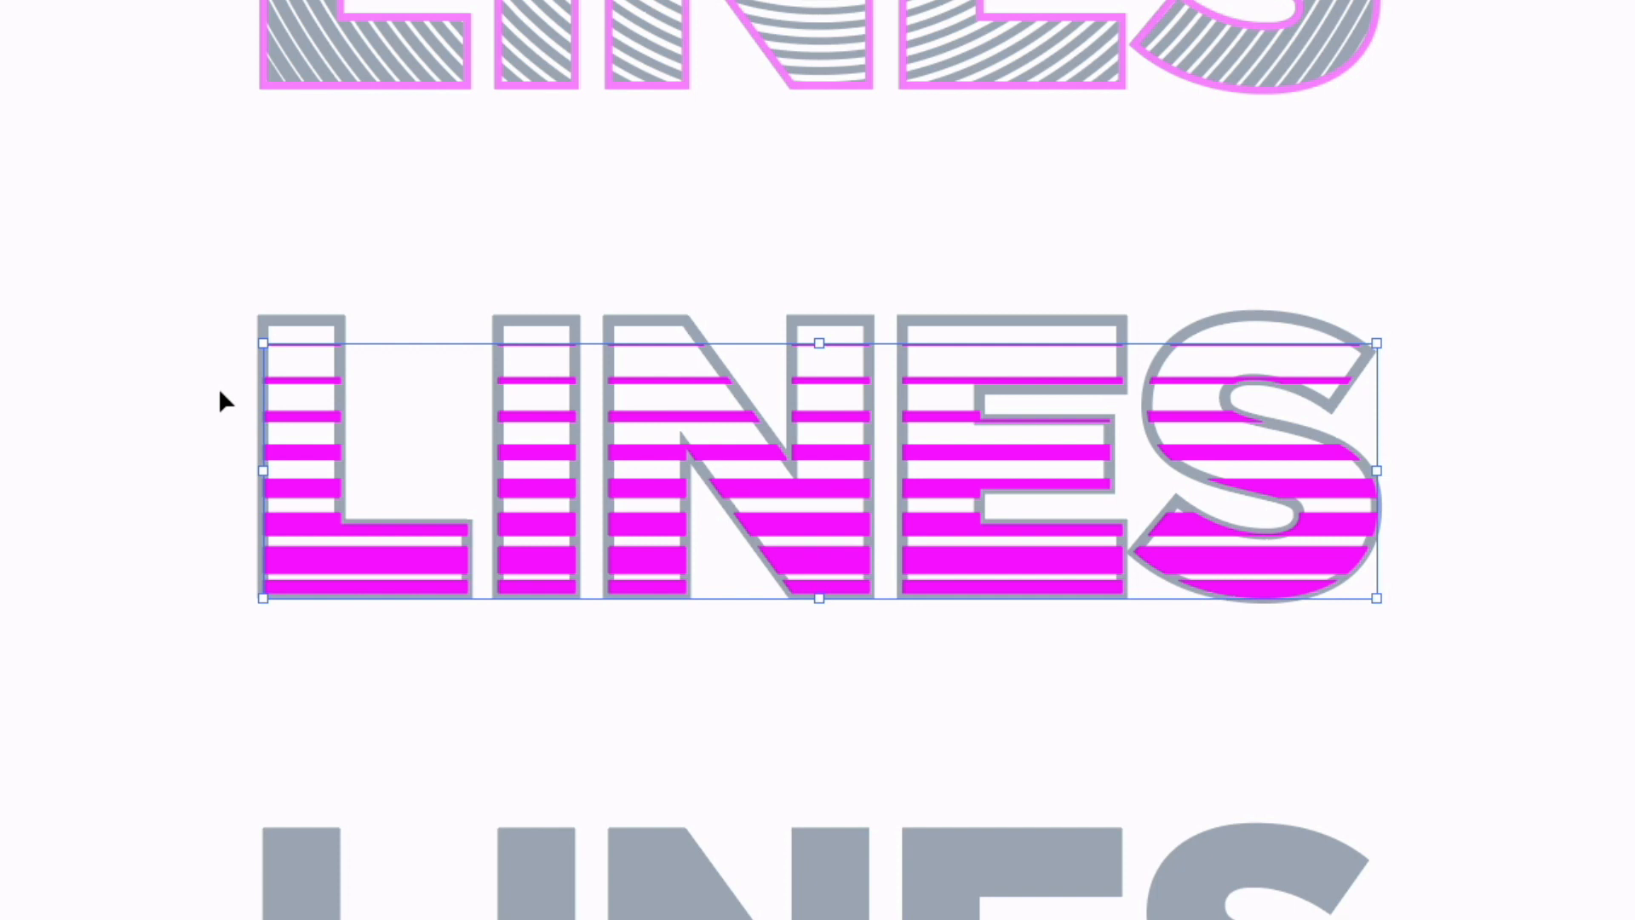
pyautogui.moveTo(203, 386)
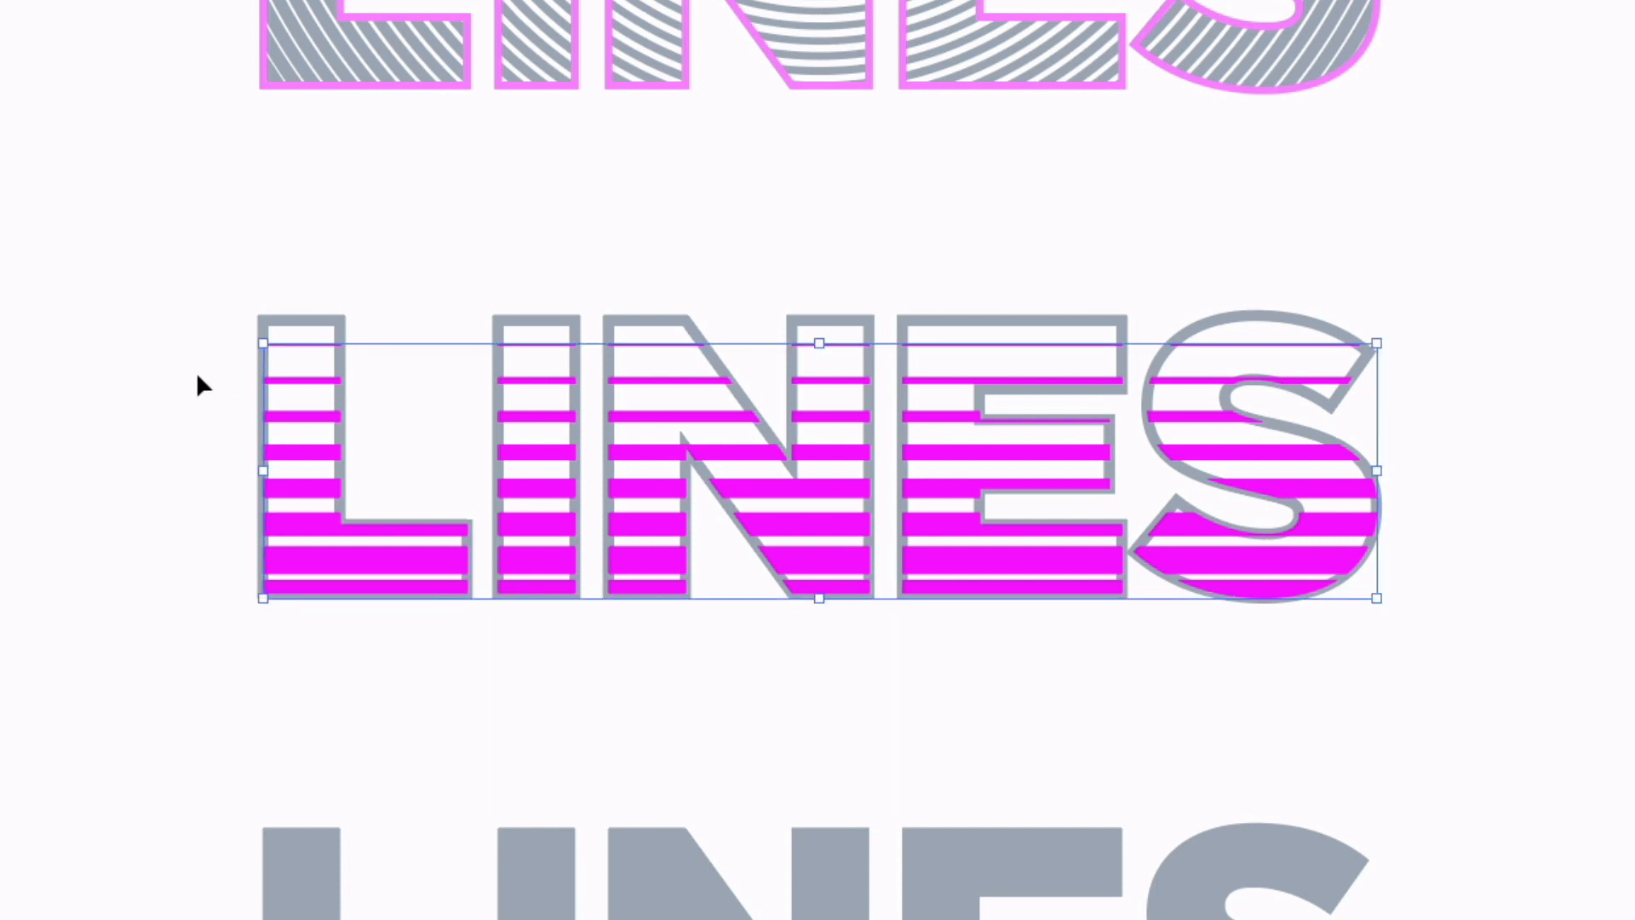
pyautogui.click(181, 98)
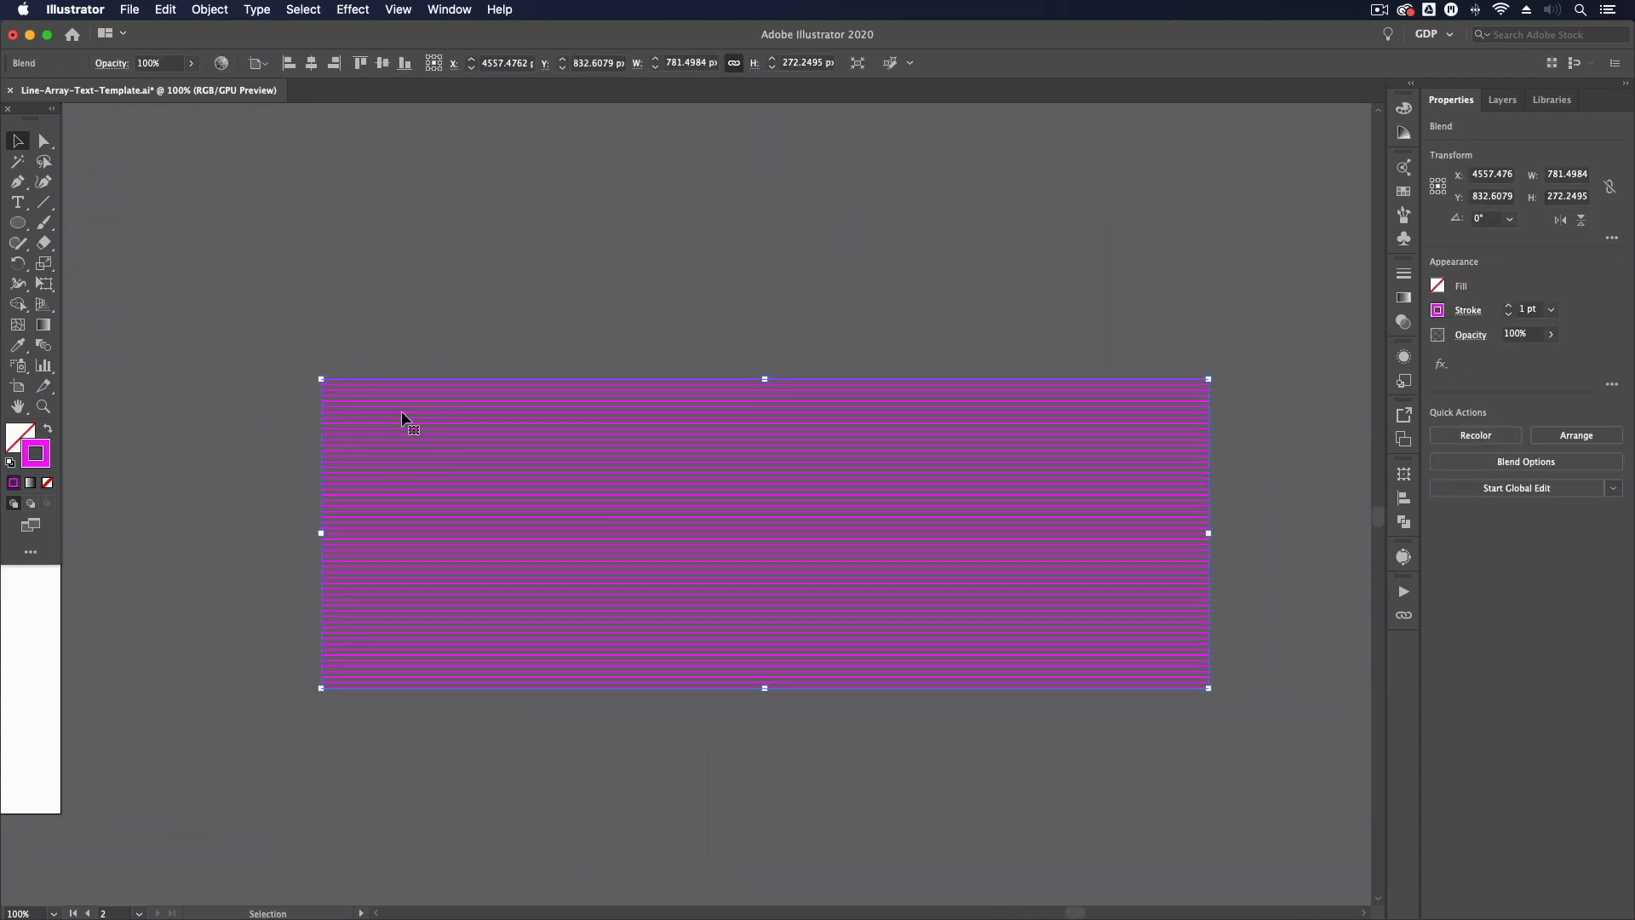
pyautogui.moveTo(376, 419)
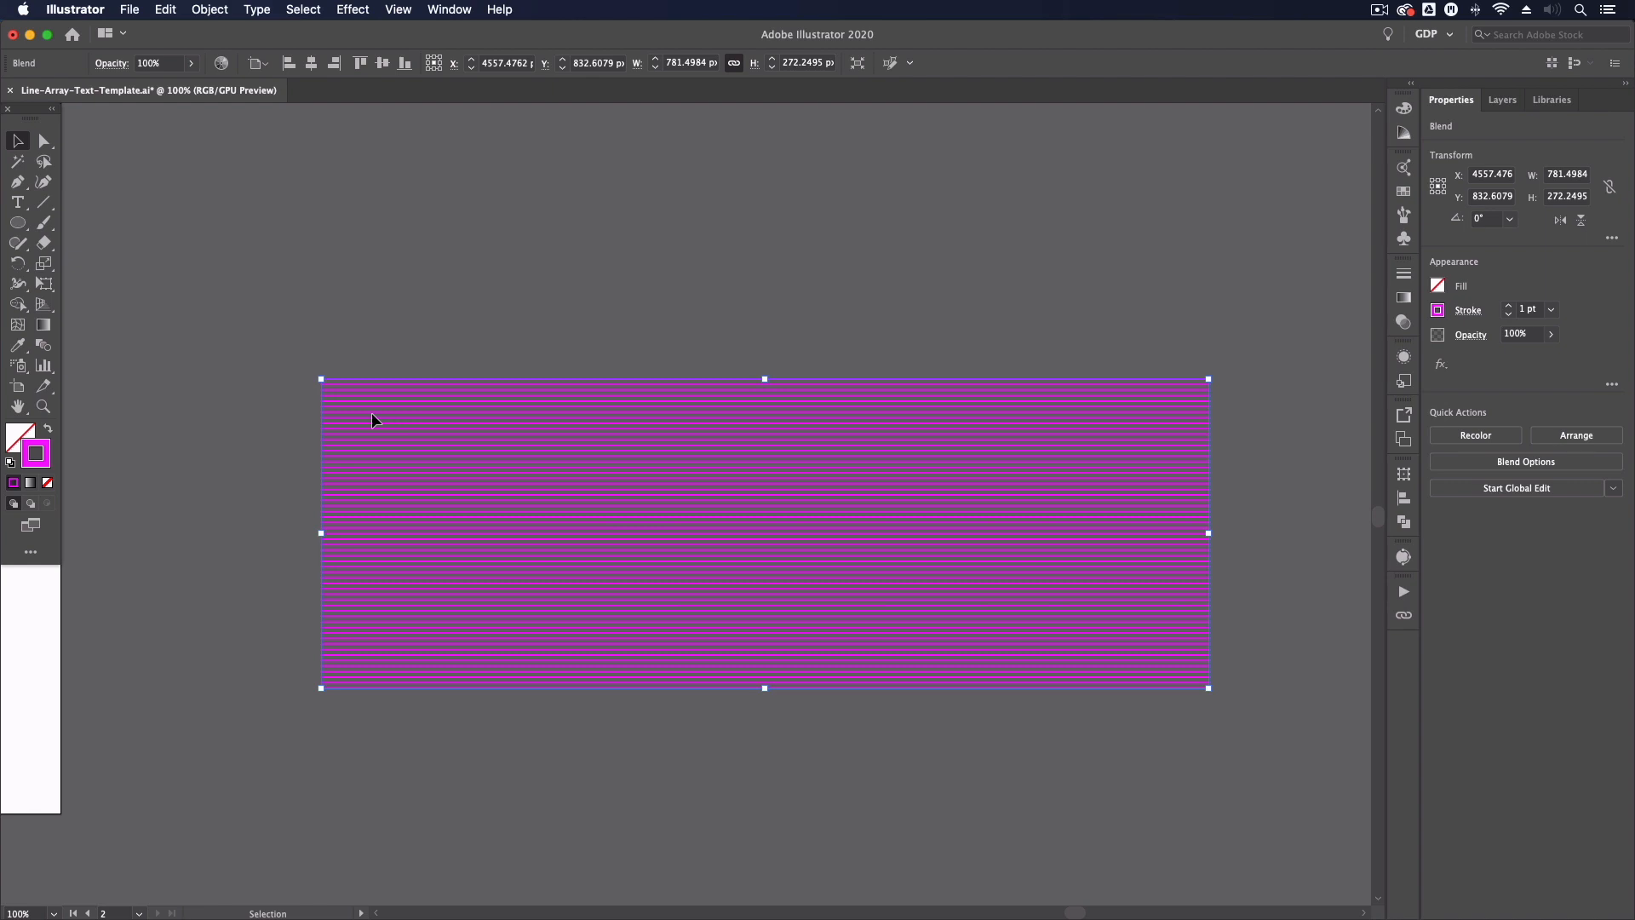
pyautogui.moveTo(464, 441)
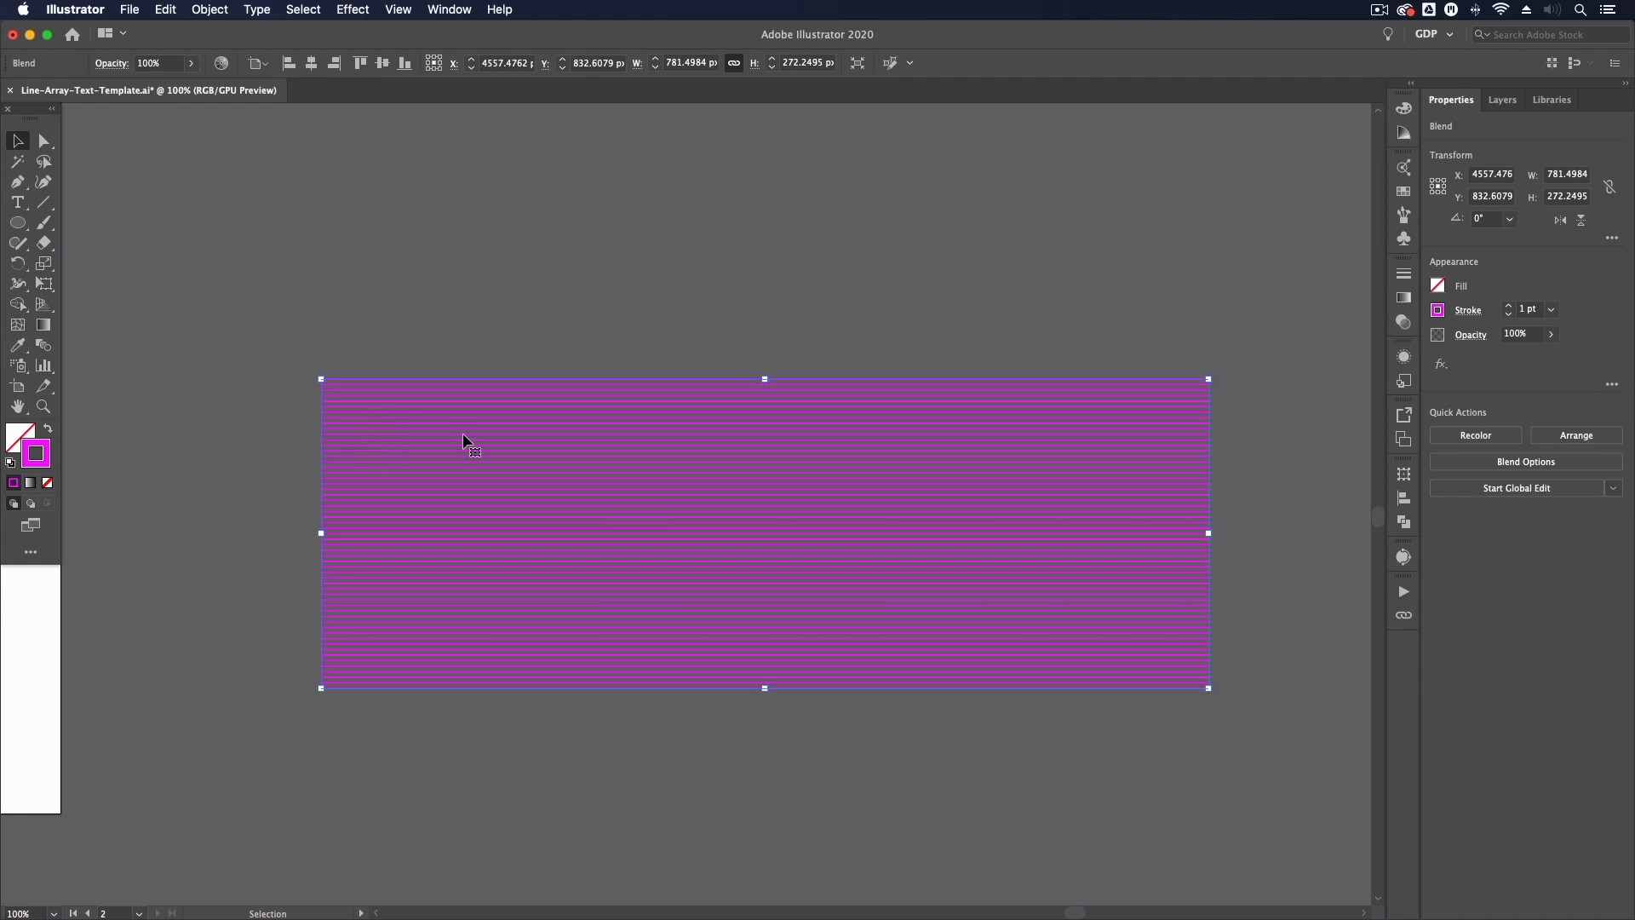
pyautogui.moveTo(404, 283)
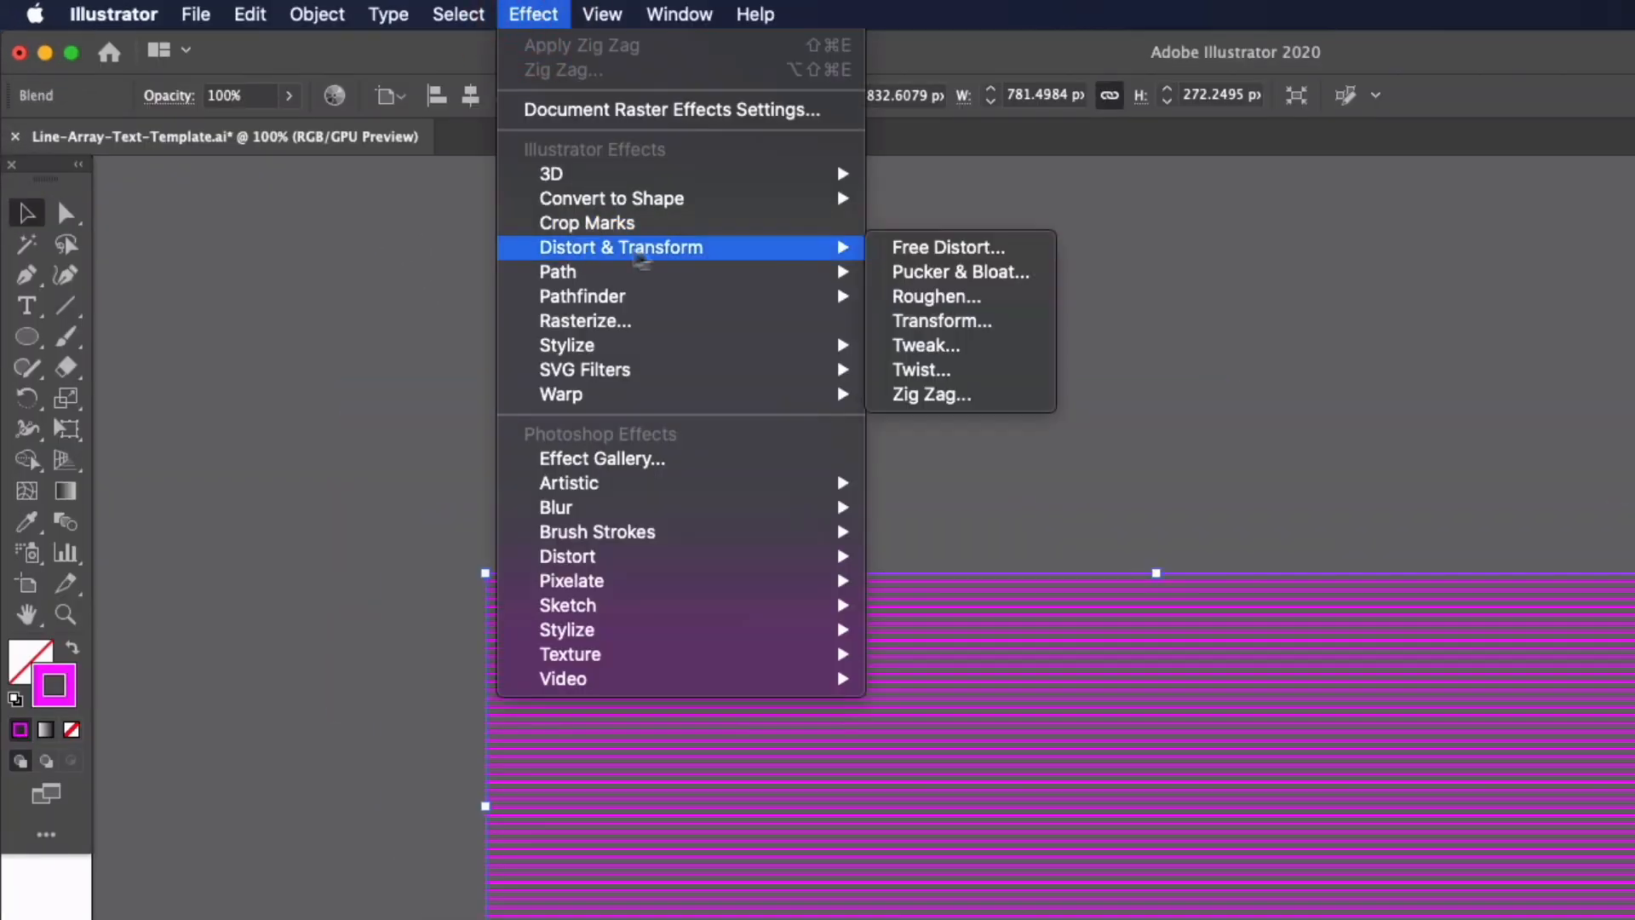
pyautogui.moveTo(931, 396)
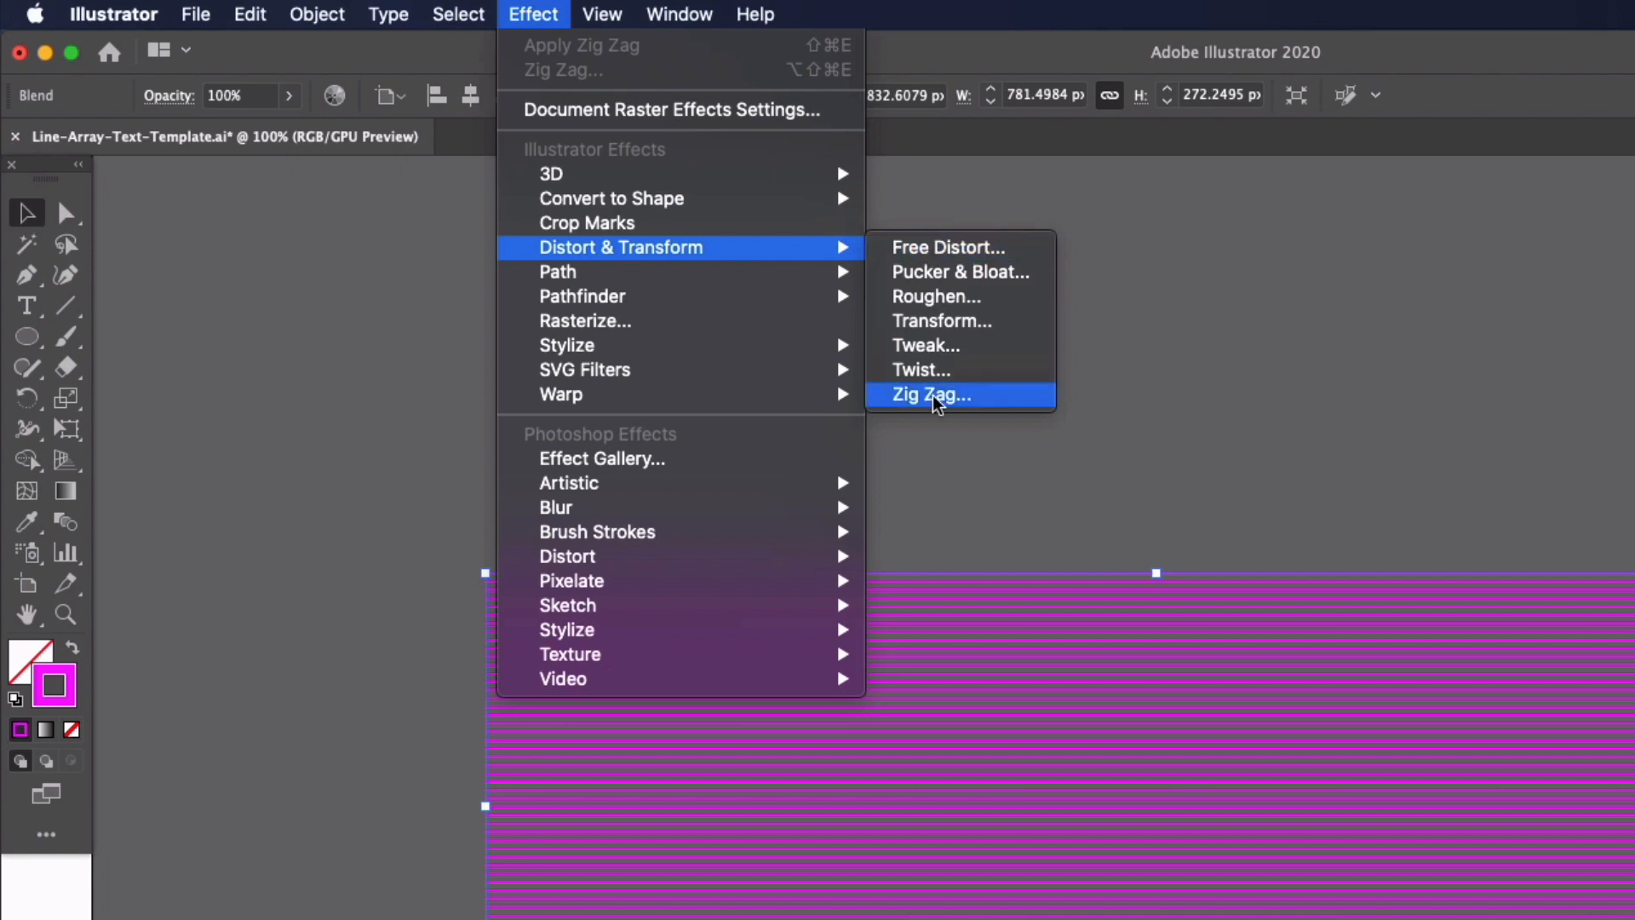
# Apply Zig Zag to the magenta lines: 10 px absolute, 4 ridges, smooth points.
pyautogui.click(930, 394)
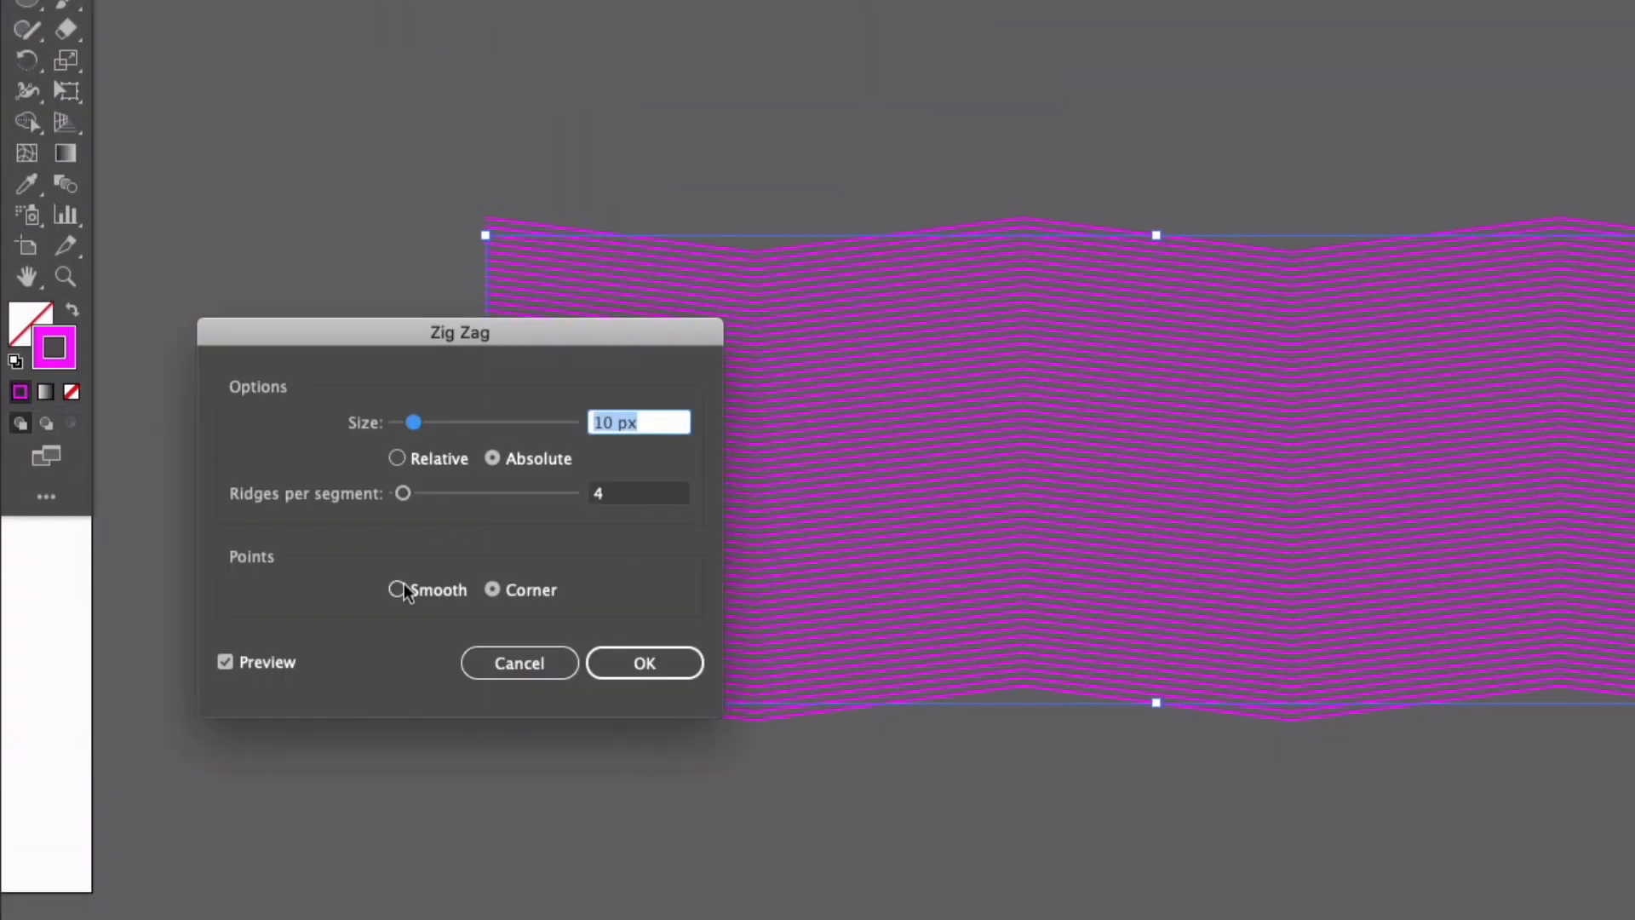
pyautogui.click(396, 589)
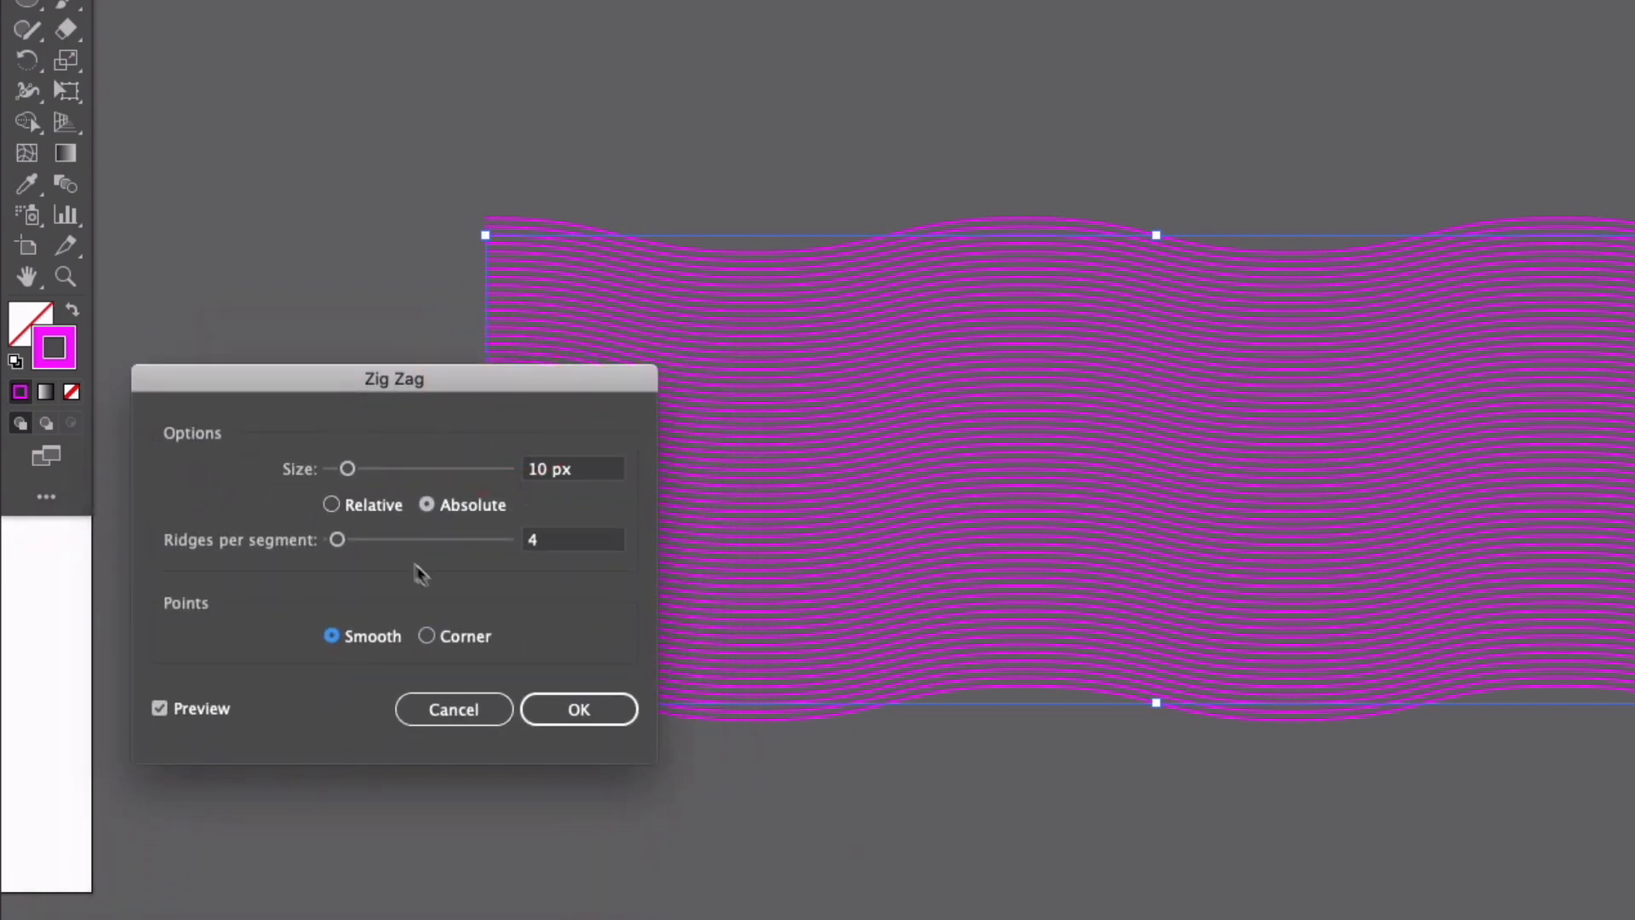
pyautogui.moveTo(521, 714)
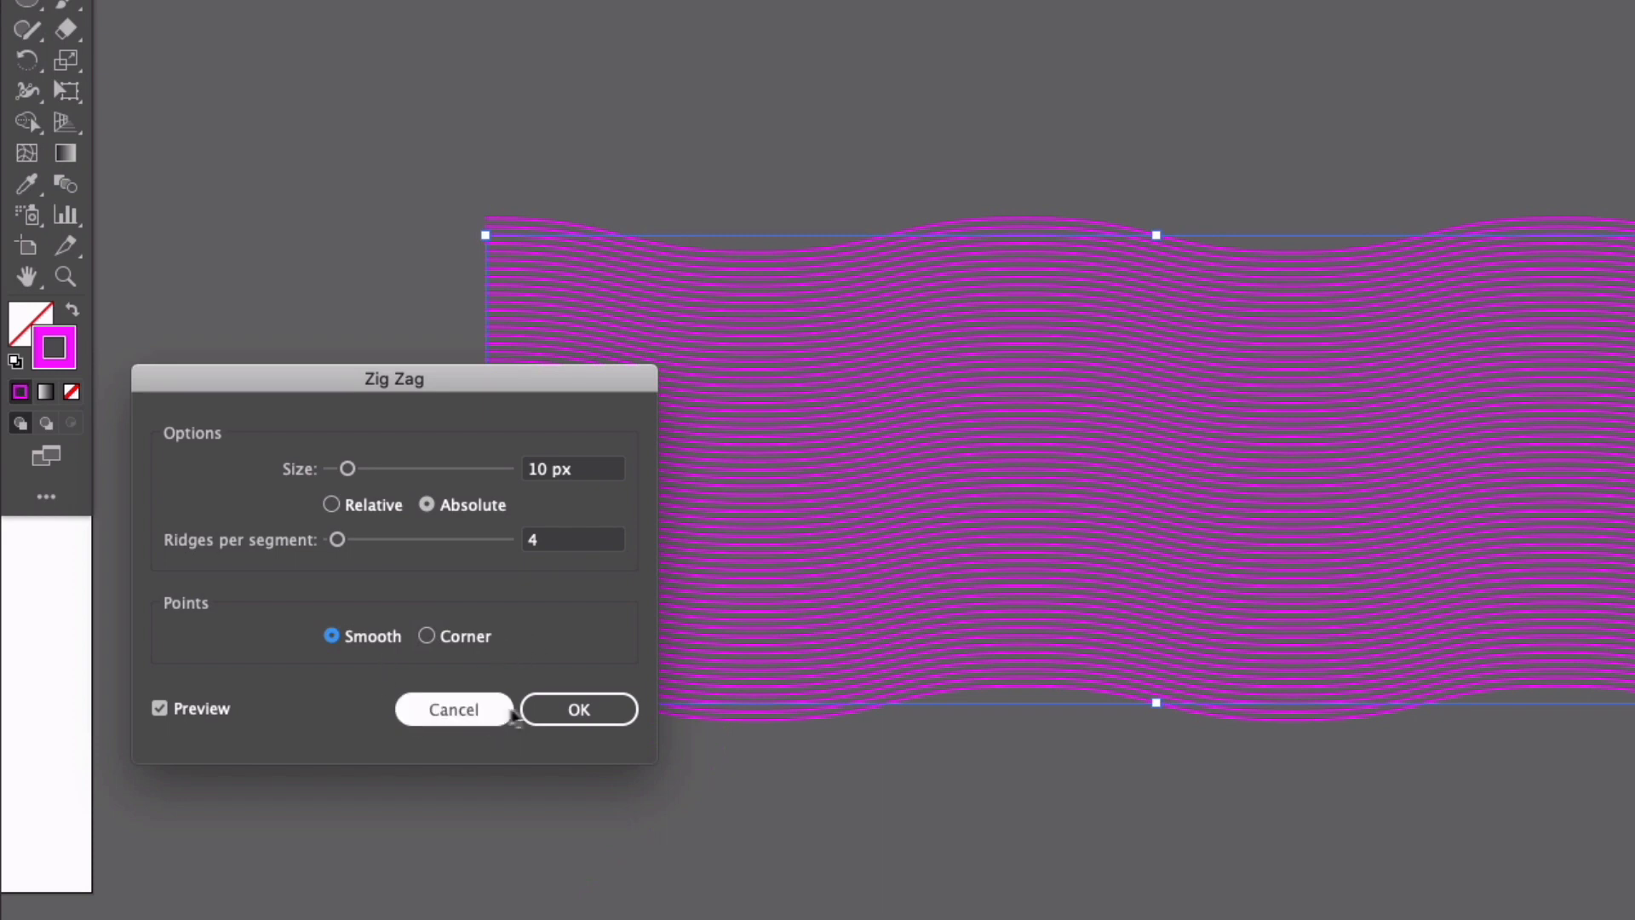
pyautogui.click(578, 710)
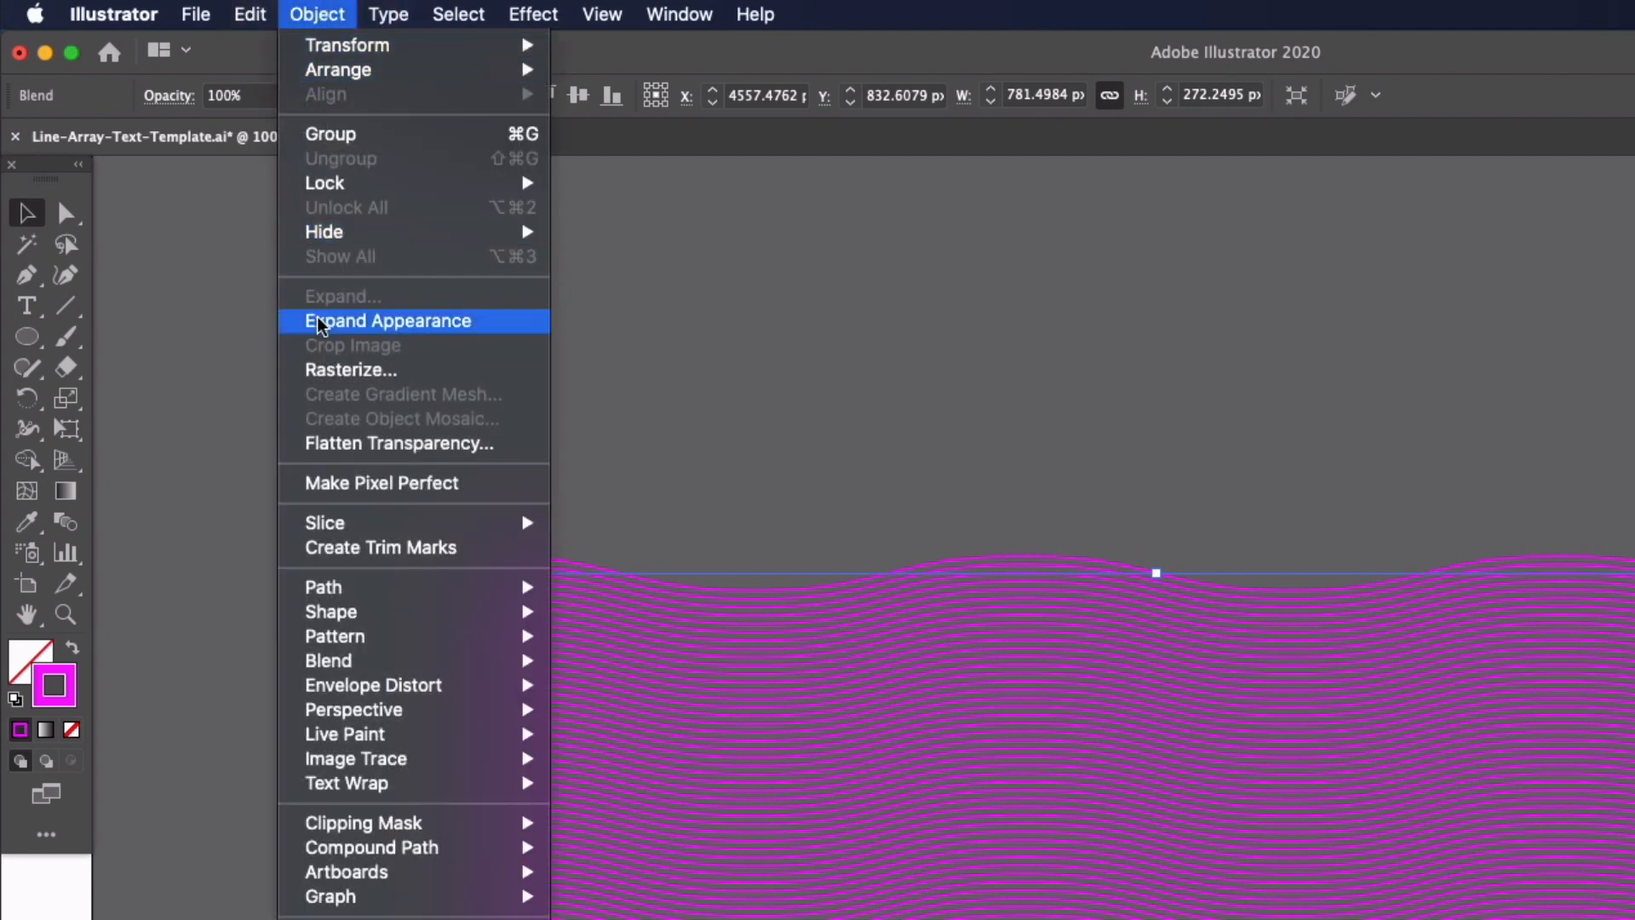
# Expand the appearance of the wavy magenta line blend into ordinary paths.
pyautogui.click(386, 320)
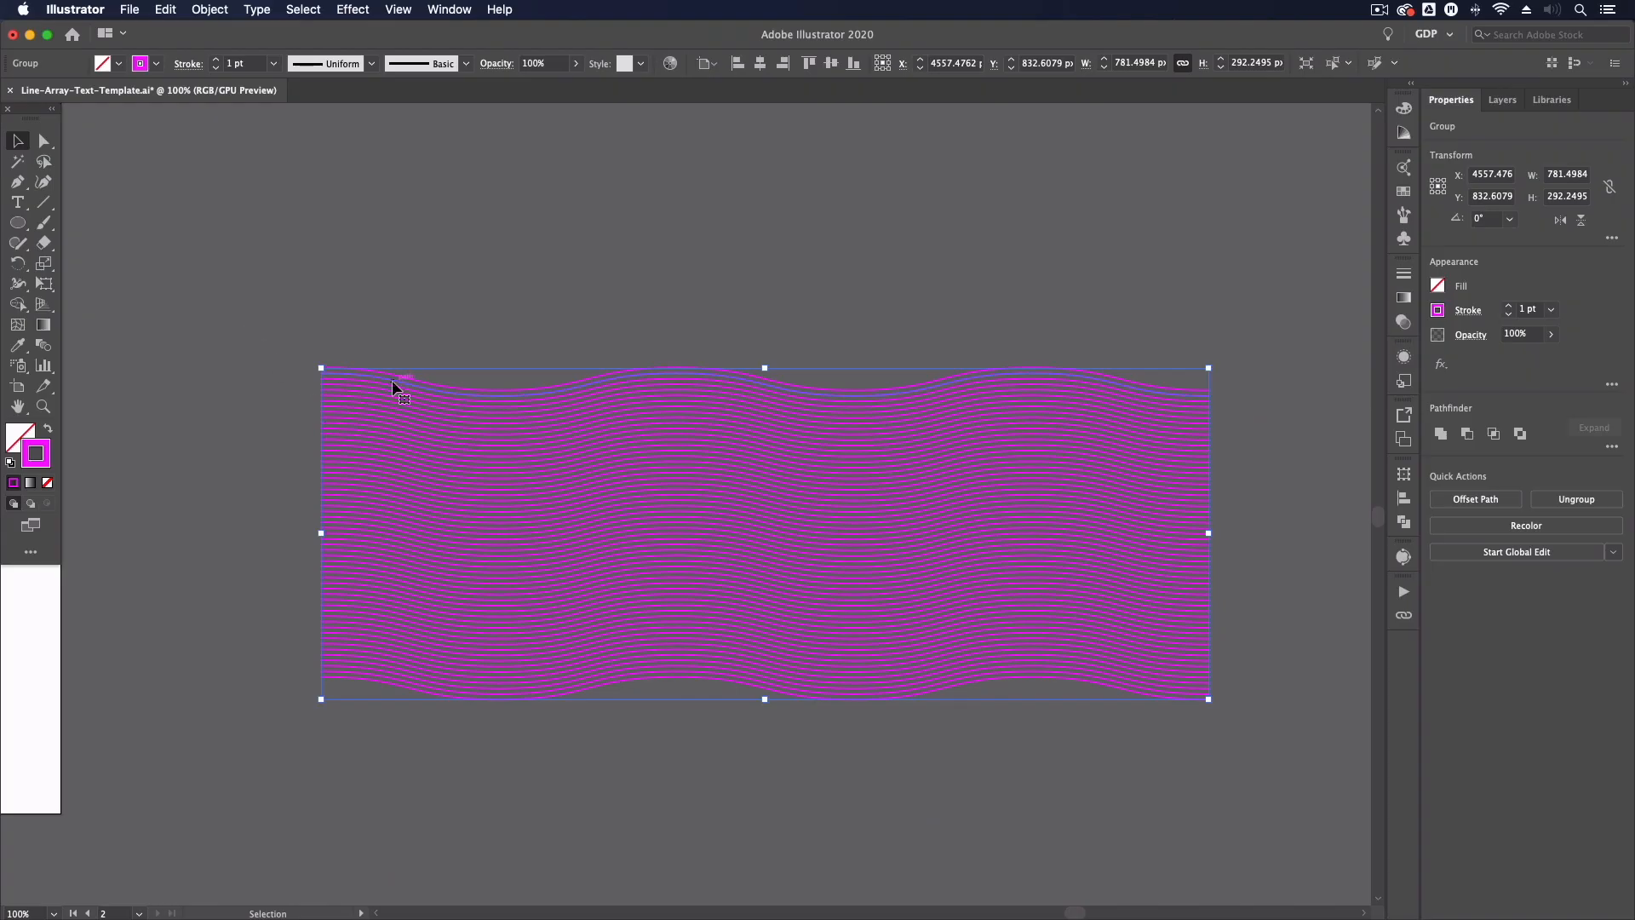
pyautogui.moveTo(405, 660)
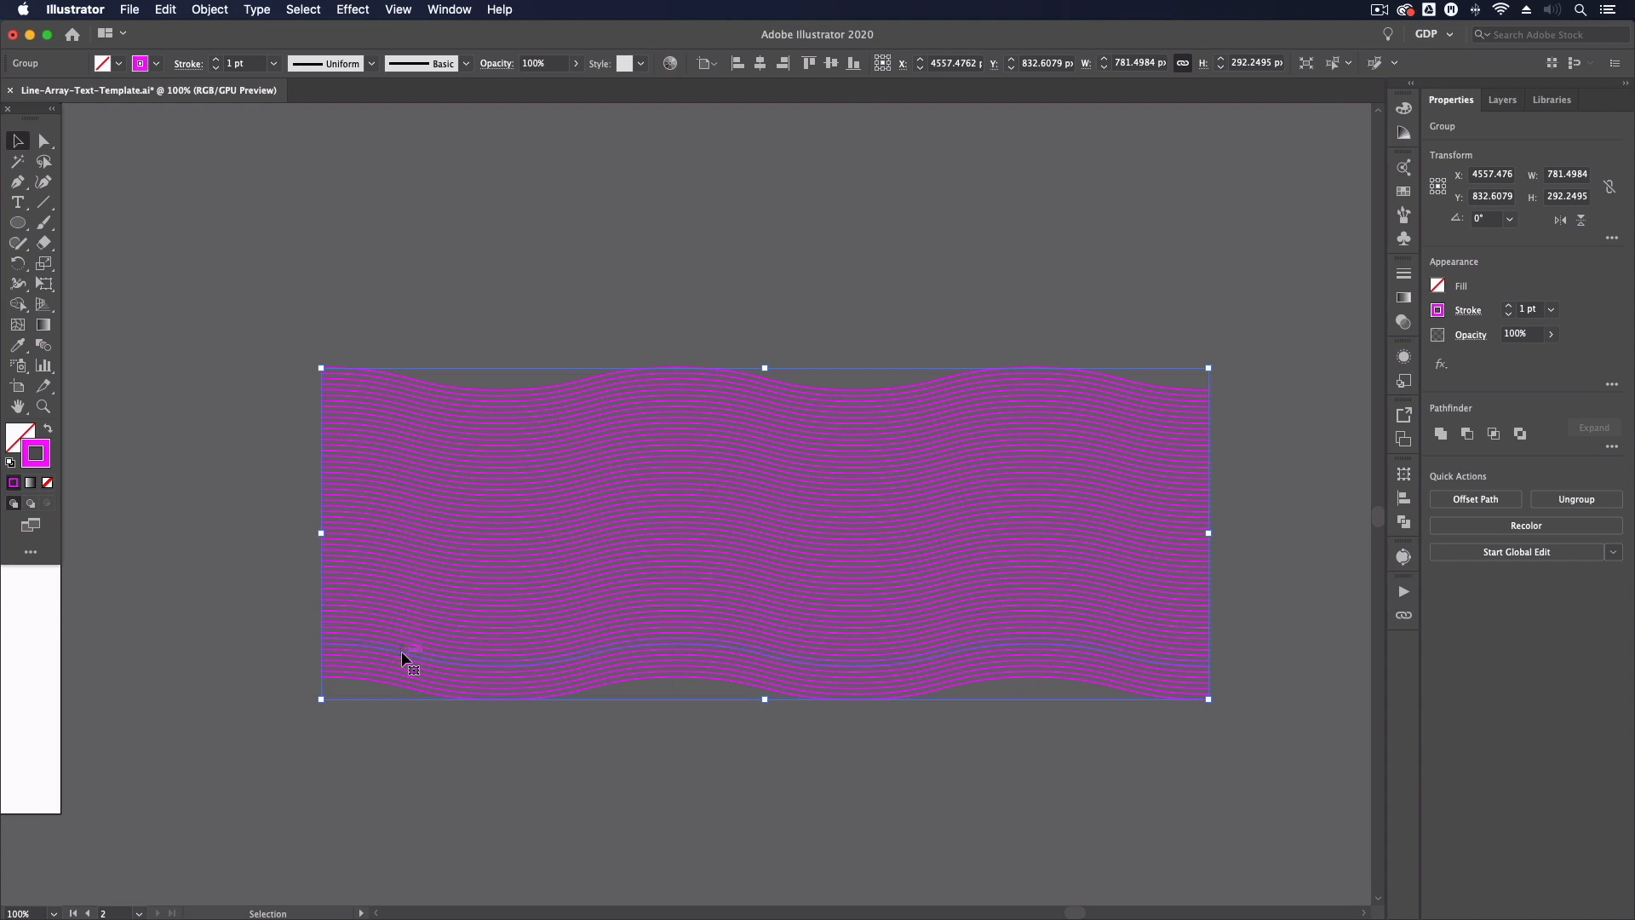
pyautogui.moveTo(381, 350)
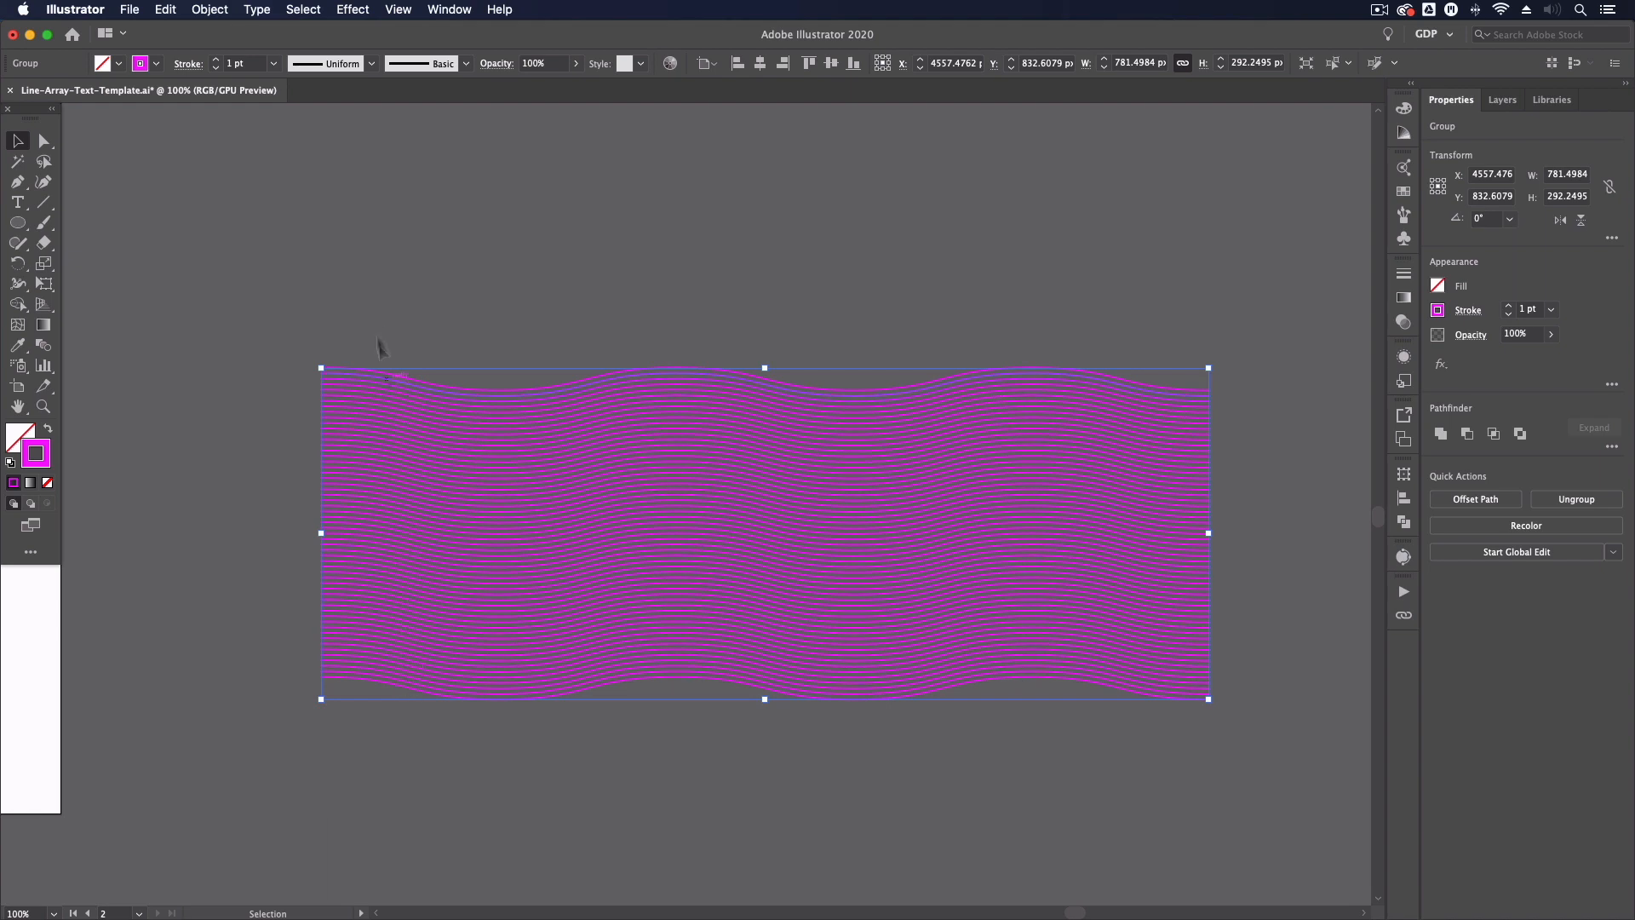
pyautogui.click(17, 141)
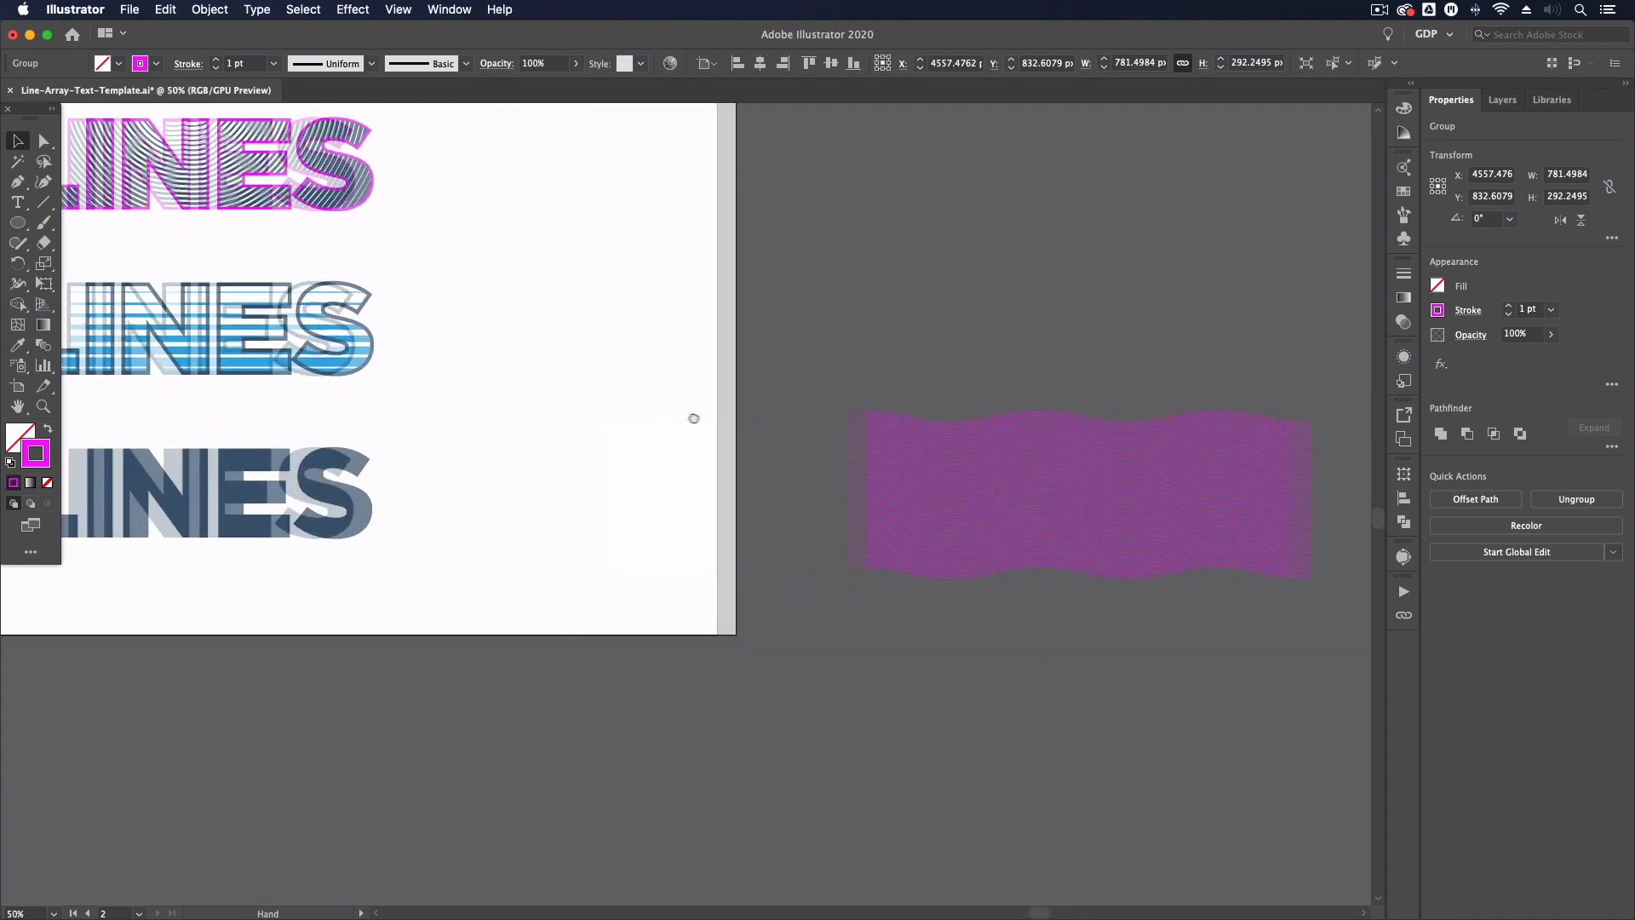
# Move the wavy line group over the bottom LINES word and increase its stroke weight.
pyautogui.click(1084, 495)
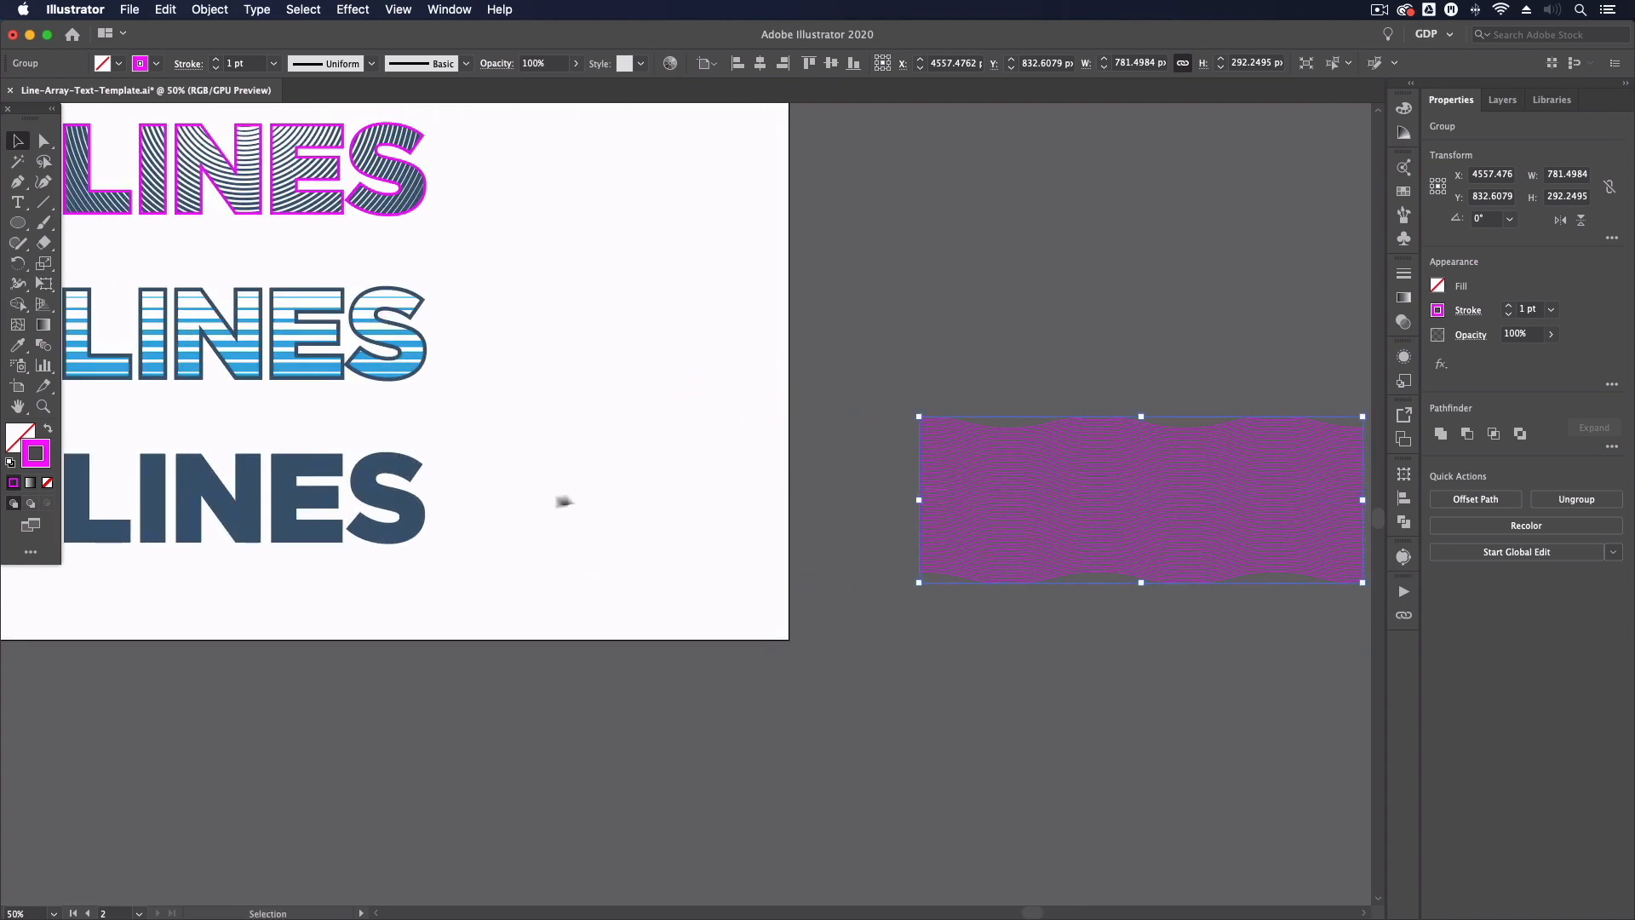
pyautogui.click(407, 498)
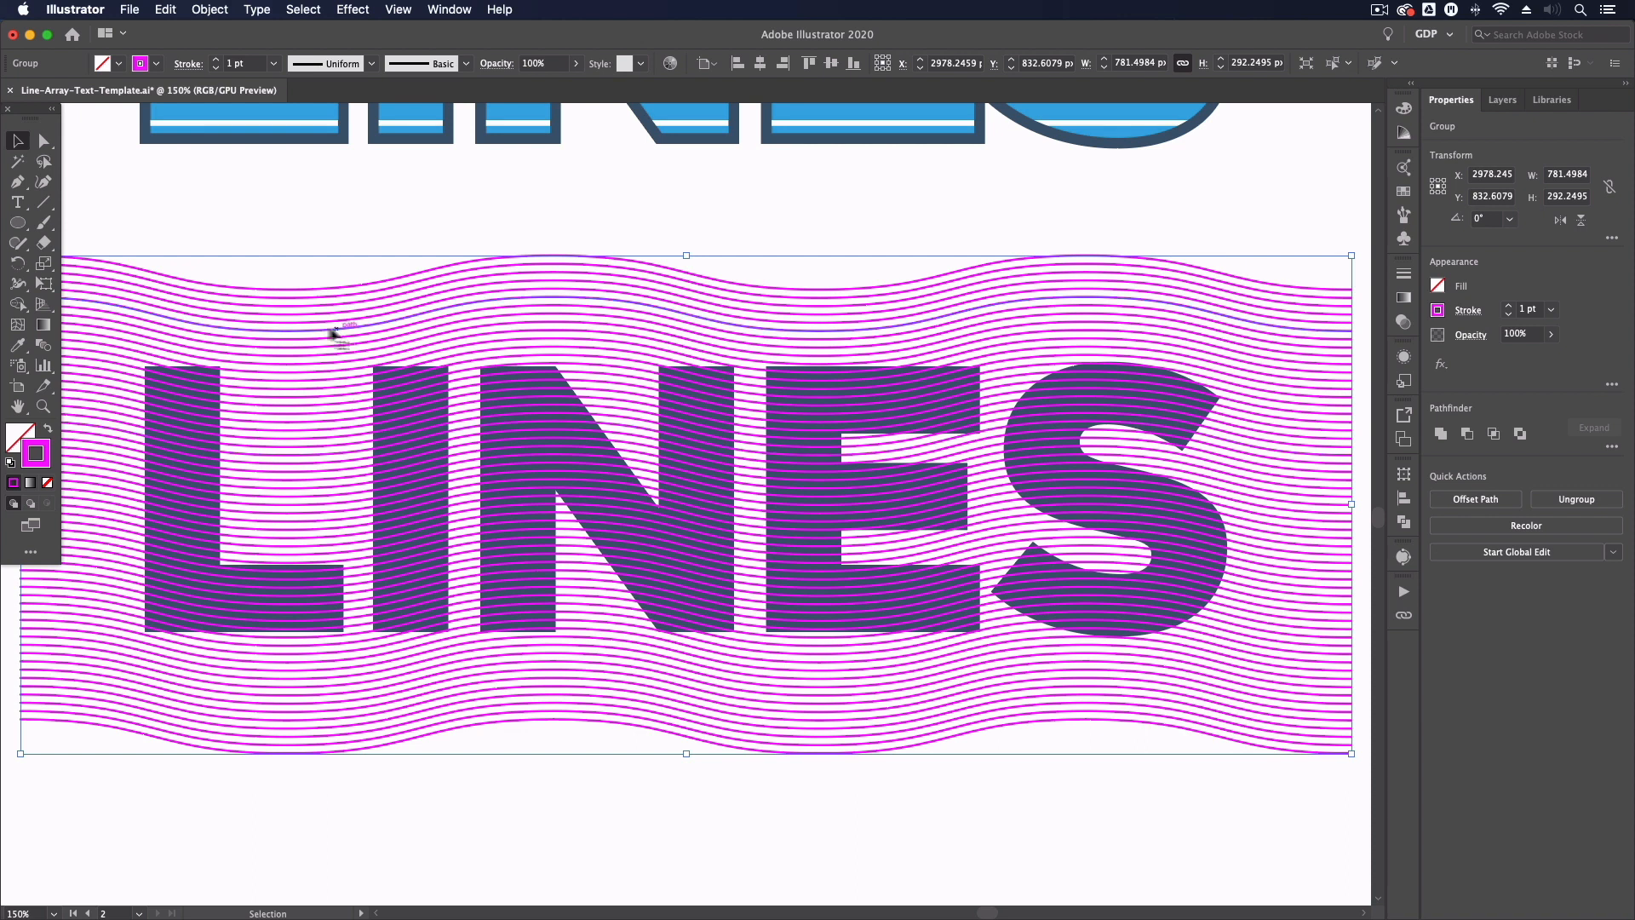
pyautogui.click(284, 273)
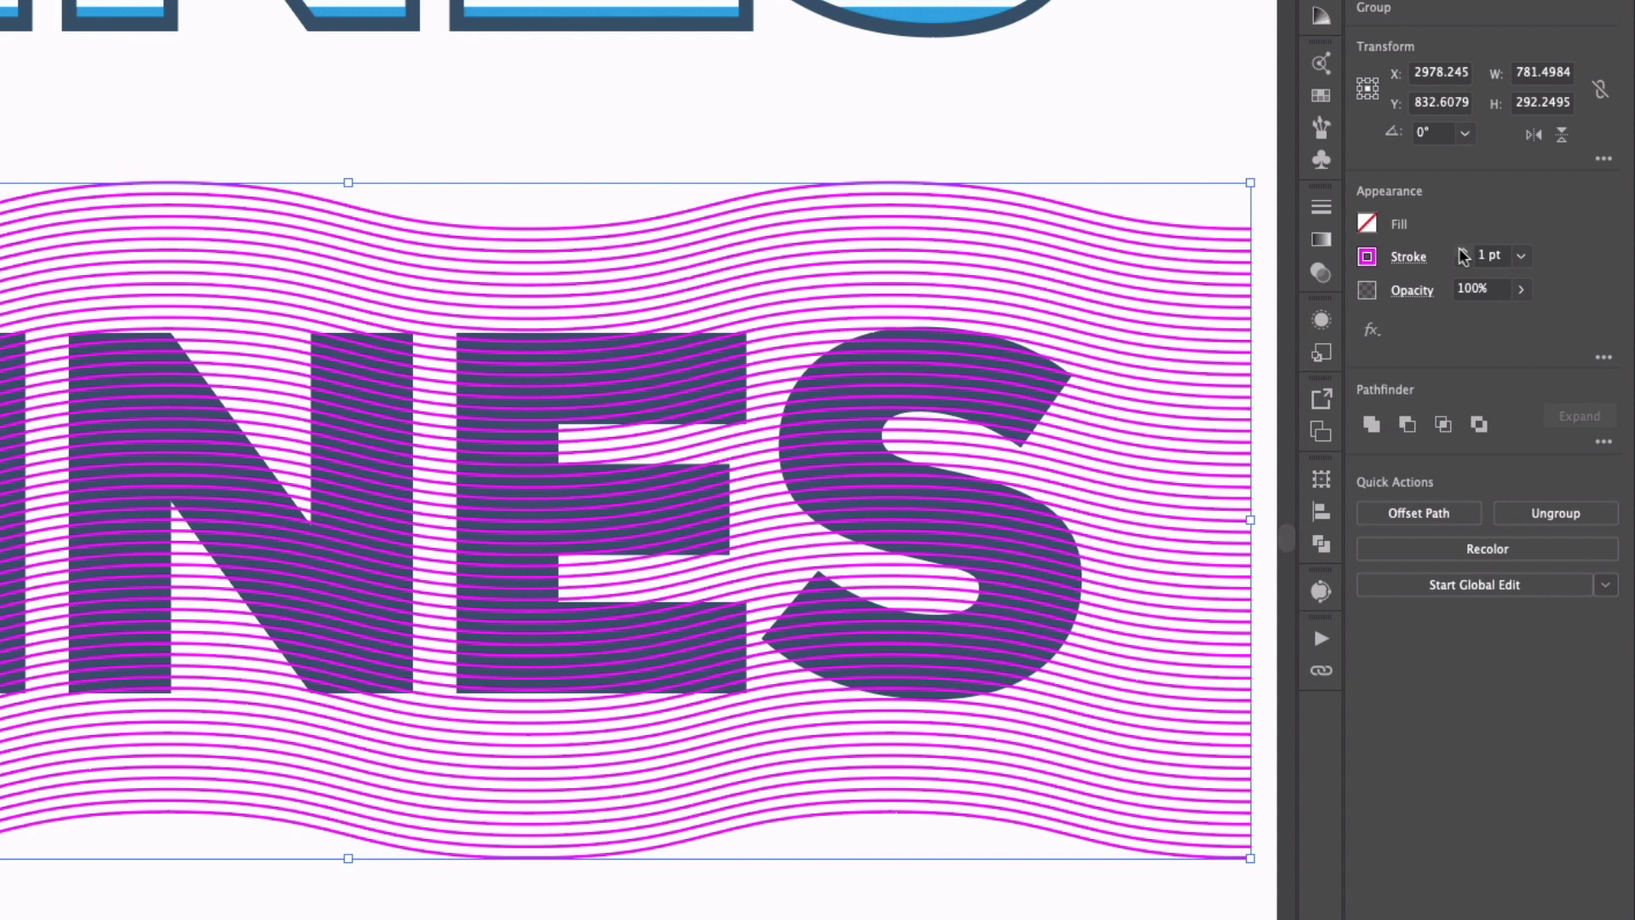
pyautogui.click(1521, 255)
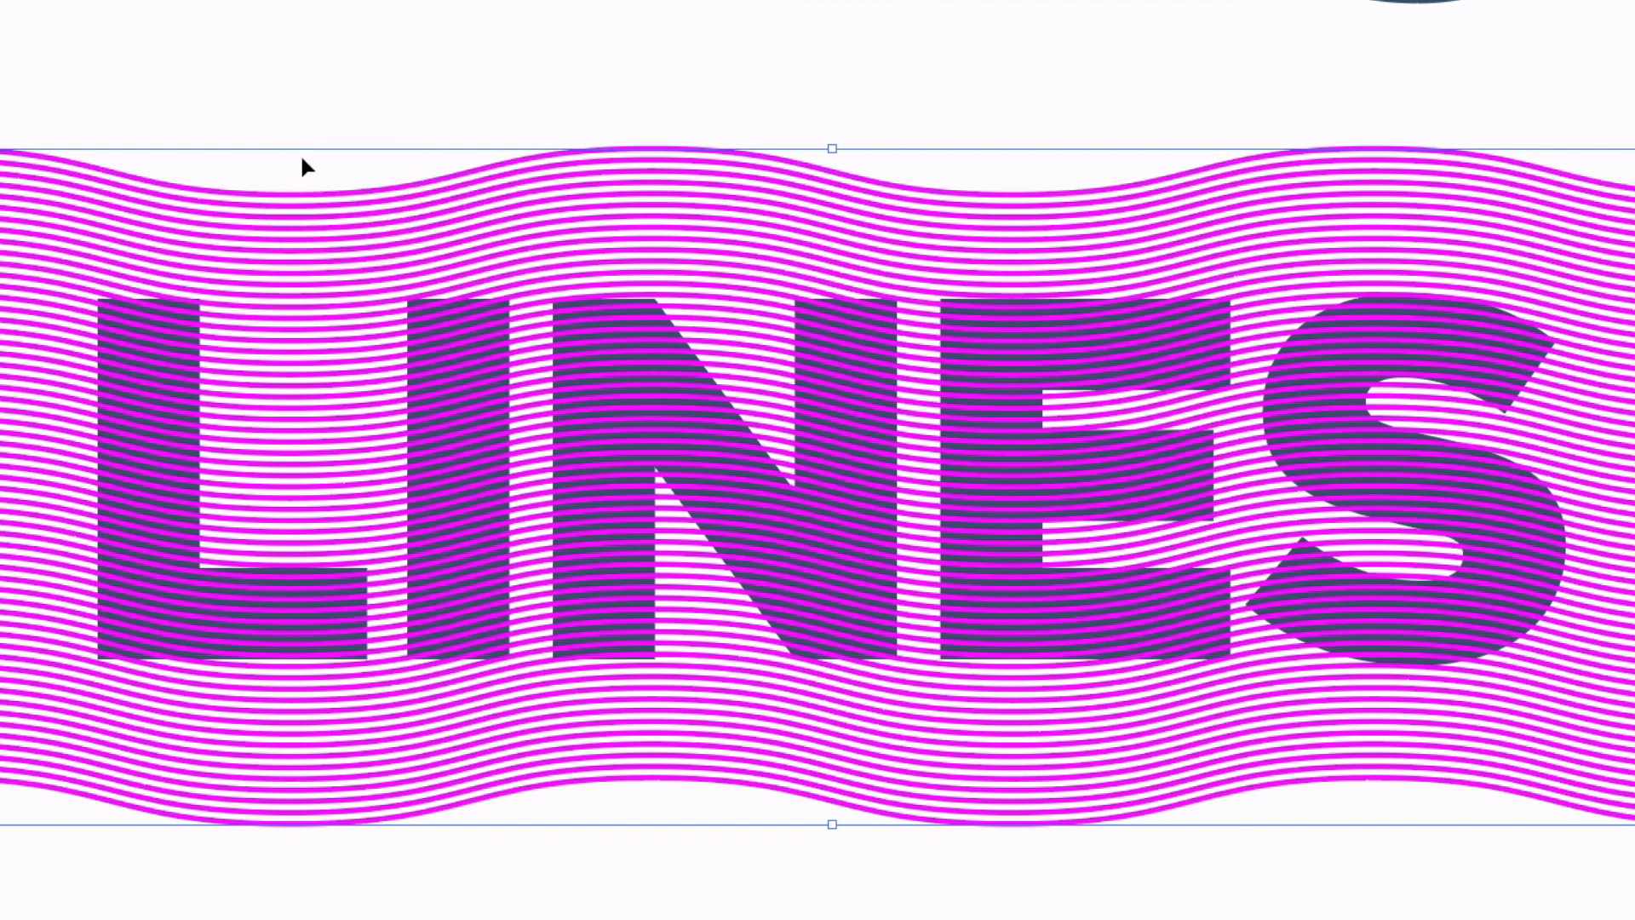
# Send the wavy magenta lines to the back, behind the bottom LINES word.
pyautogui.rightClick(349, 251)
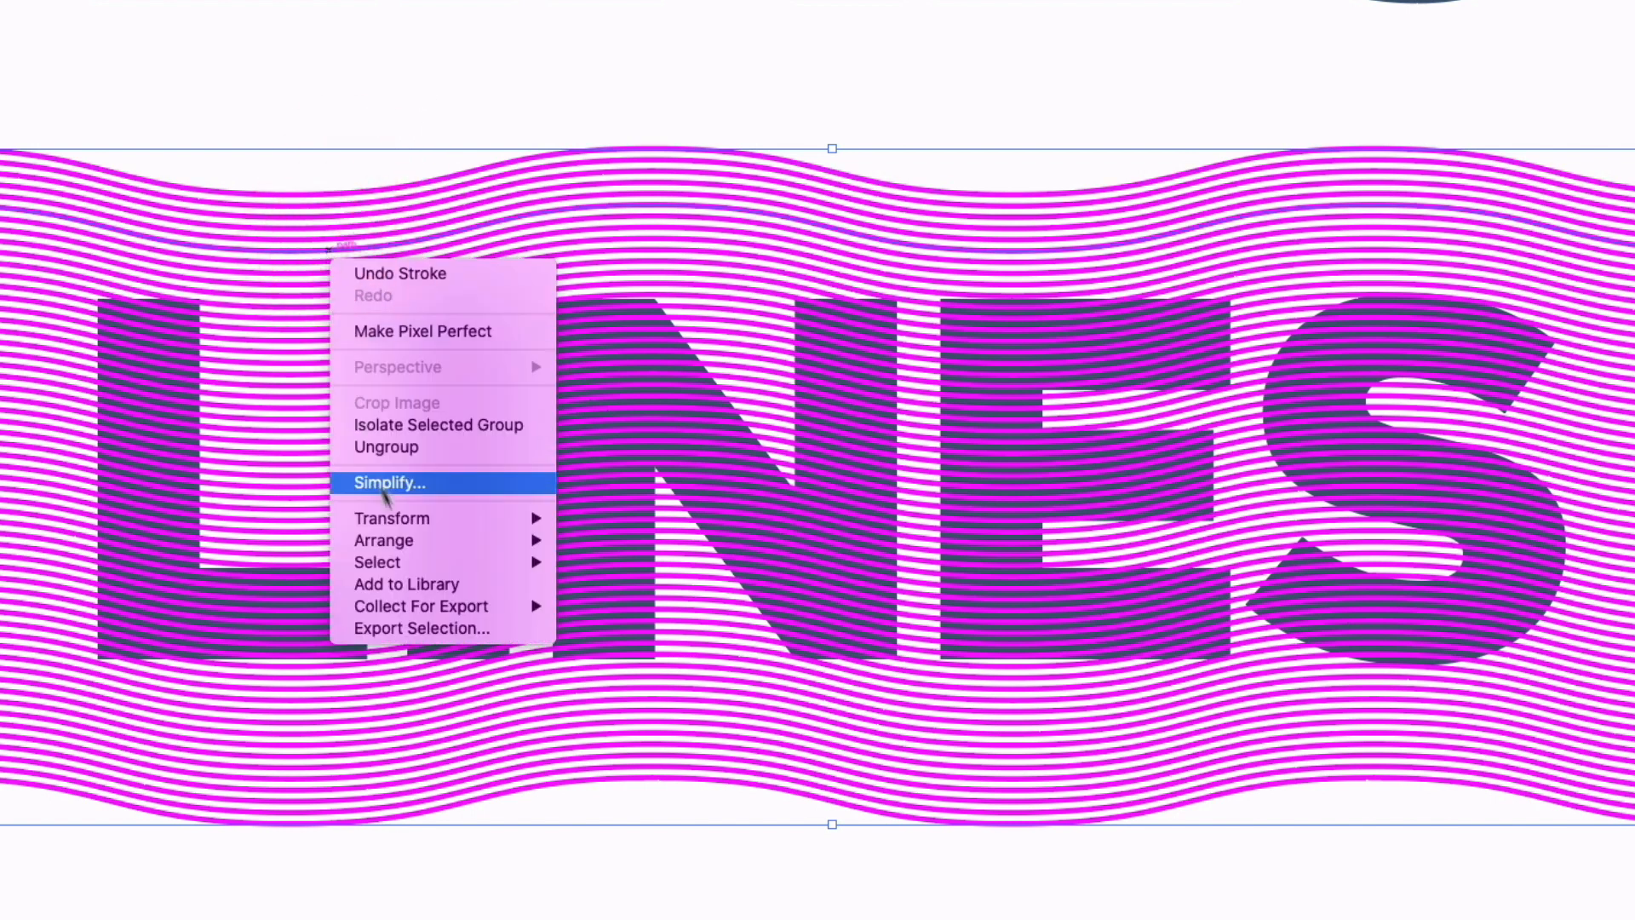
pyautogui.click(386, 483)
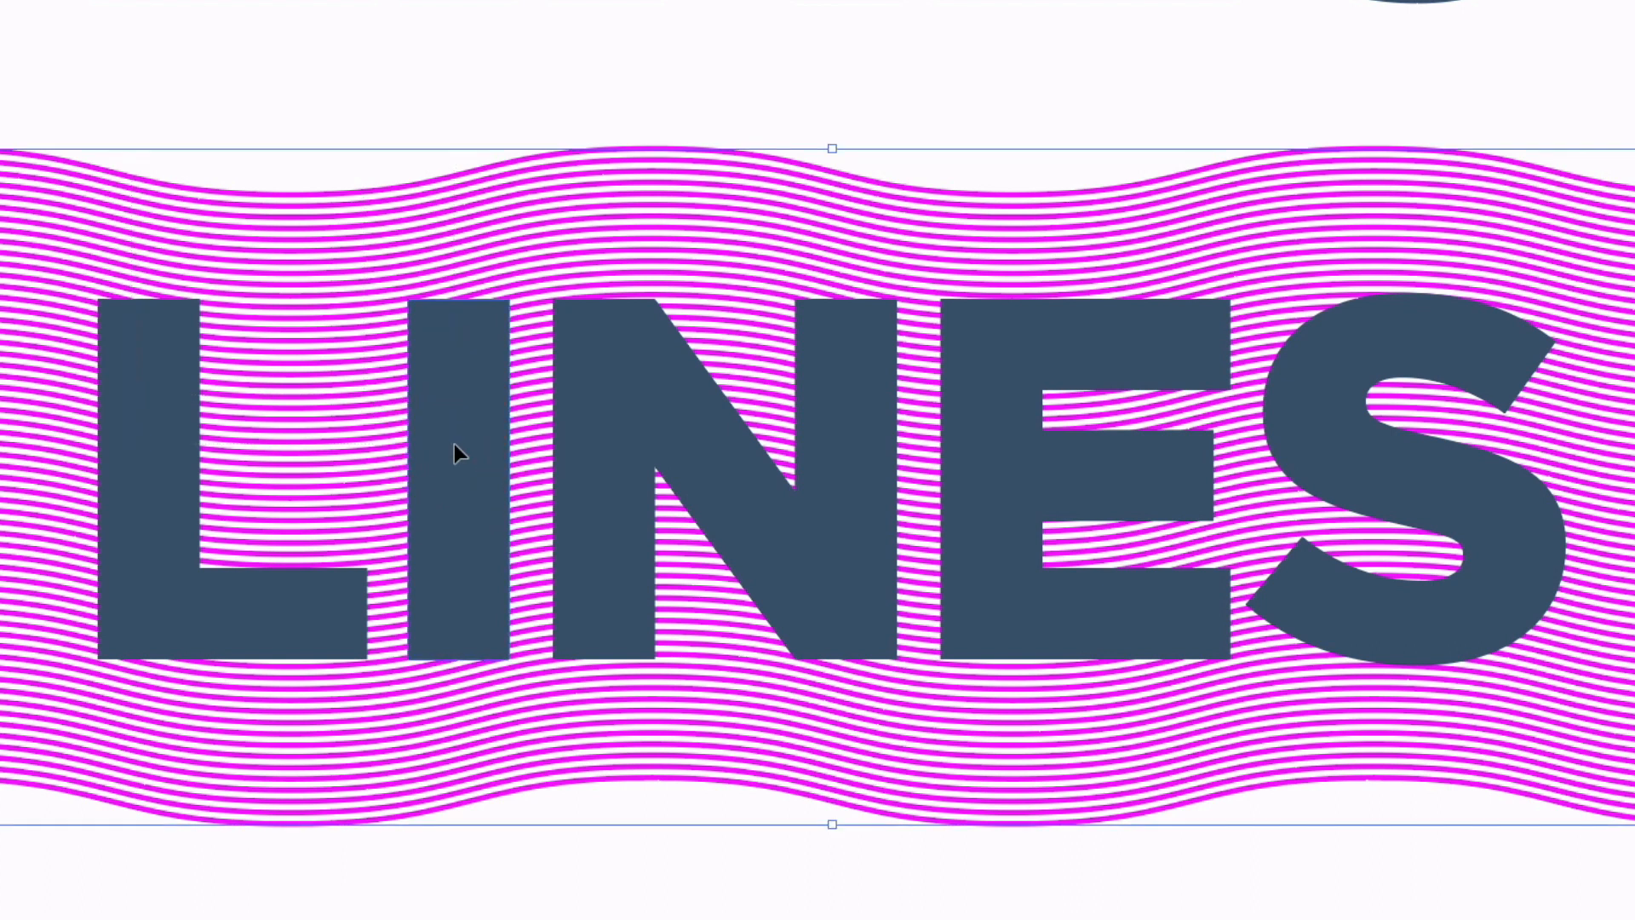
pyautogui.moveTo(265, 203)
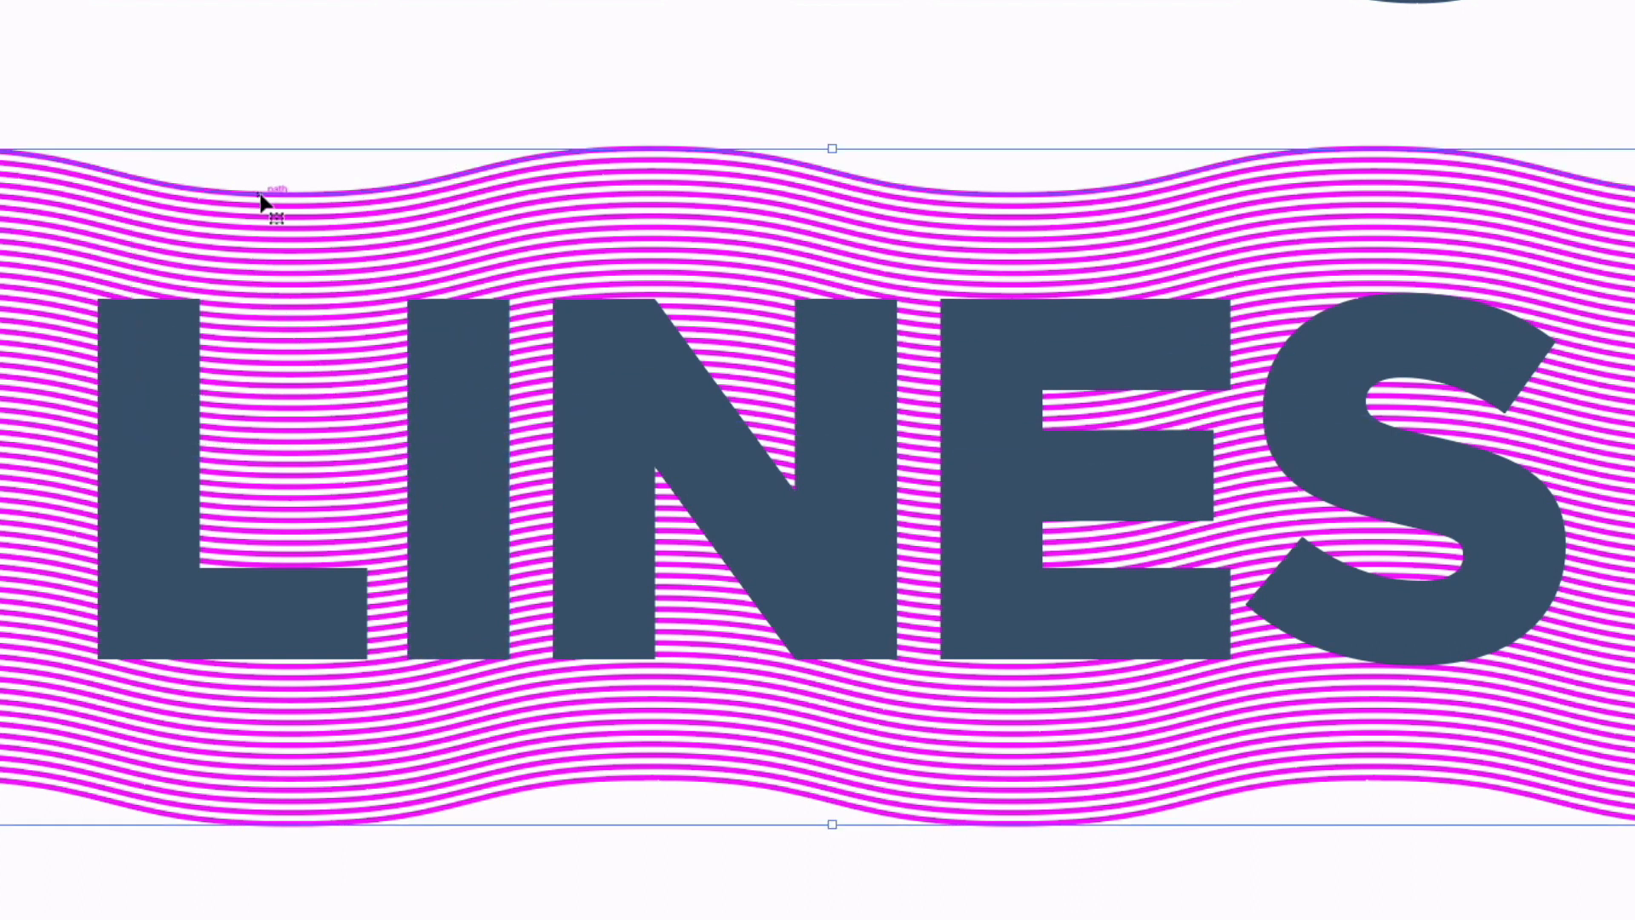
pyautogui.moveTo(292, 175)
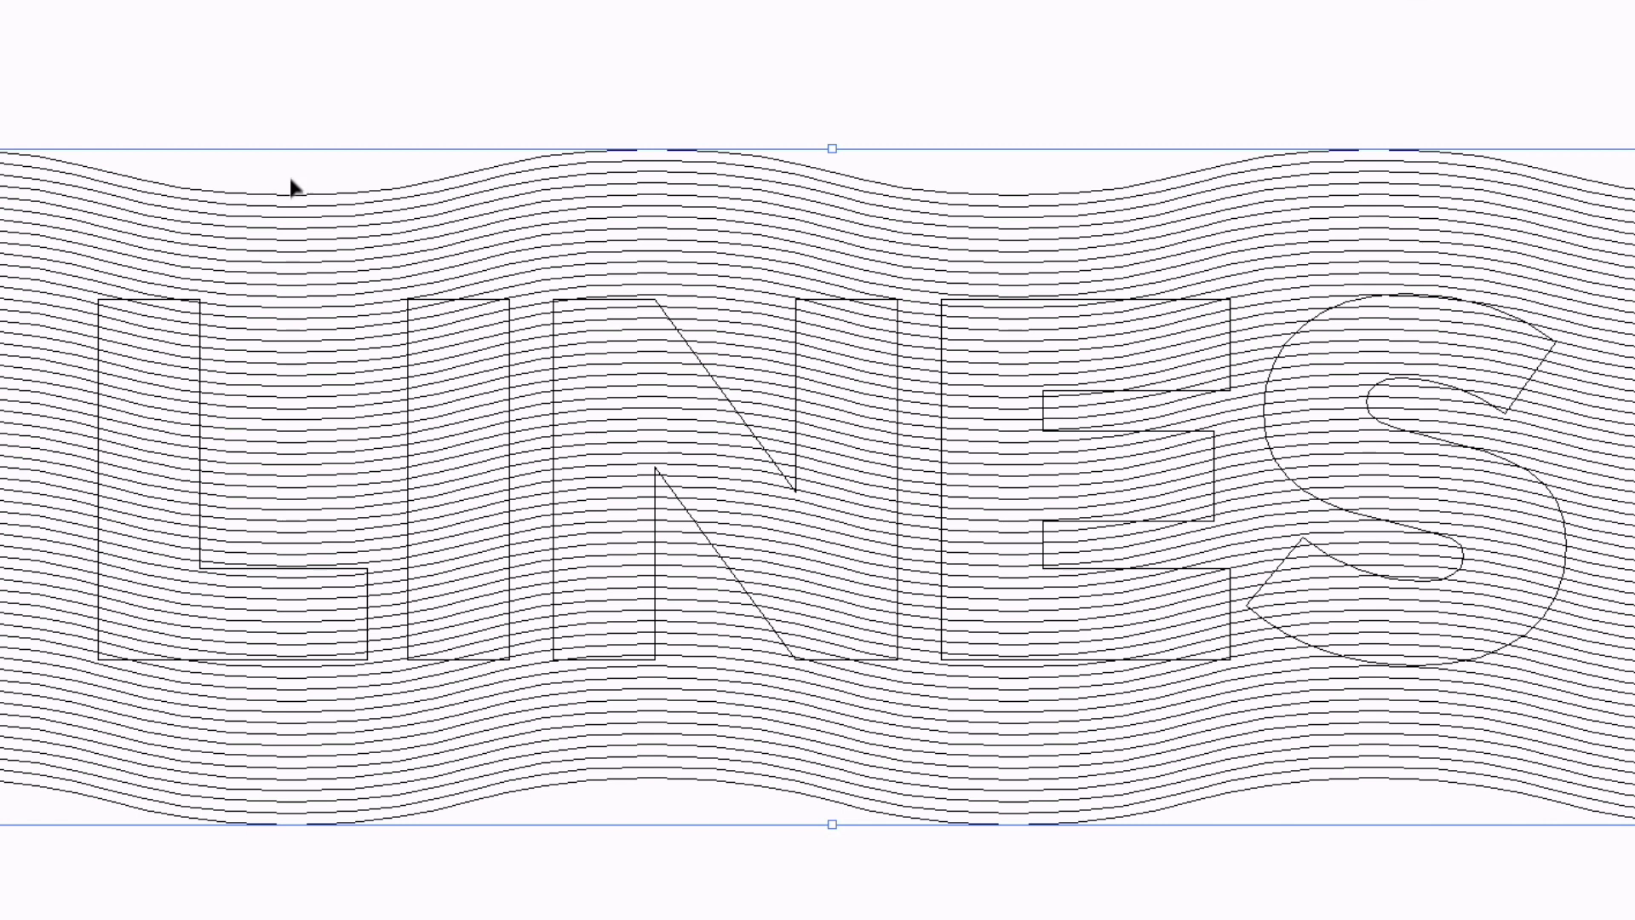
pyautogui.moveTo(326, 177)
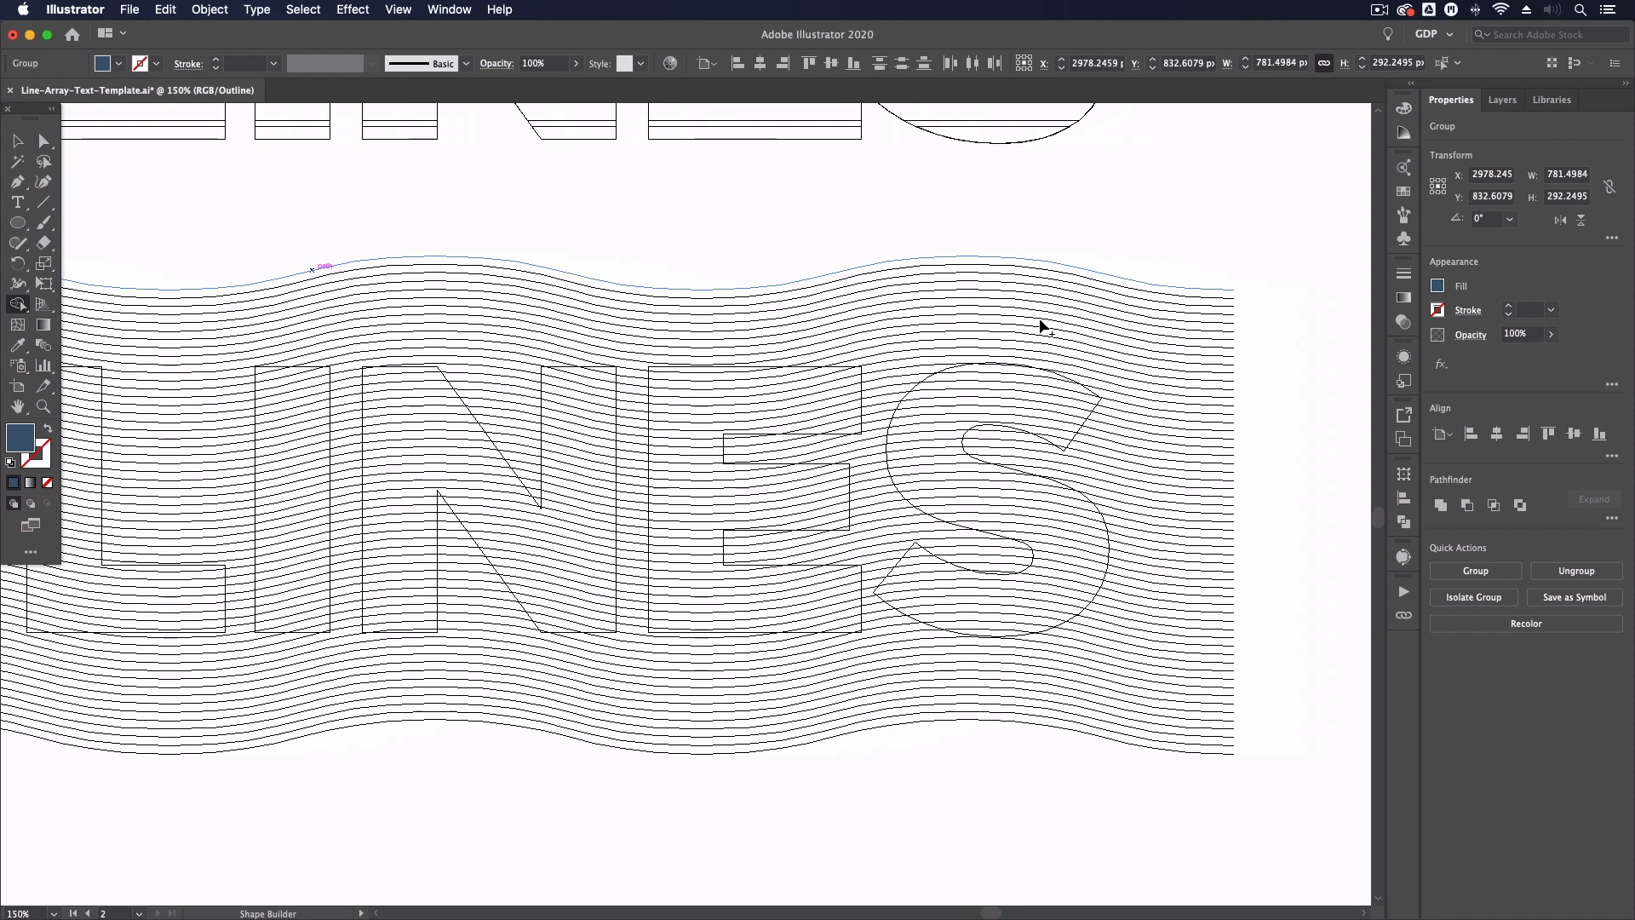
pyautogui.moveTo(1115, 270)
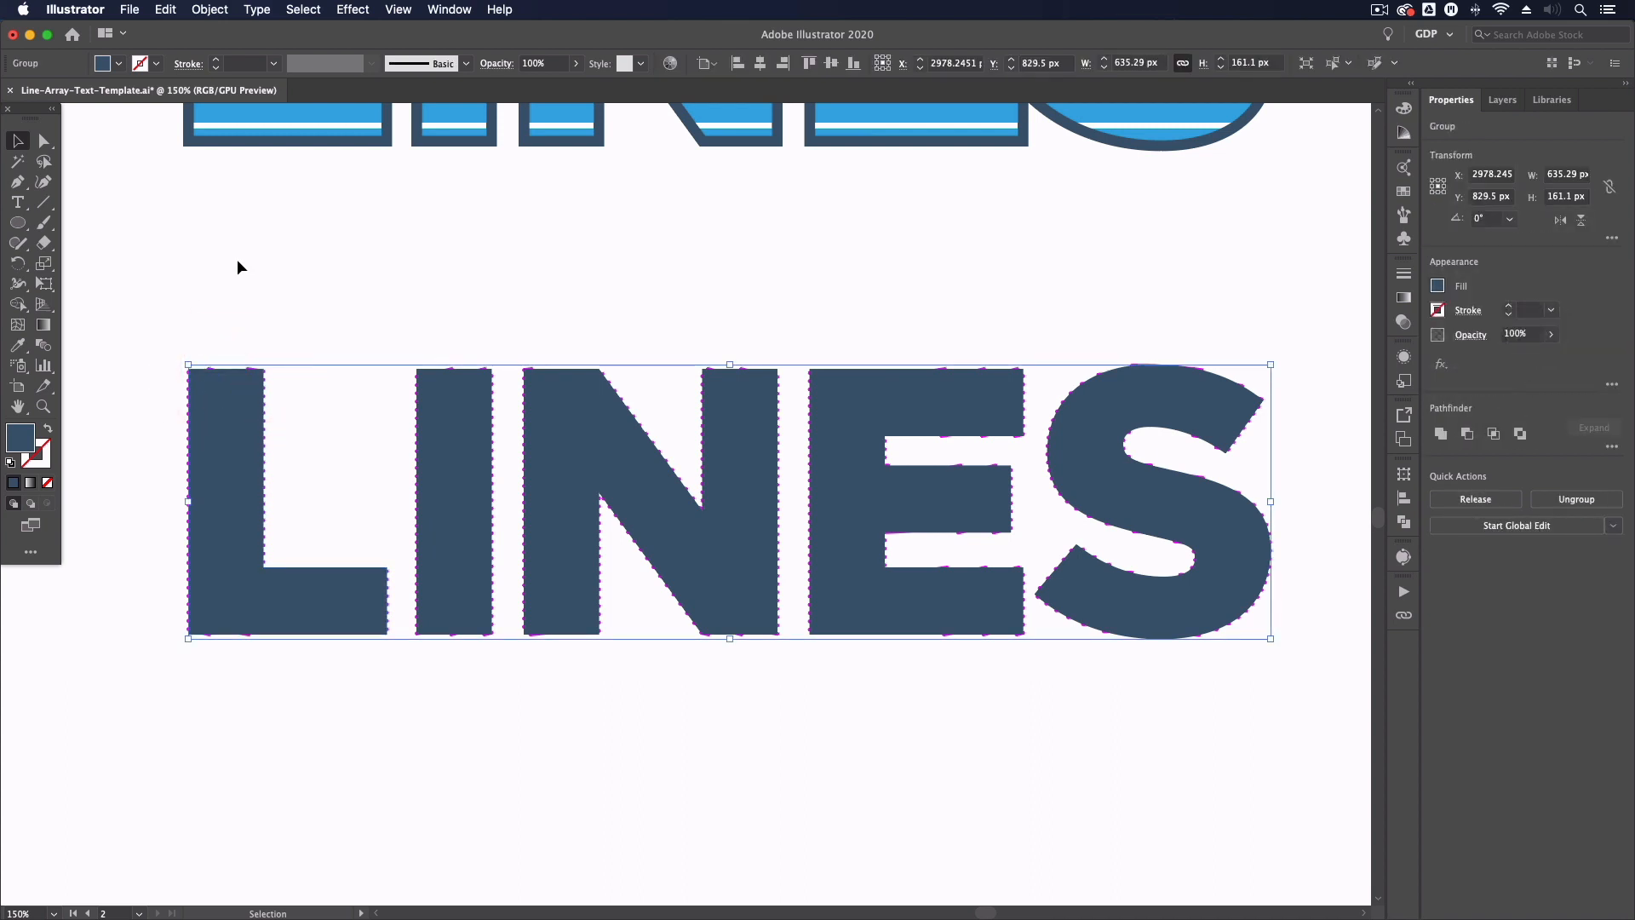
# Deselect everything and scroll to review the magenta lines trimmed inside the bottom letters.
pyautogui.click(250, 290)
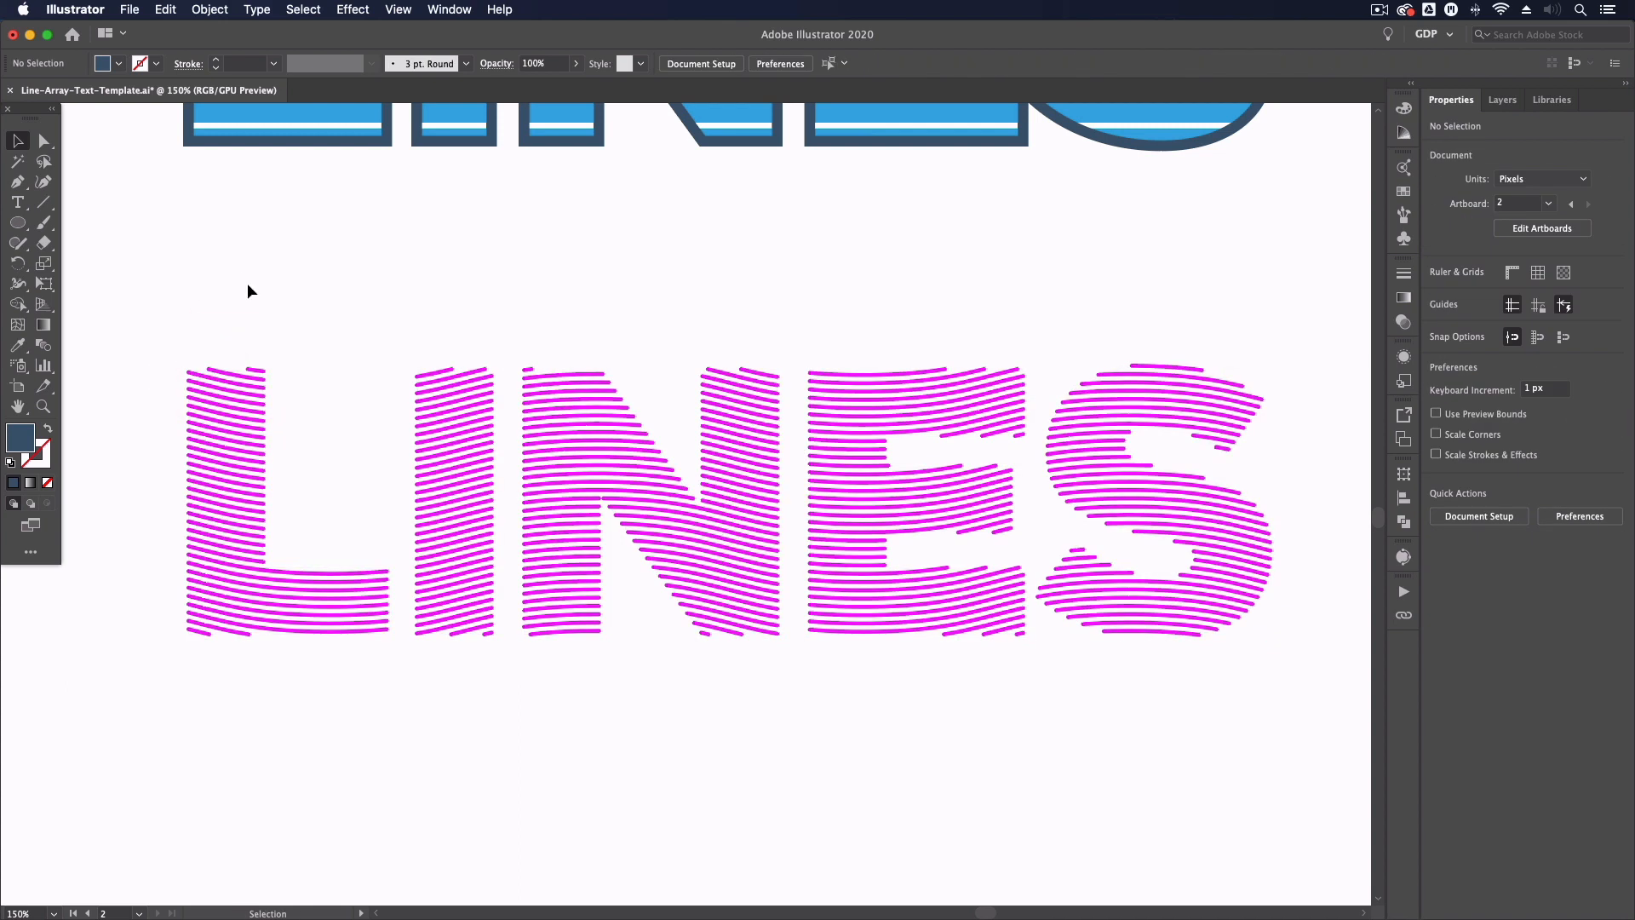
pyautogui.moveTo(259, 339)
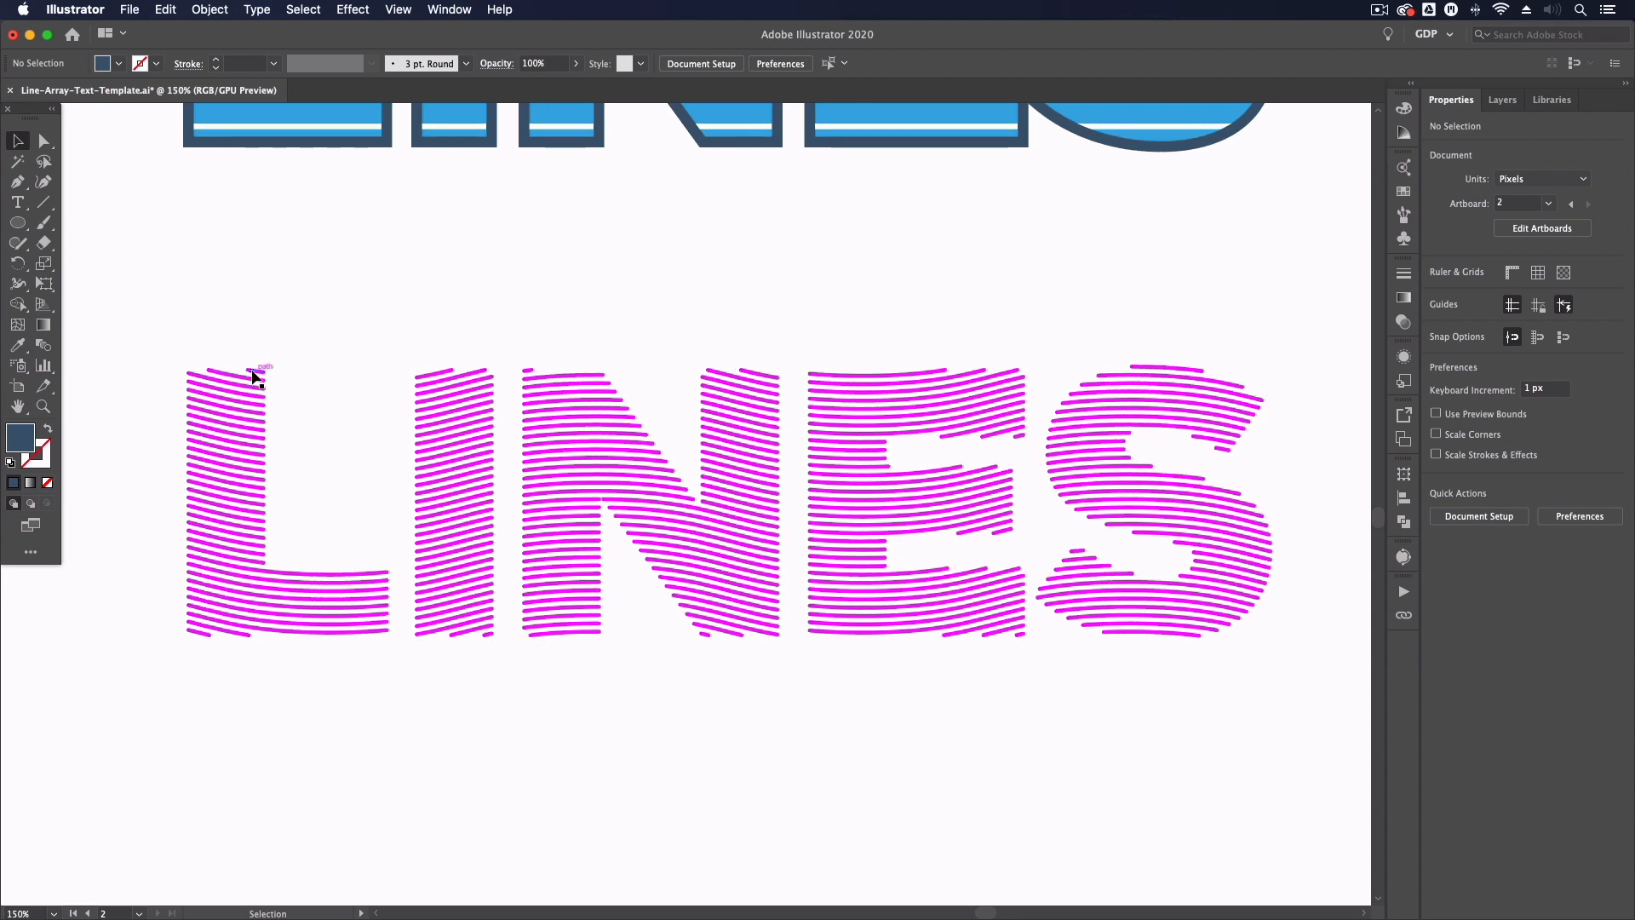
pyautogui.moveTo(579, 279)
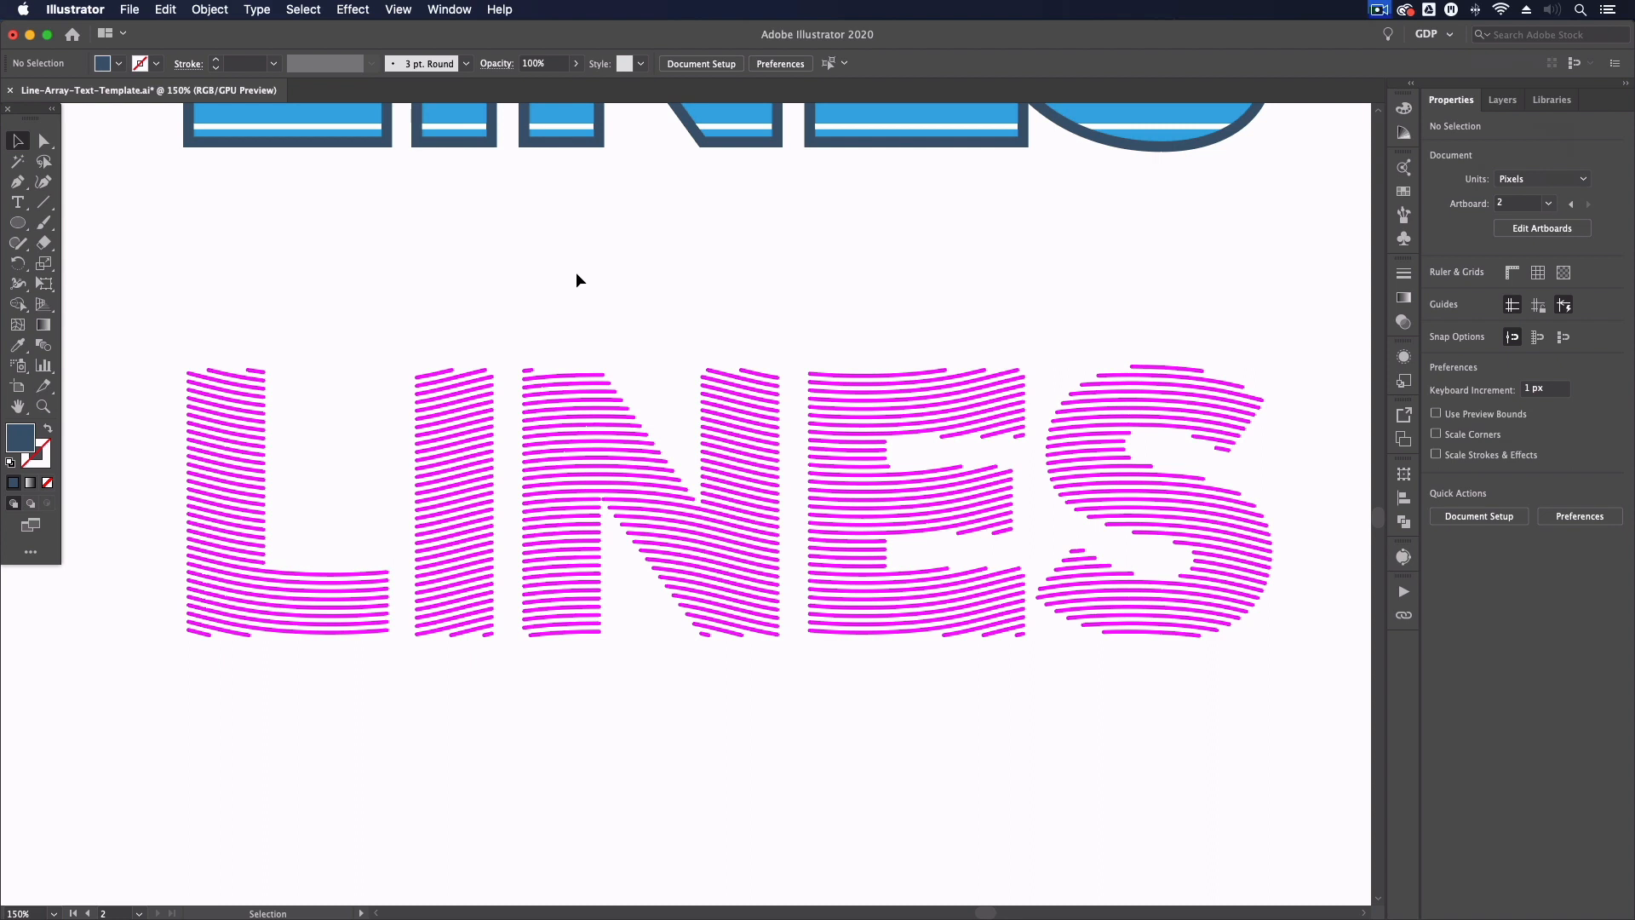
pyautogui.moveTo(495, 316)
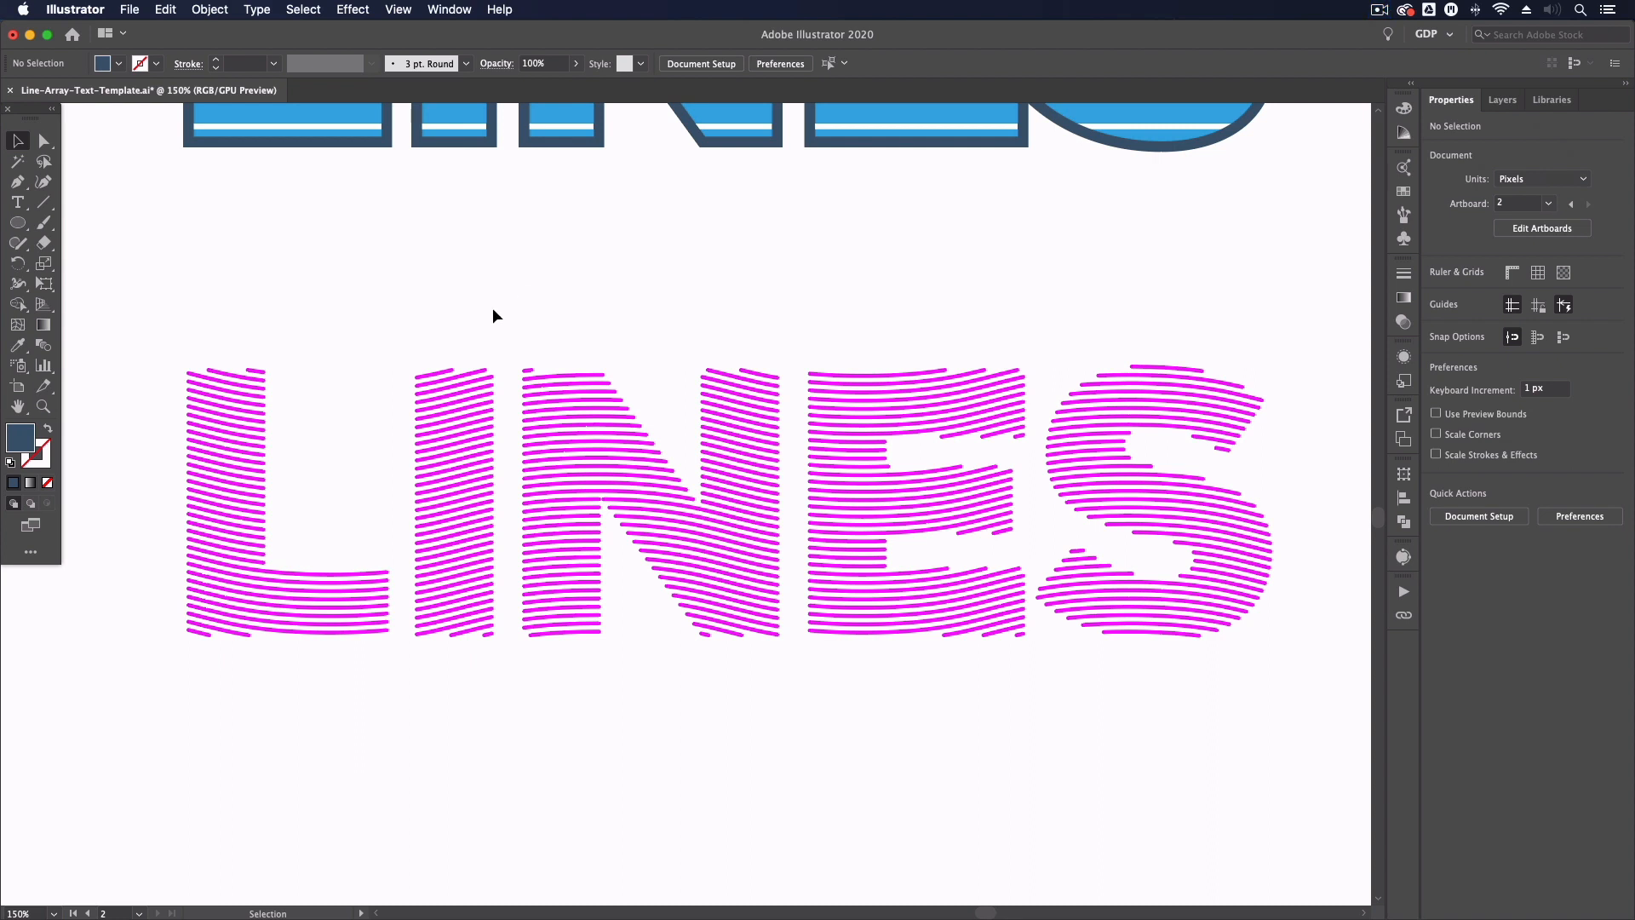
pyautogui.scroll(-3)
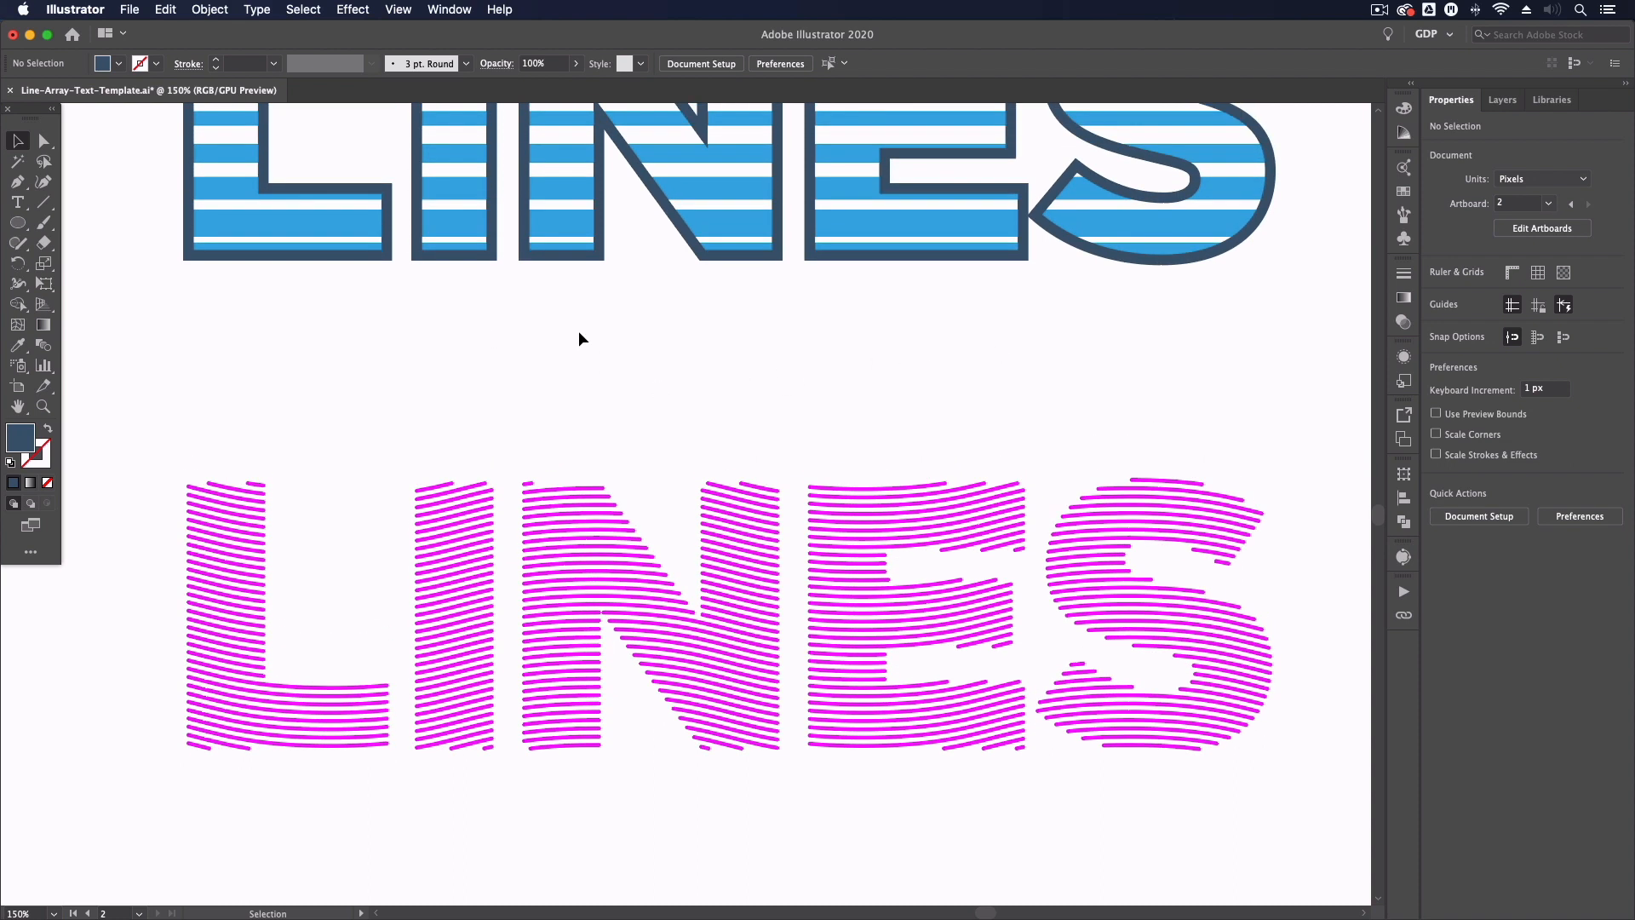
pyautogui.scroll(3)
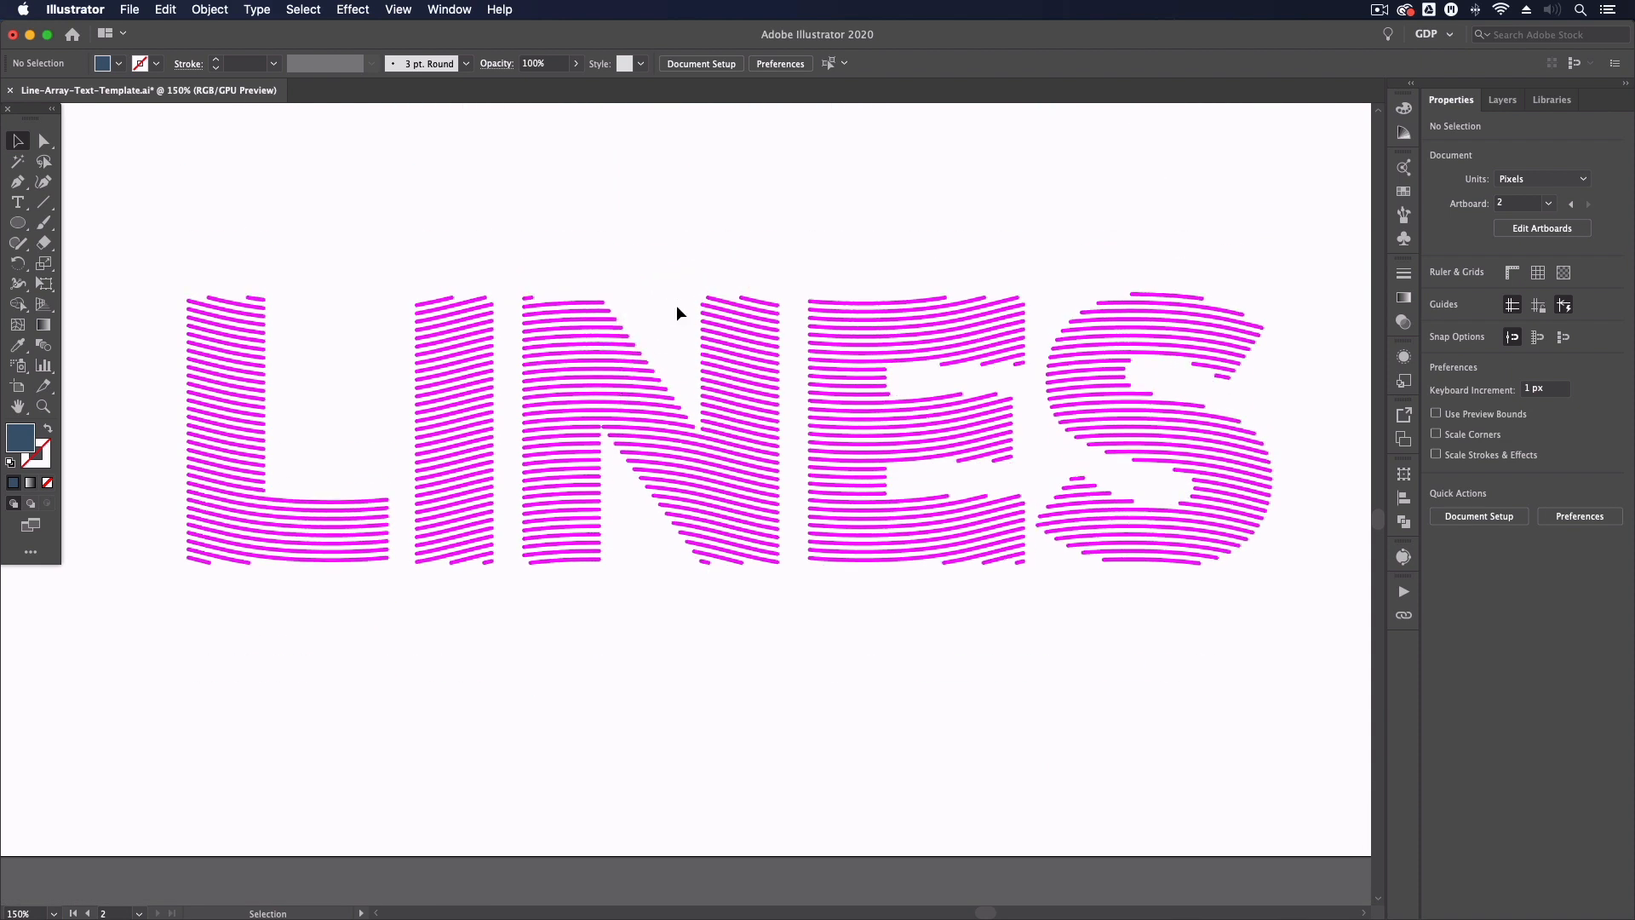
pyautogui.click(42, 140)
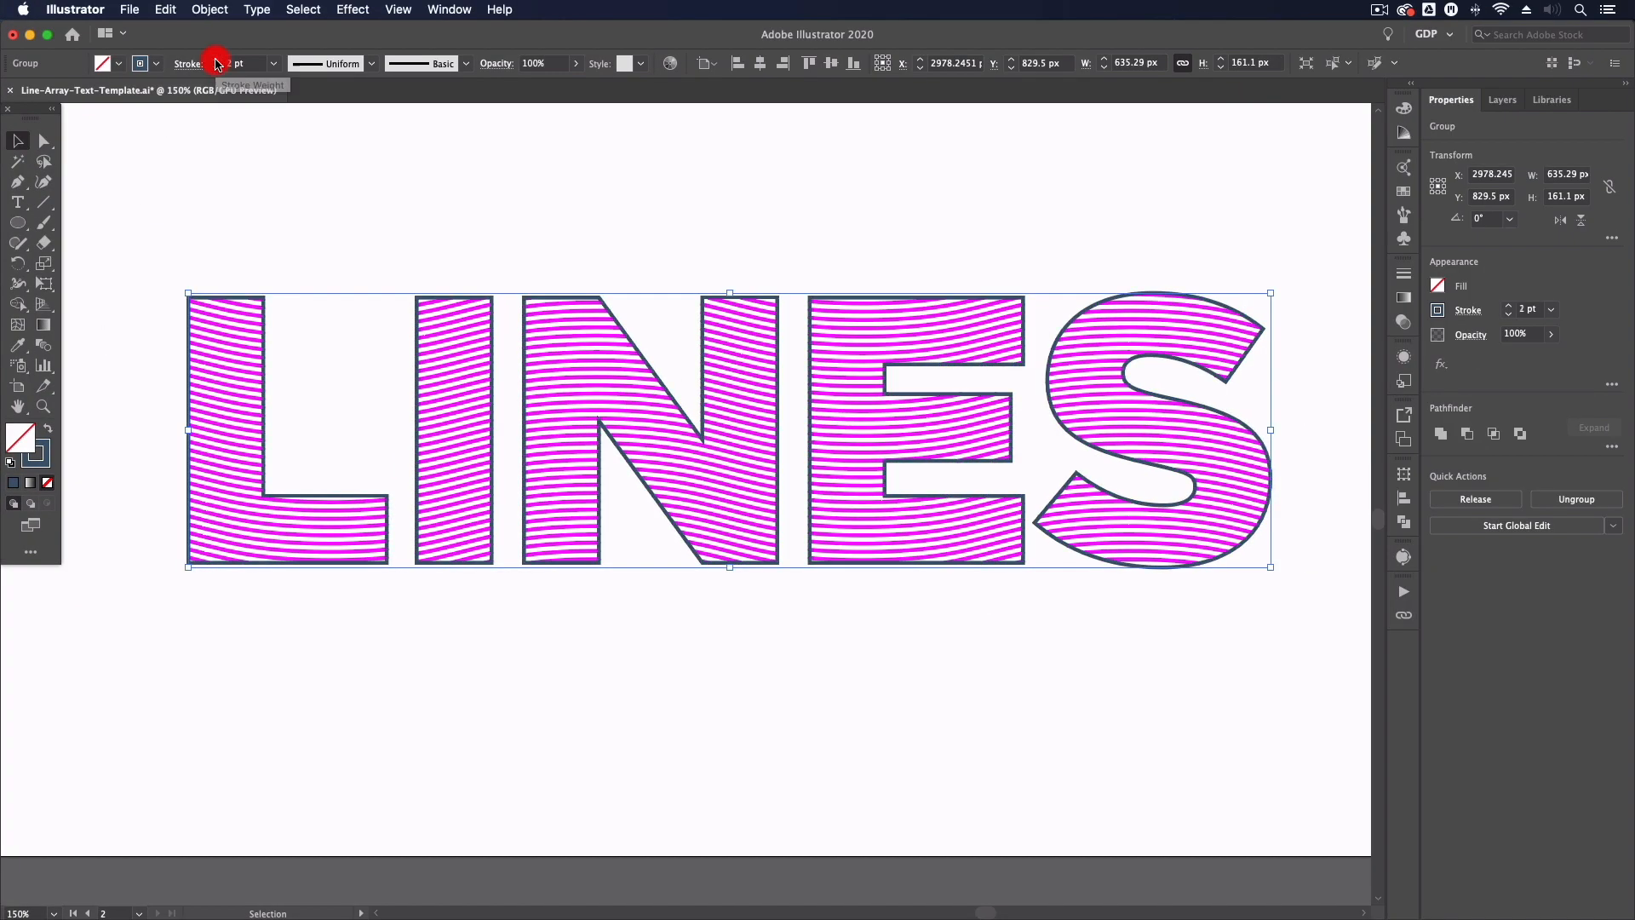
# Increase the stroke weight of the bottom LINES word's dark letter outlines.
pyautogui.click(217, 59)
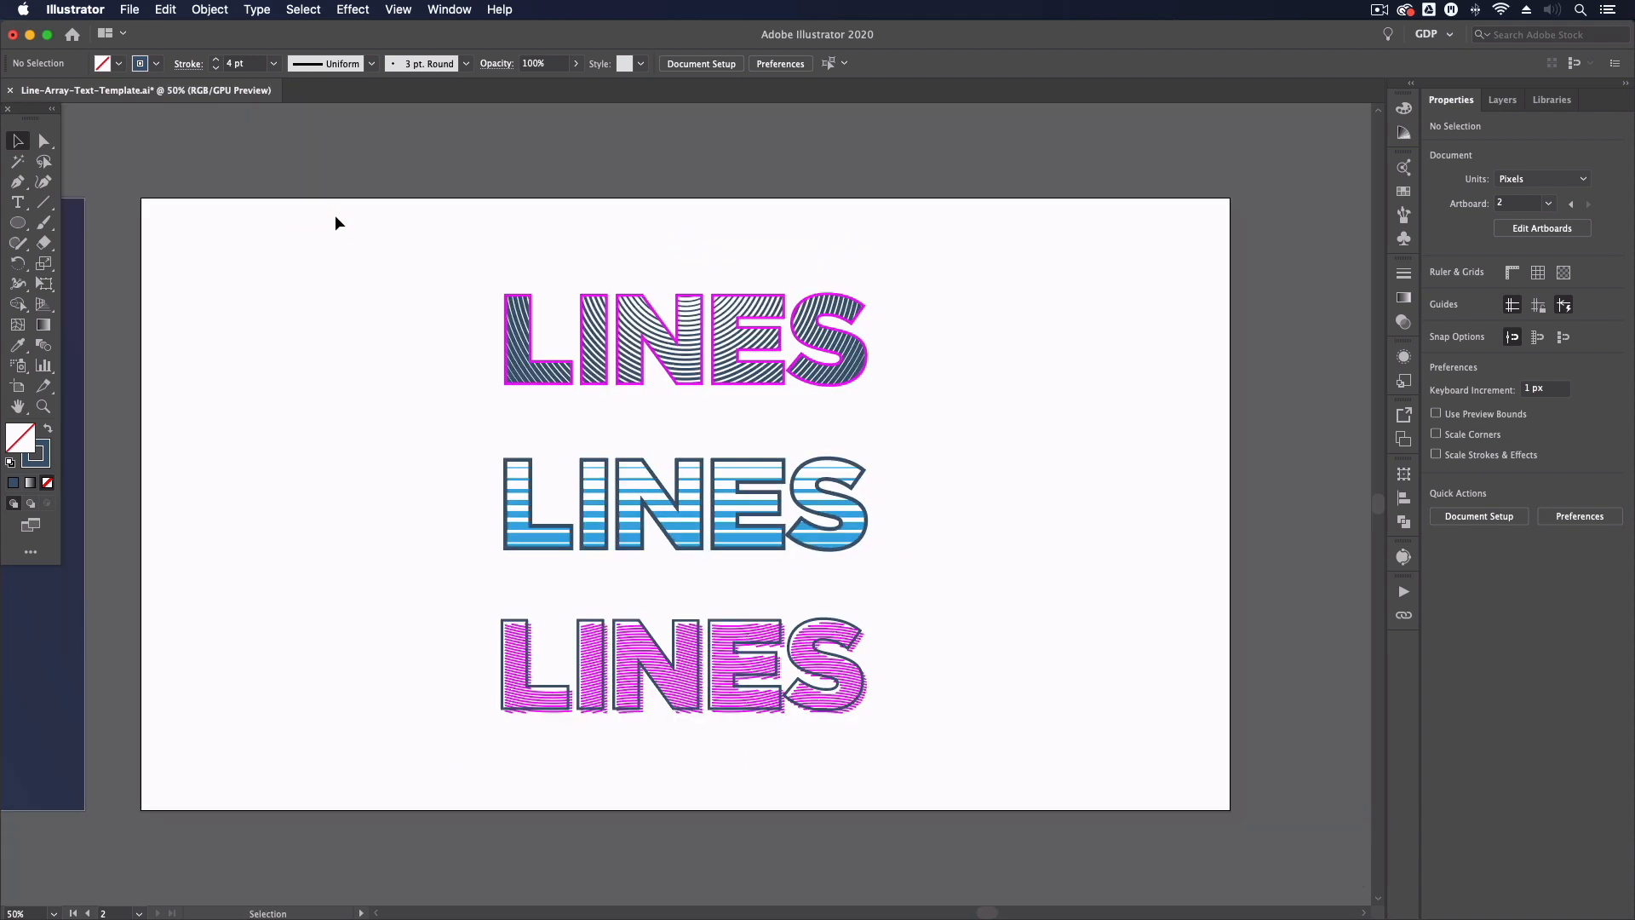
pyautogui.moveTo(389, 272)
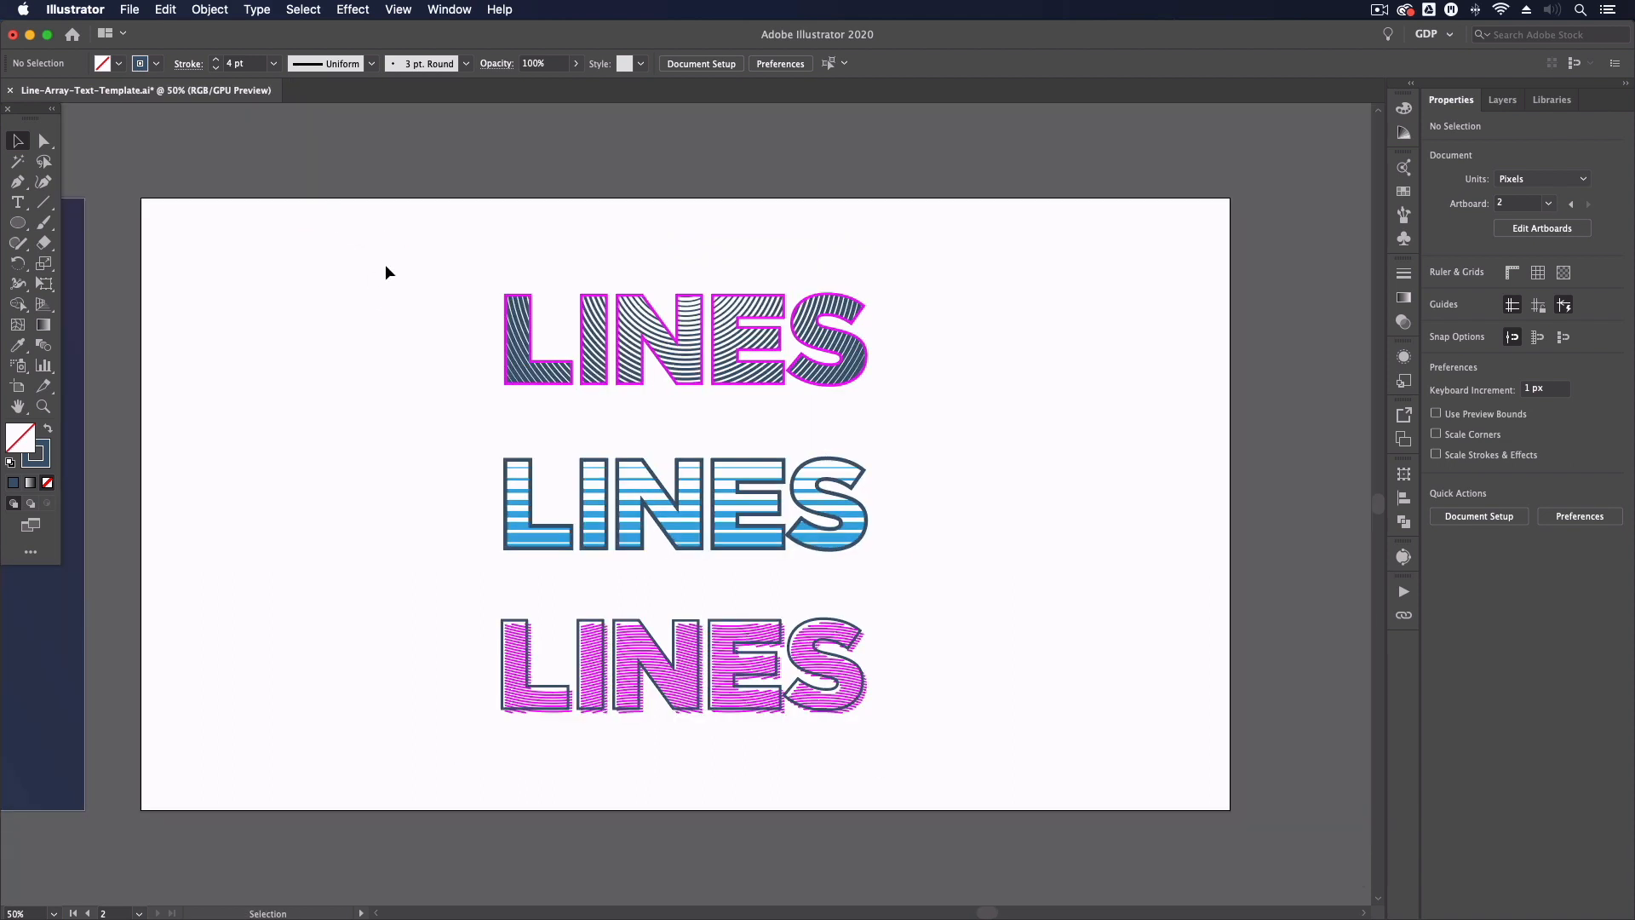
pyautogui.moveTo(404, 320)
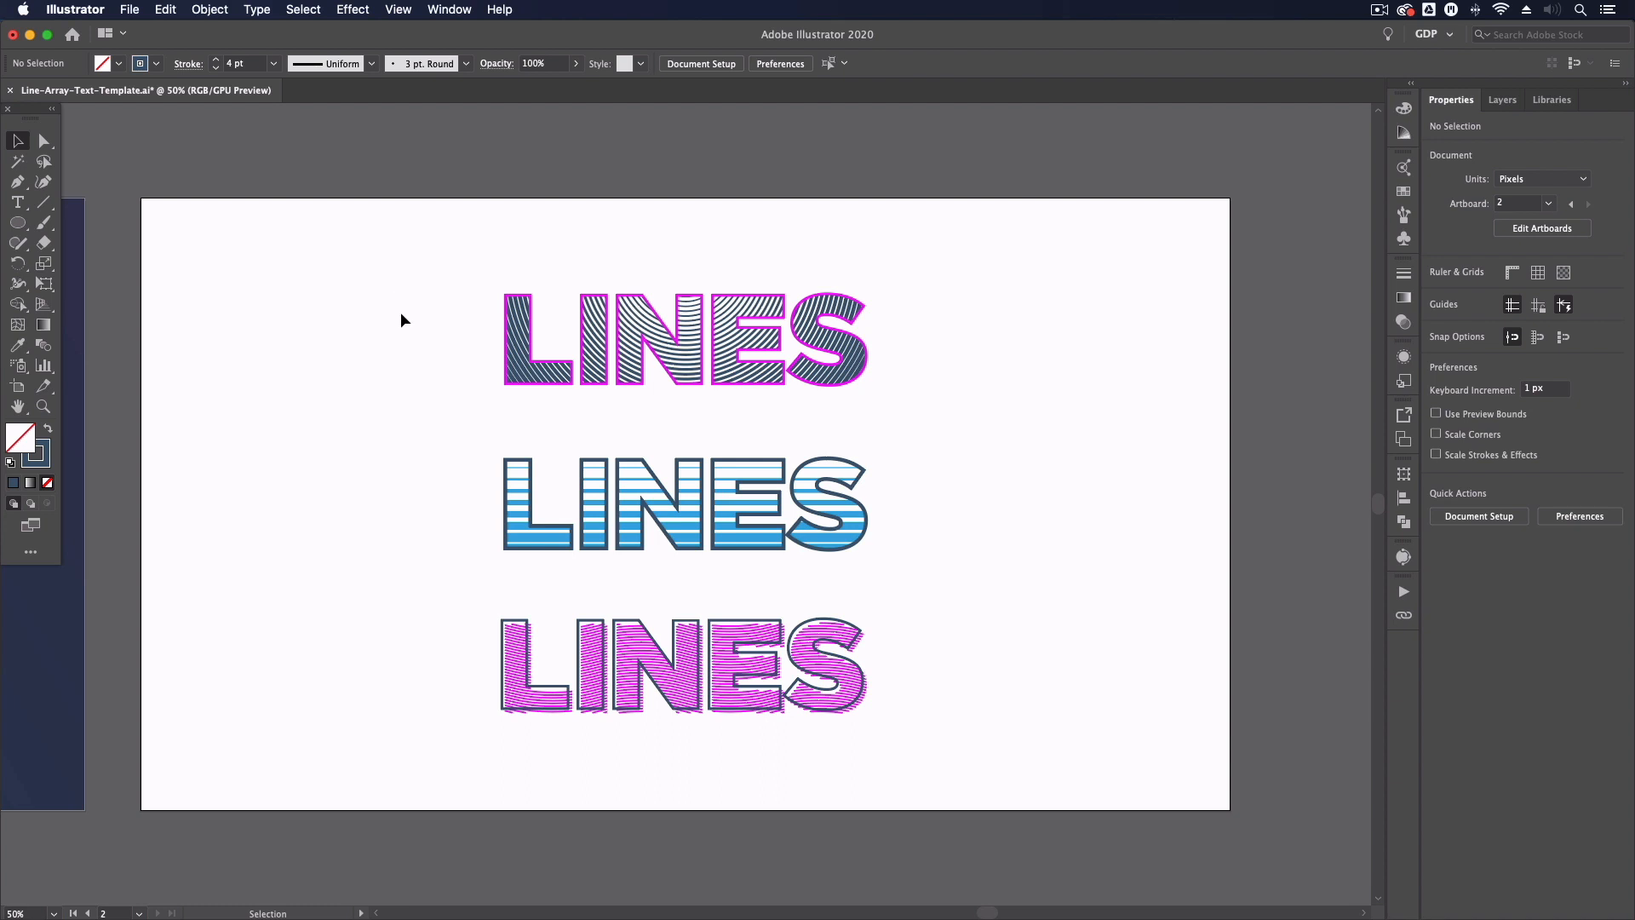